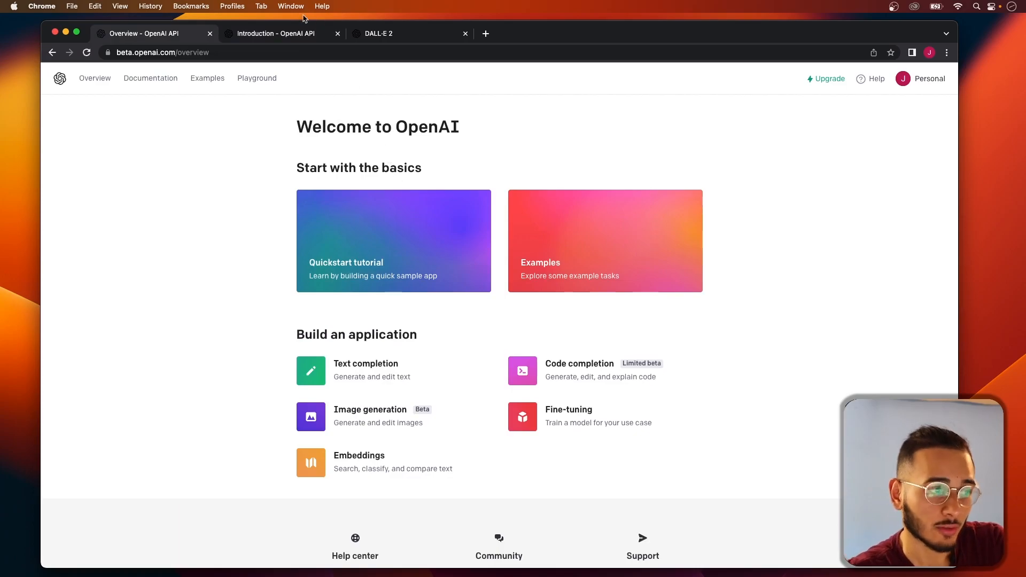
Open the OpenAI Documentation, skim the Introduction, and open the Image generation guide
click(150, 78)
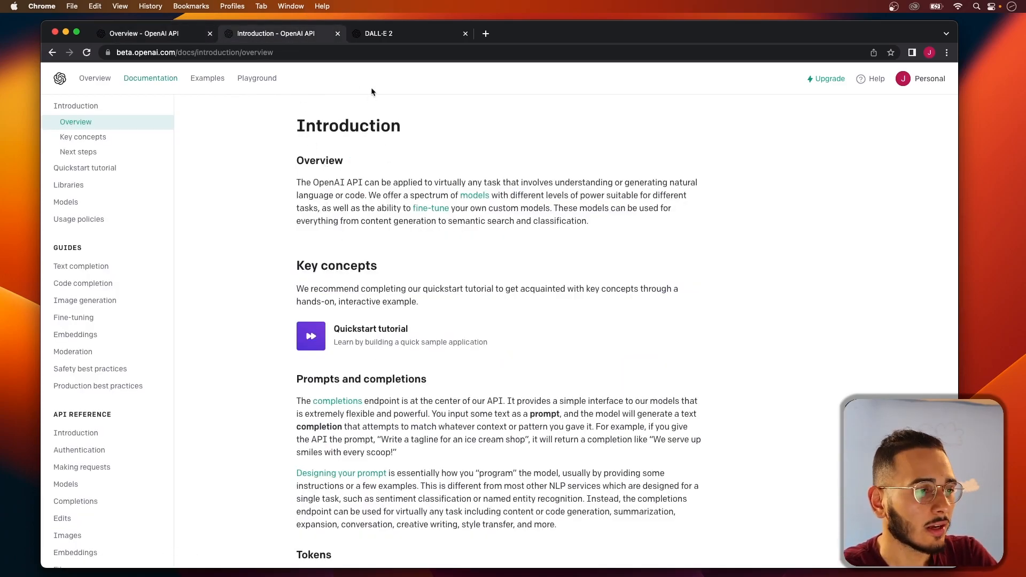
click(94, 78)
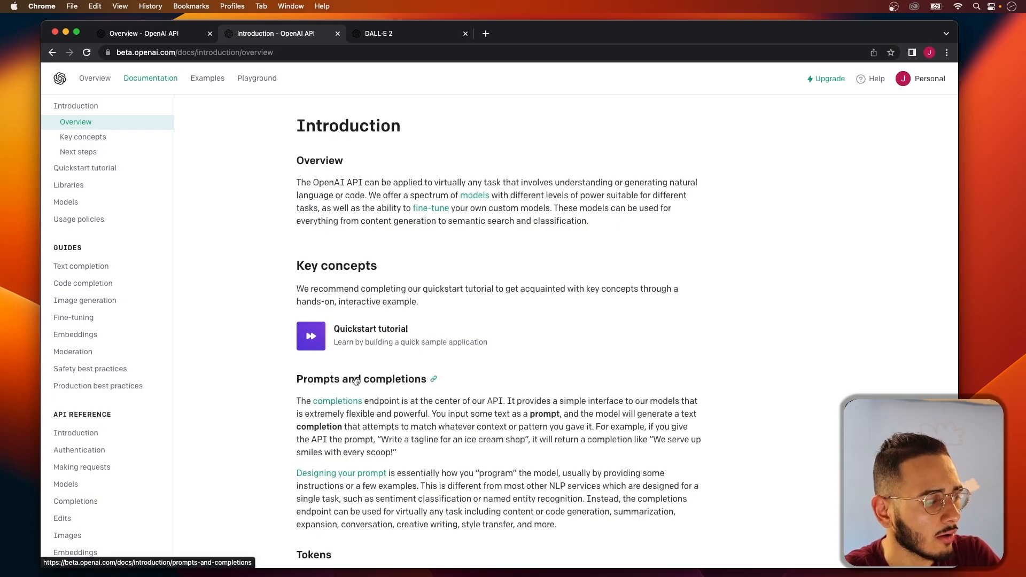
scroll(down, 3)
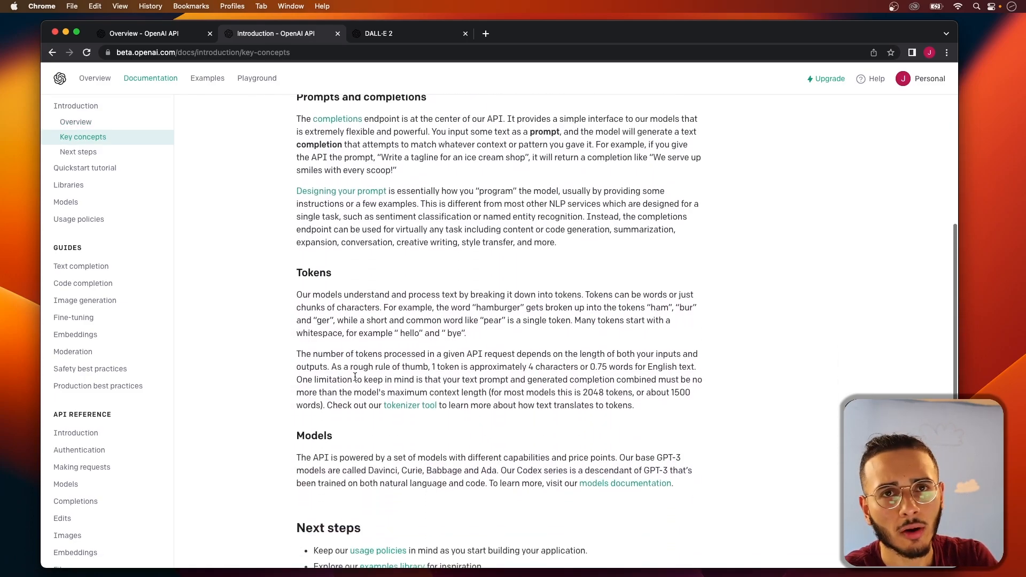
scroll(down, 3)
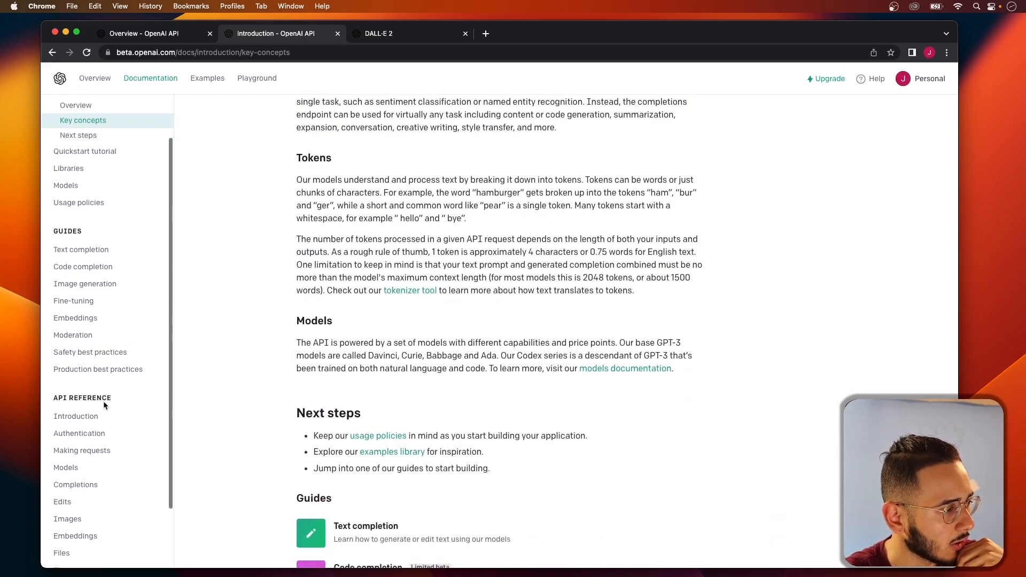
click(85, 283)
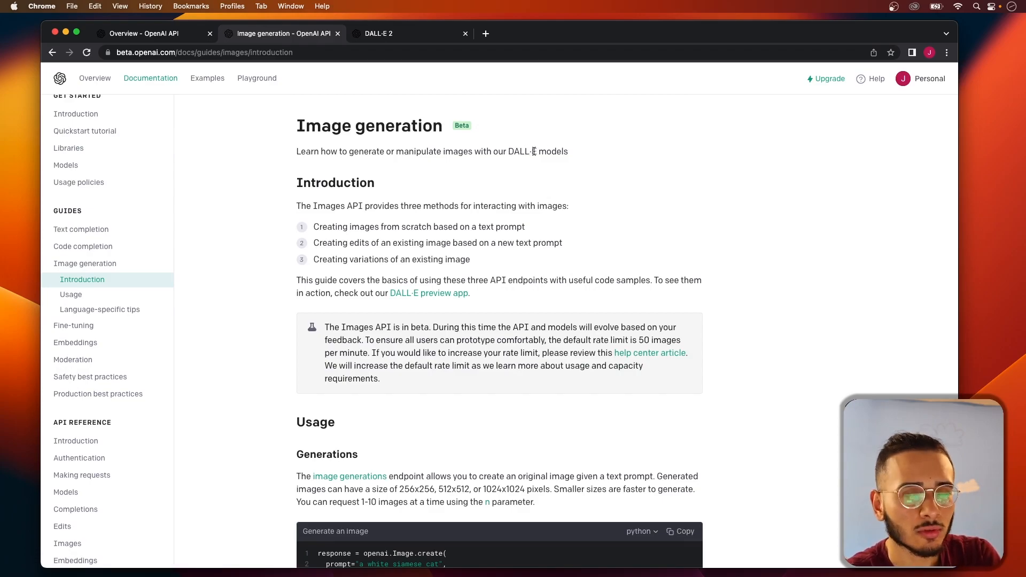
mouse_move(521, 170)
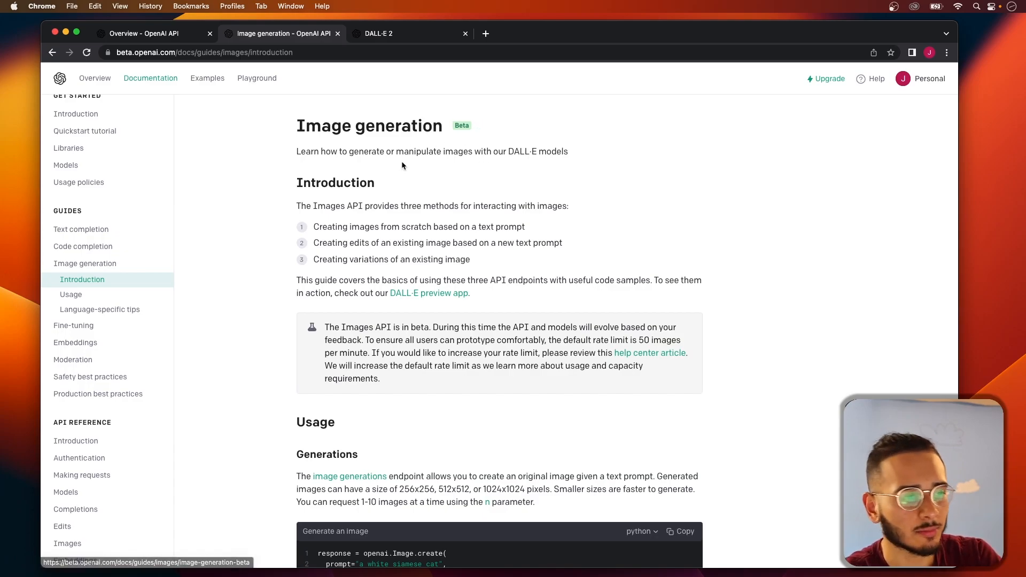
Read through the Image generation guide, then open the Images API reference
scroll(down, 3)
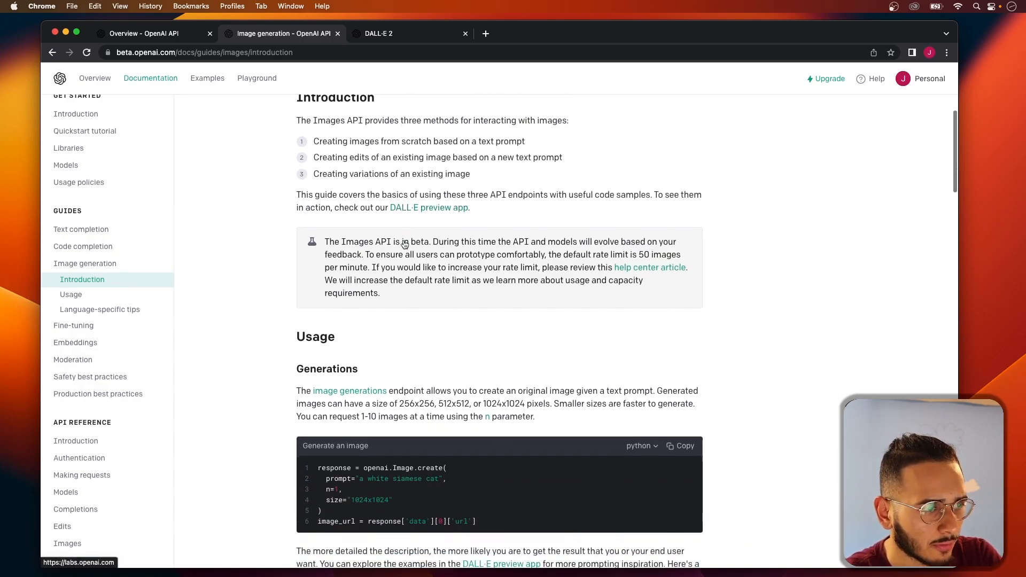
scroll(up, 3)
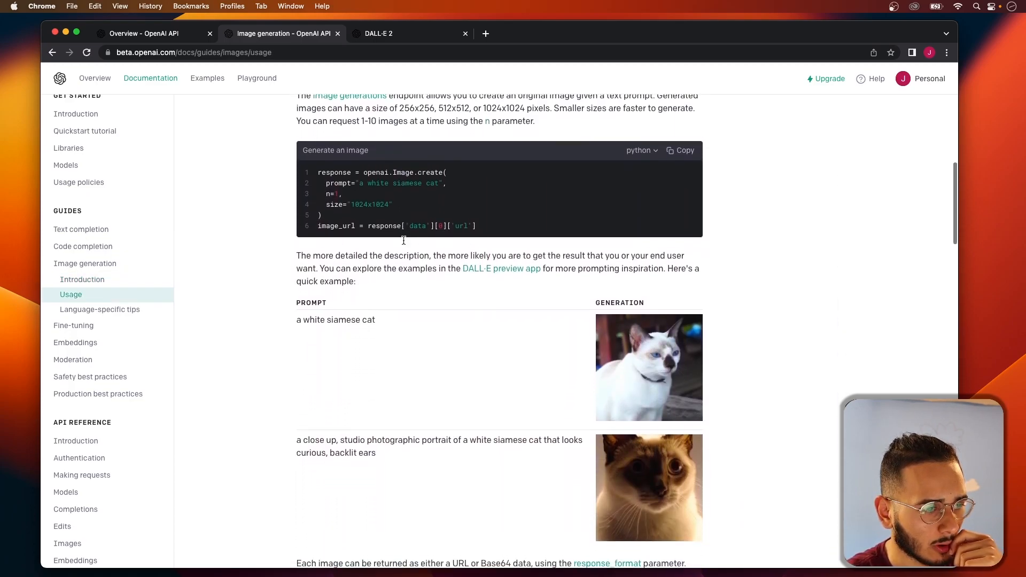
scroll(down, 3)
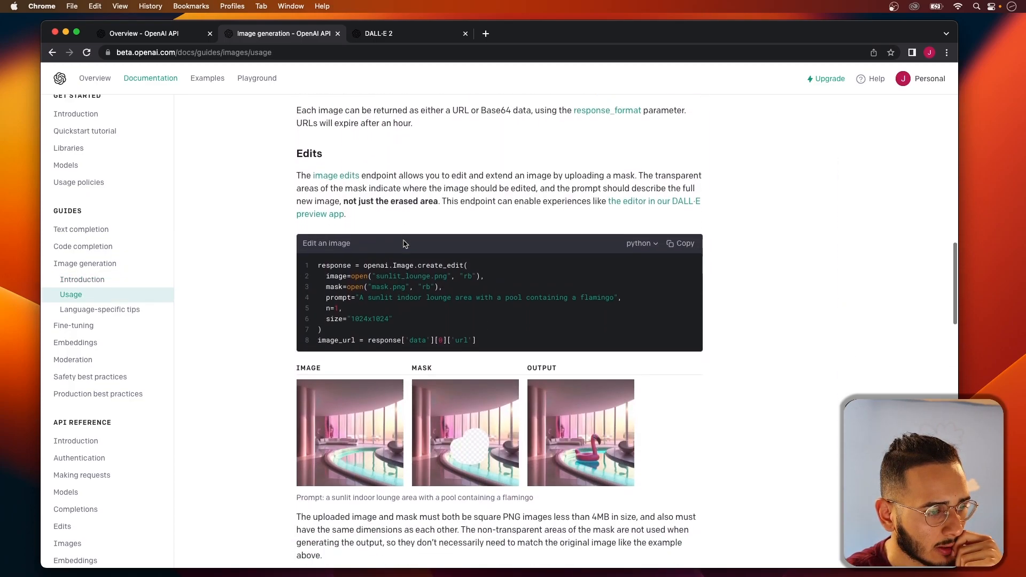
scroll(down, 3)
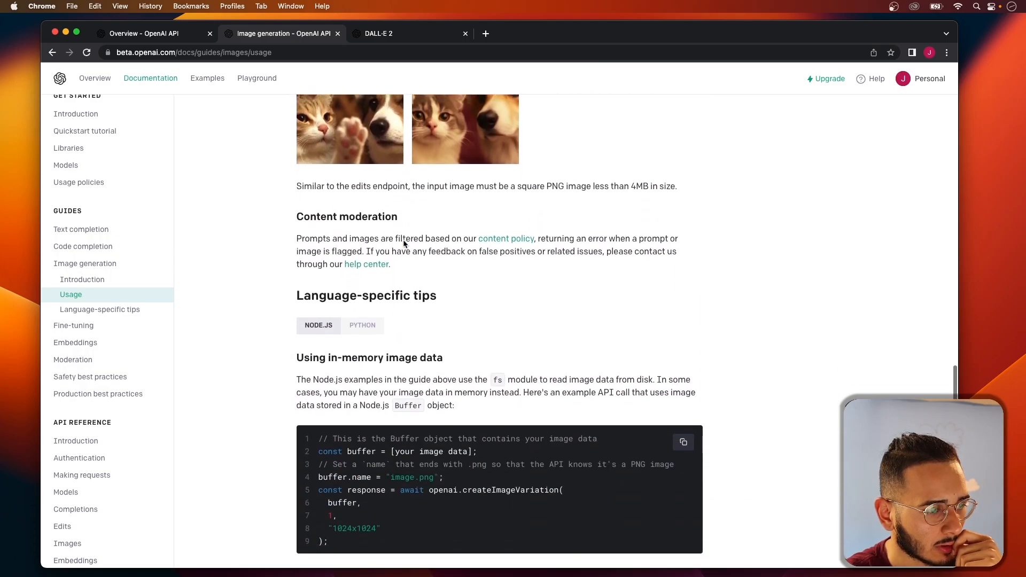
scroll(down, 3)
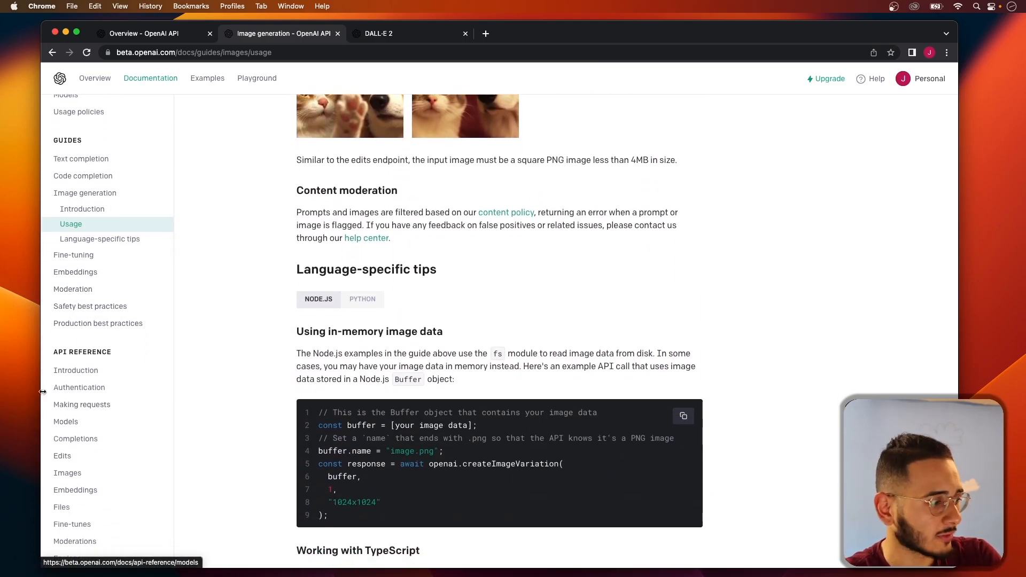
mouse_move(62, 456)
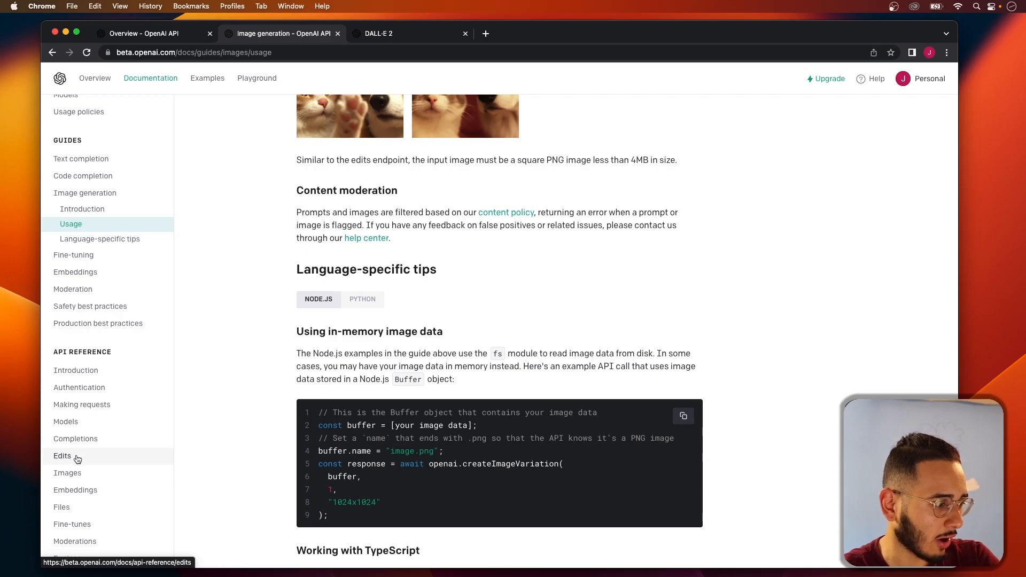
click(67, 472)
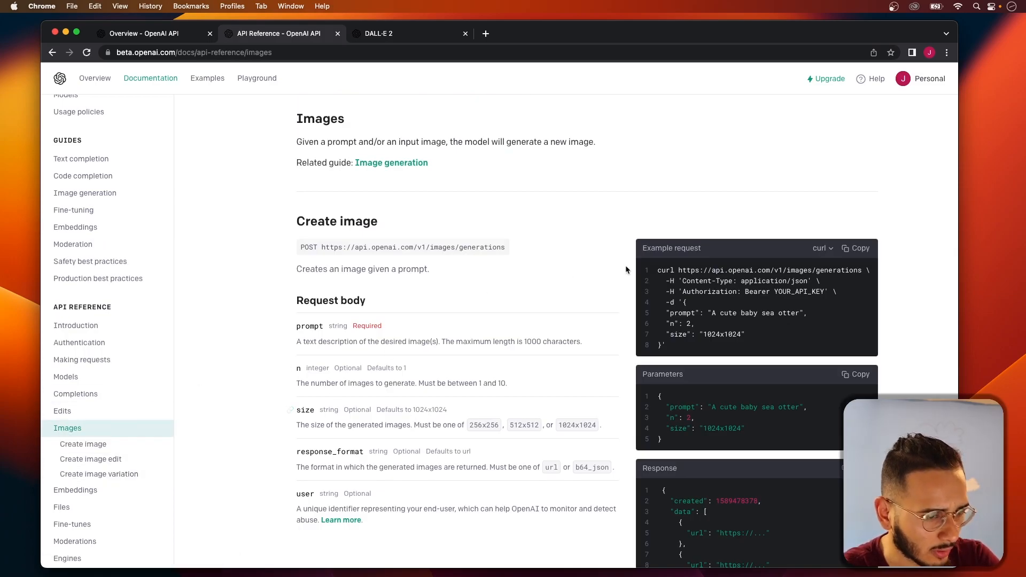
mouse_move(370, 218)
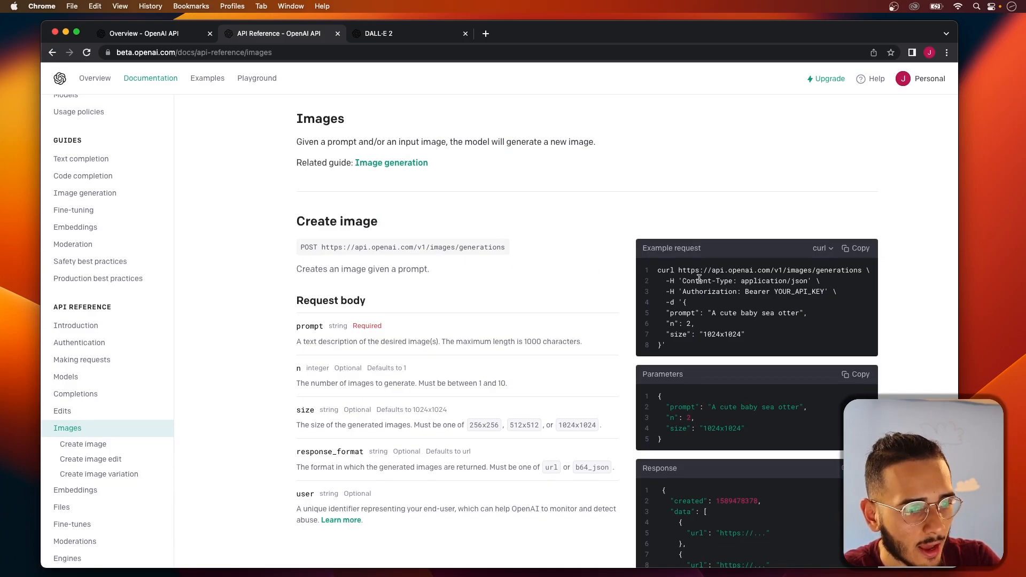
mouse_move(708, 307)
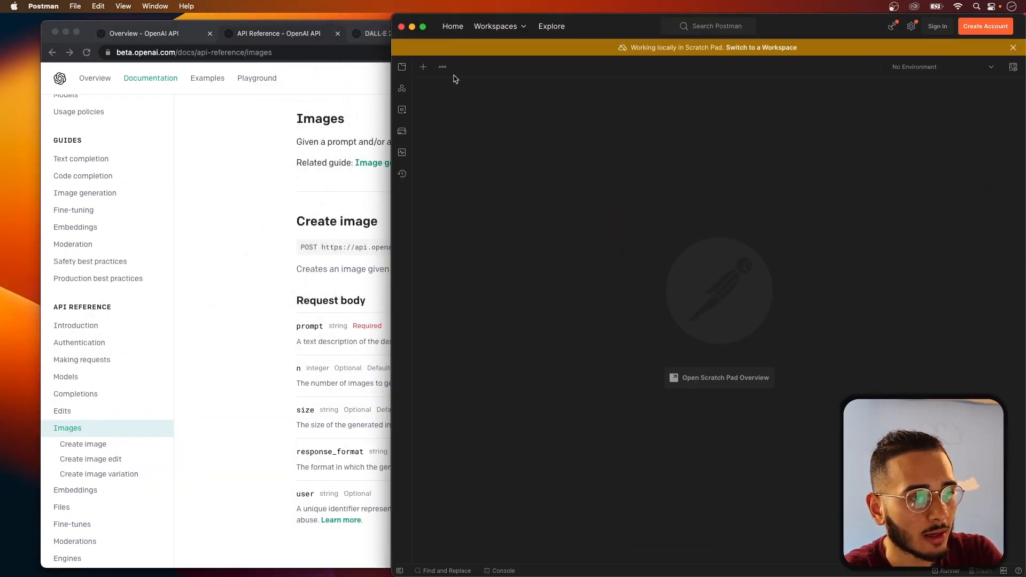
click(422, 67)
text(https://api.openai.com/v1/images/generations)
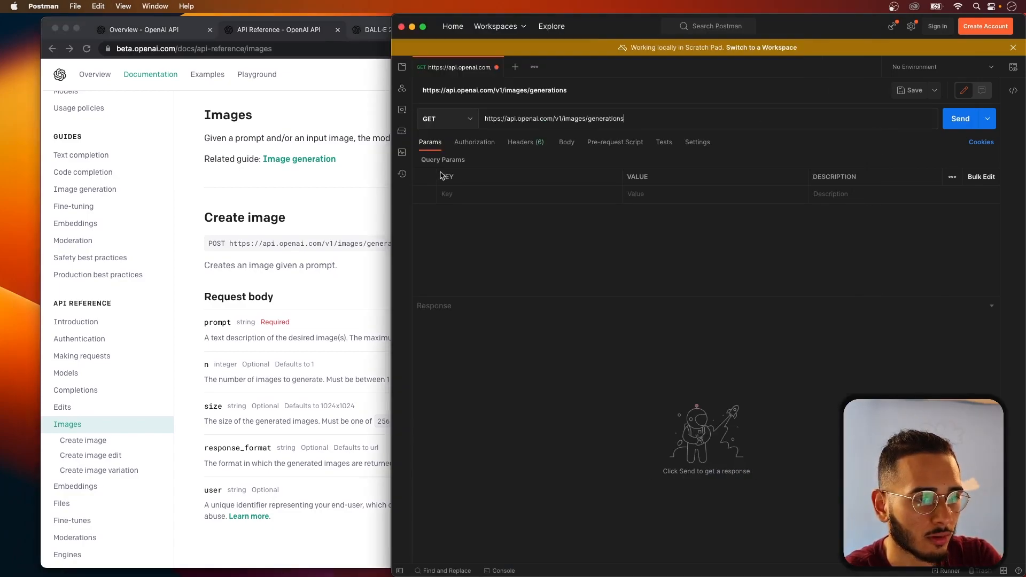
click(810, 75)
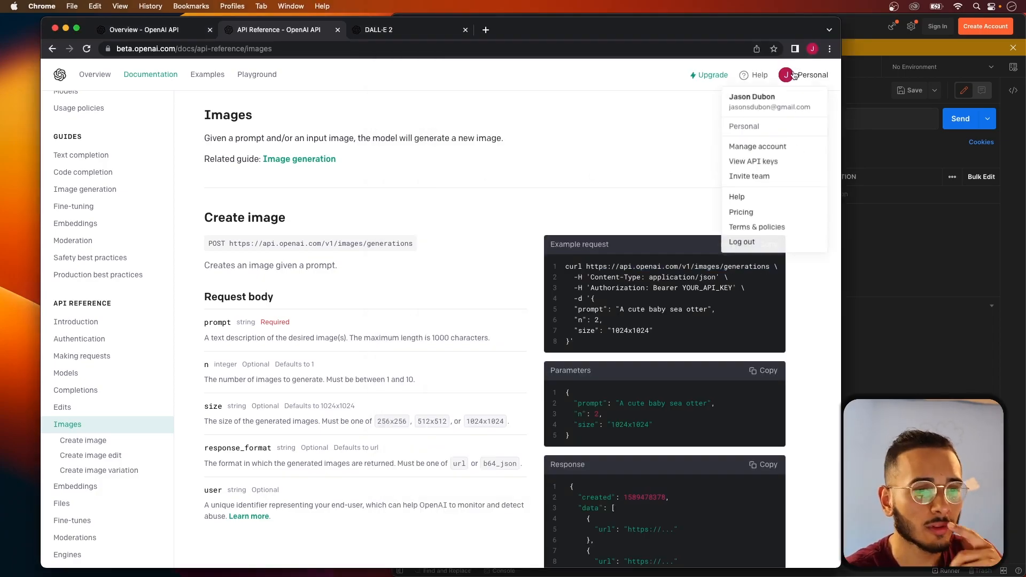
mouse_move(753, 162)
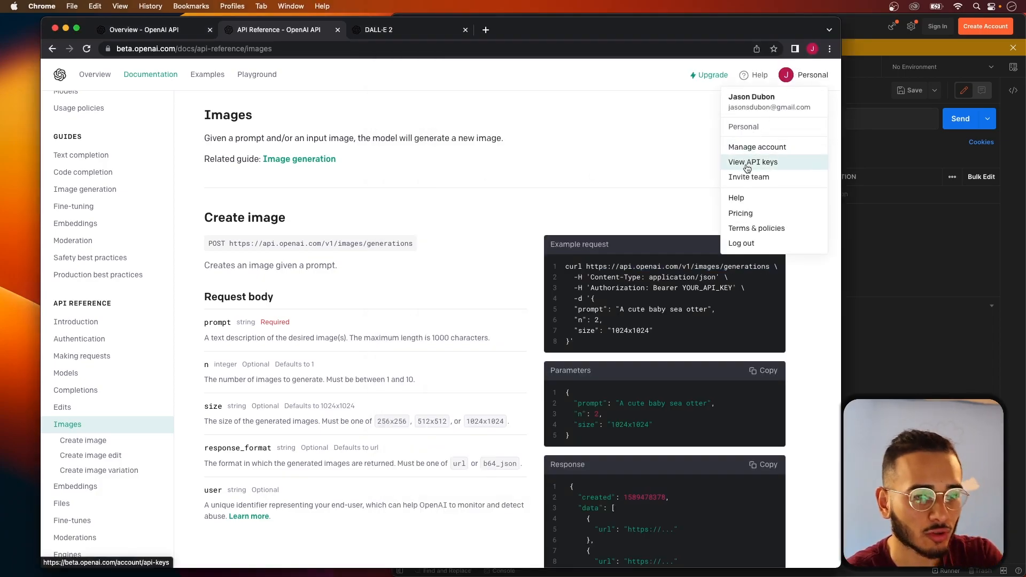
Check the existing secret key on the API keys page, then reopen Images > Create image reference
click(753, 161)
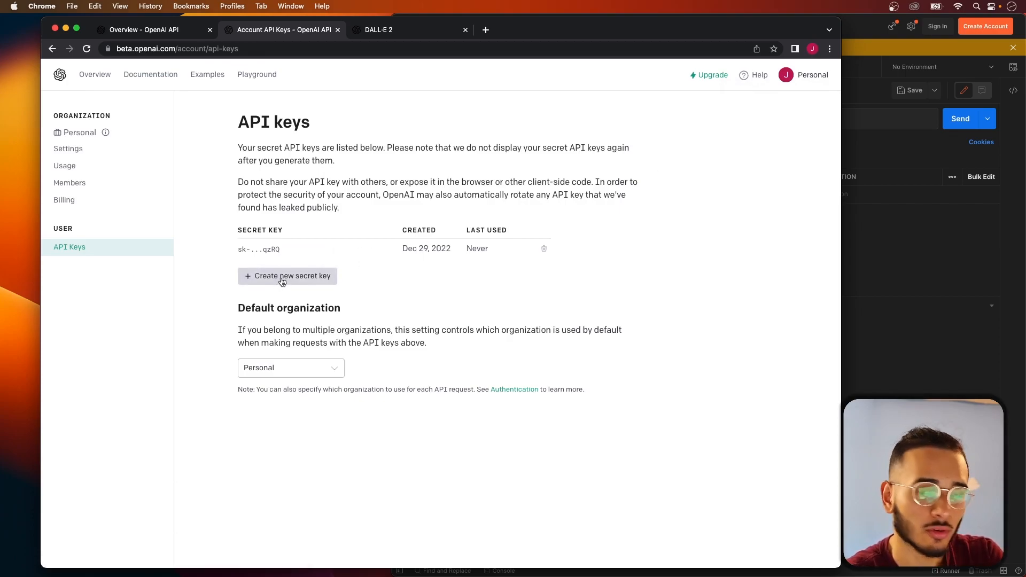
click(803, 75)
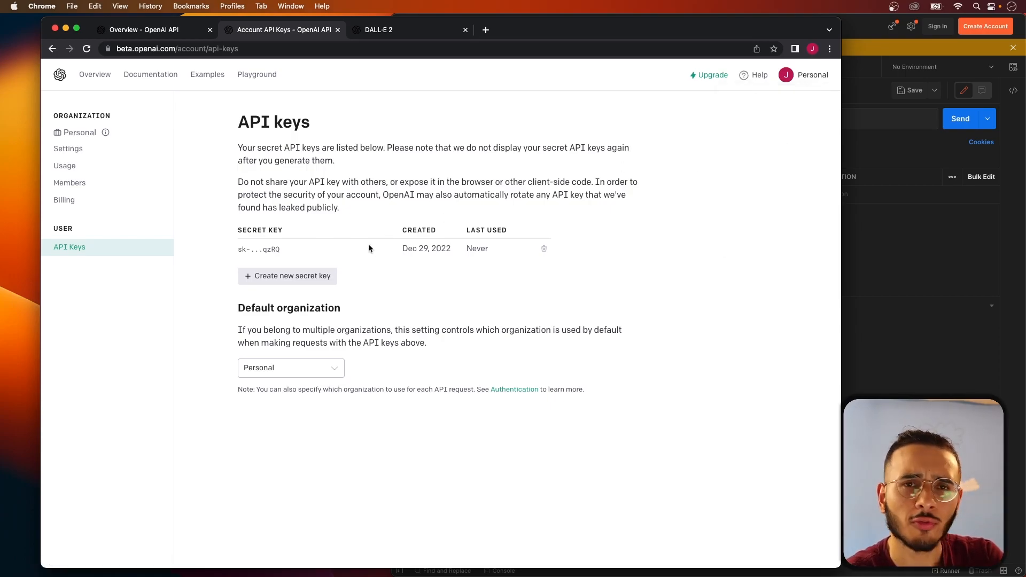
mouse_move(287, 276)
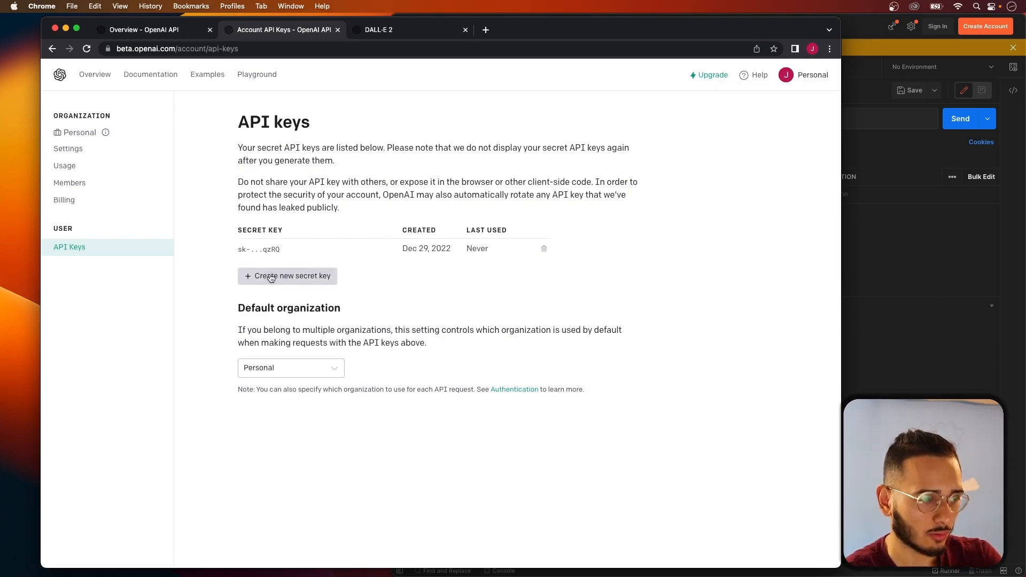
mouse_move(222, 258)
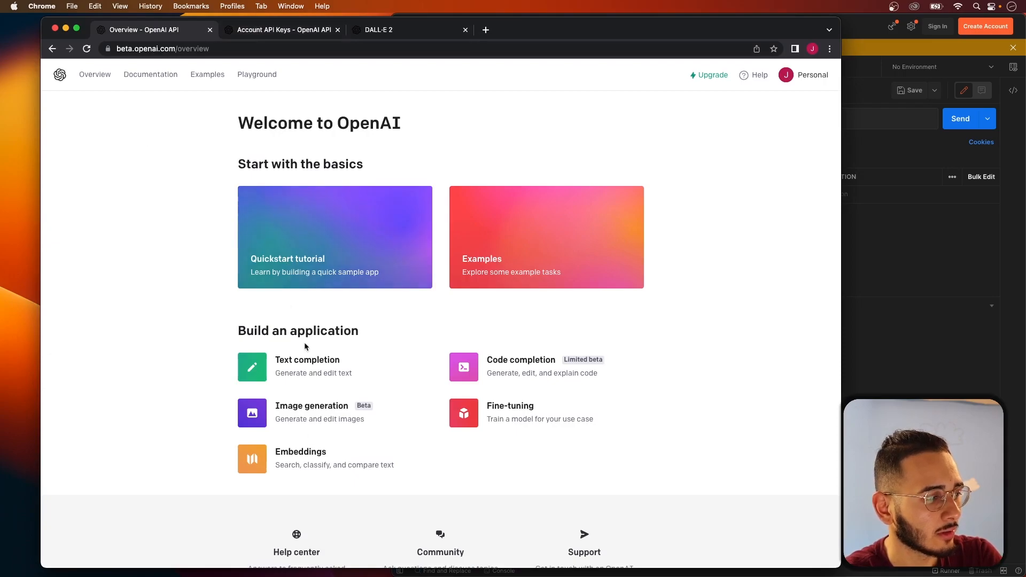
click(150, 74)
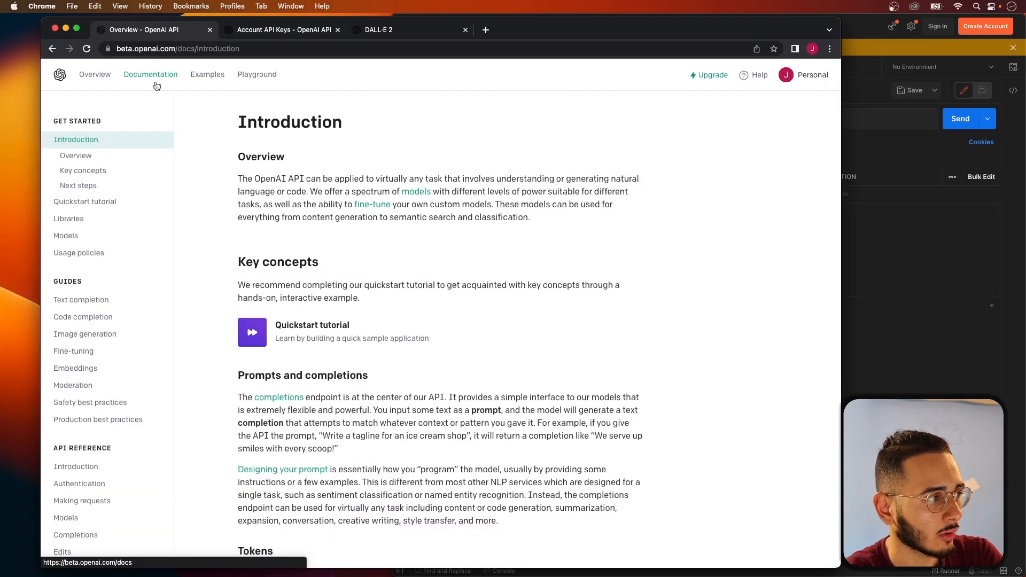
click(68, 445)
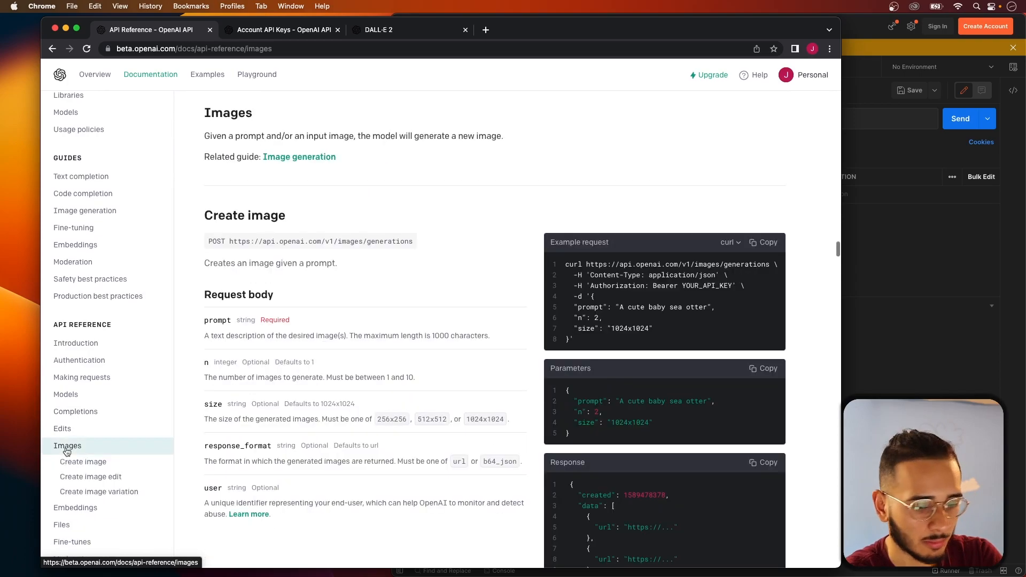
click(82, 462)
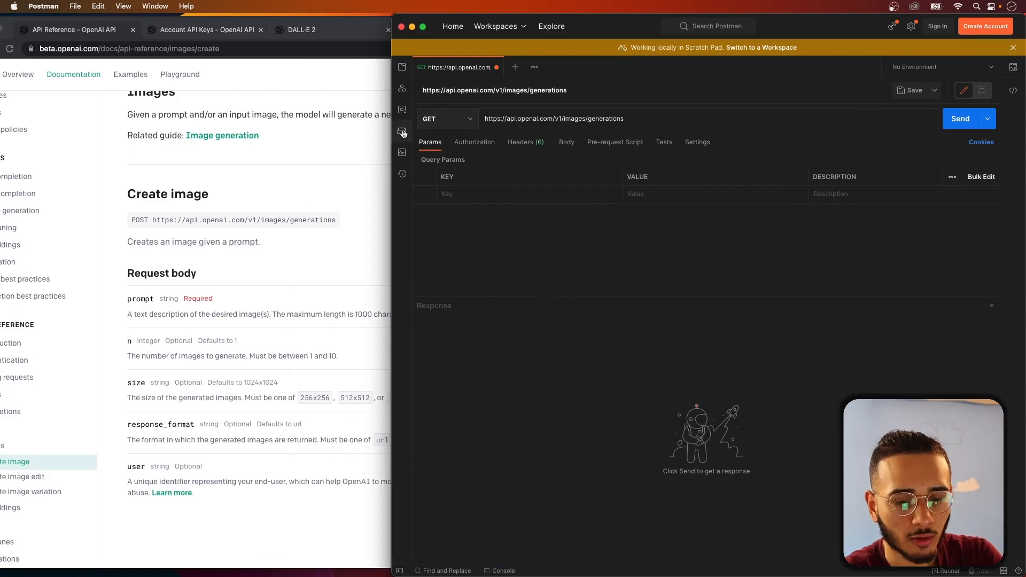
Add an Authorization header to the request and begin its Bearer value
click(520, 143)
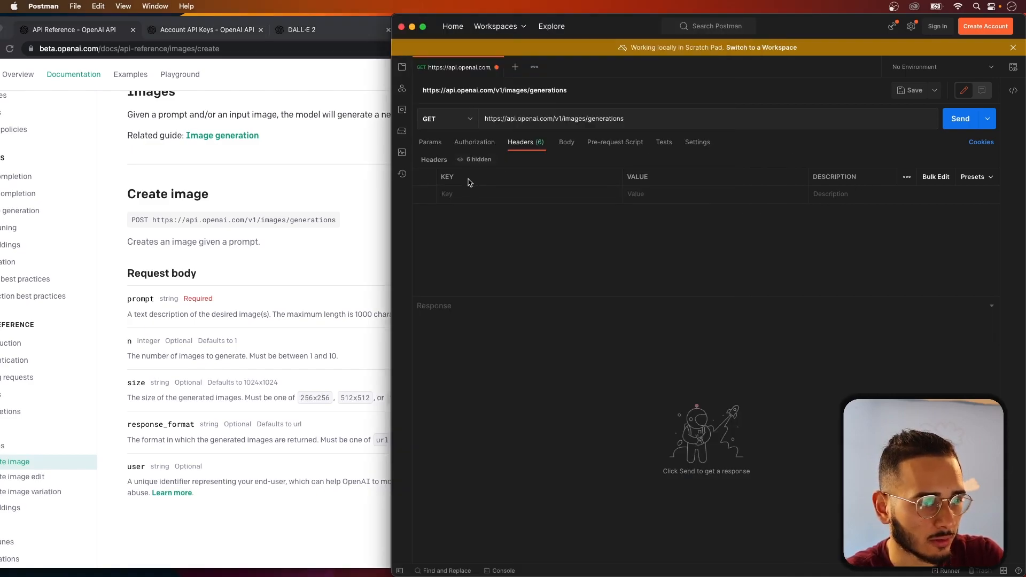
text(A)
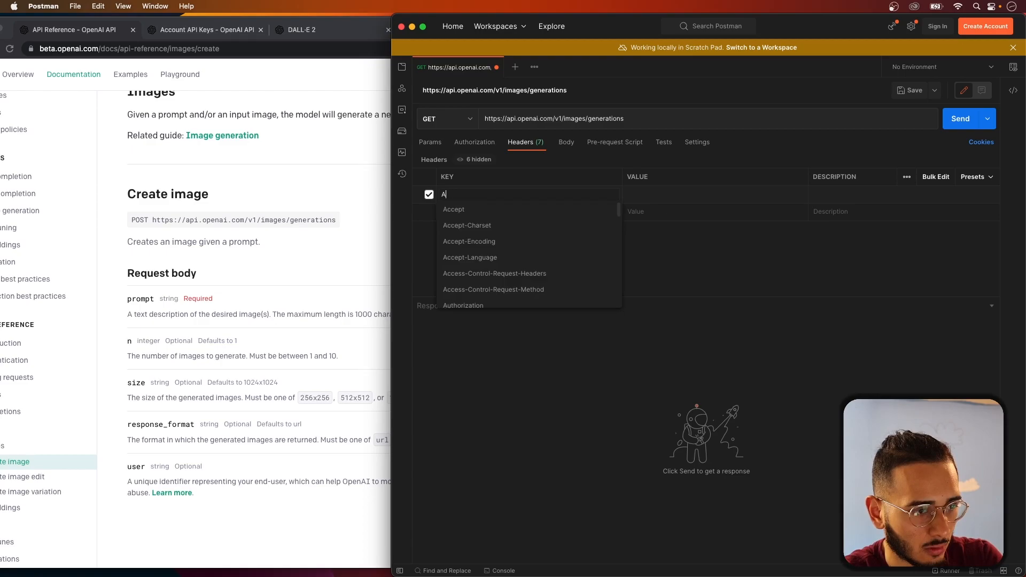
click(463, 305)
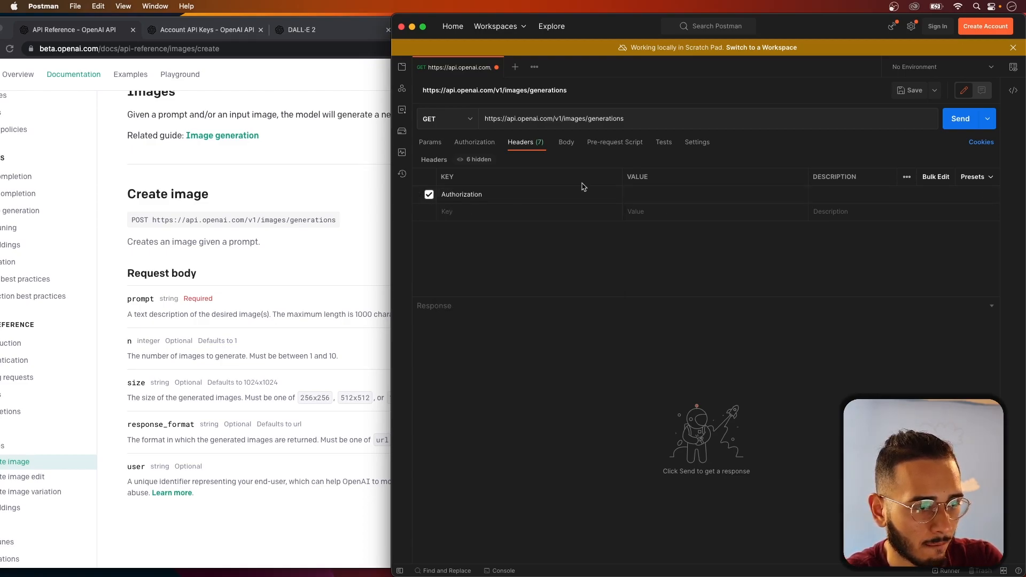
text(Bea)
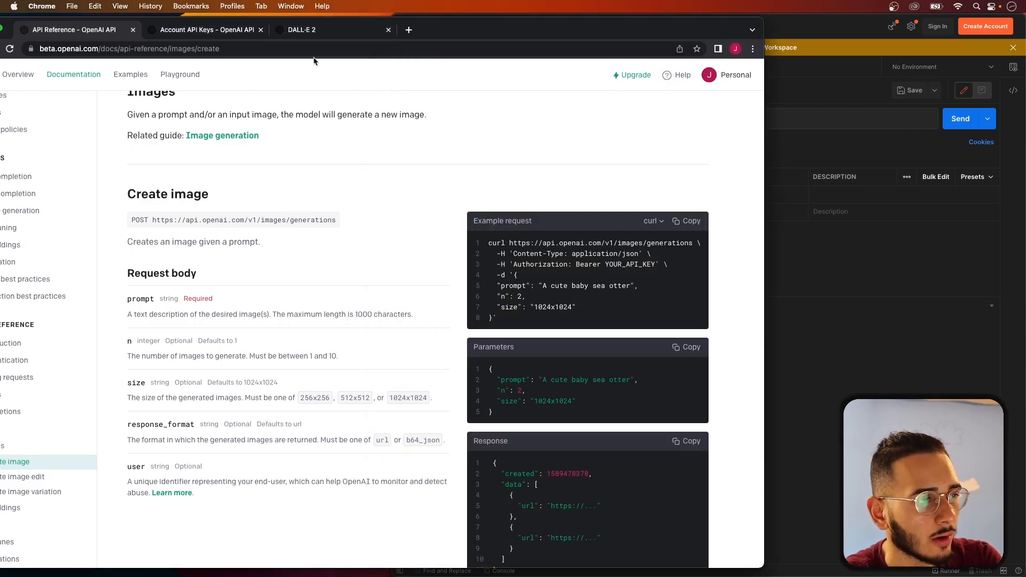
Generate and copy a new secret key, then revoke the old sk-...qzRQ key
click(206, 29)
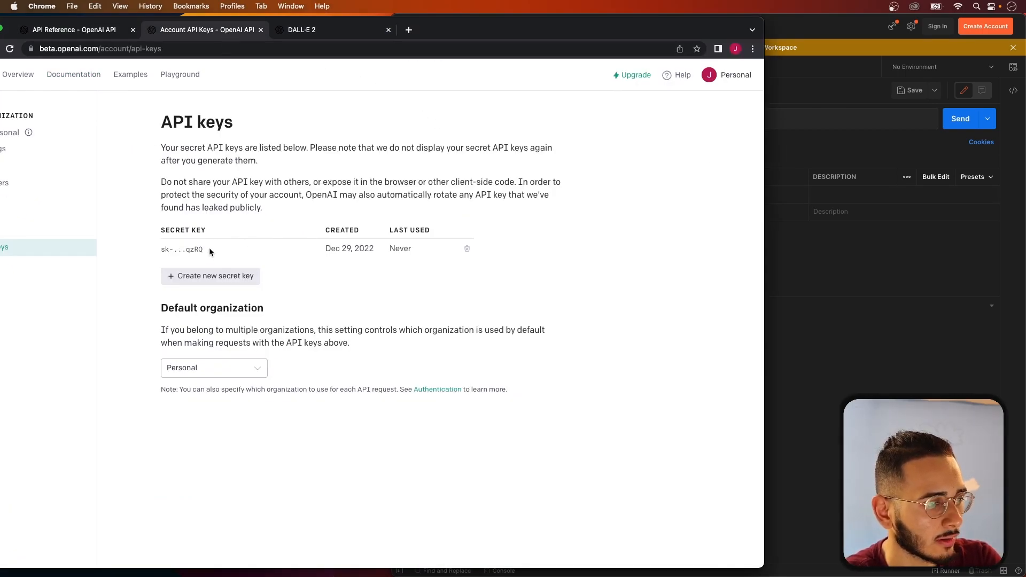
click(210, 276)
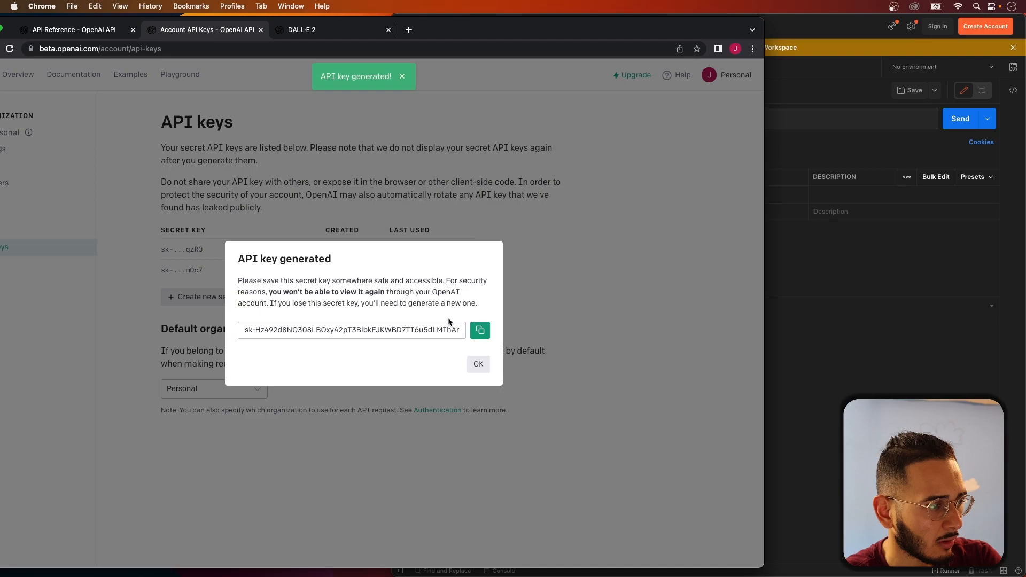
click(478, 330)
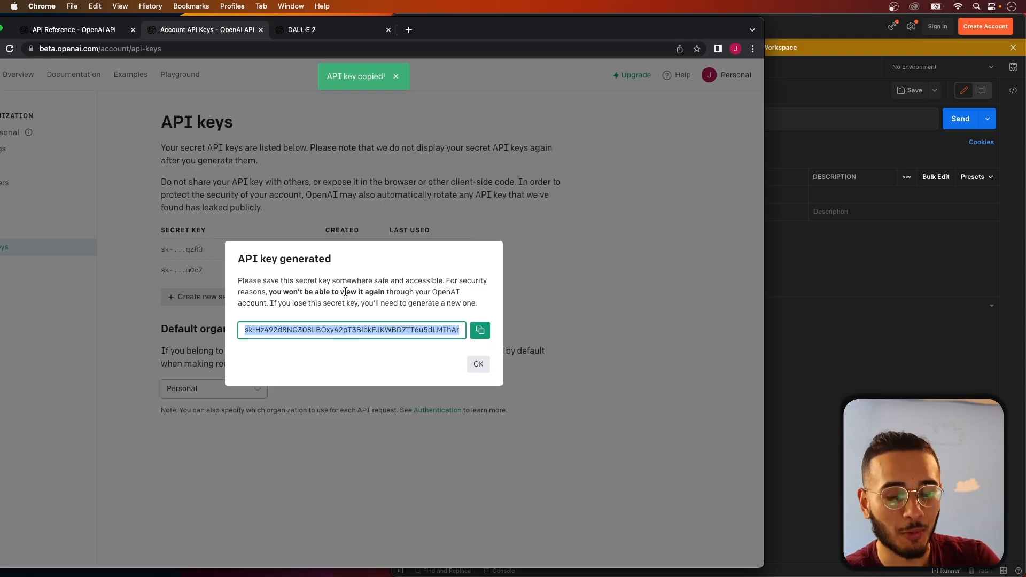
click(478, 365)
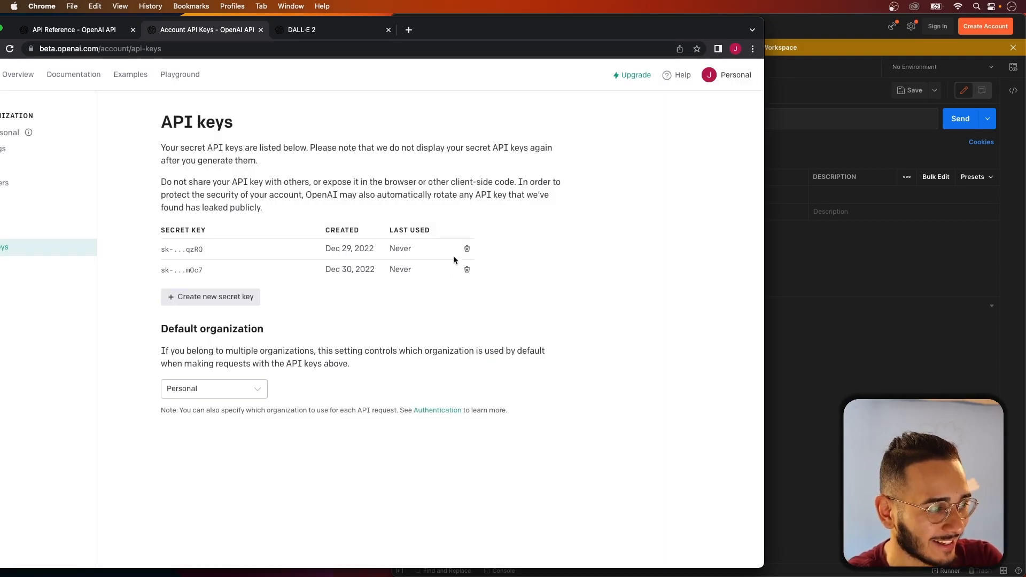
click(467, 249)
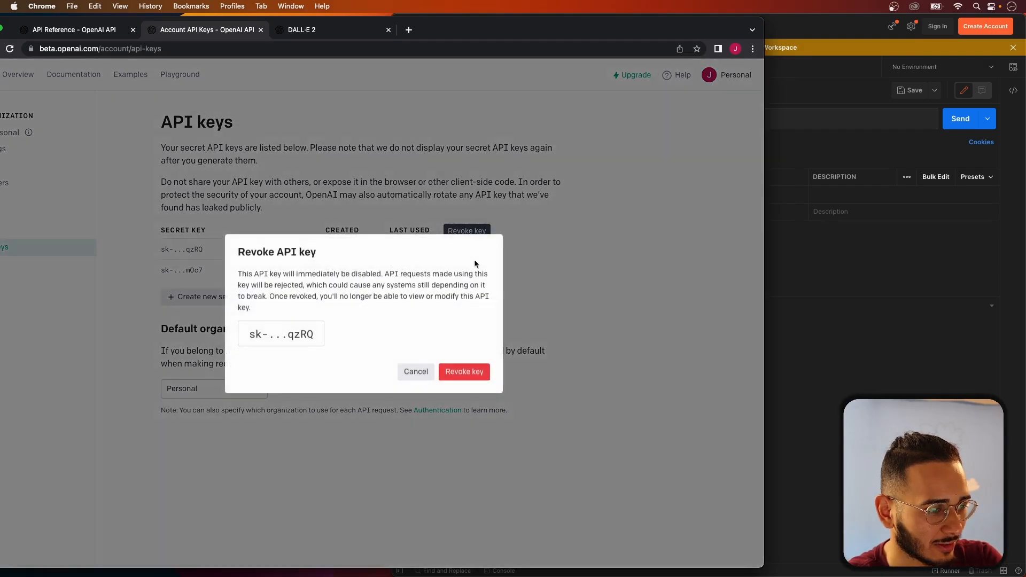
click(464, 371)
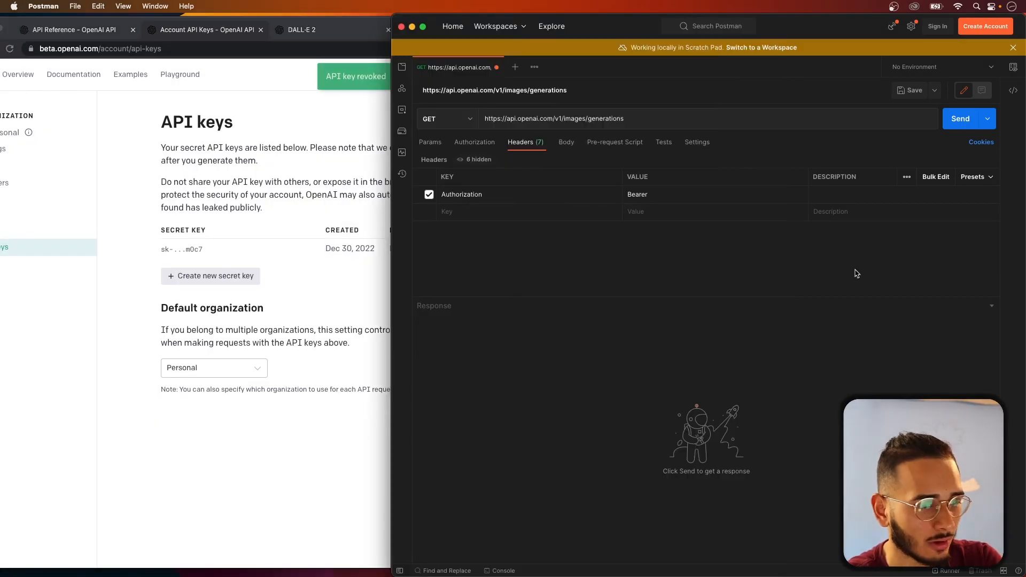
Paste the key after Bearer and add a Content-Type: application/json header
click(680, 195)
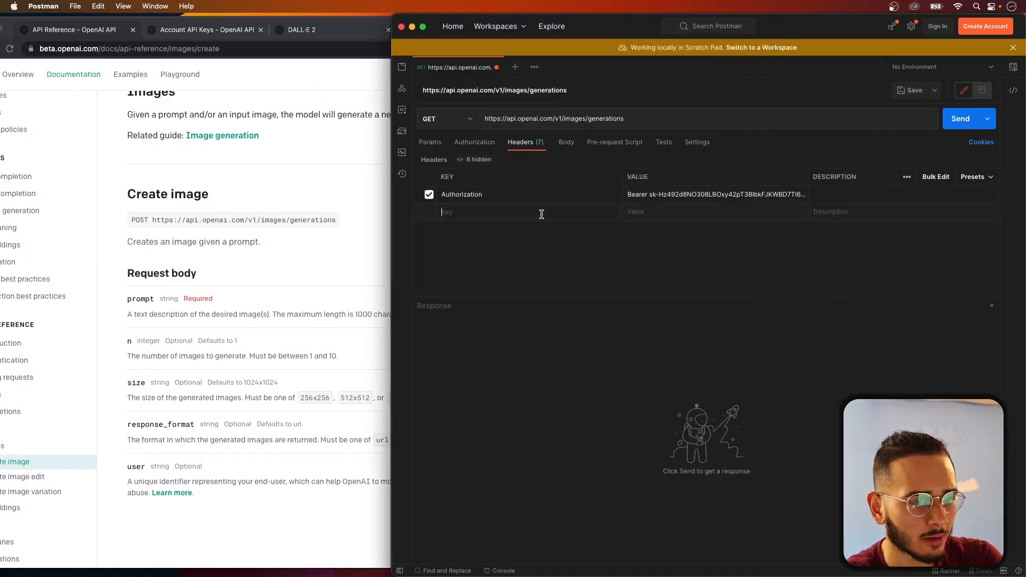
text(Content)
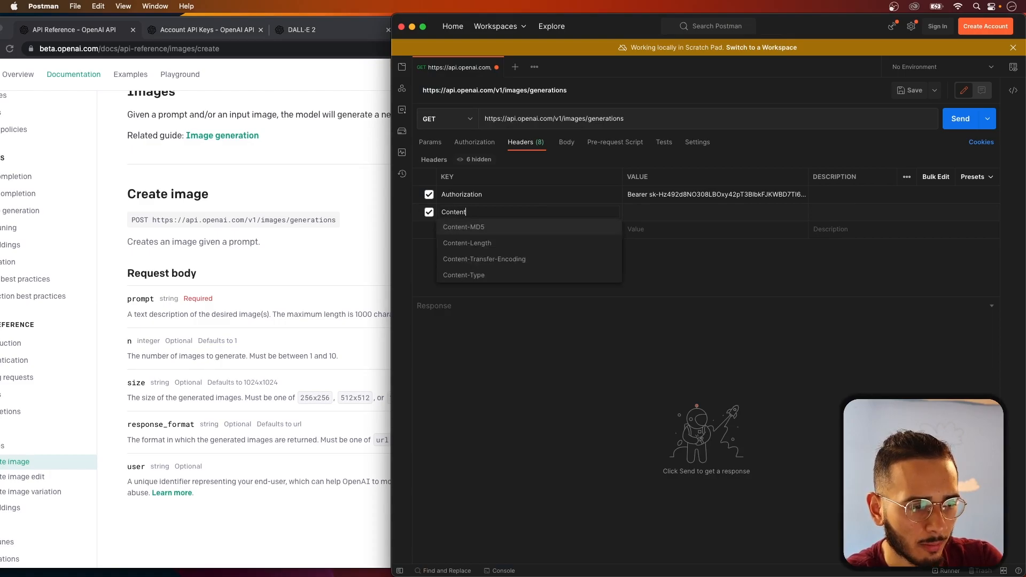
click(463, 275)
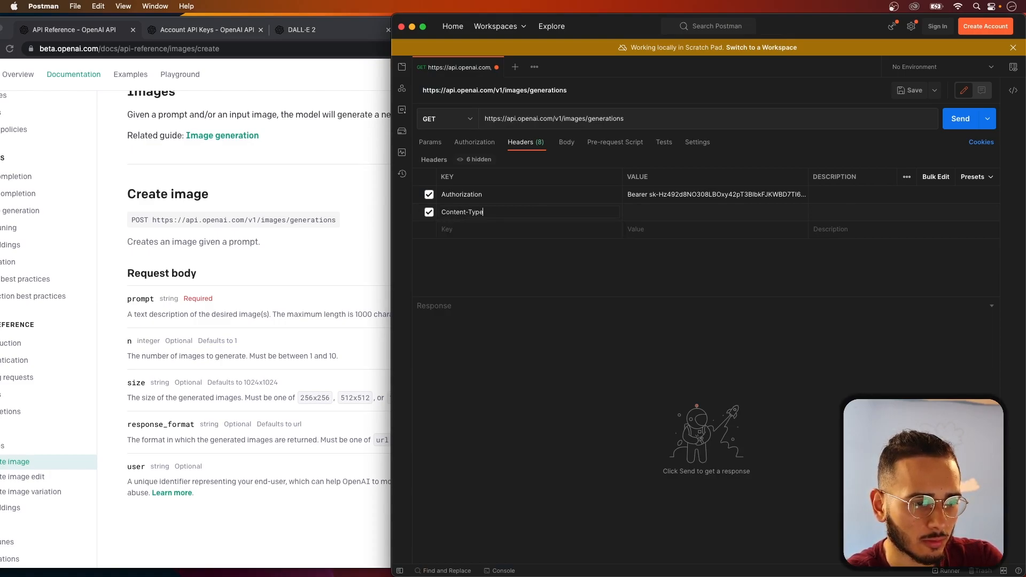
text(applica)
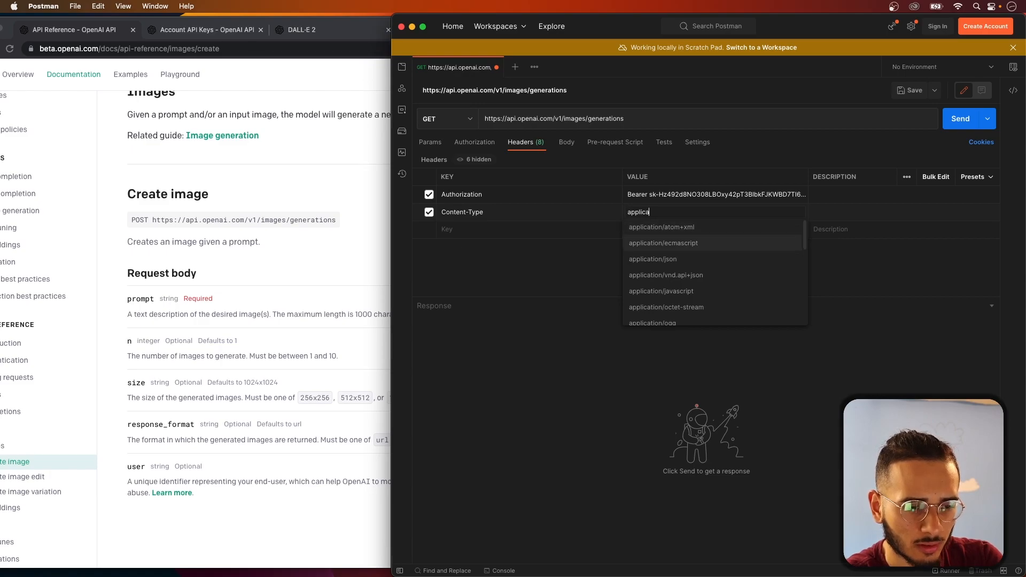
click(652, 259)
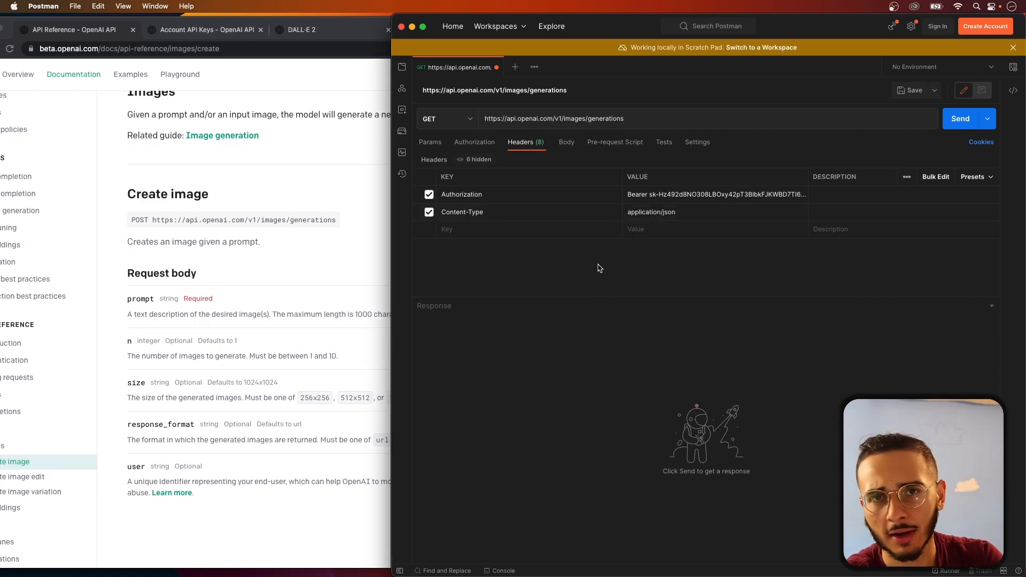
mouse_move(484, 203)
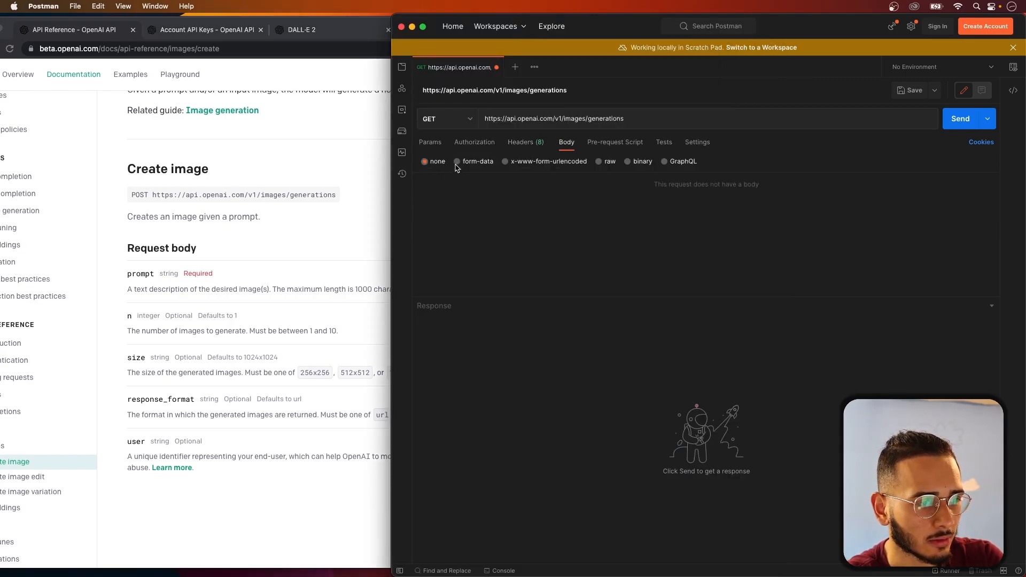
Set the body to raw JSON and fill in the prompt, n and size request
click(601, 161)
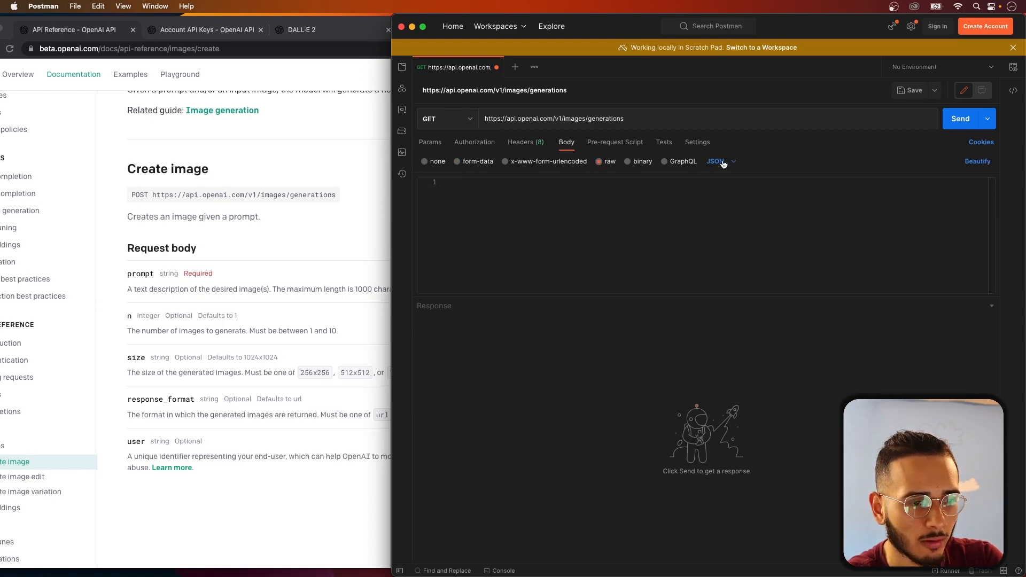
click(716, 161)
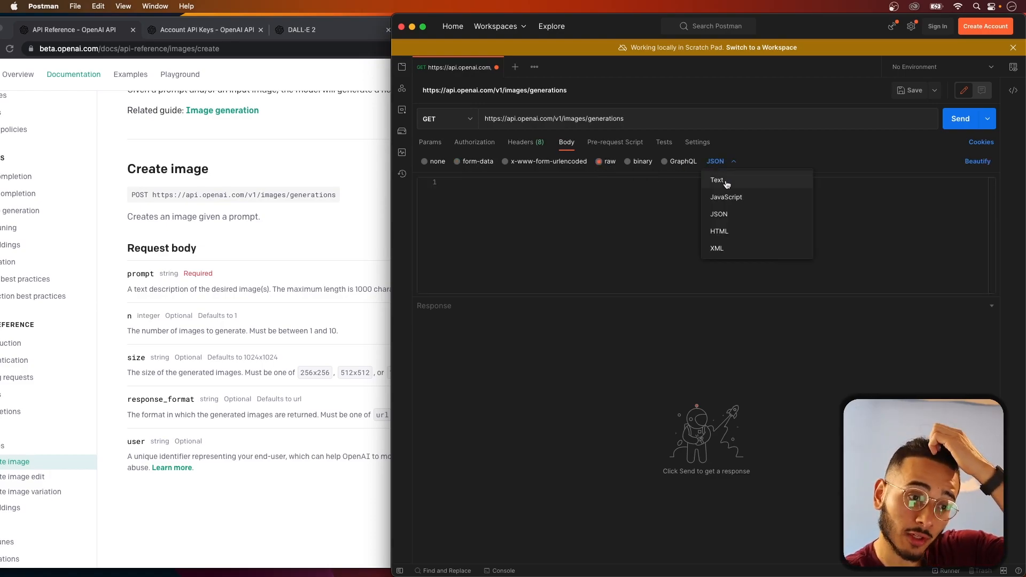
click(601, 198)
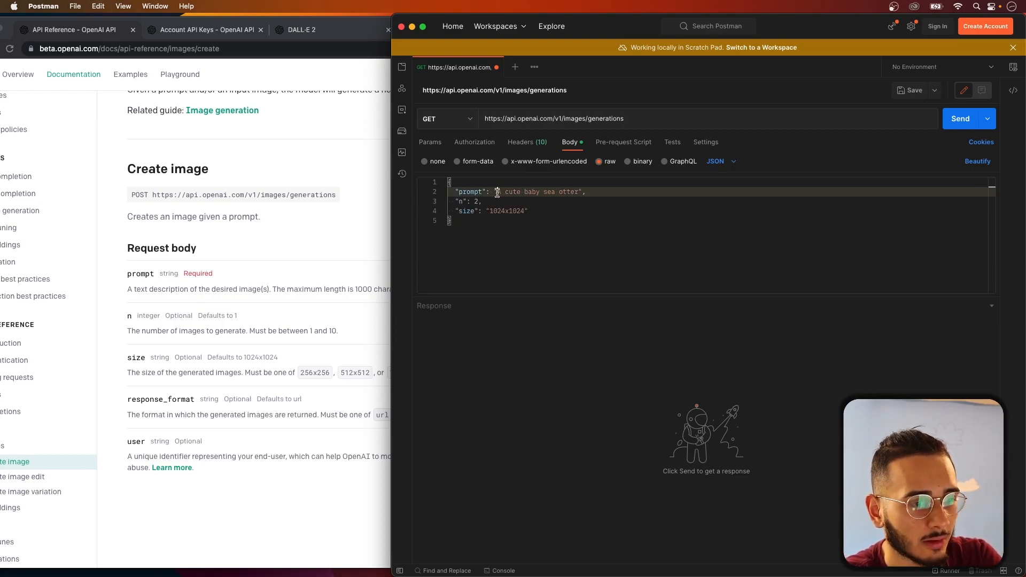
double_click(540, 191)
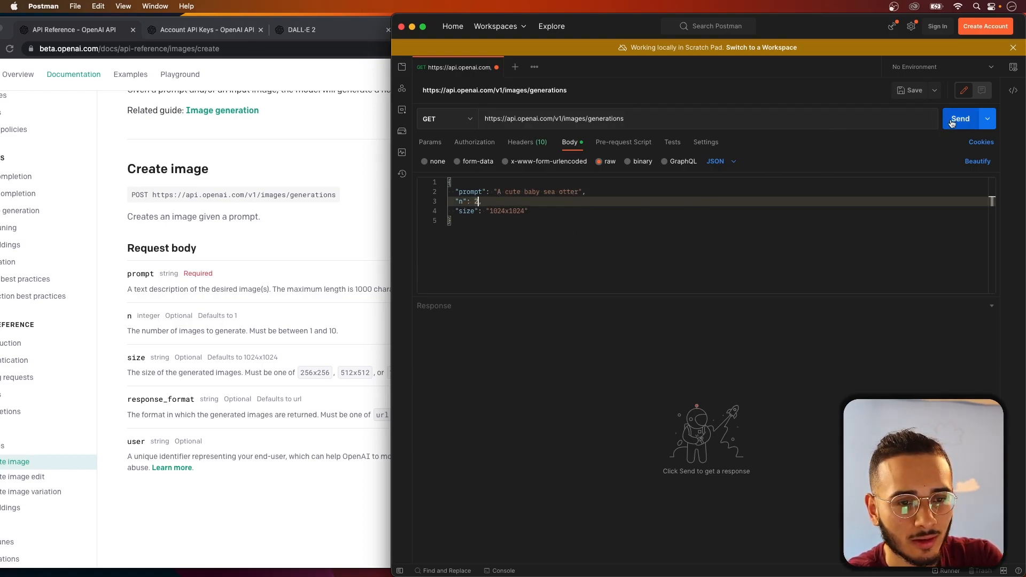
Resend the request as POST, get 200 OK with two image URLs, and open the first
click(959, 119)
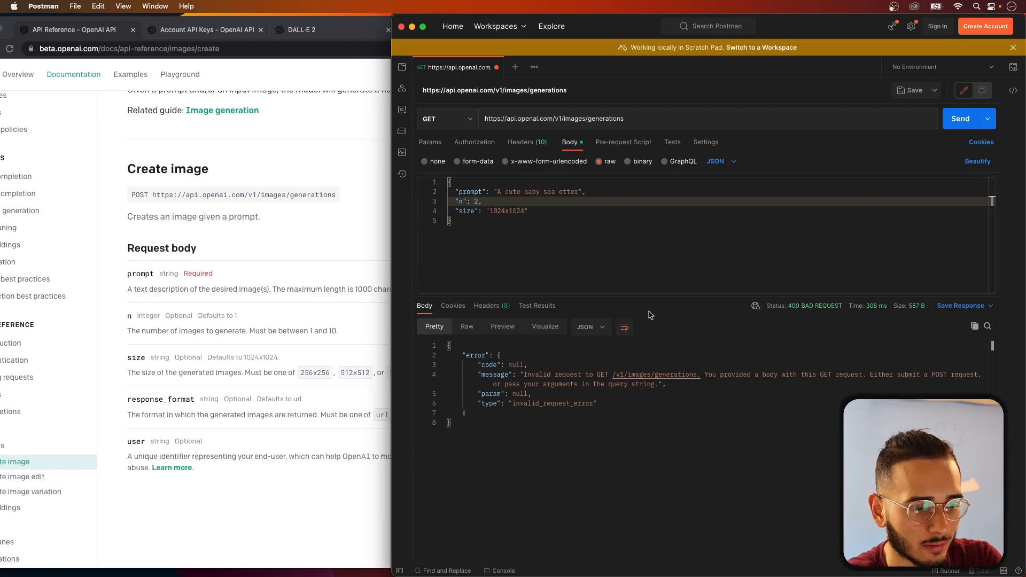
click(445, 118)
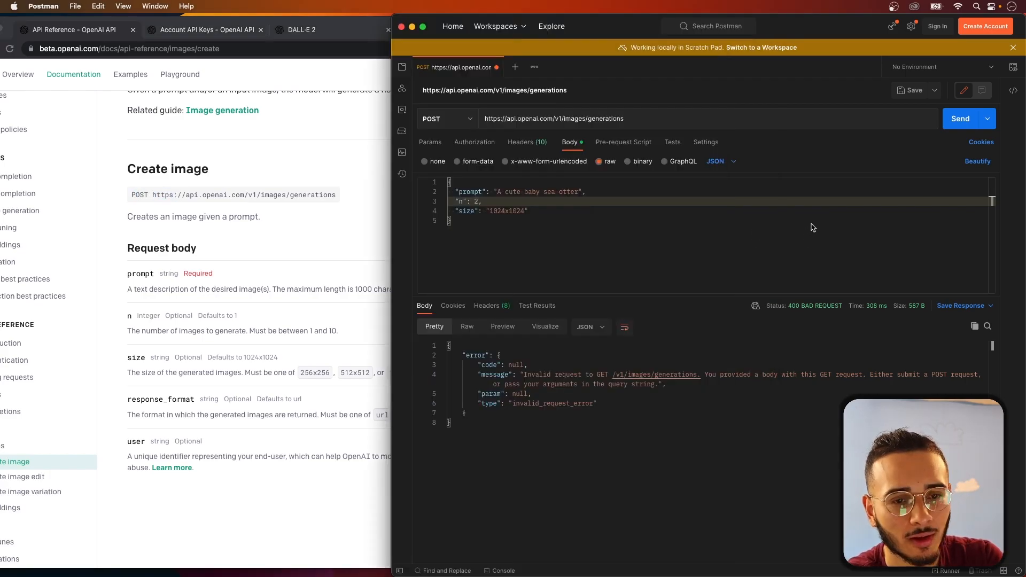
click(960, 118)
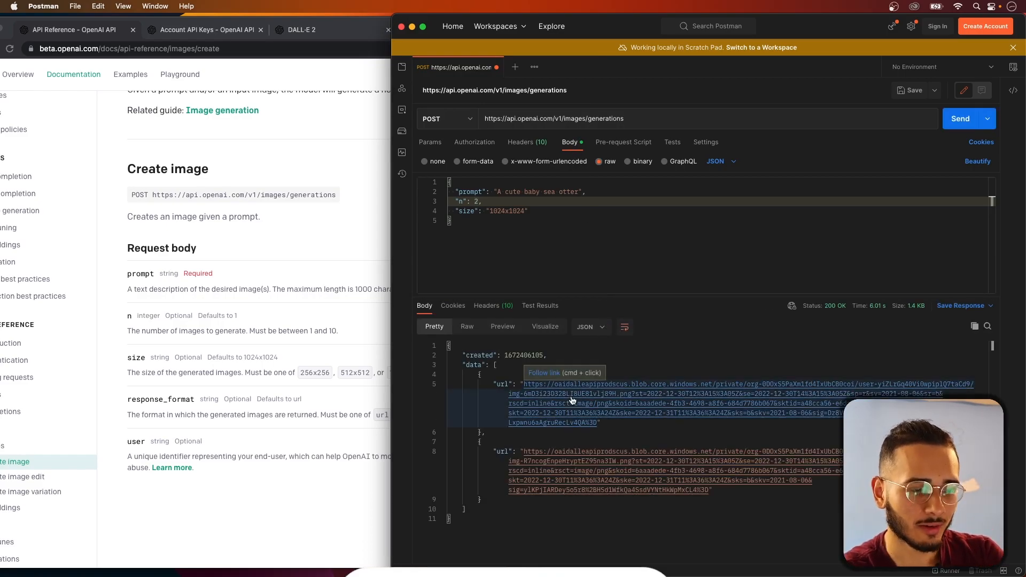
click(572, 402)
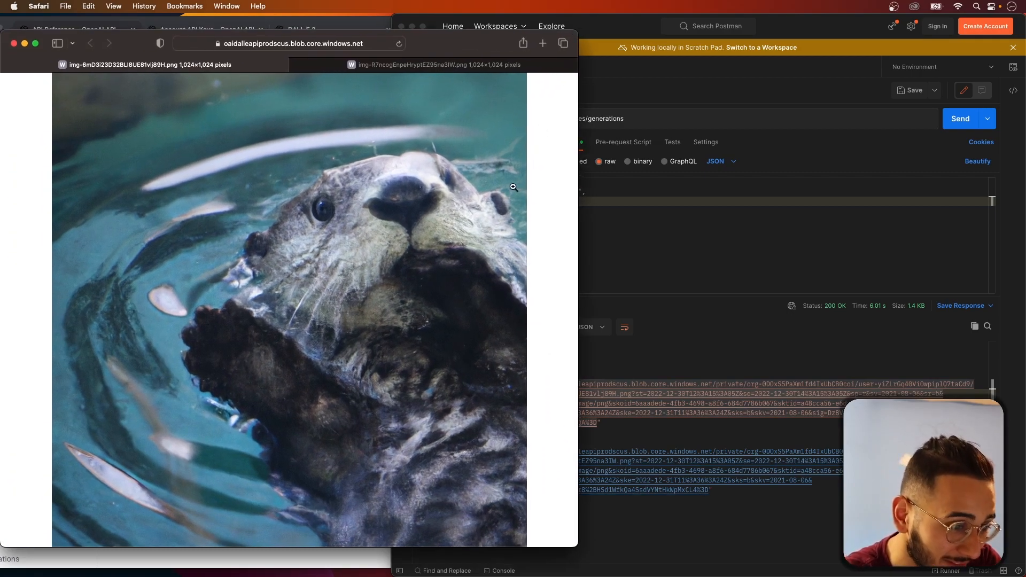
mouse_move(477, 251)
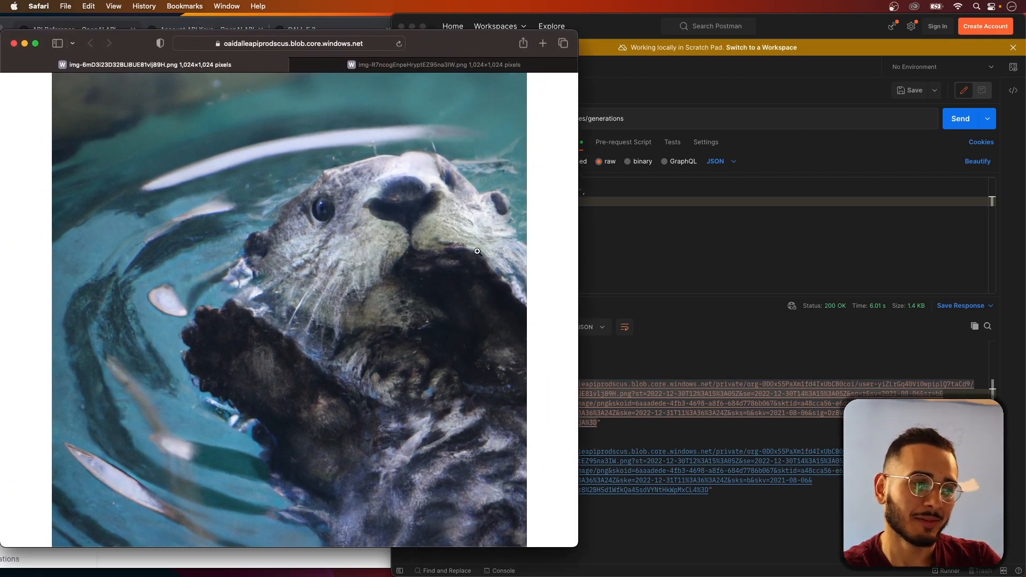
View the second generated sea otter image in its Safari tab
click(435, 64)
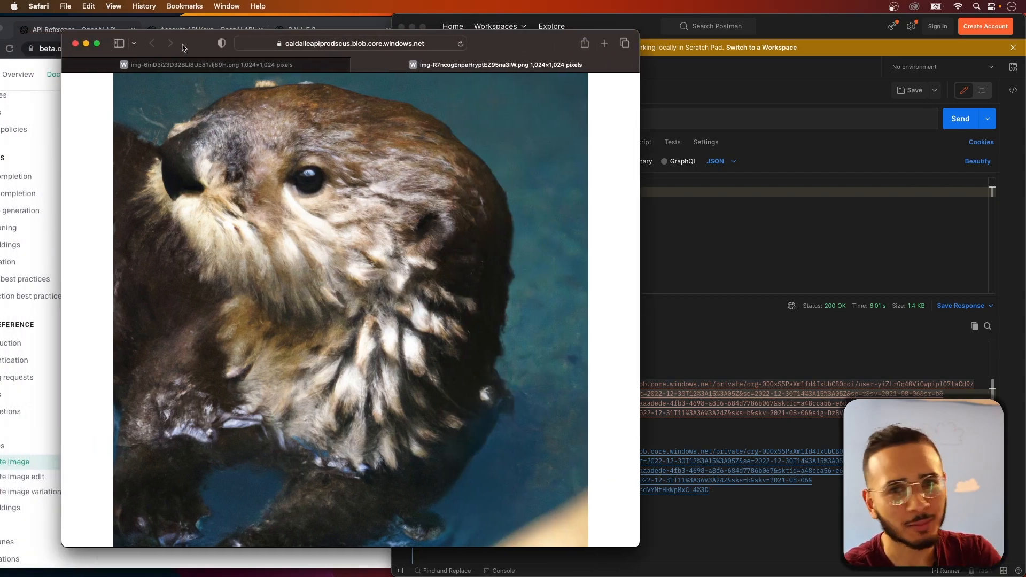
mouse_move(75, 44)
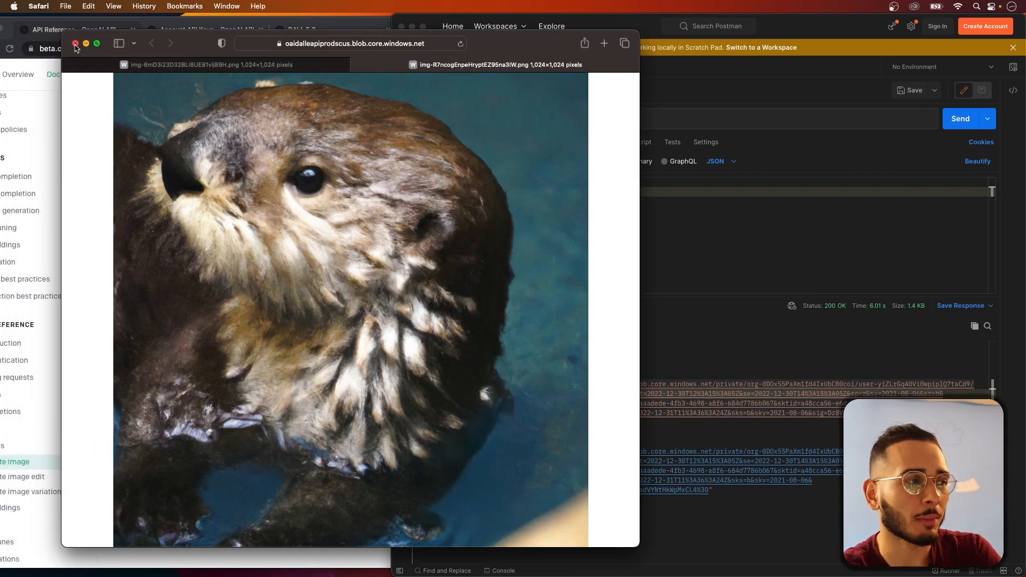
Create an iOS App project named 'Dall-E 2' and save it on the Desktop
click(75, 44)
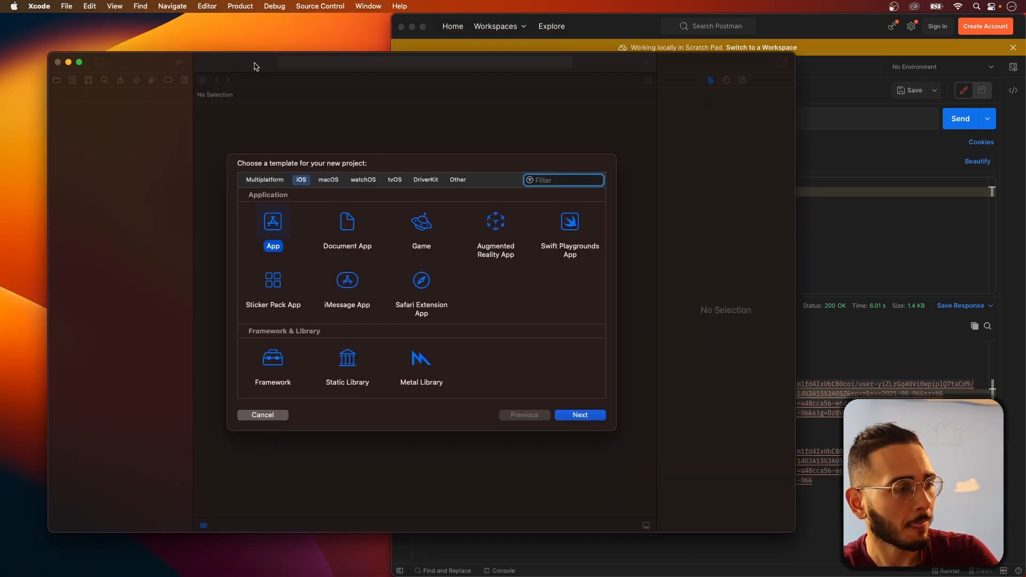
click(579, 414)
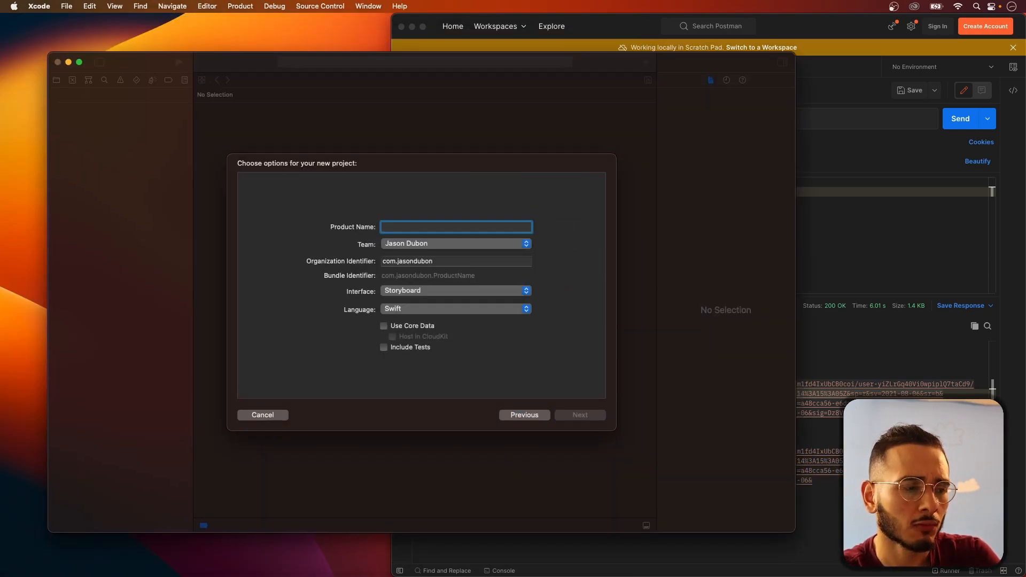
text(Dal)
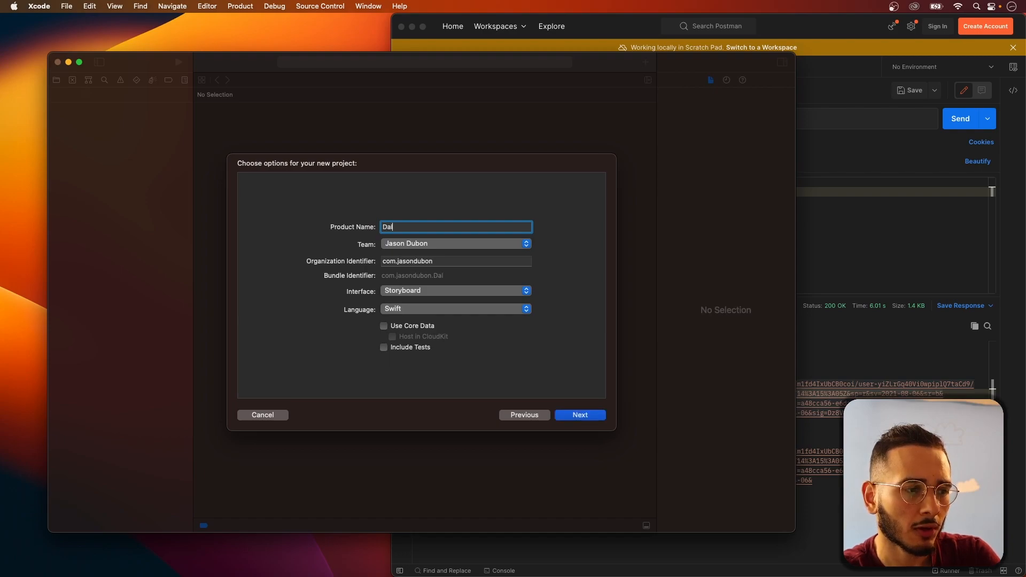
text(LL)
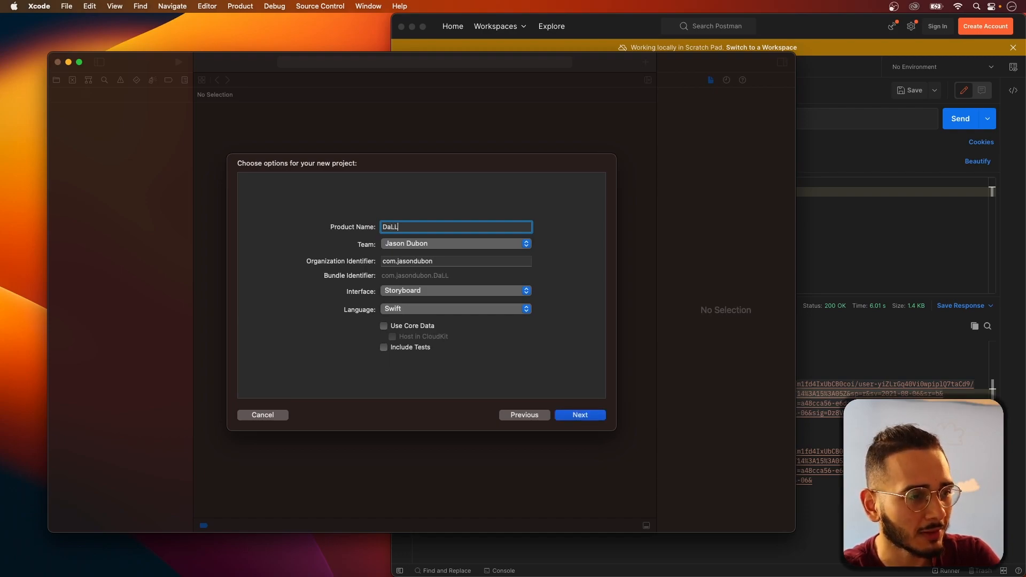
click(578, 415)
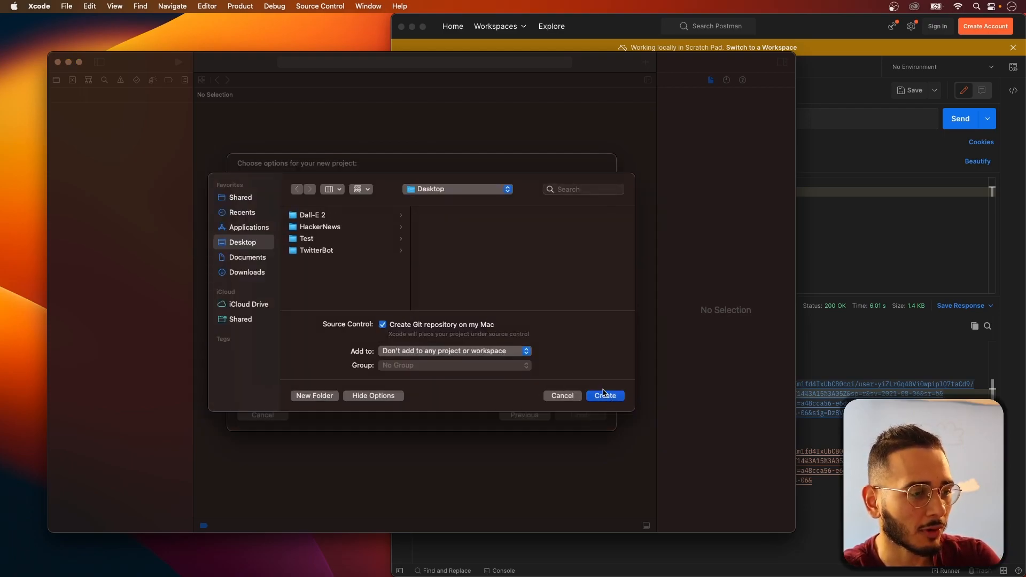
click(603, 395)
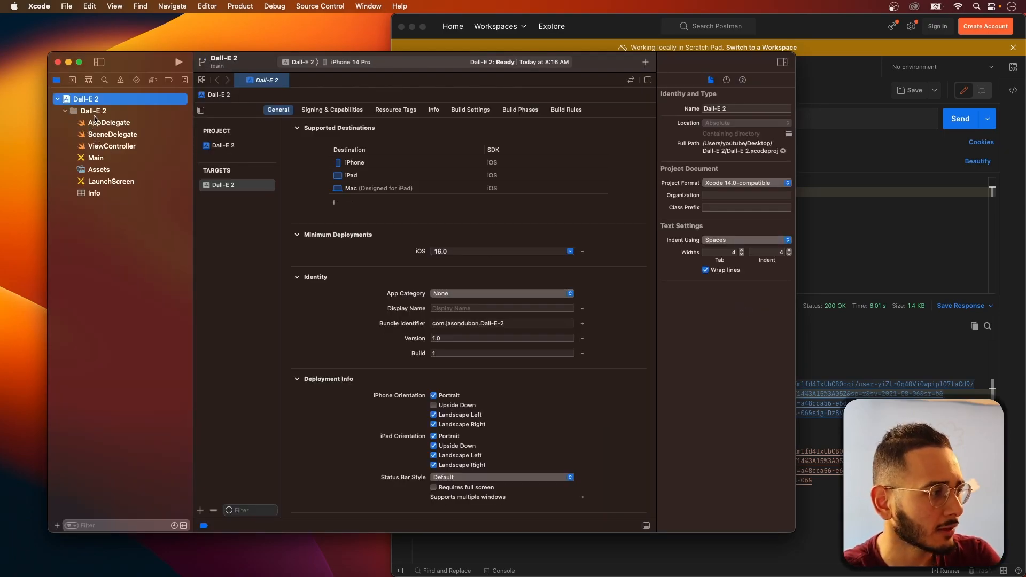
Create a Swift file named APIService in the Dall-E 2 group
right_click(85, 99)
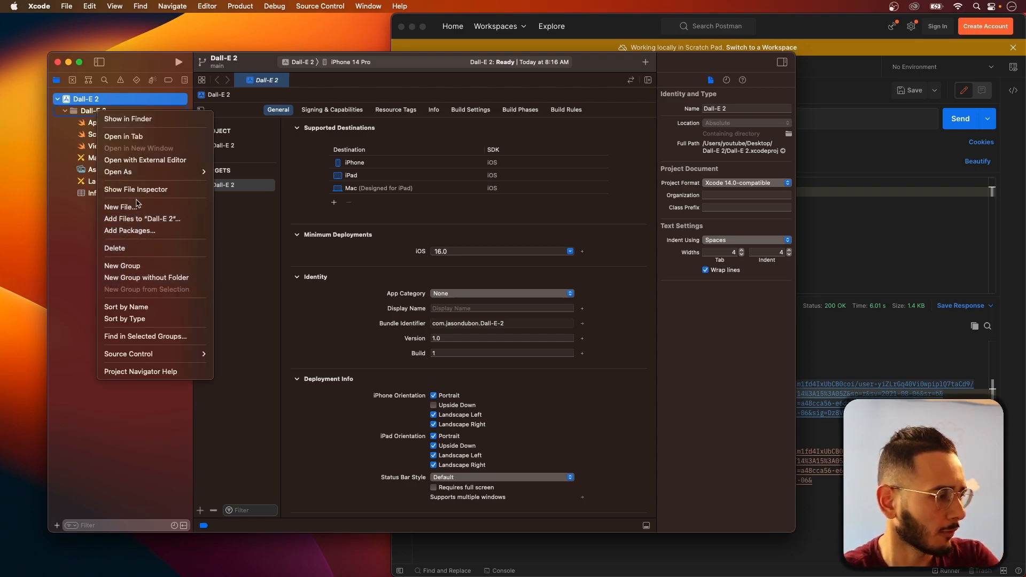
click(119, 207)
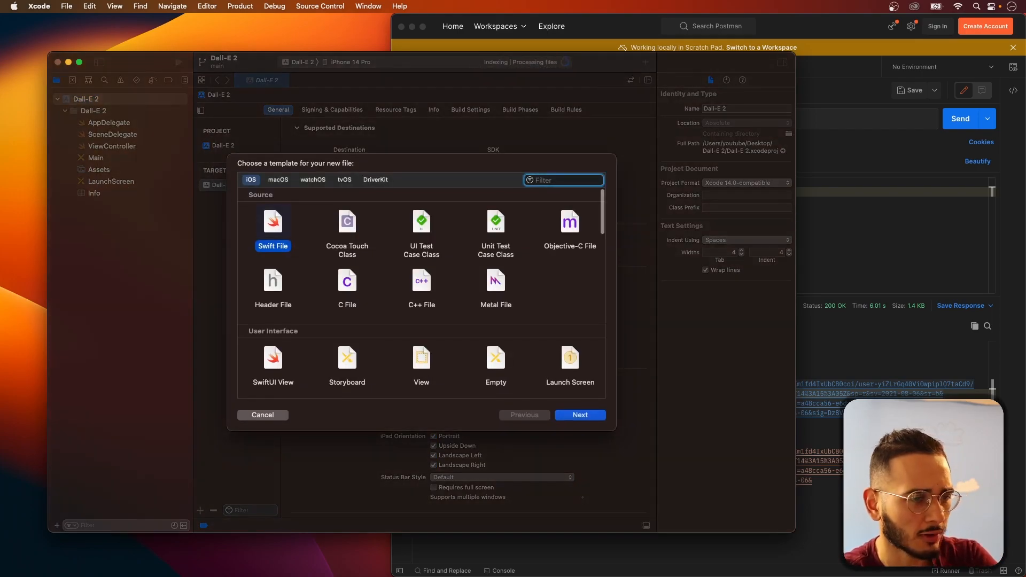
click(579, 414)
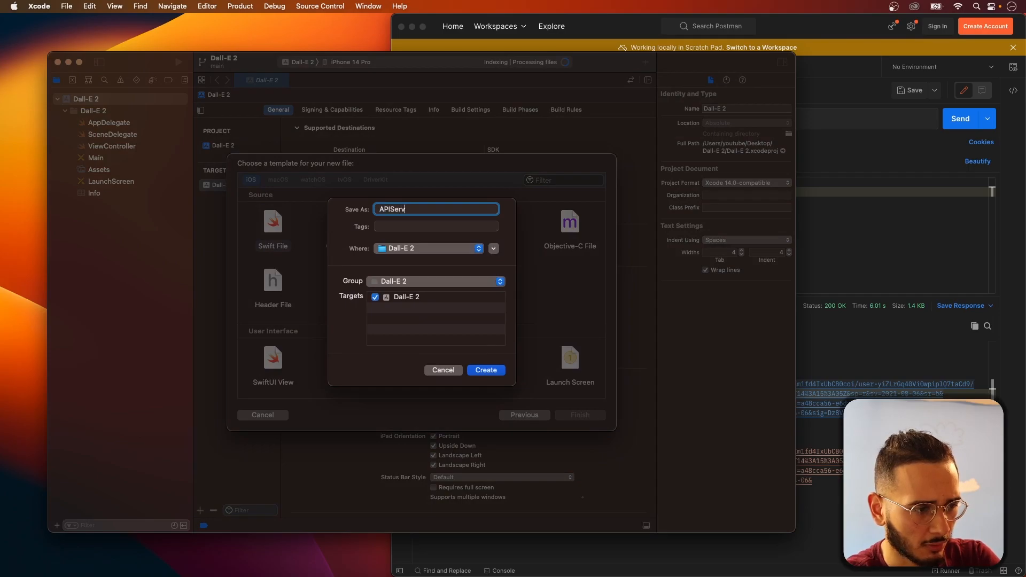
click(486, 370)
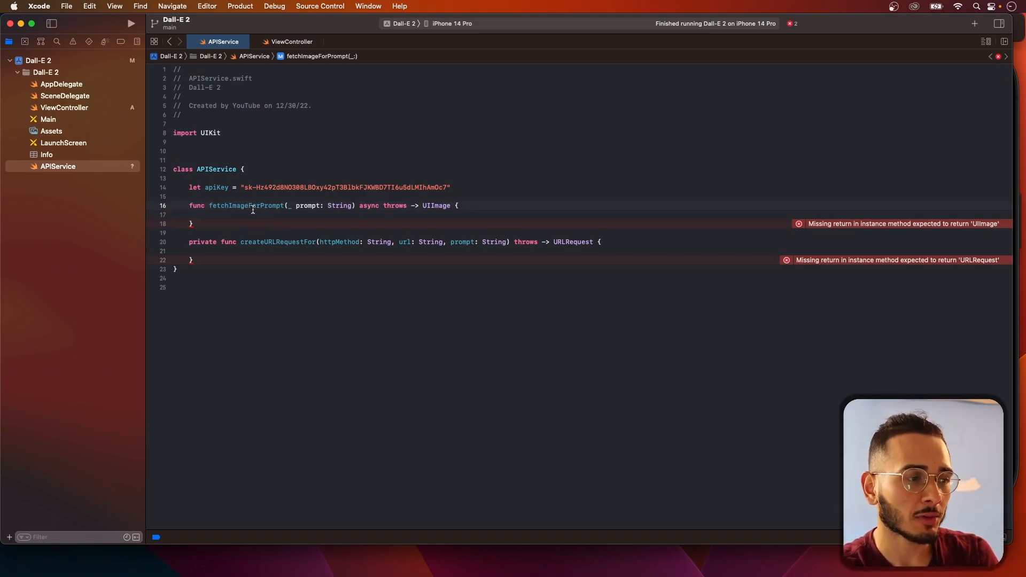
mouse_move(271, 245)
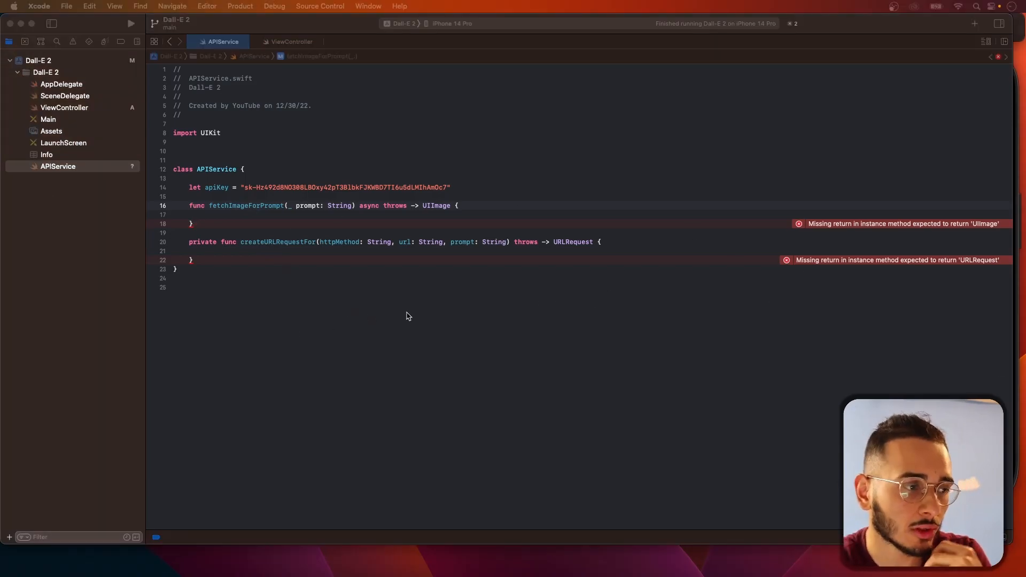
Select parameter names in the createURLRequestFor(httpMethod:url:prompt:) signature, including url
double_click(339, 241)
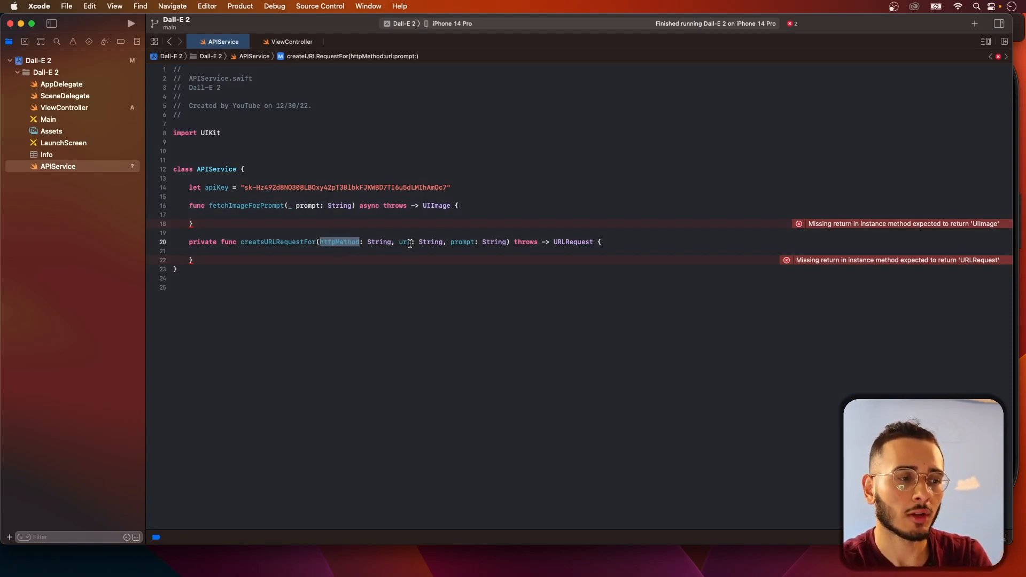
double_click(404, 241)
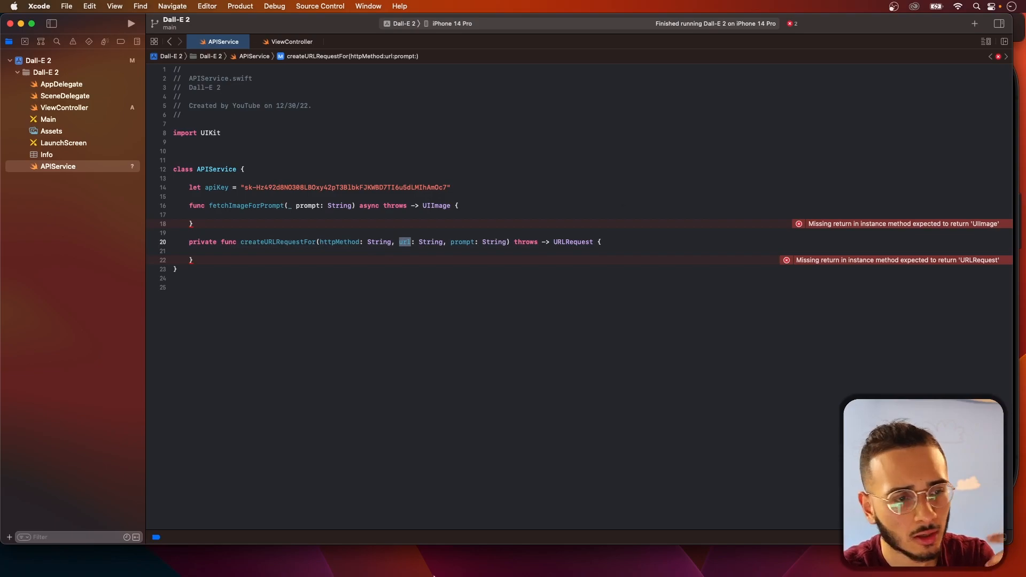
mouse_move(226, 550)
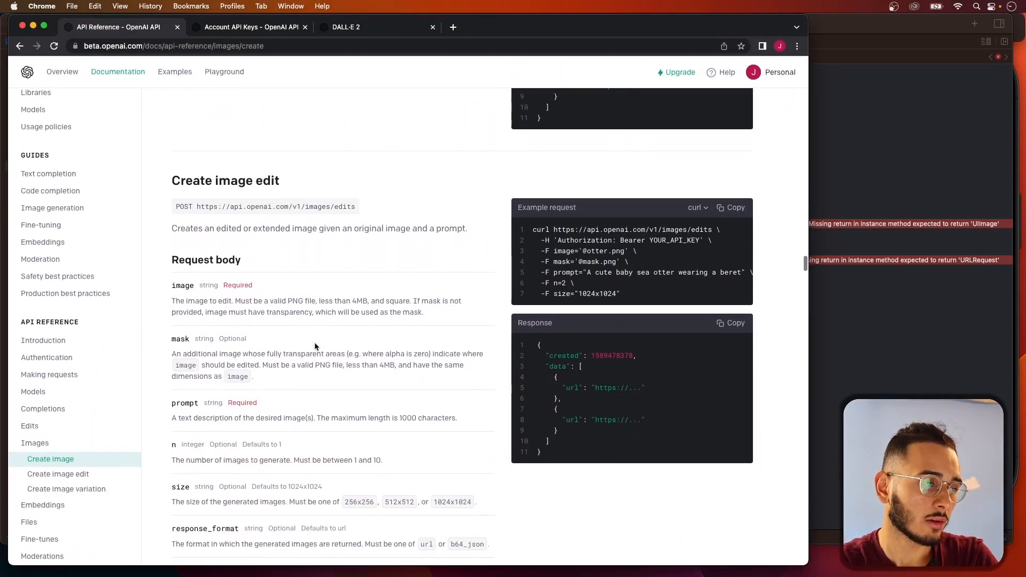
Browse the Create edit docs under Edits in the OpenAI reference sidebar
click(29, 425)
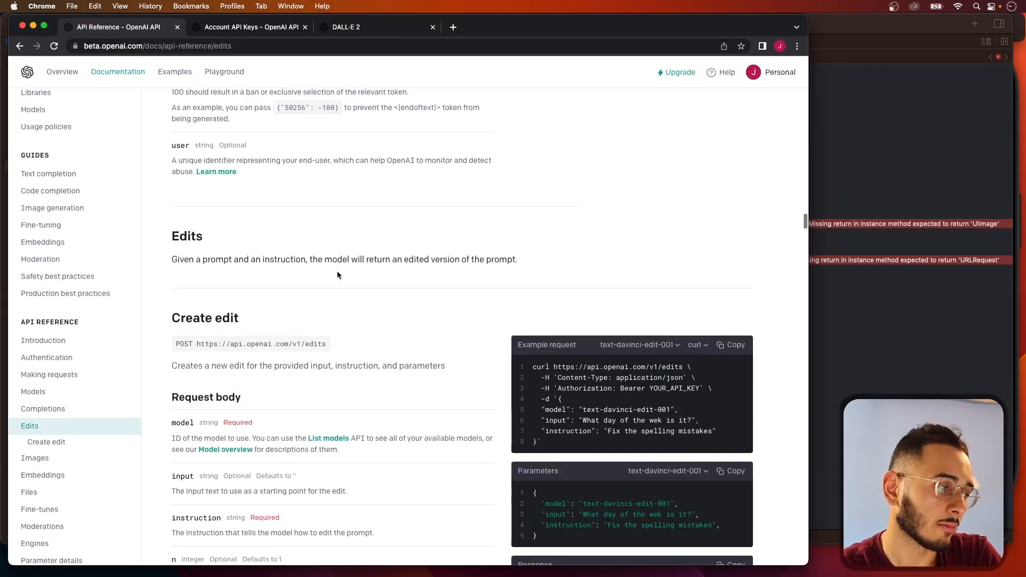
click(35, 443)
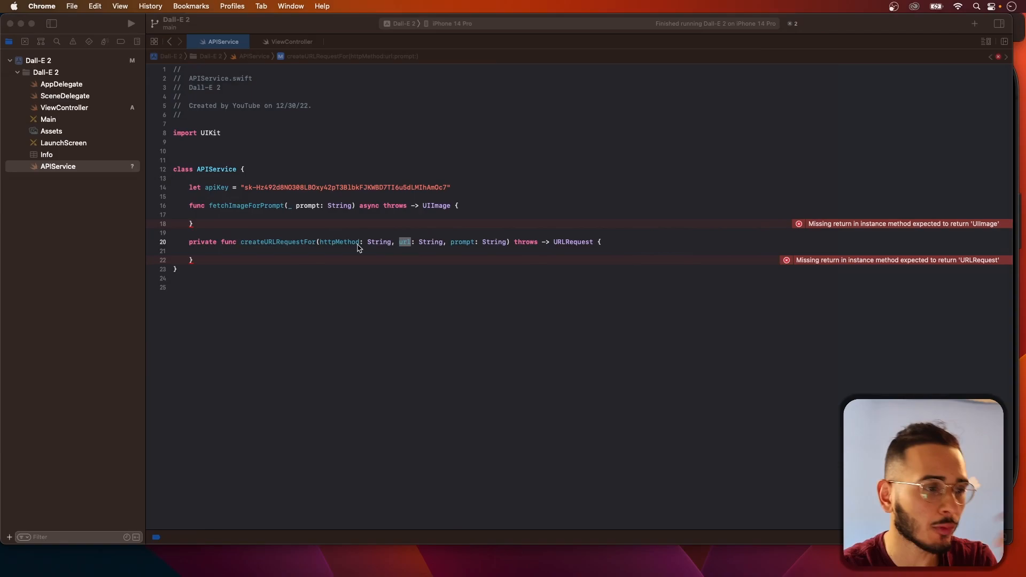
click(354, 242)
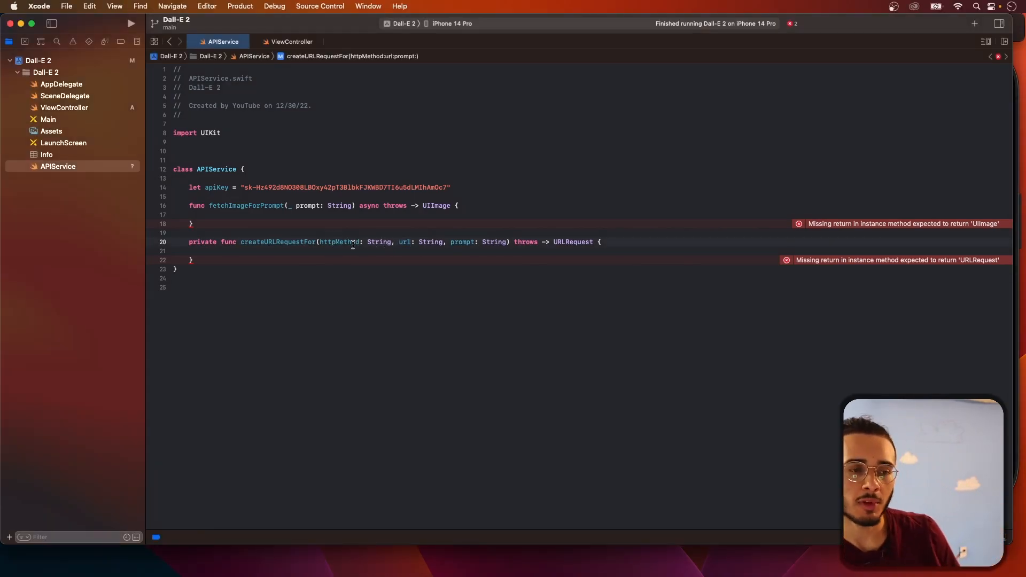
click(296, 254)
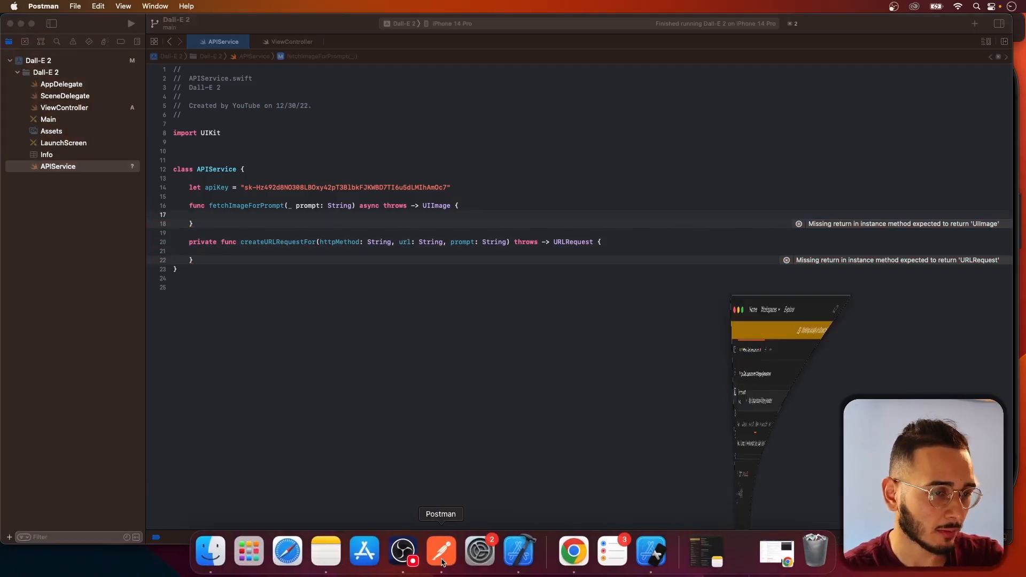
Switch to Postman and collapse the data array in the images/generations response
click(441, 553)
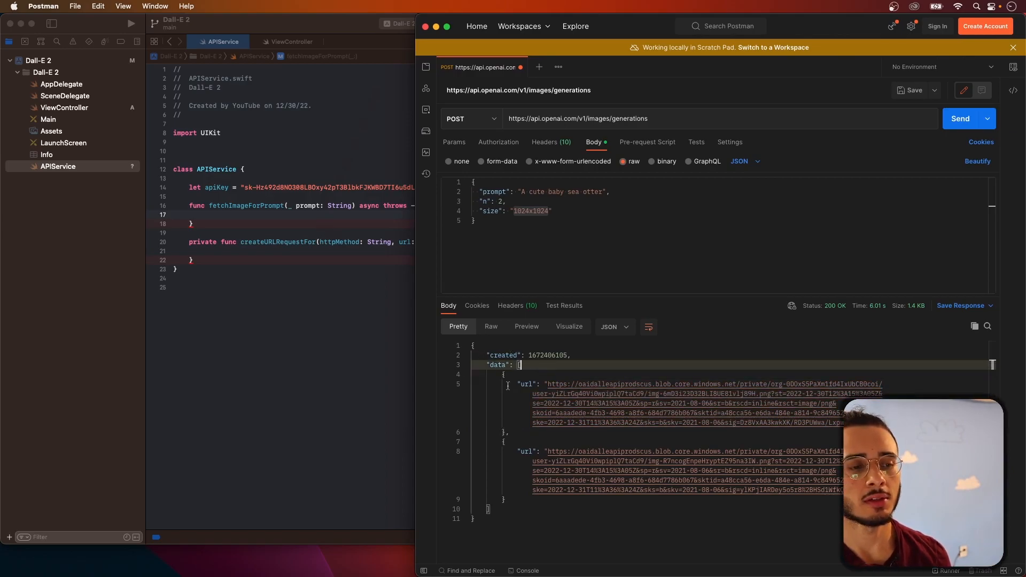
mouse_move(560, 397)
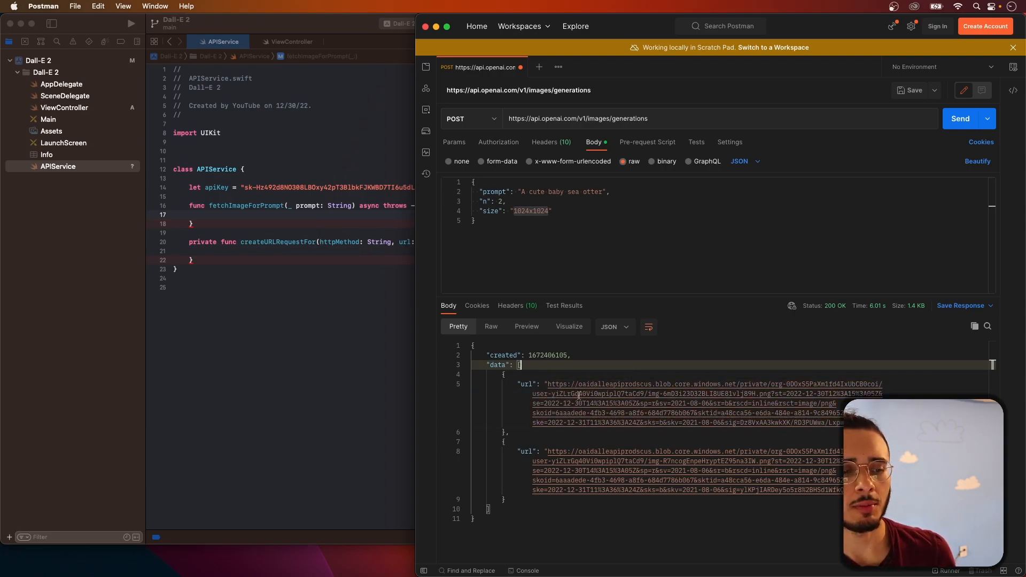
click(465, 365)
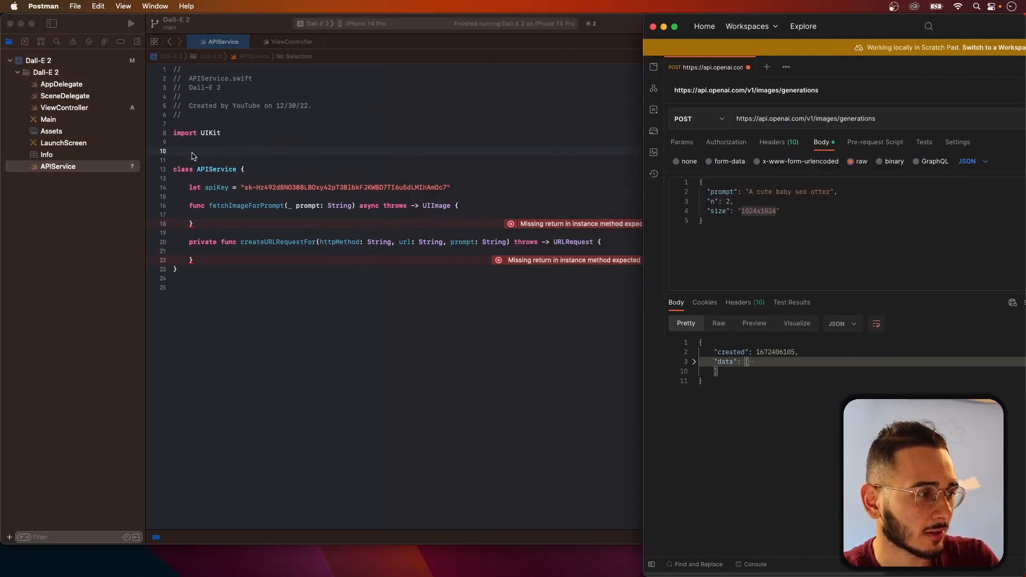
Declare struct Response: Decodable with let data: [ImageURL]
text(struct)
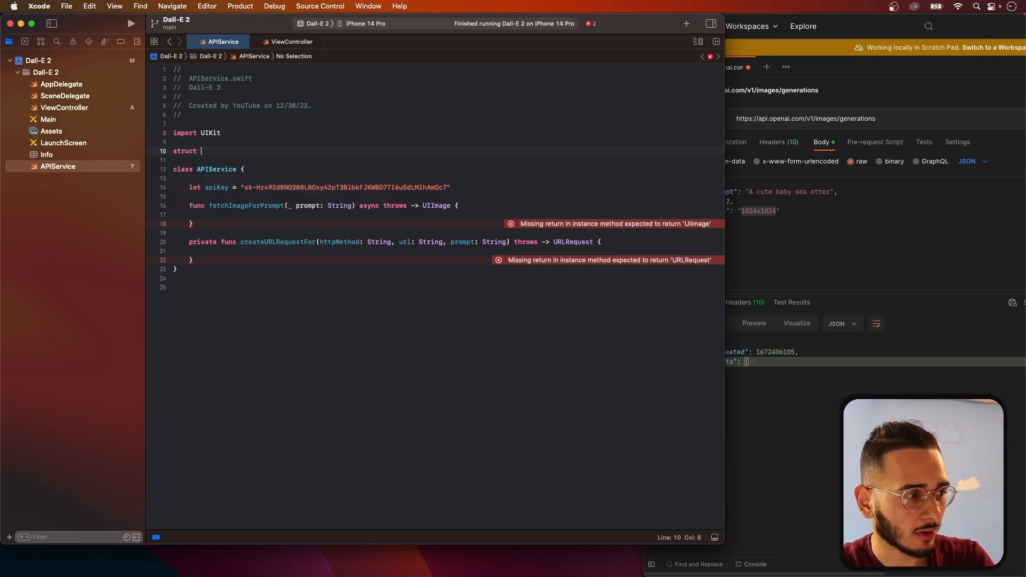
text(R)
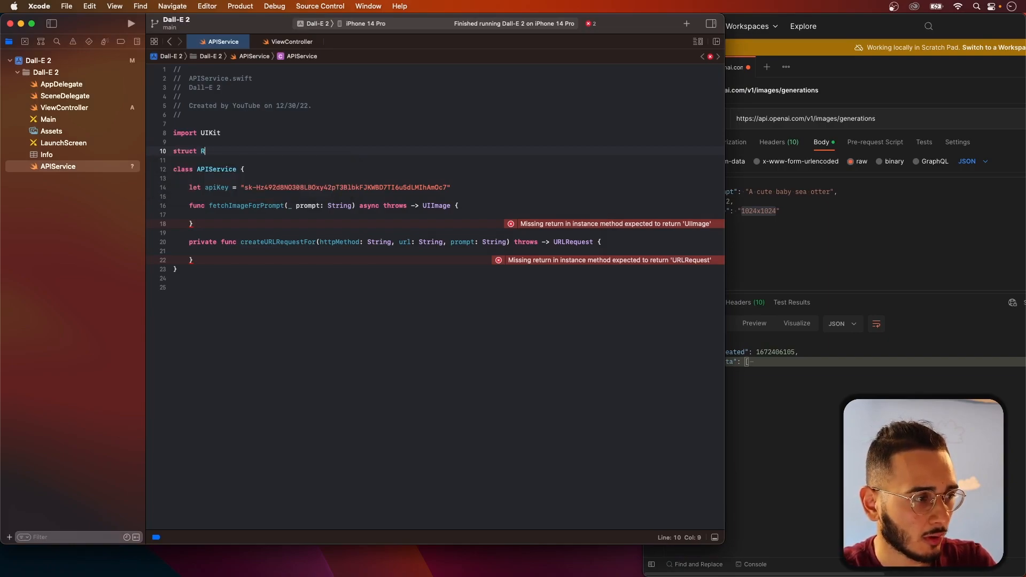
text(eponse)
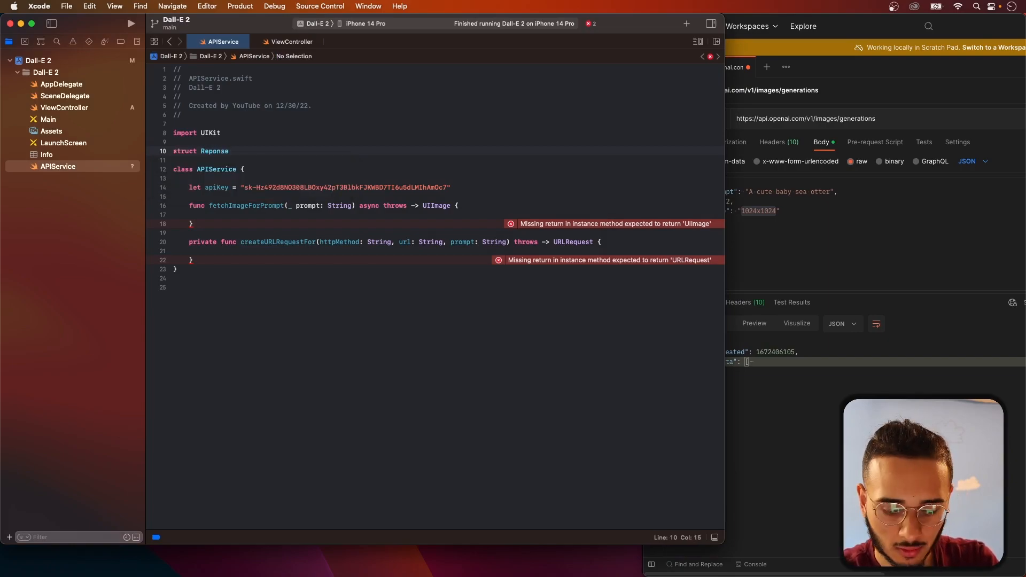
text(: Decodable {)
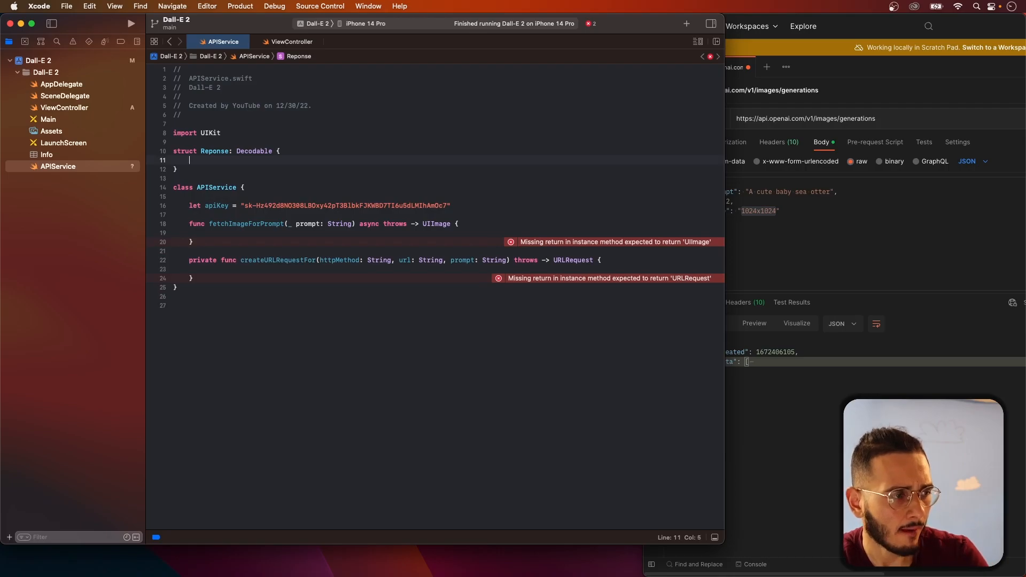
text(let data: [)
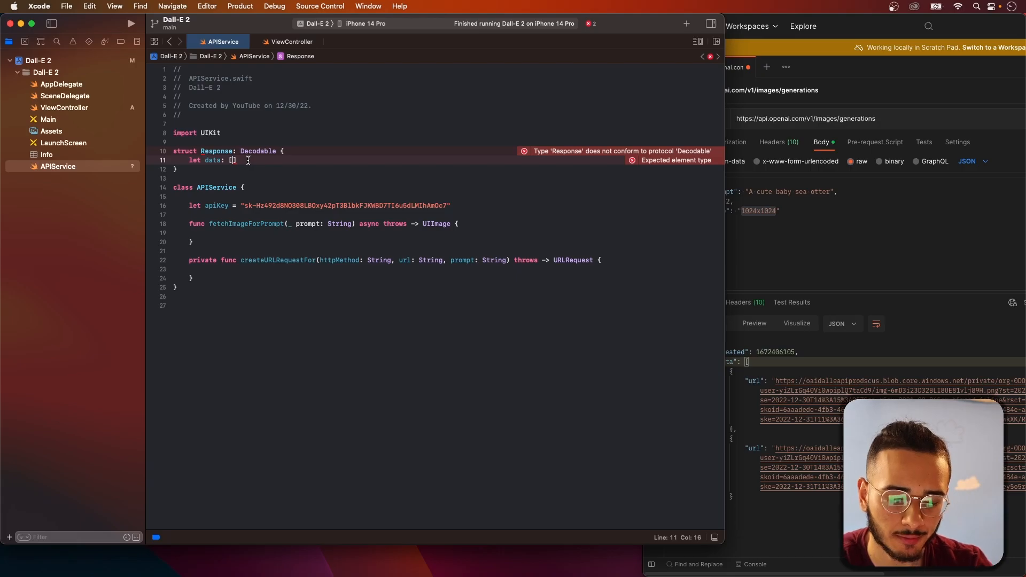
text(ImageURL)
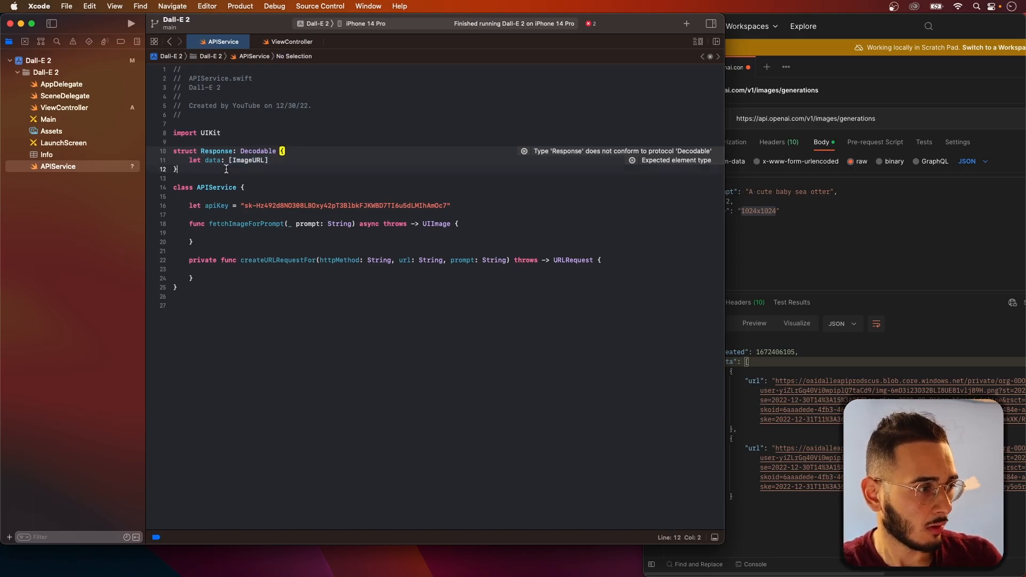
Declare struct ImageURL: Decodable with let url: String
text(struct Image)
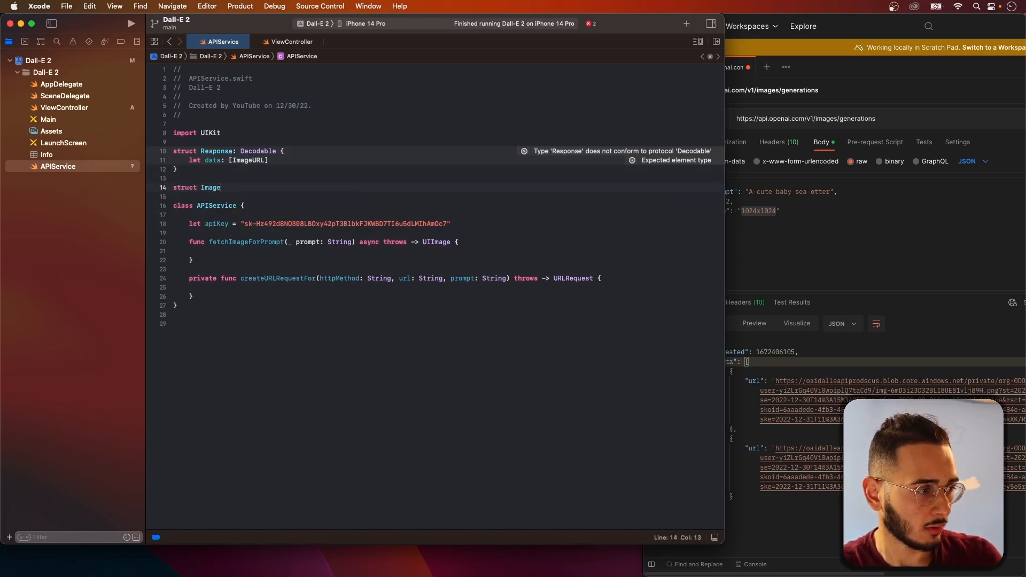
text(URL: Decodable {)
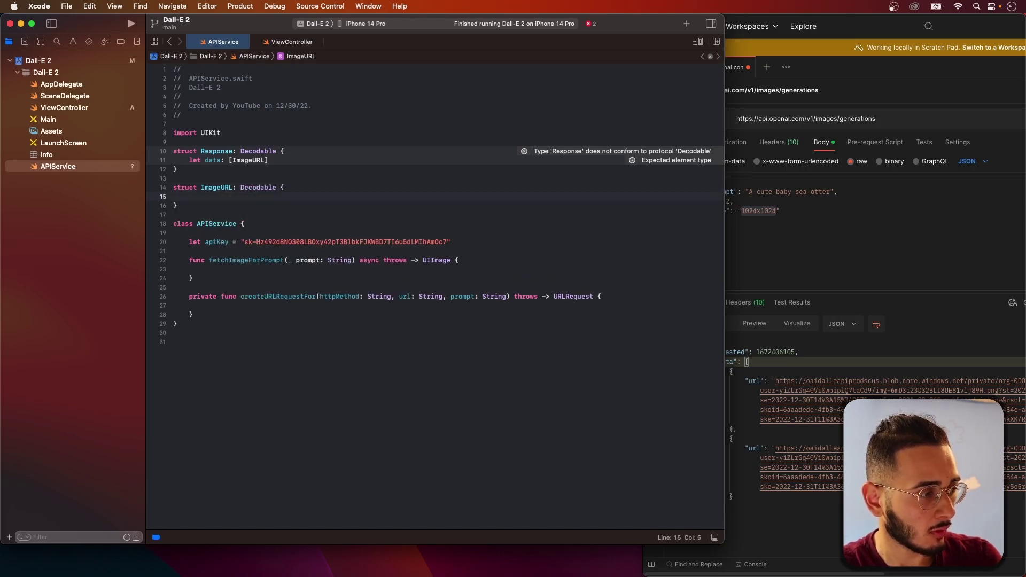
text(let u)
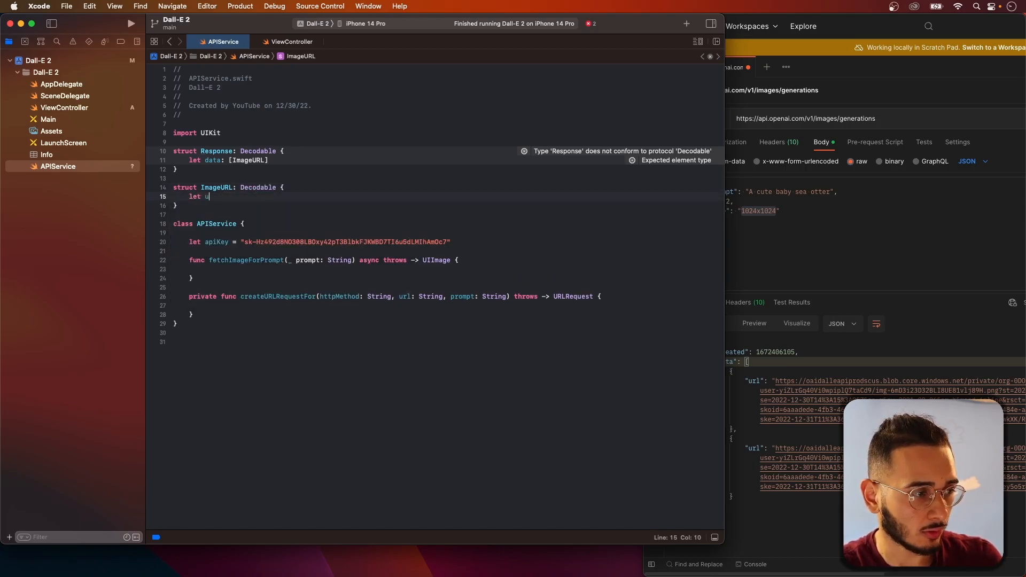
text(rl:)
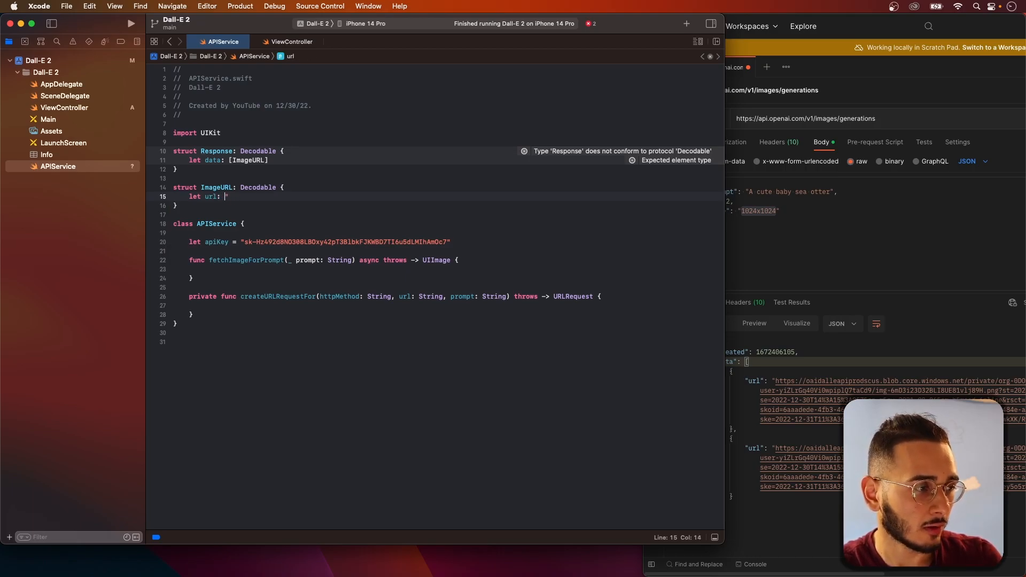
text(String)
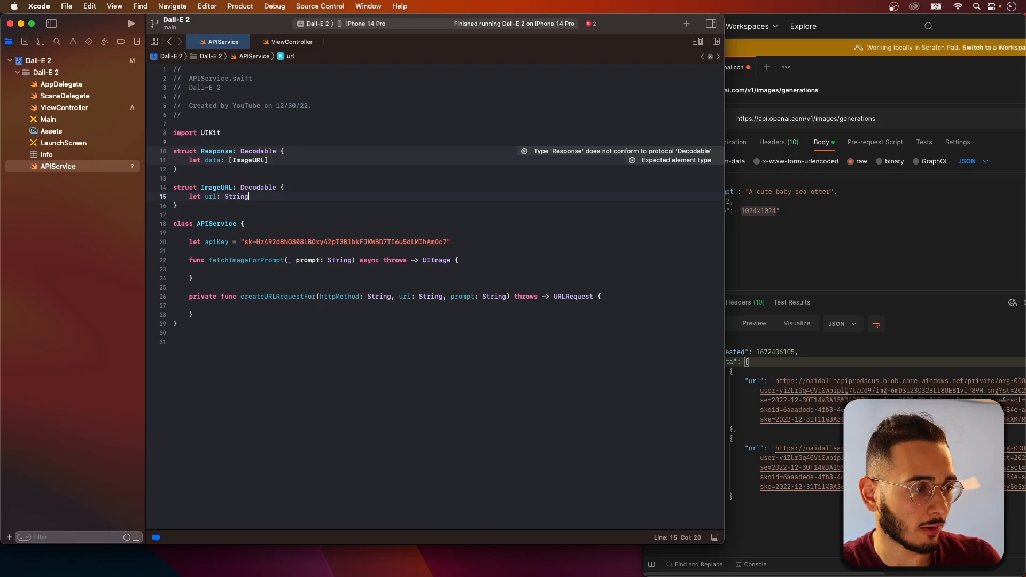
click(130, 24)
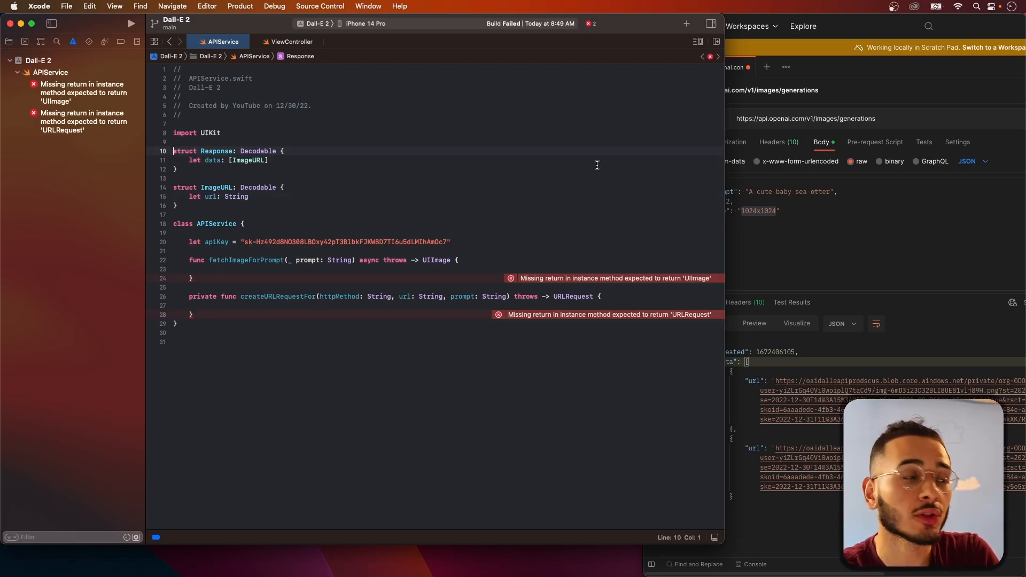
click(283, 188)
text(let fetchImageURL)
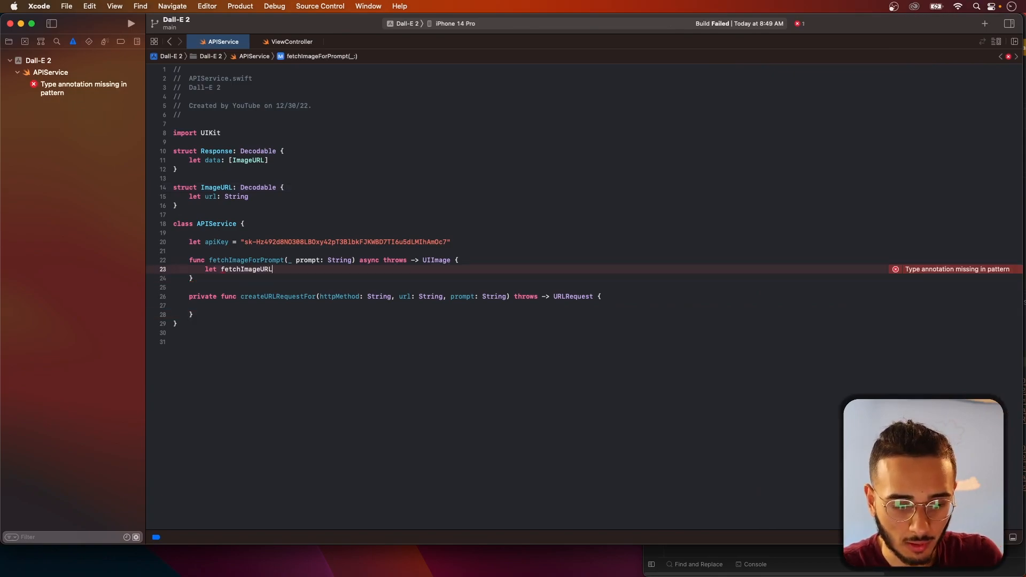
text(=)
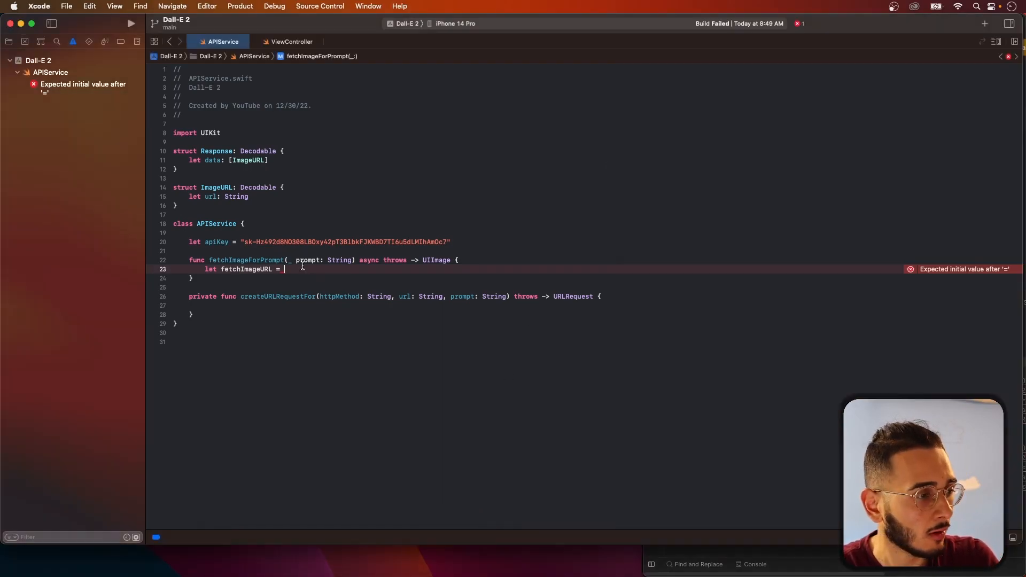
text("https://api.openai.com/v1/images/generations")
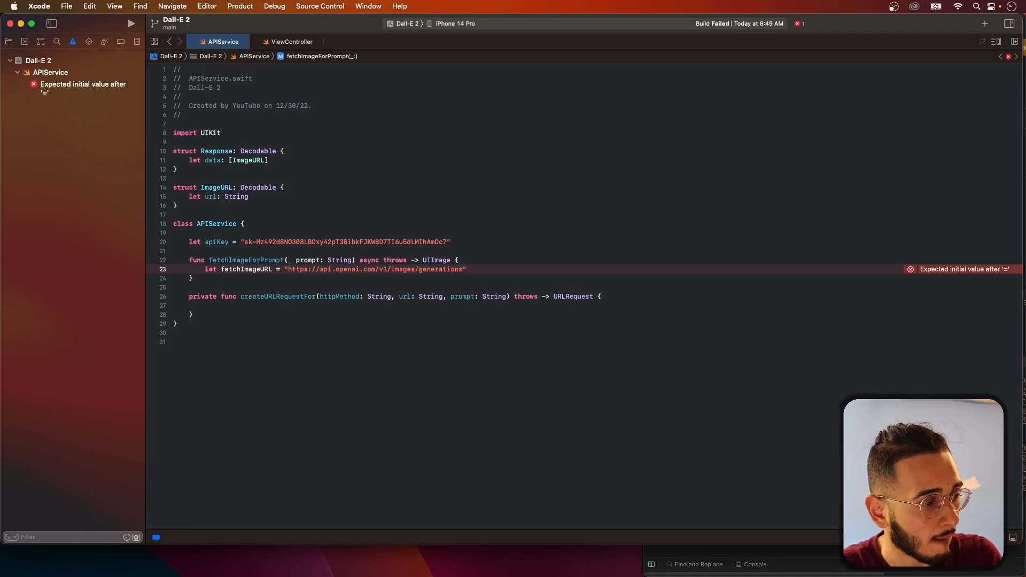
text(LE)
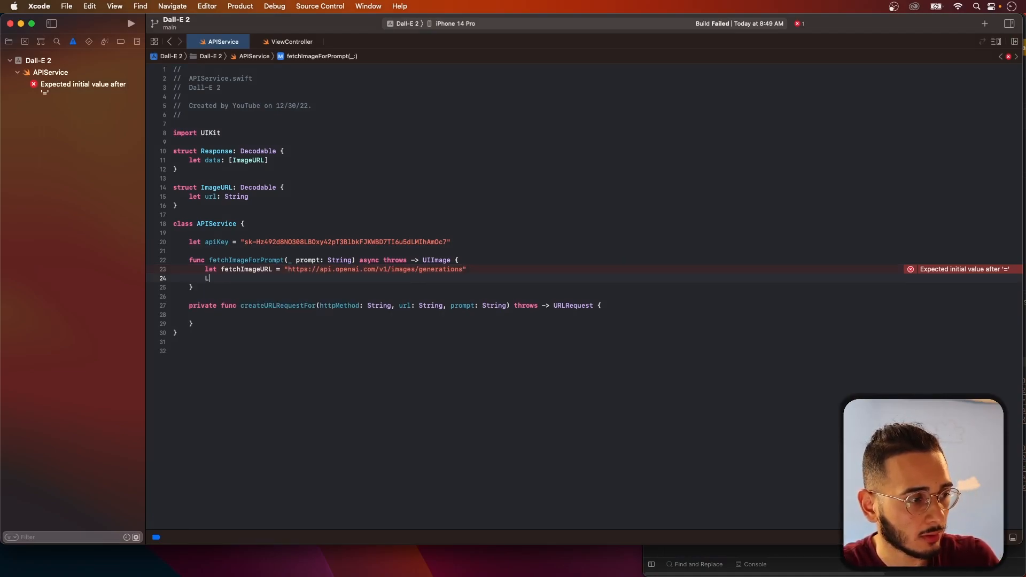
Build urlRequest with try createURLRequestFor using the prompt
text(et url)
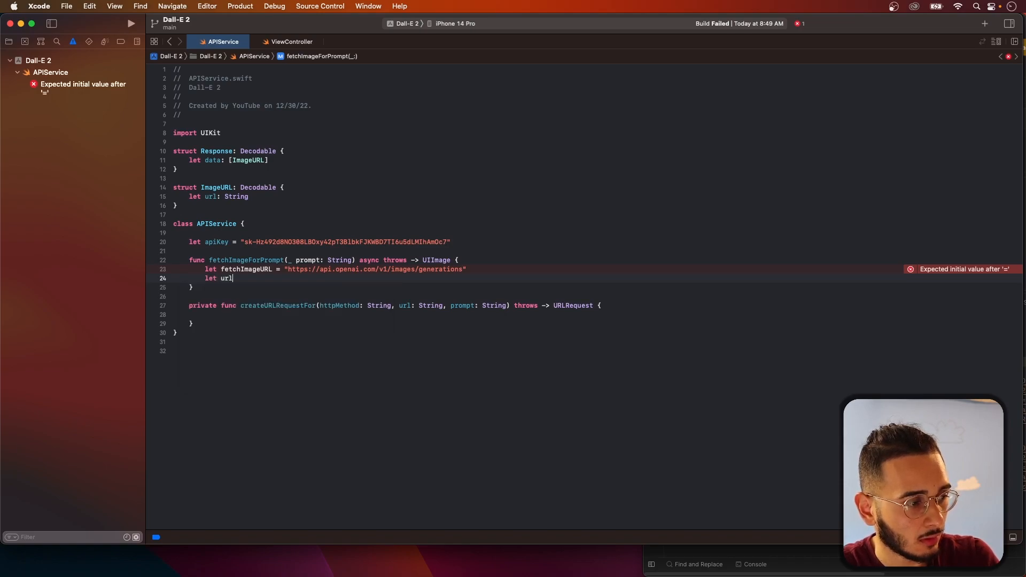
text(Request =)
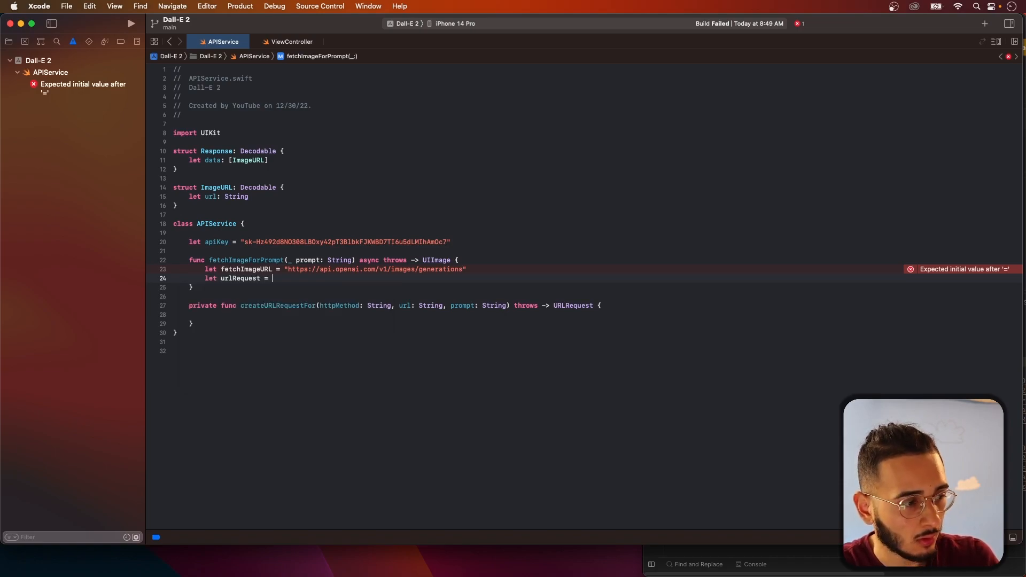
text(try)
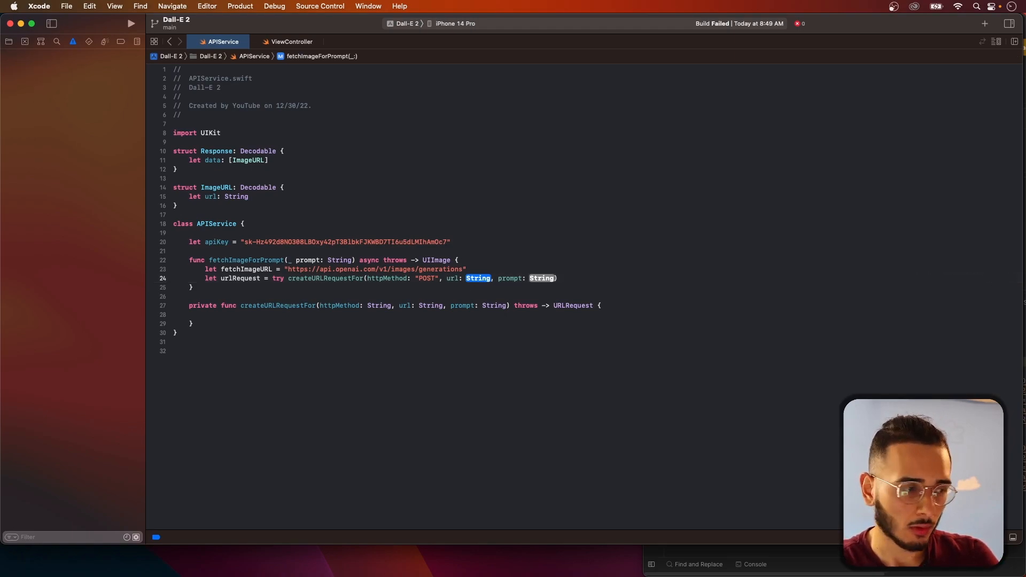
text(fetchImageURL)
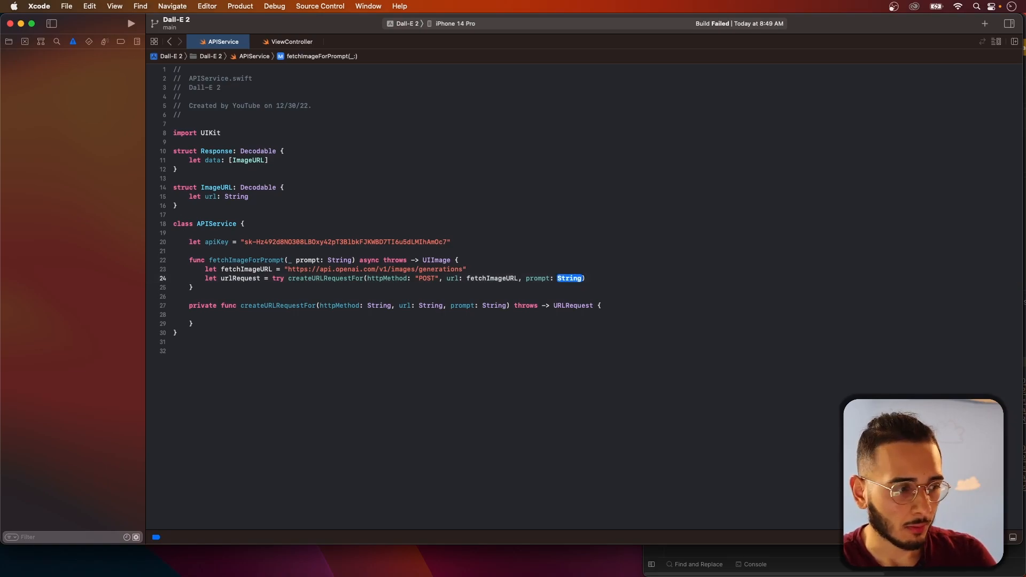
text(prompt)
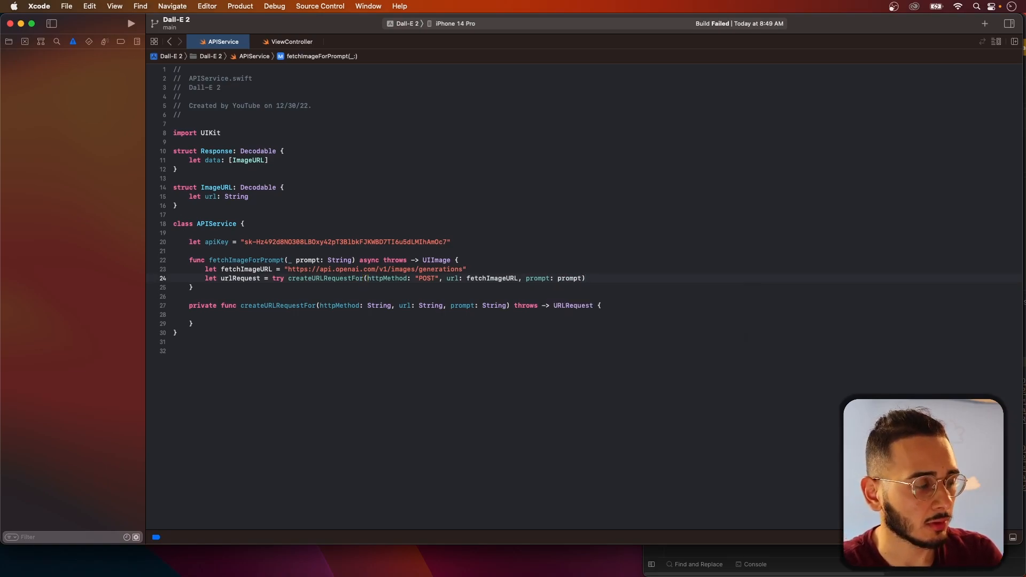
Add let (data, response) = try await URLSession.shared.data(for: urlRequest)
text(let)
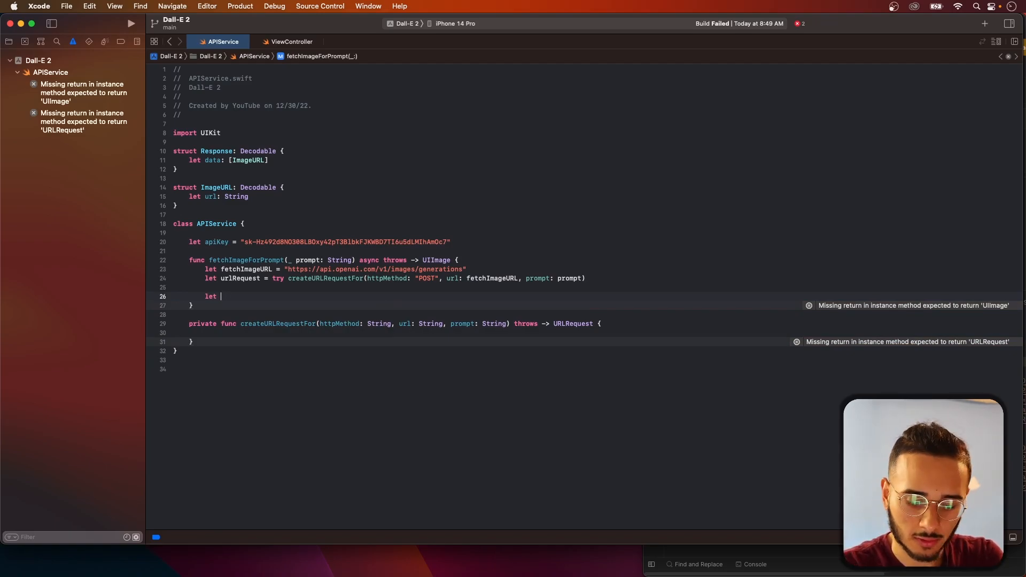
text((data, response) = try await T)
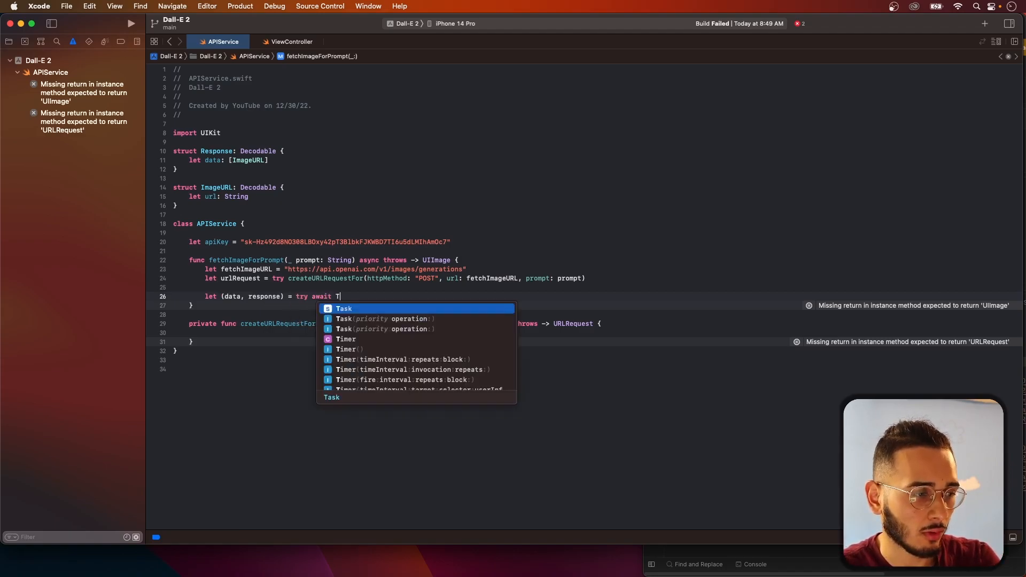
text(URLs)
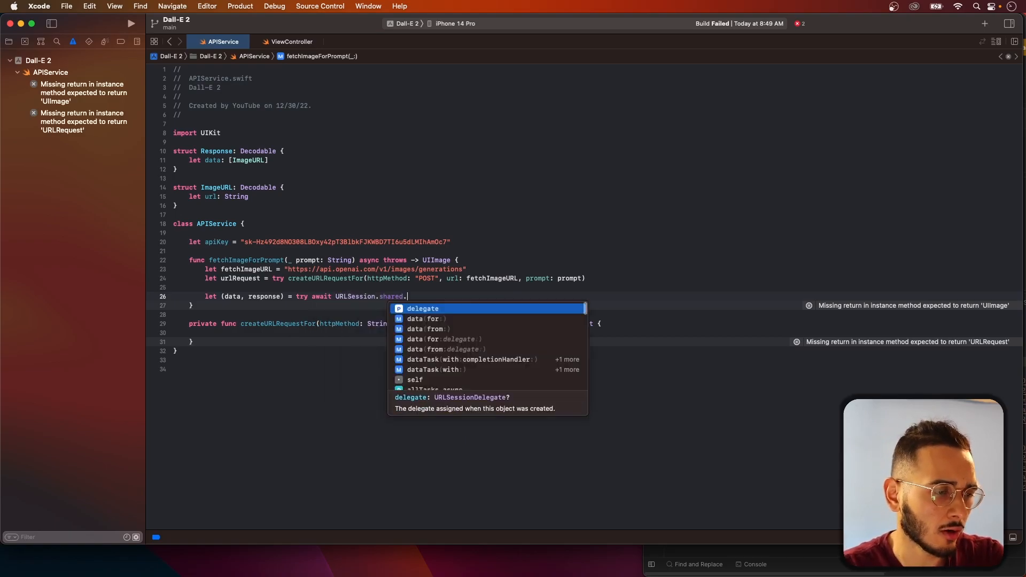
text(data(for: urlRequest)
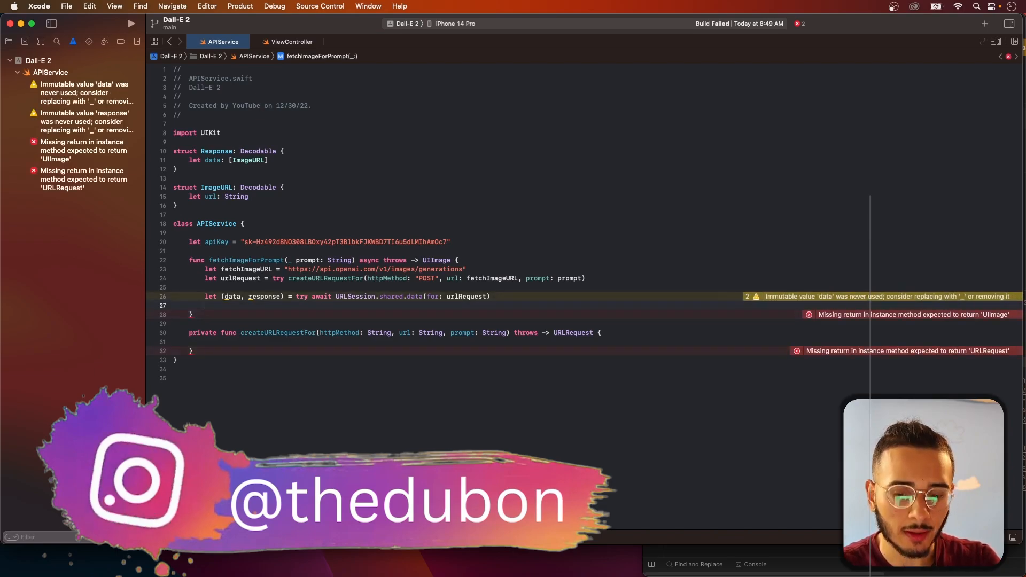
Add let decoder = JSONDecoder() in fetchImageForPrompt
text(let deco)
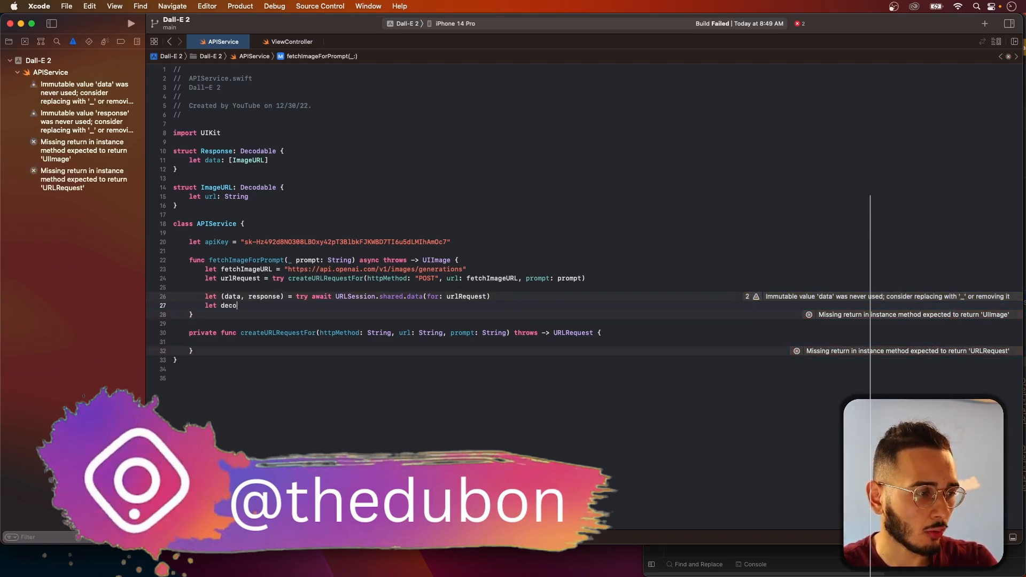
text(der =)
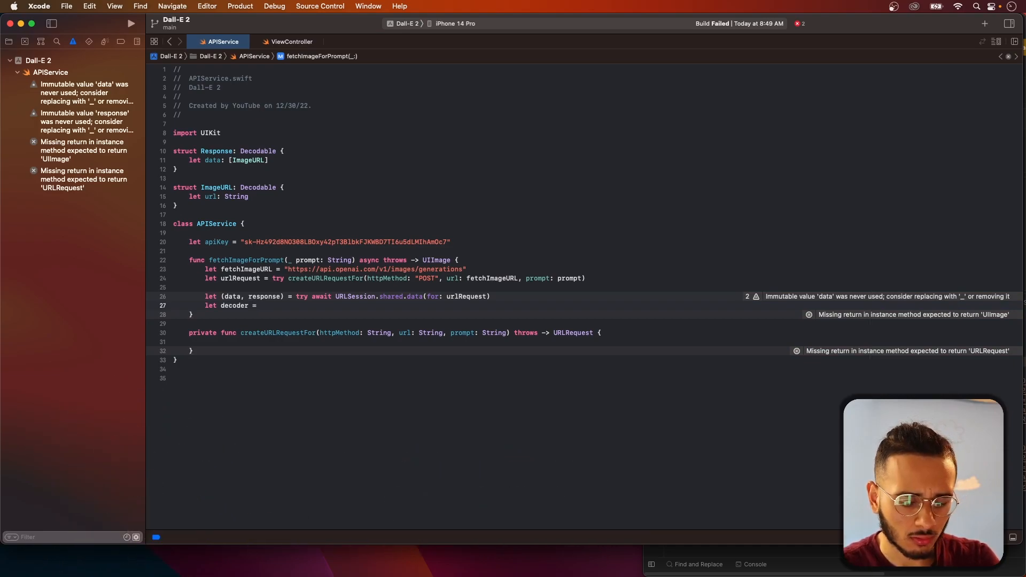
text(JSONDecoder())
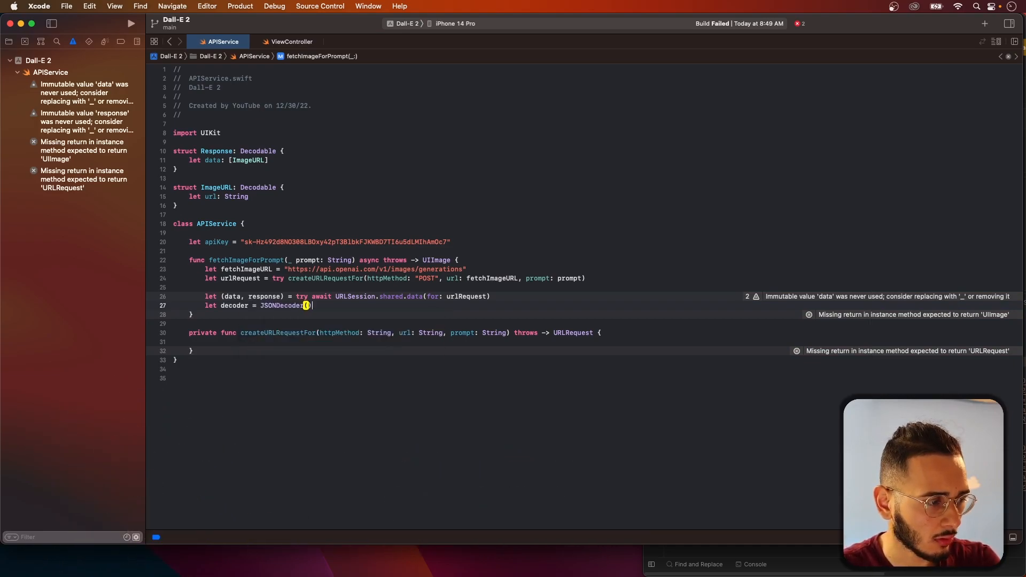
key(Return)
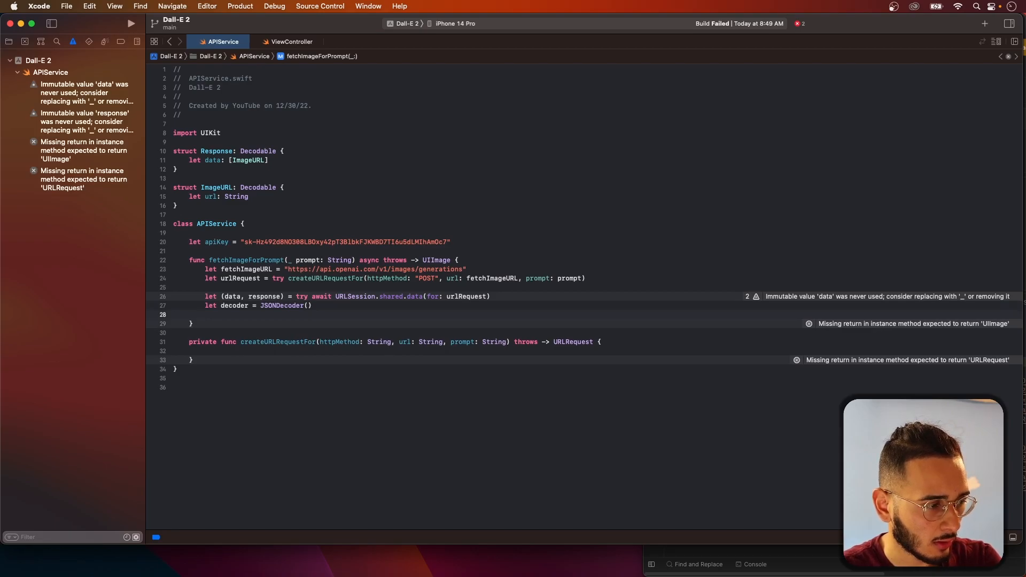
Decode data into Response.self as results, then begin a let (imageData, line
text(let)
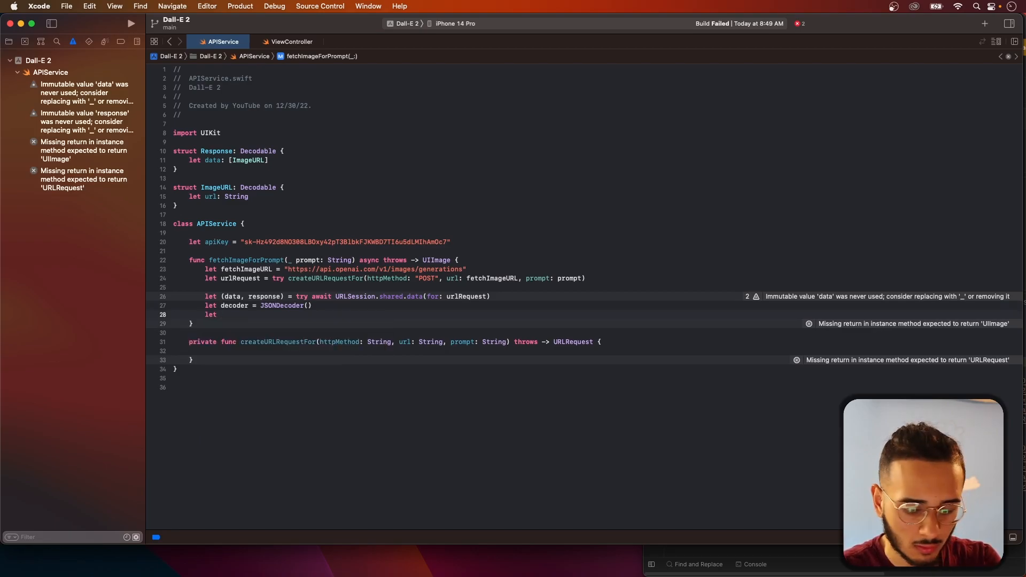
text(results =)
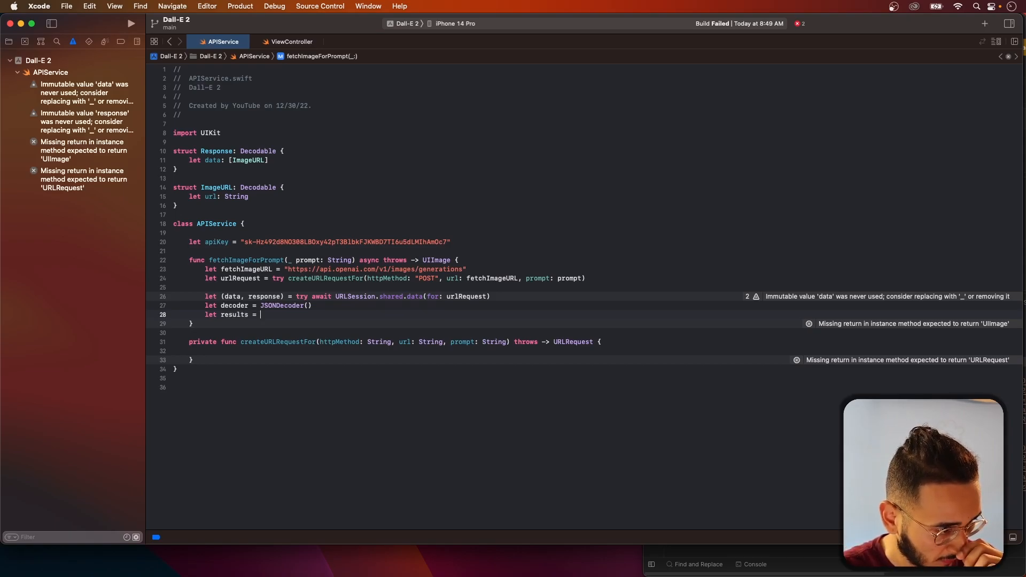
text(J)
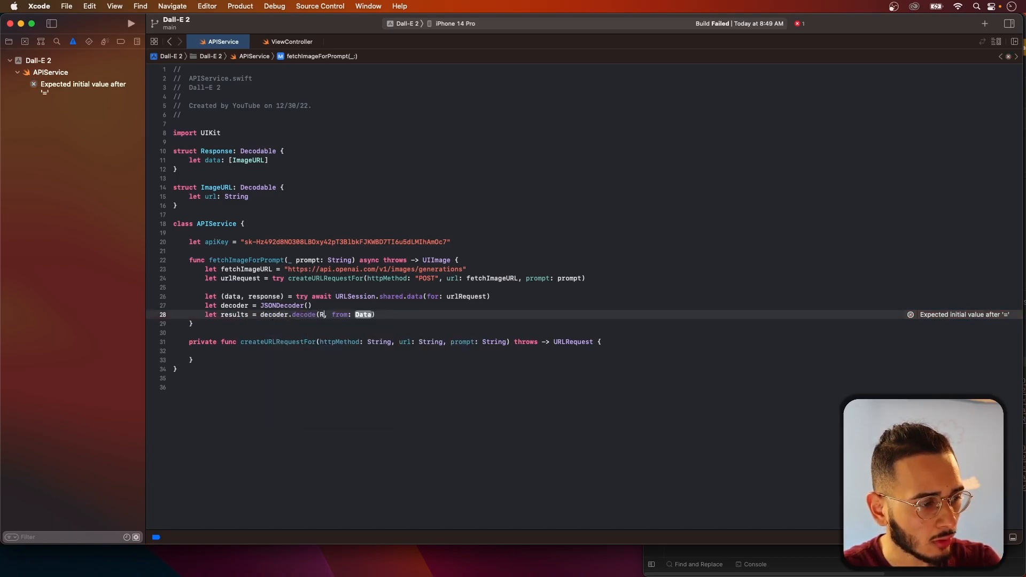
text(esponse.self)
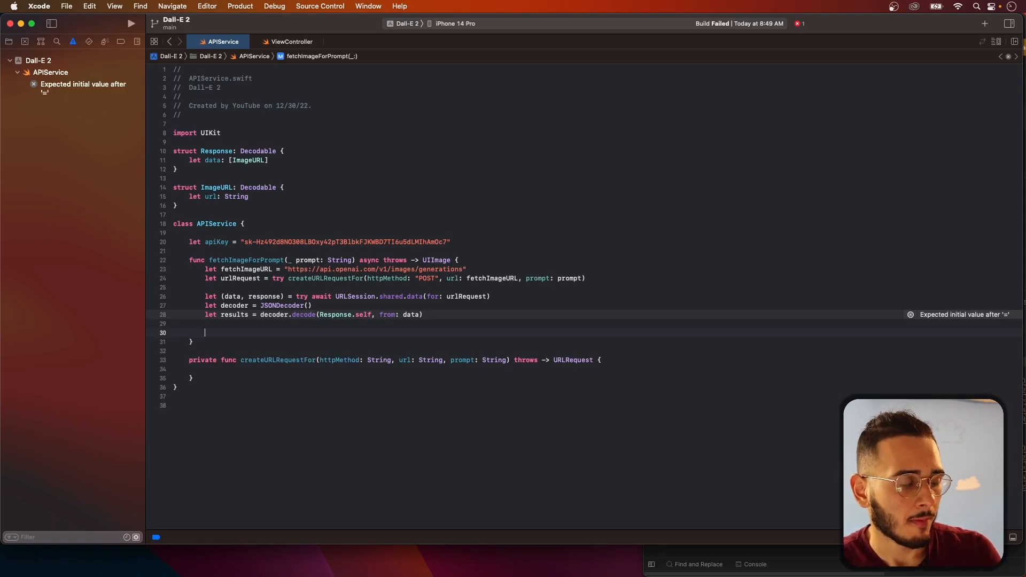
text(let (imageData,)
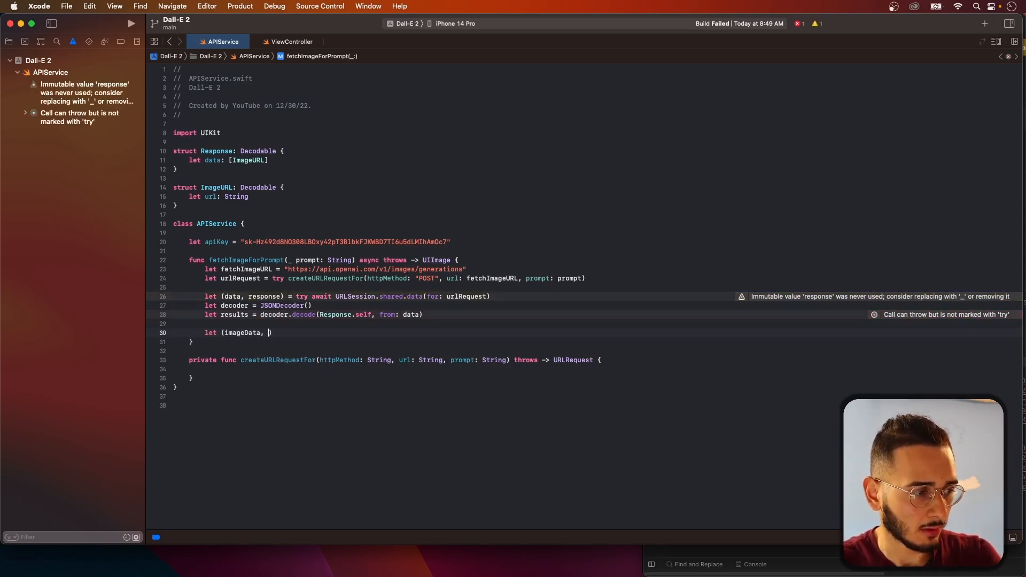
text(imageResponse)
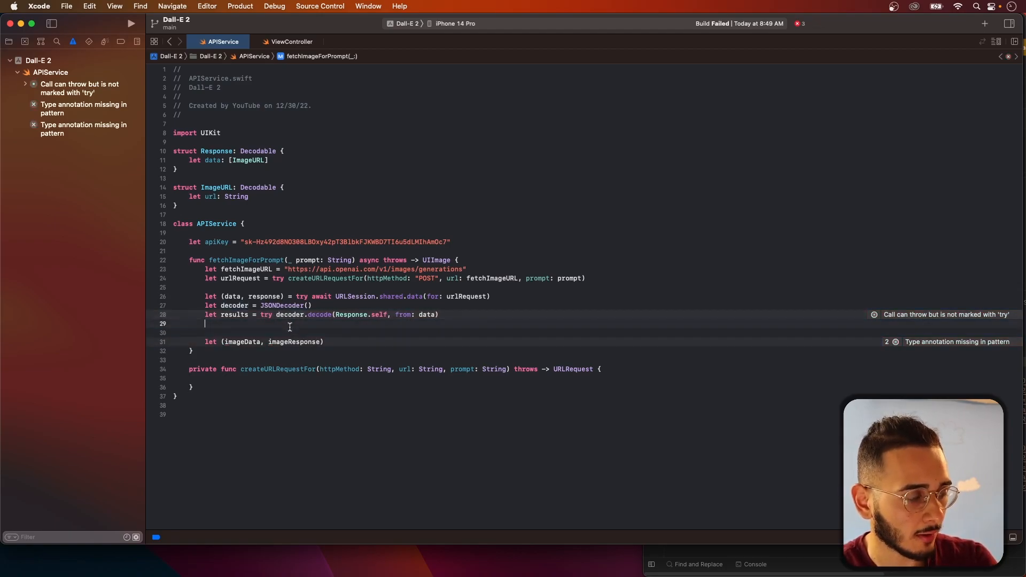
Set imageURL to results.data[0].url and await URLSession.shared.data for imageURL
text(let)
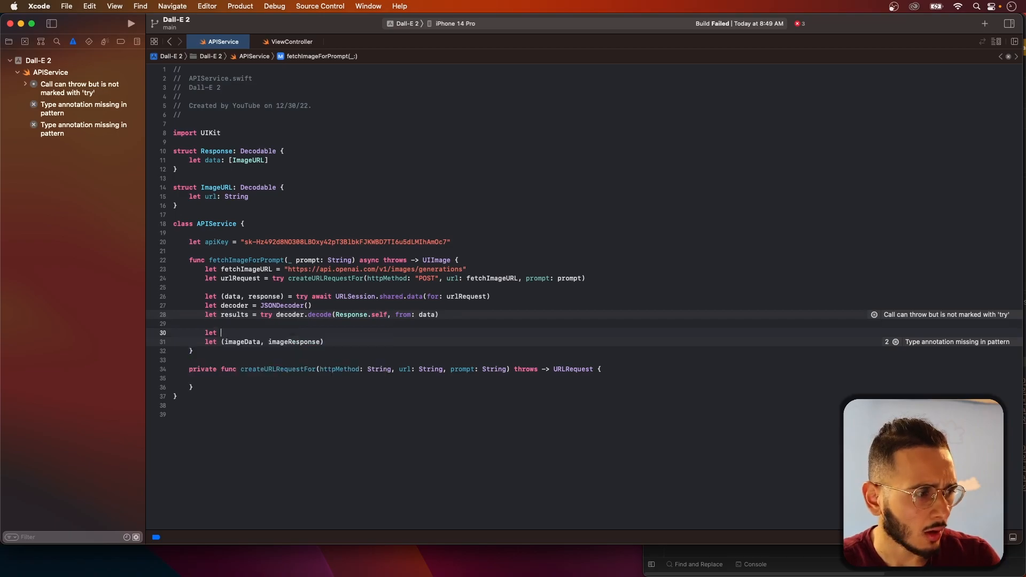
text(im)
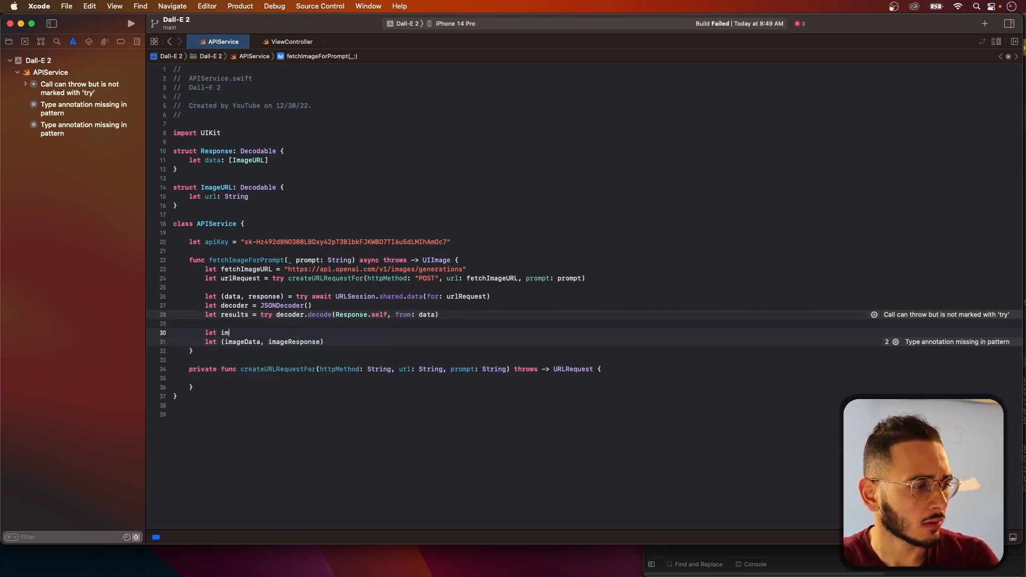
text(ageURL =)
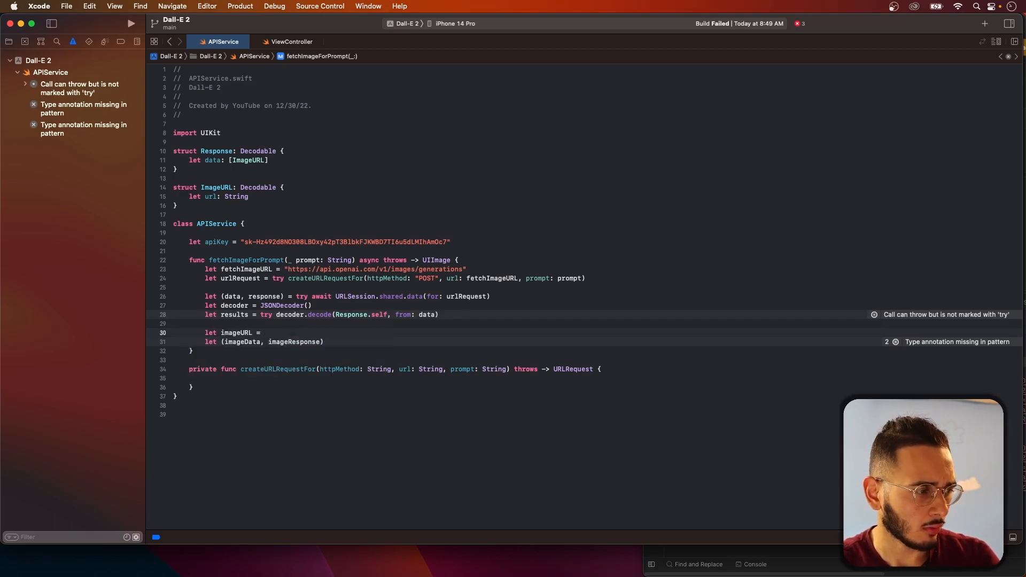
text(results.data[0)
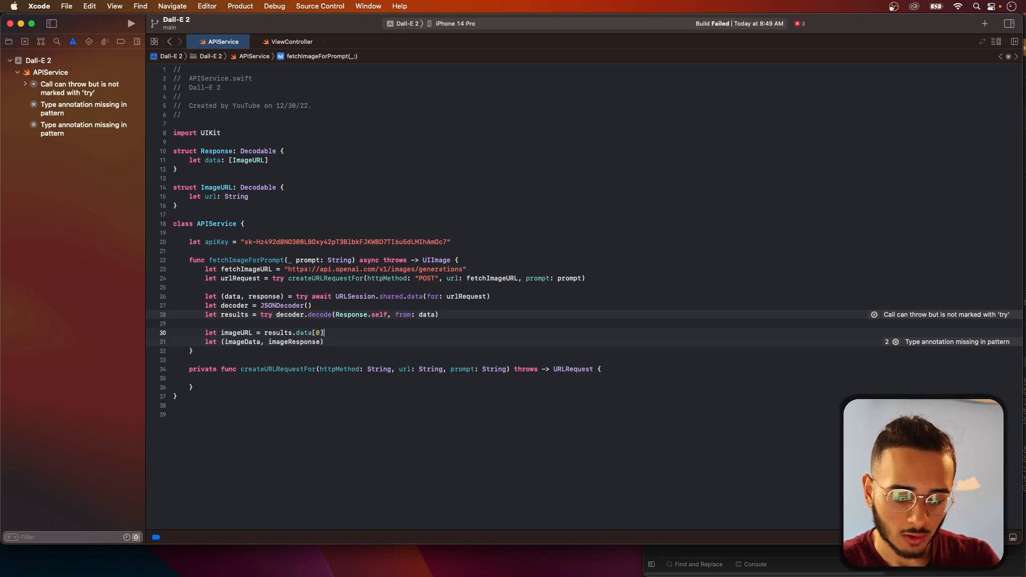
text(.url)
click(266, 341)
text( =)
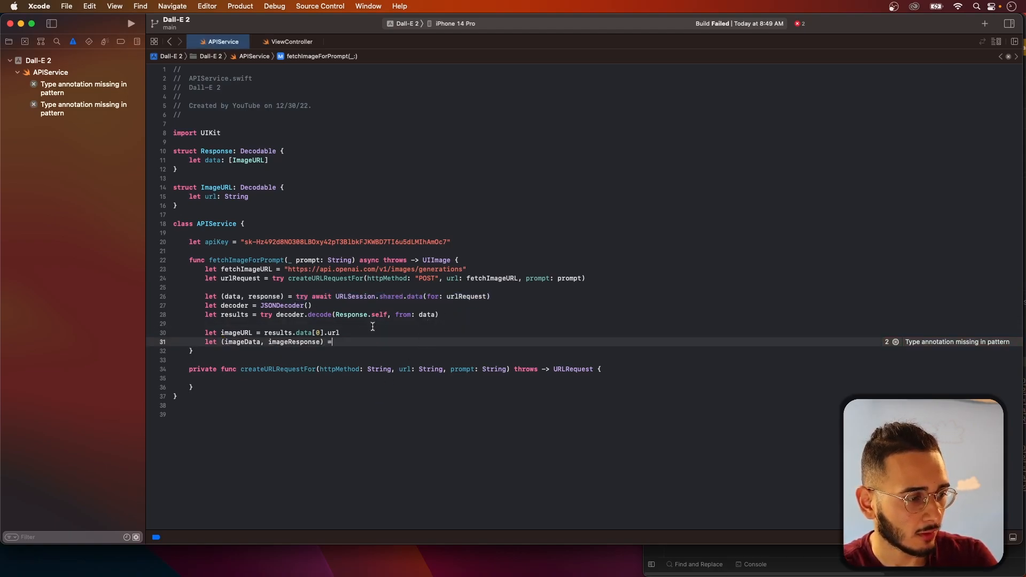
text(try await URLSession.shared.data(for: urlRequest))
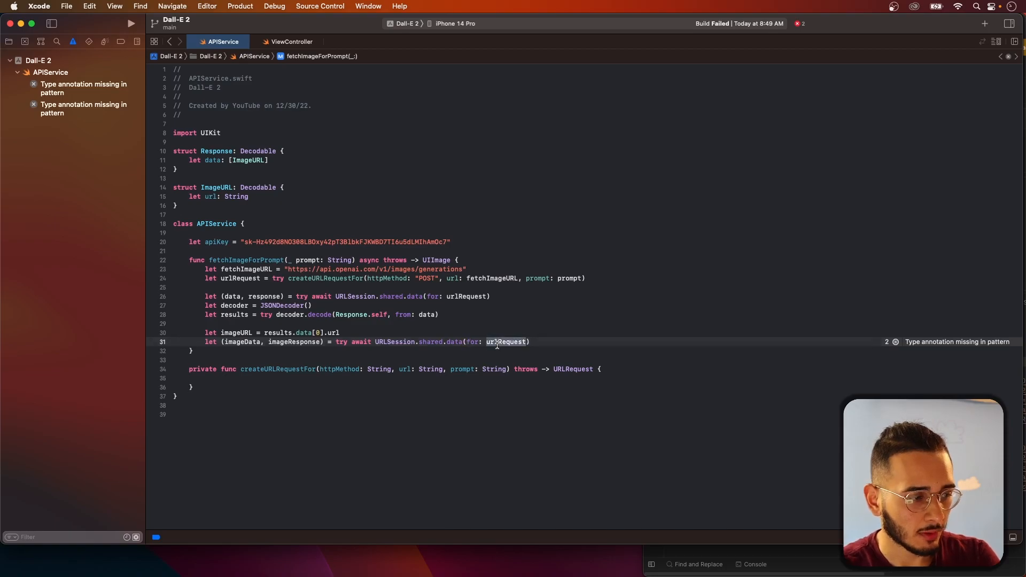
text(imageURL)
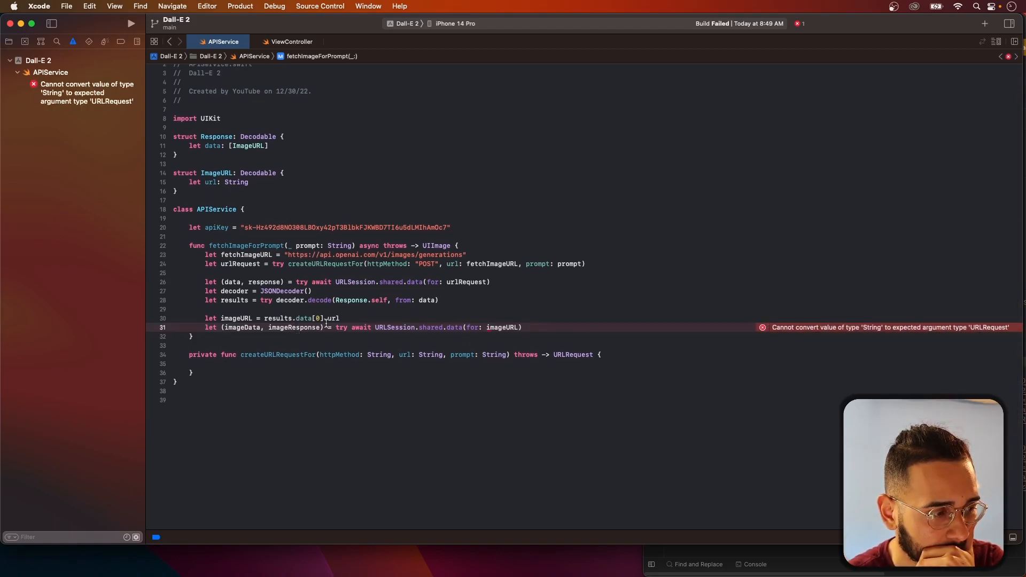
Insert guard let imageURL = imageURL else { throw } before the image download
text(guard let imageURL)
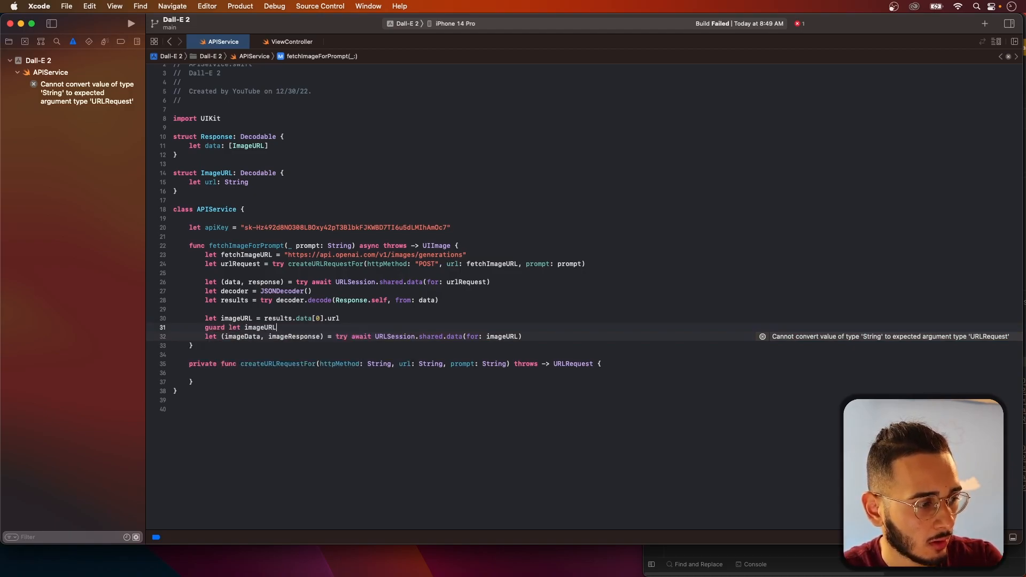
text(=)
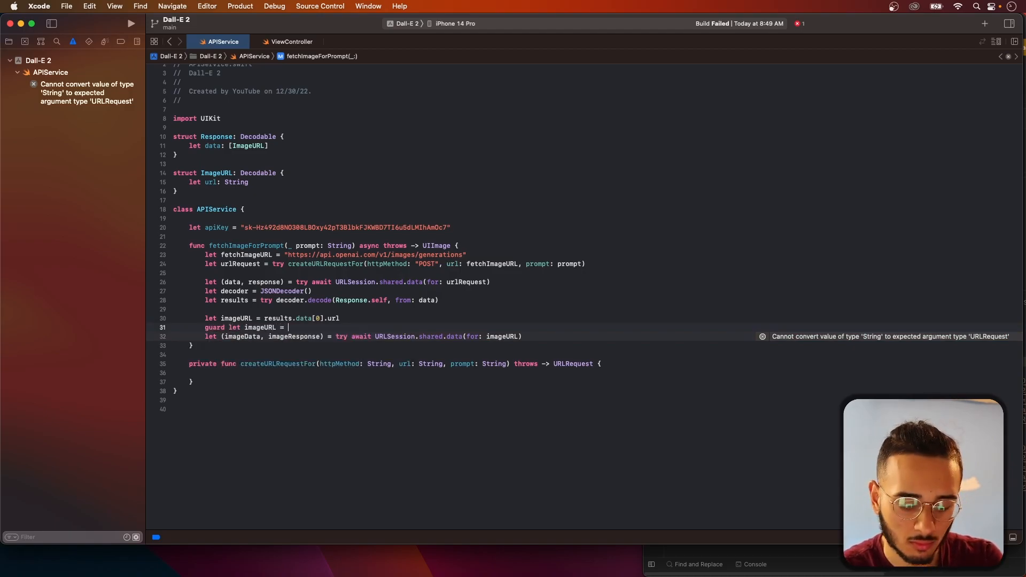
text(imageURL)
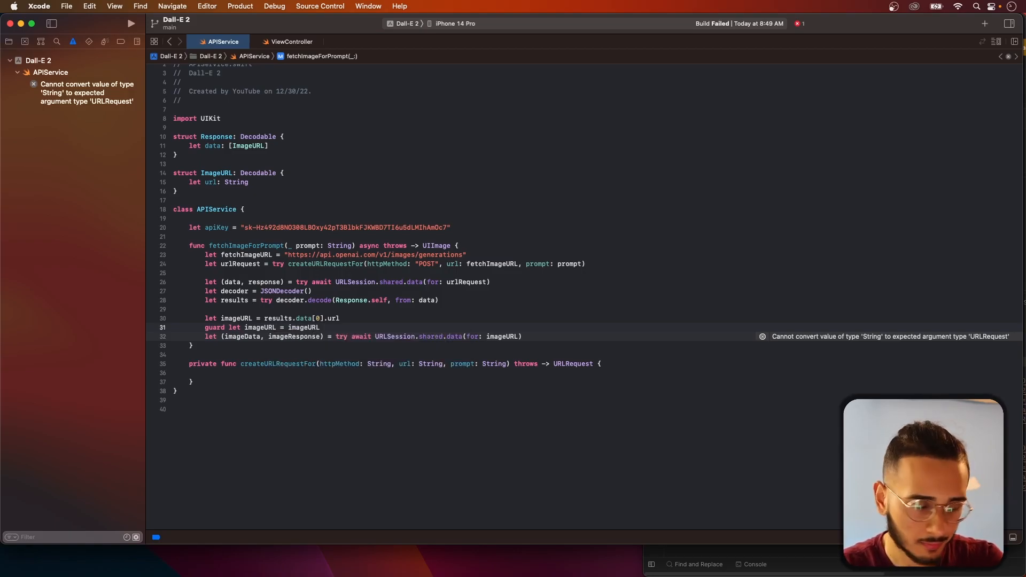
click(321, 327)
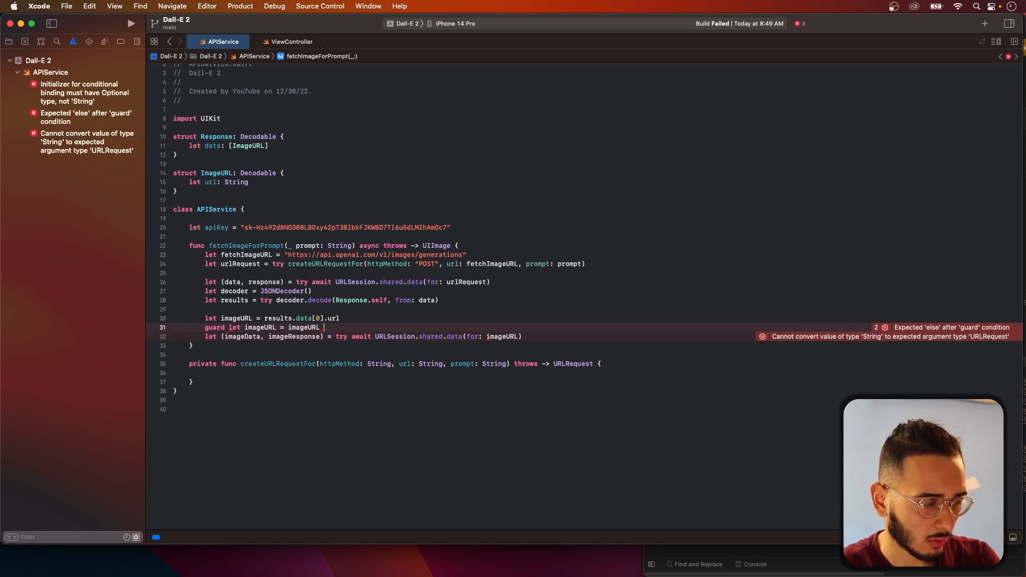
text(else {)
text(t)
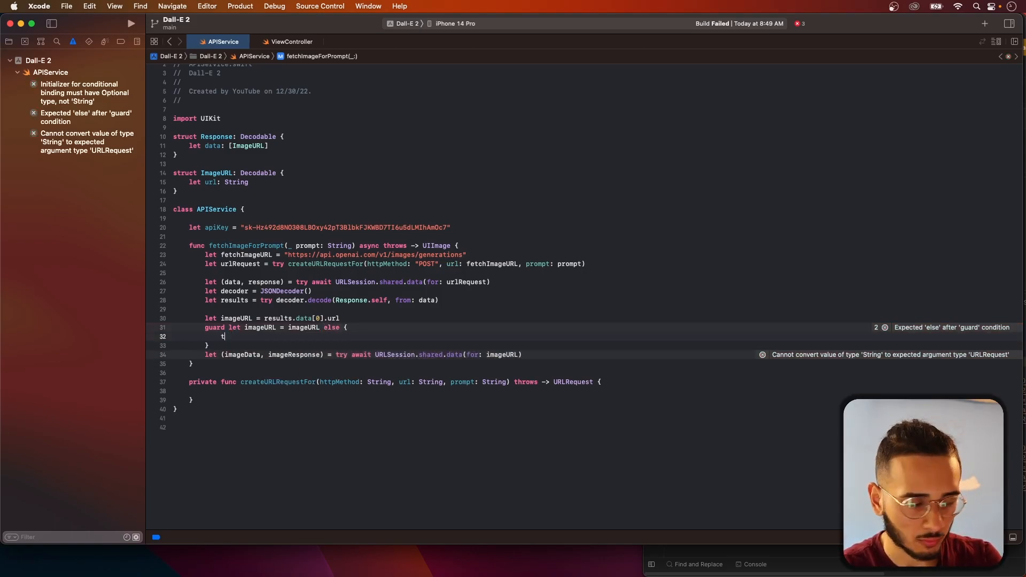
text(hrow)
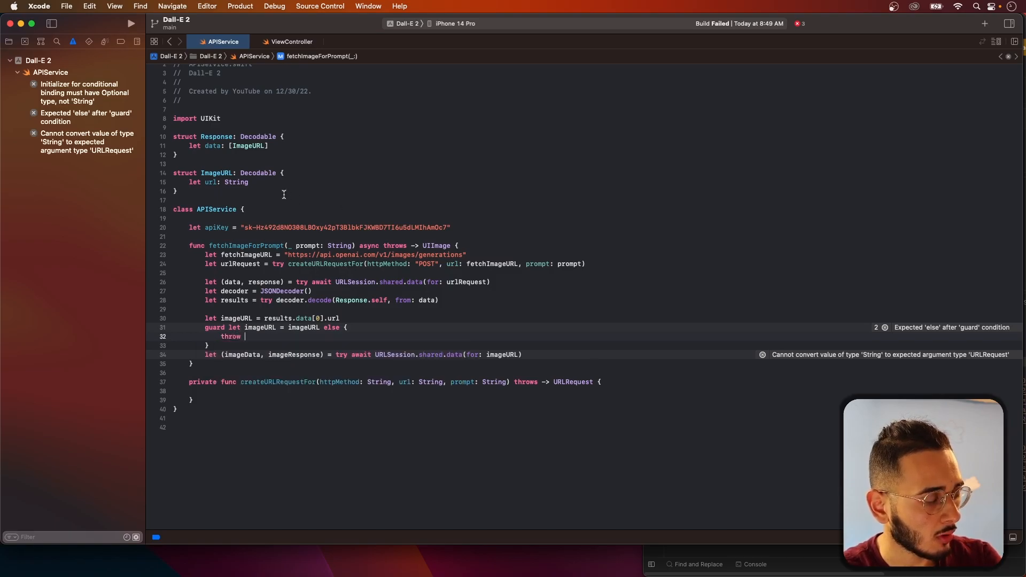
click(201, 426)
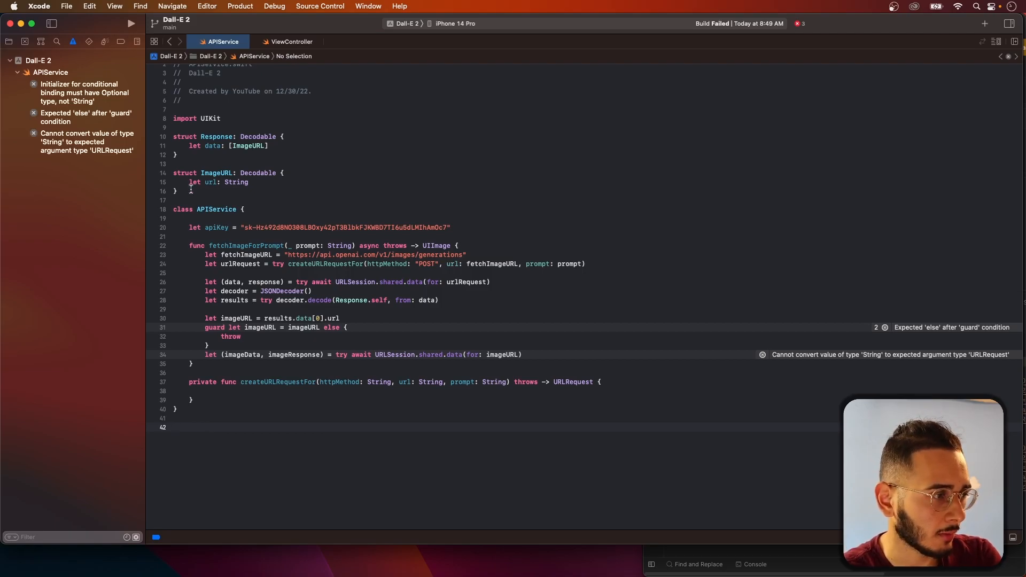
Declare an enum APIError conforming to Error
text(ENUM)
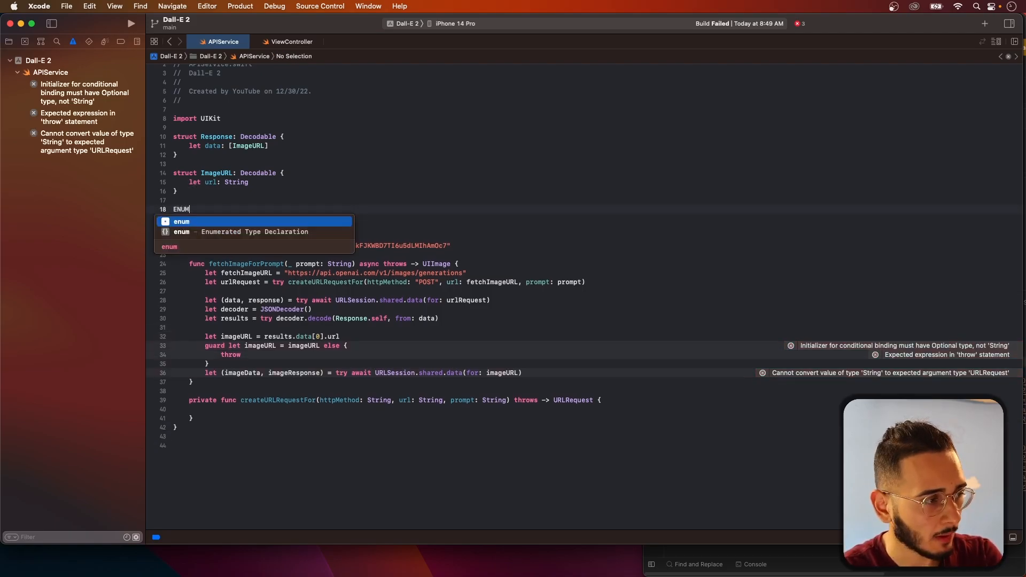
text(a)
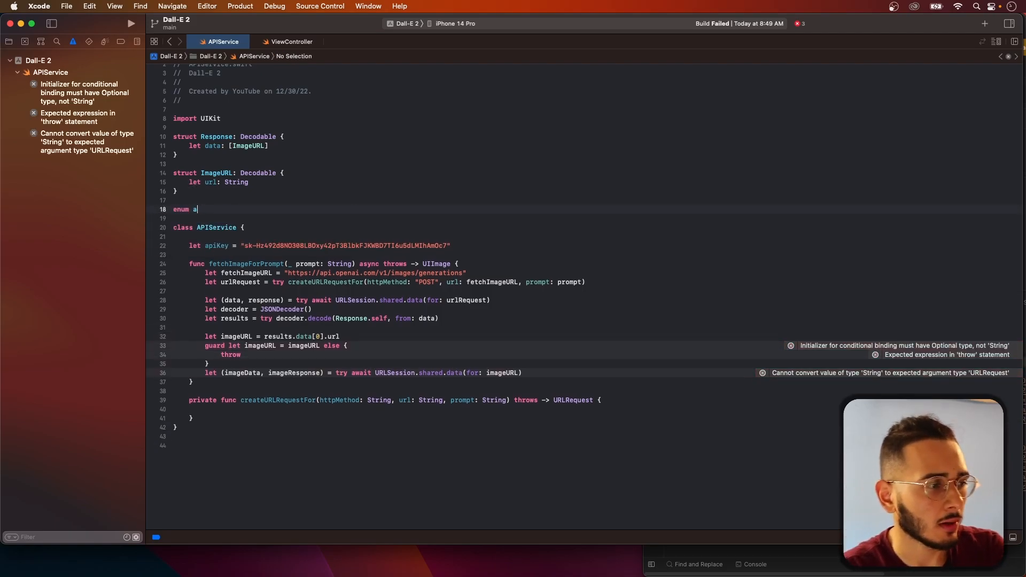
text(PIError)
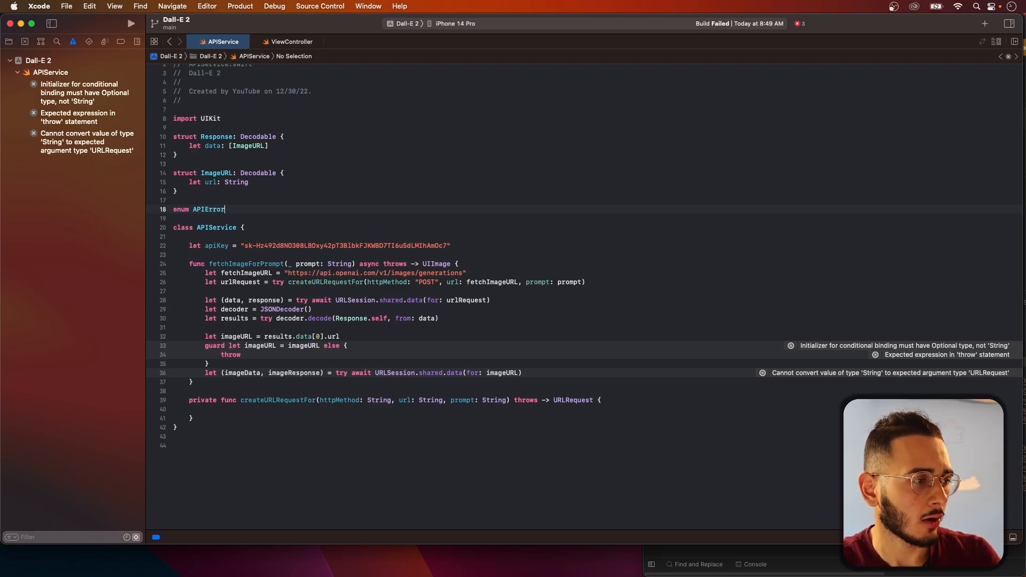
text(:)
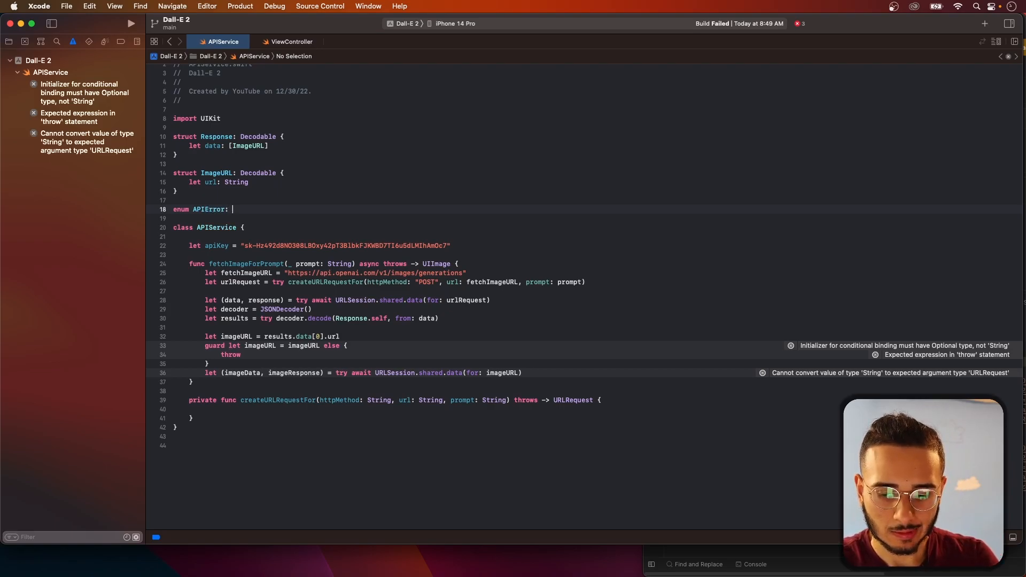
text(Error {)
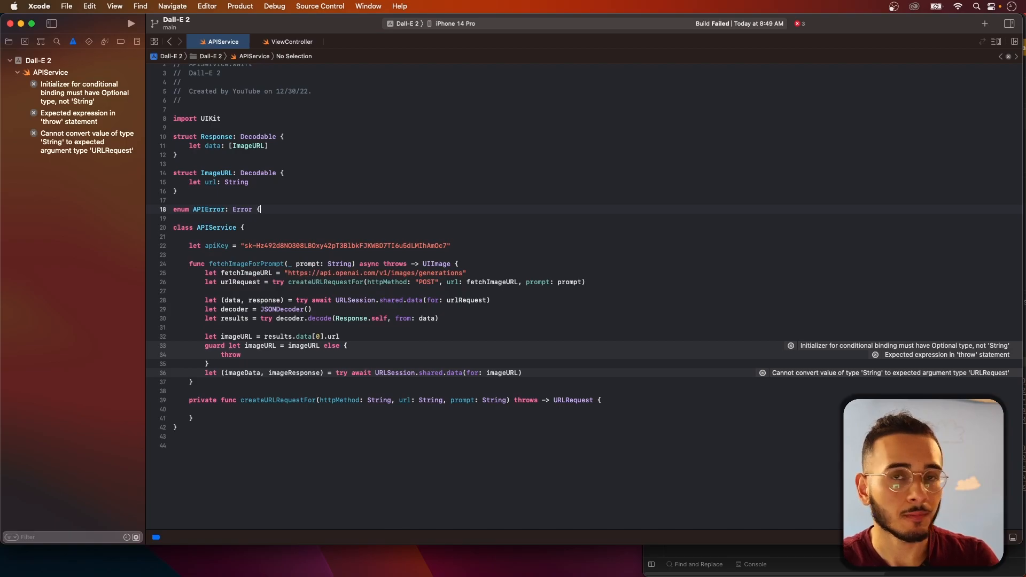
key(Return)
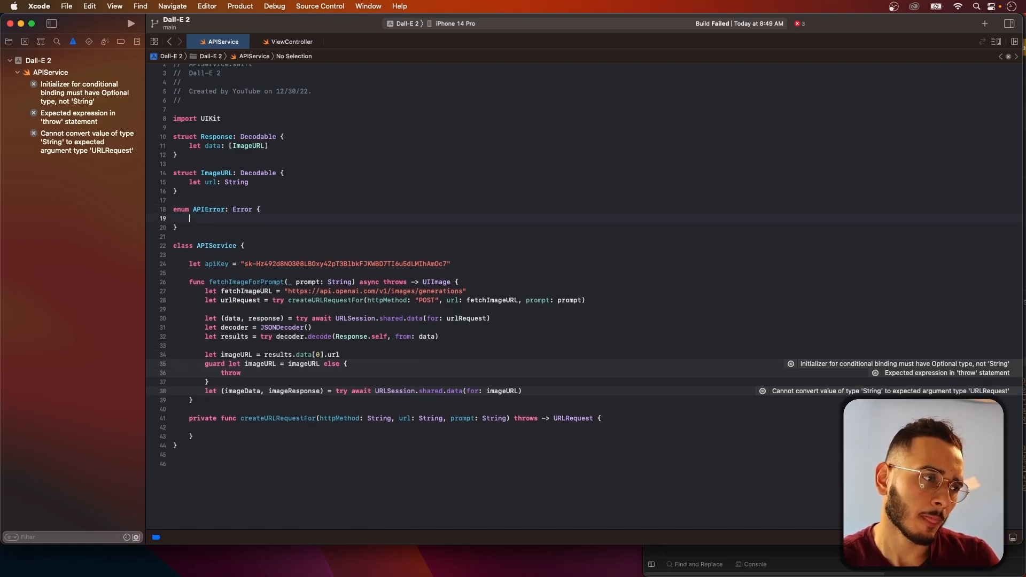
Add case unableToCreateImageURL and throw APIError.unableToCreateImageURL in the guard
text(case)
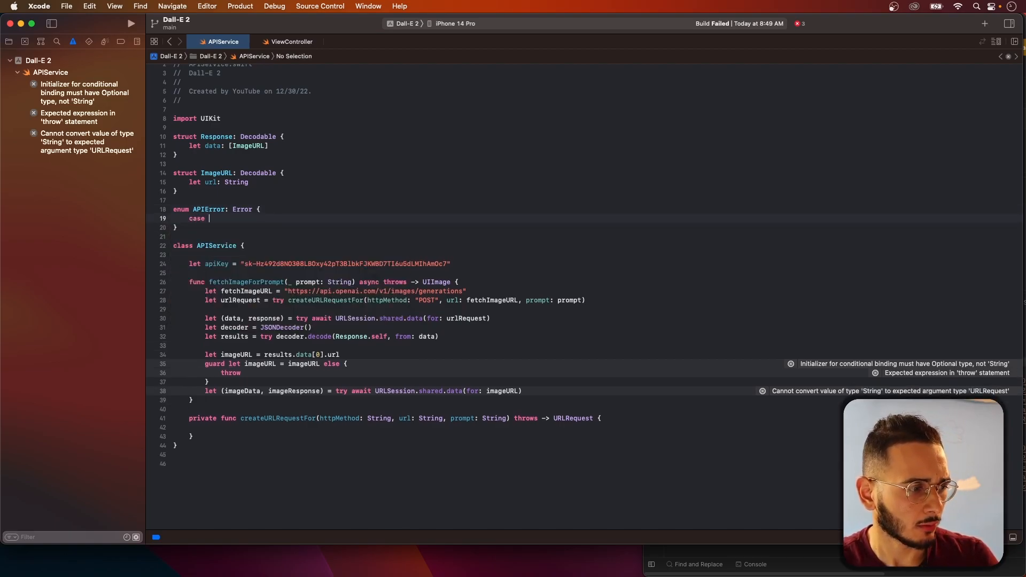
text(unableto)
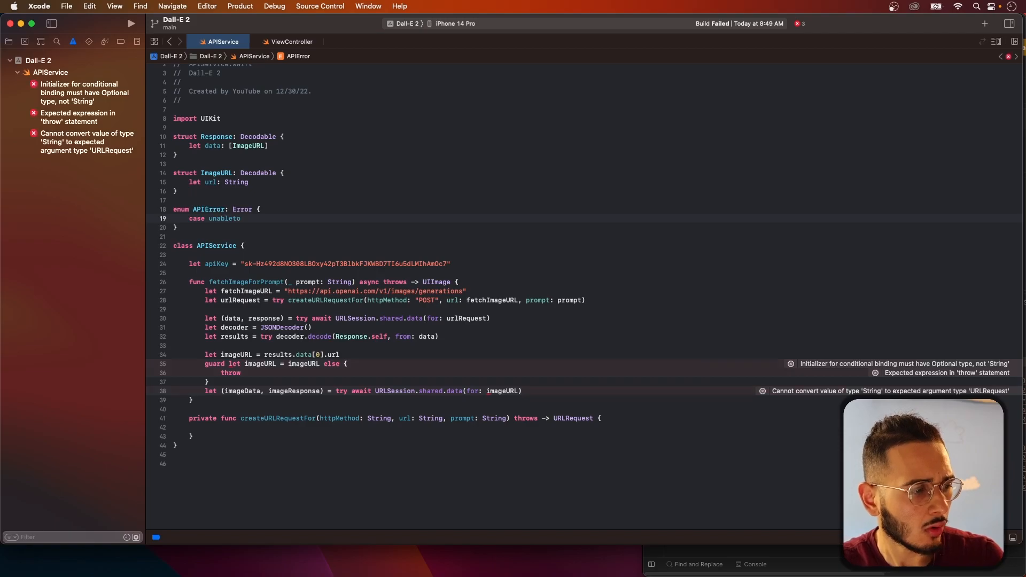
text(To)
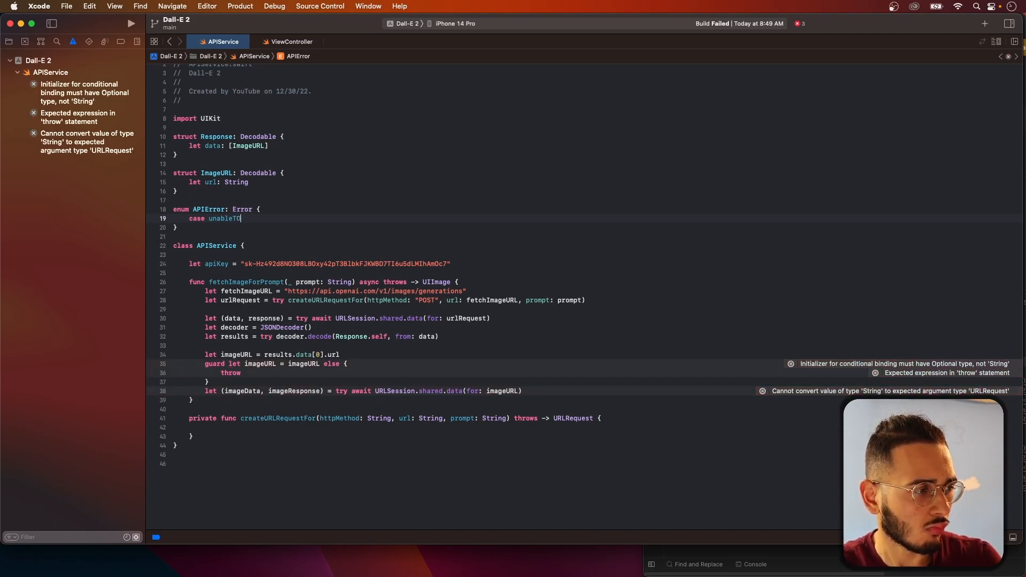
text(Create)
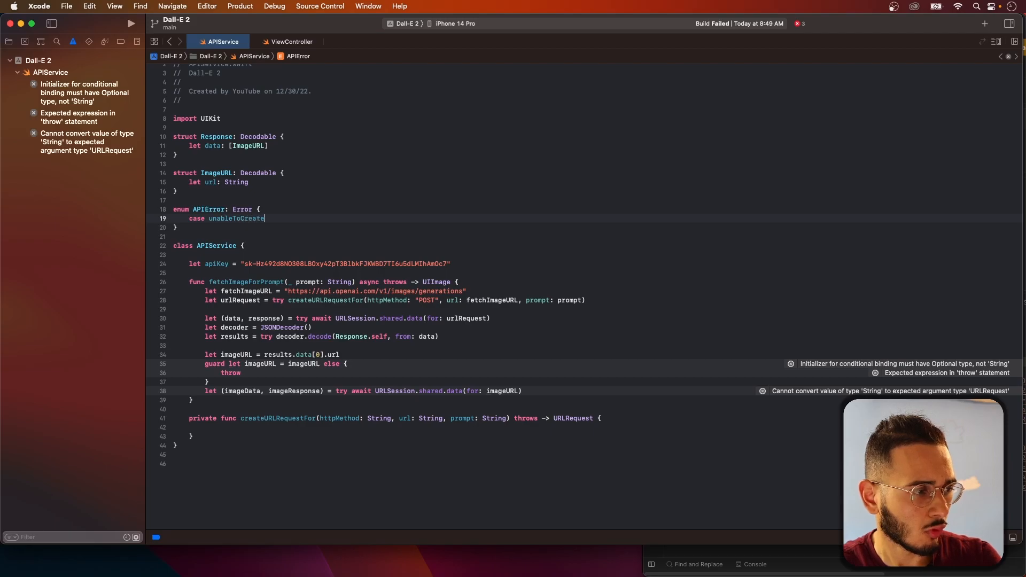
text(ImageURL)
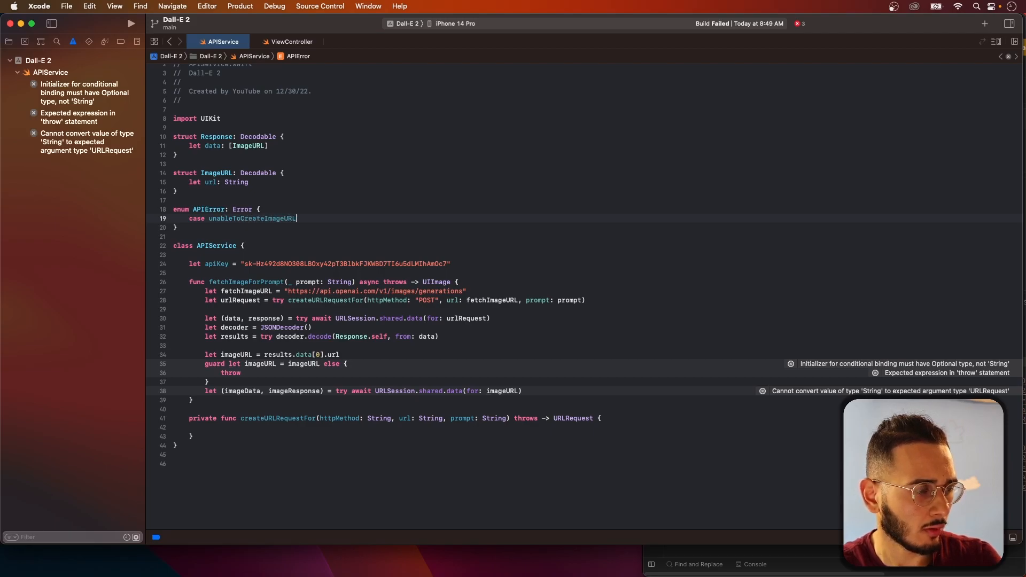
text(ap)
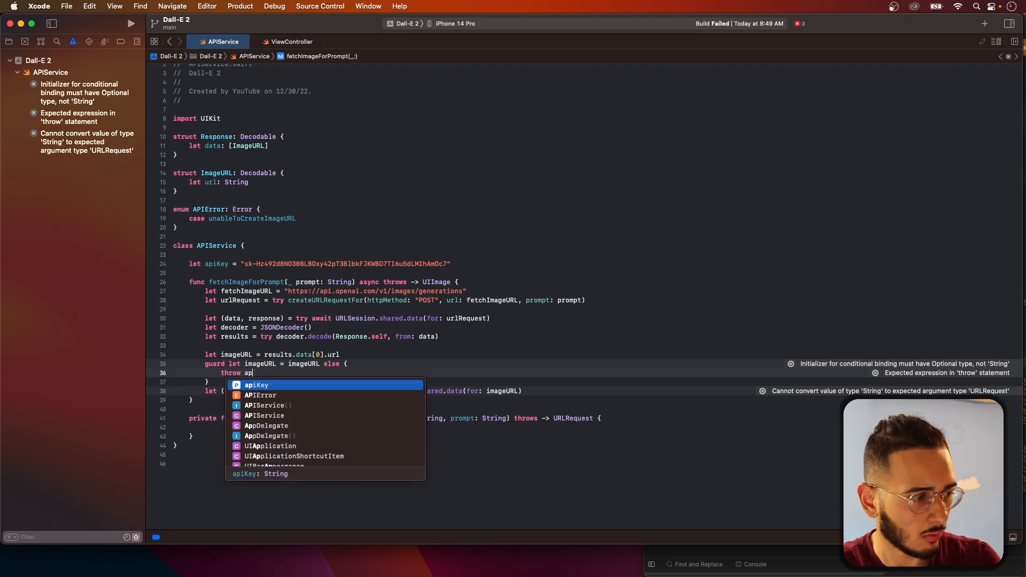
text(PIError.unableToCreateImageURL)
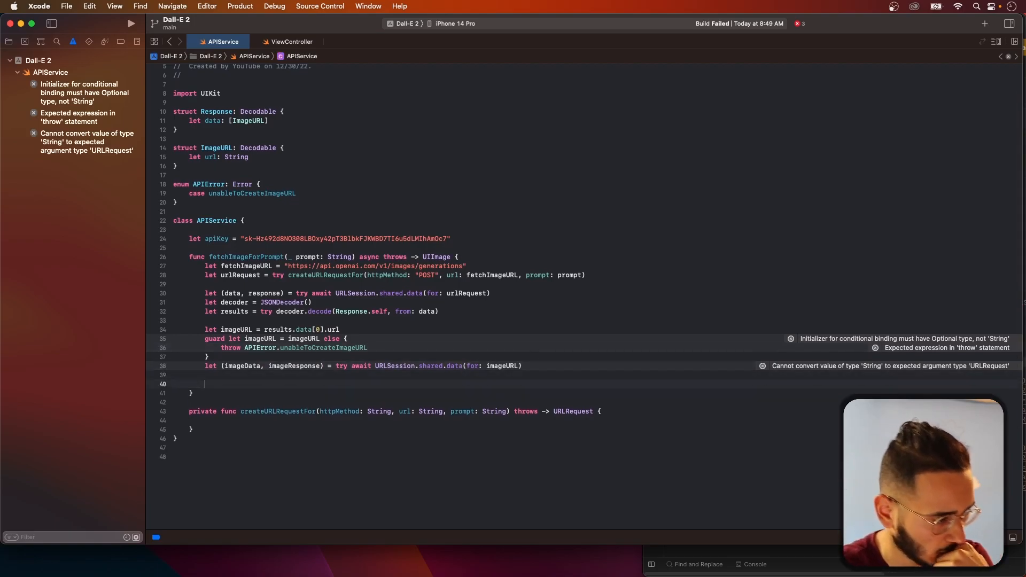
key(backspace)
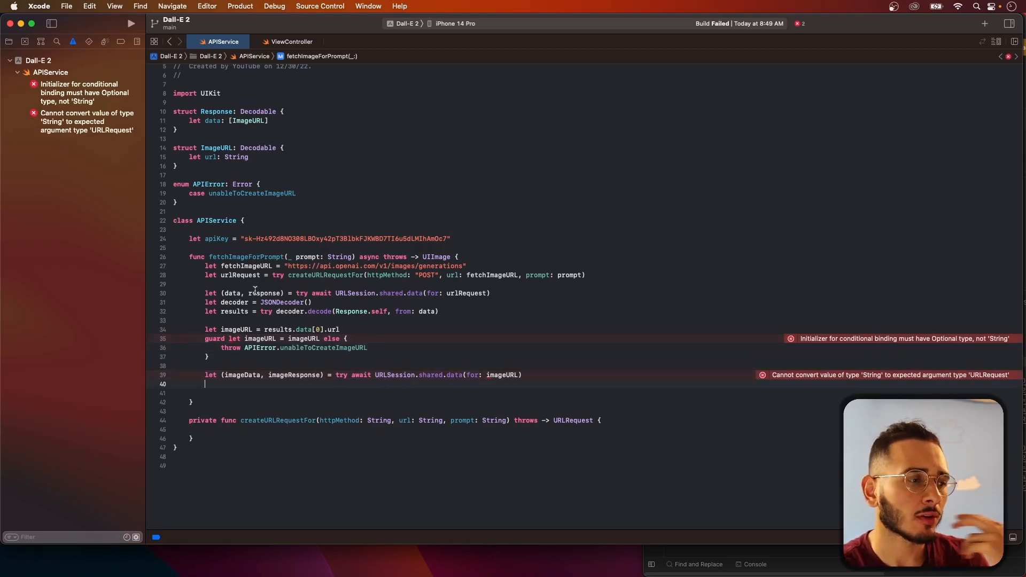
Replace imageURL in the guard with URL(string: imageURL) and begin another guard
double_click(265, 292)
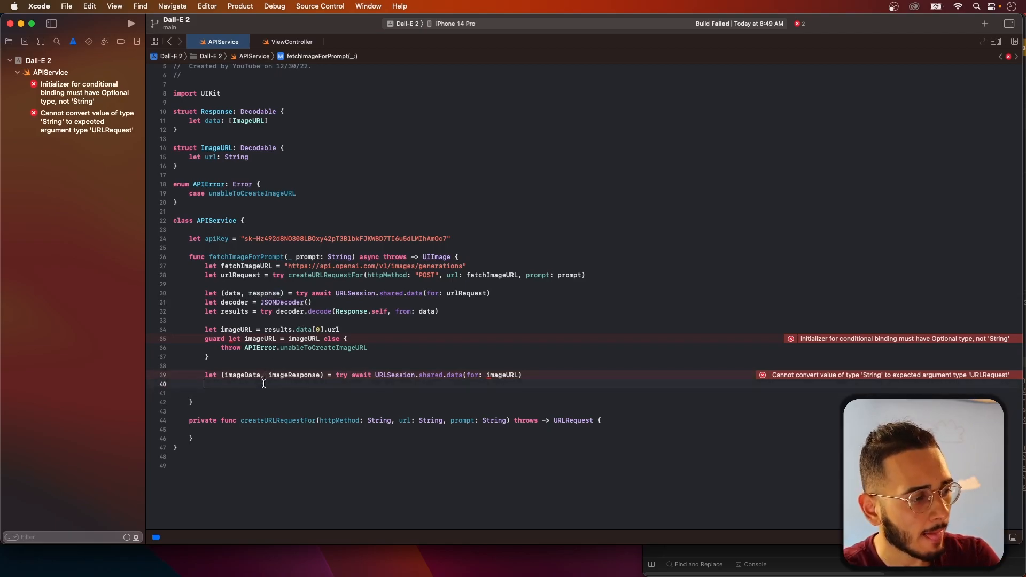
mouse_move(787, 326)
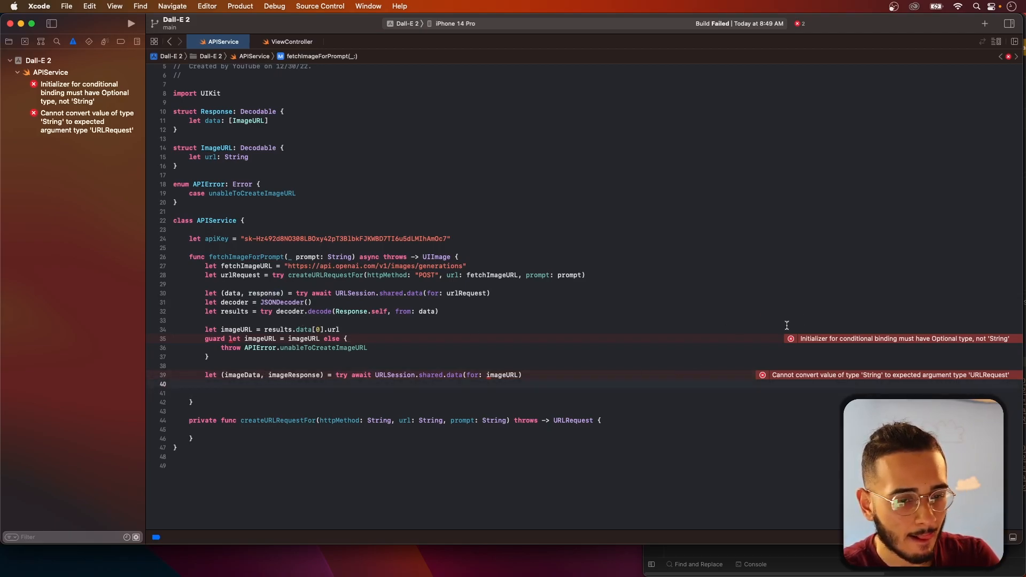
double_click(303, 338)
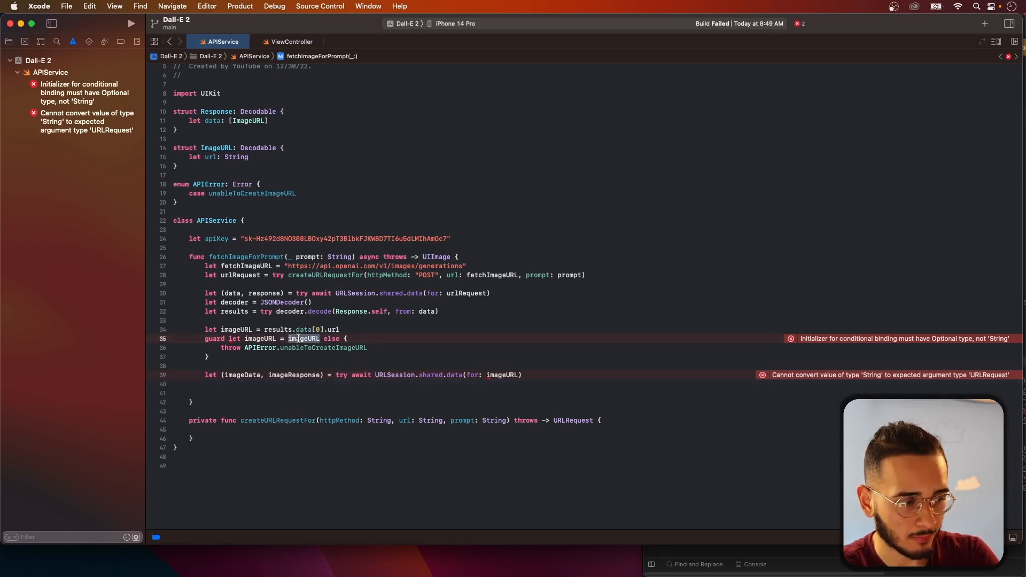
text(U)
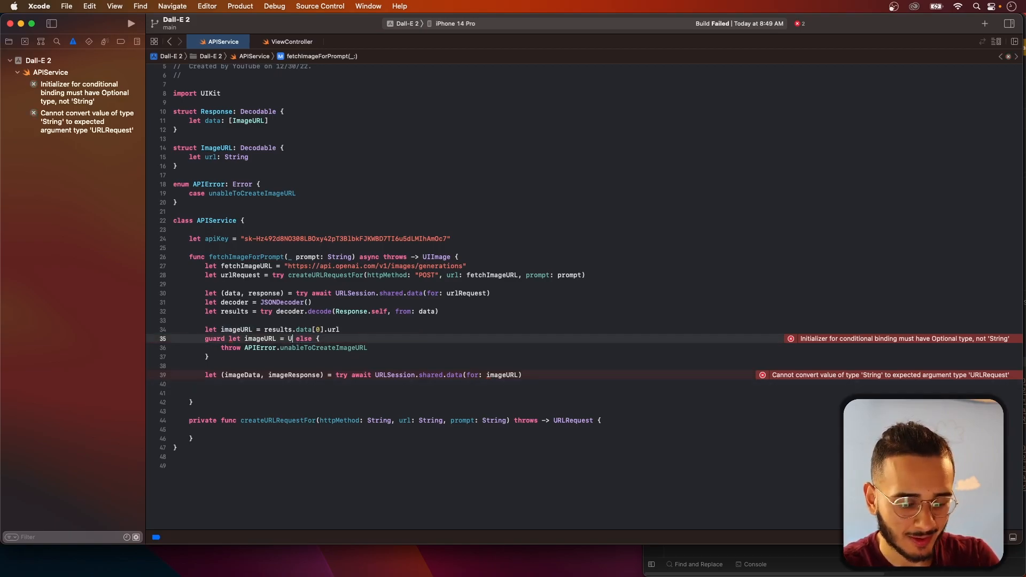
text(URL(string: imageURL)
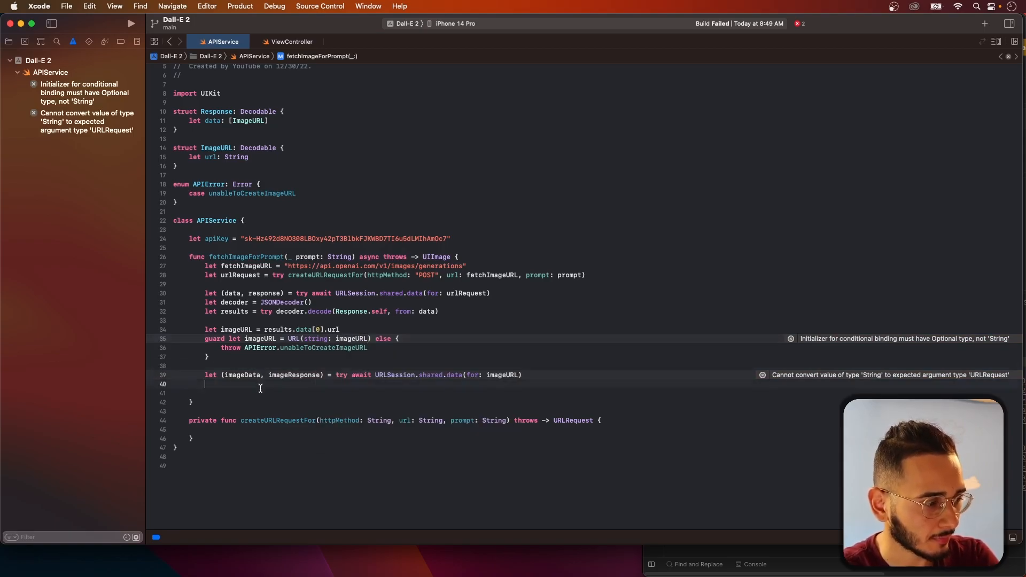
text(guard let i)
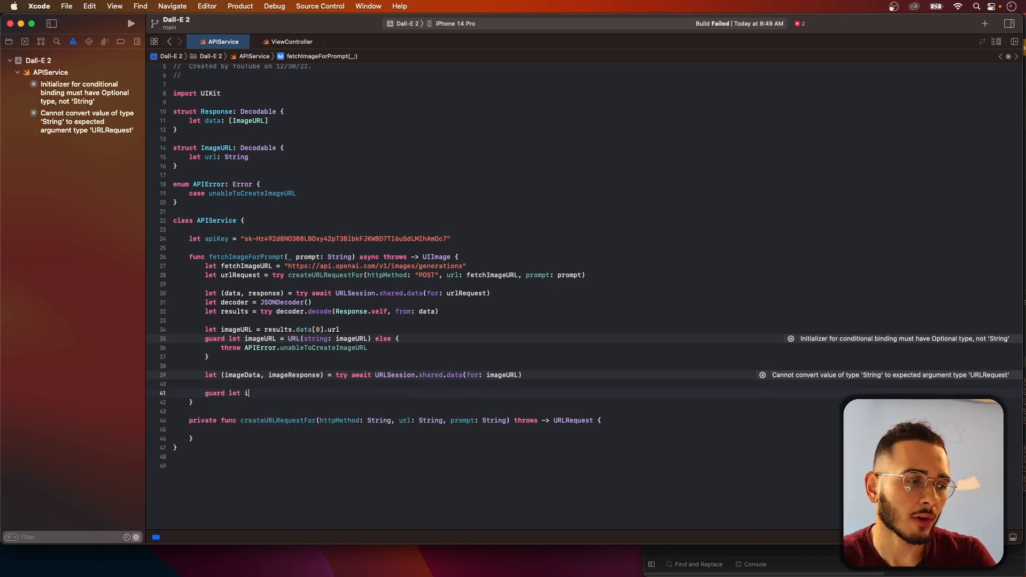
Write guard let image = UIImage(data: imageData) else {
text(mage =)
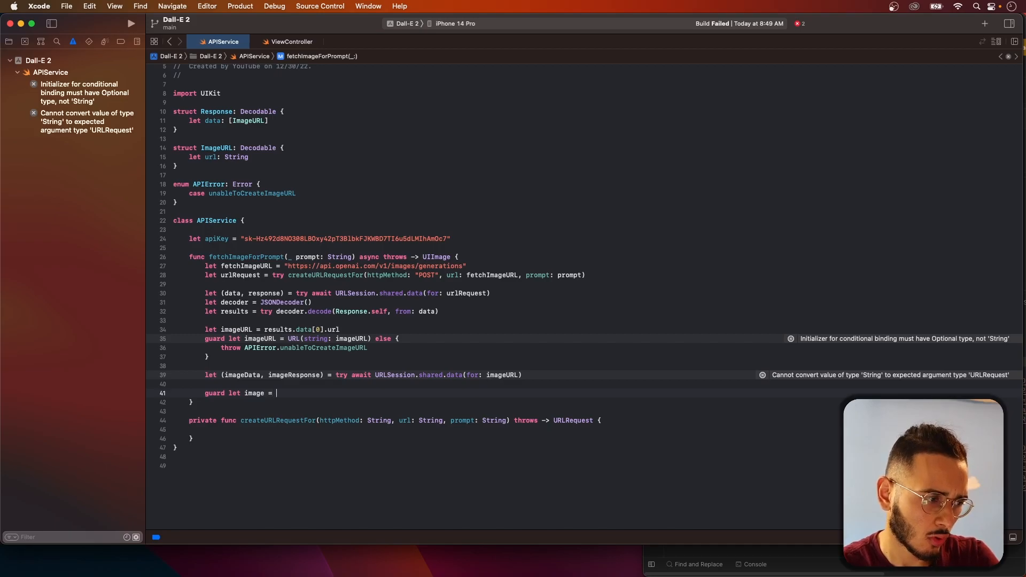
text(i)
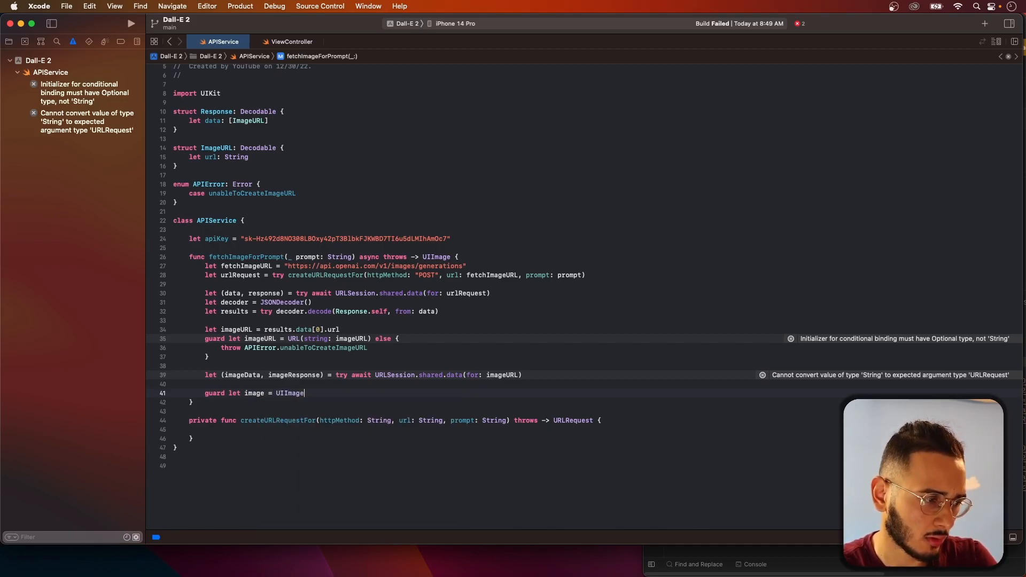
text((data: im)
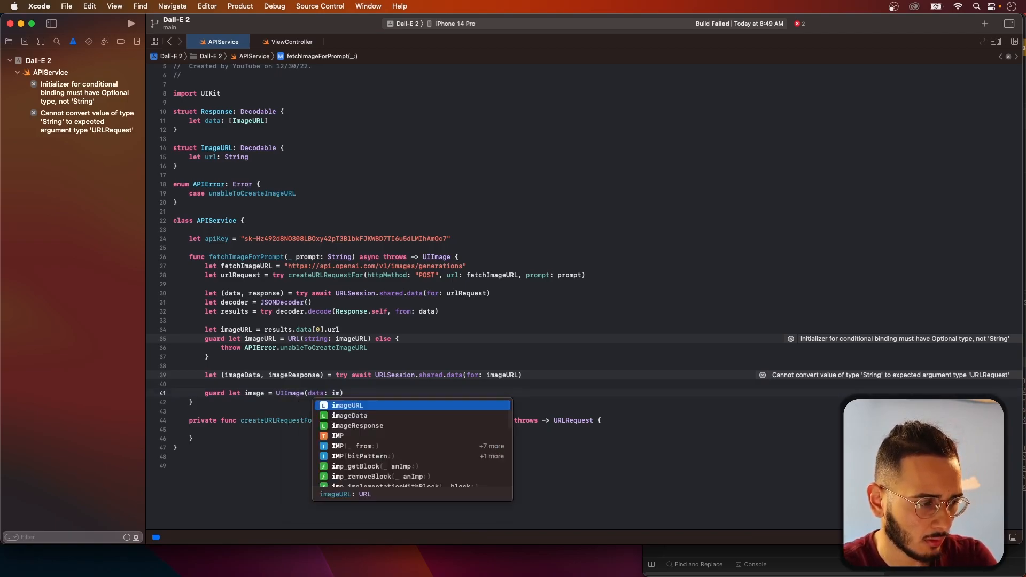
text(ageData)
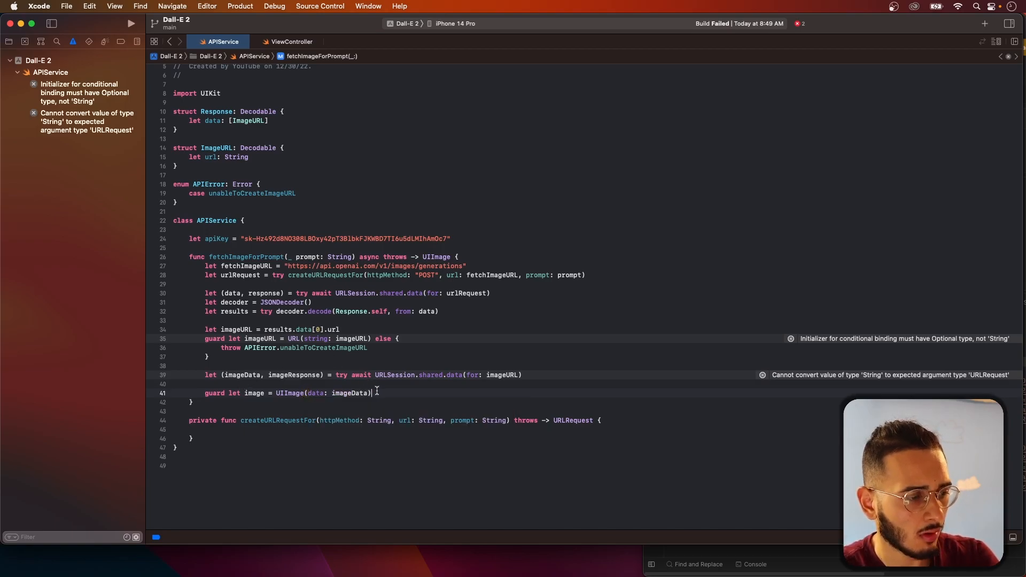
text(else {)
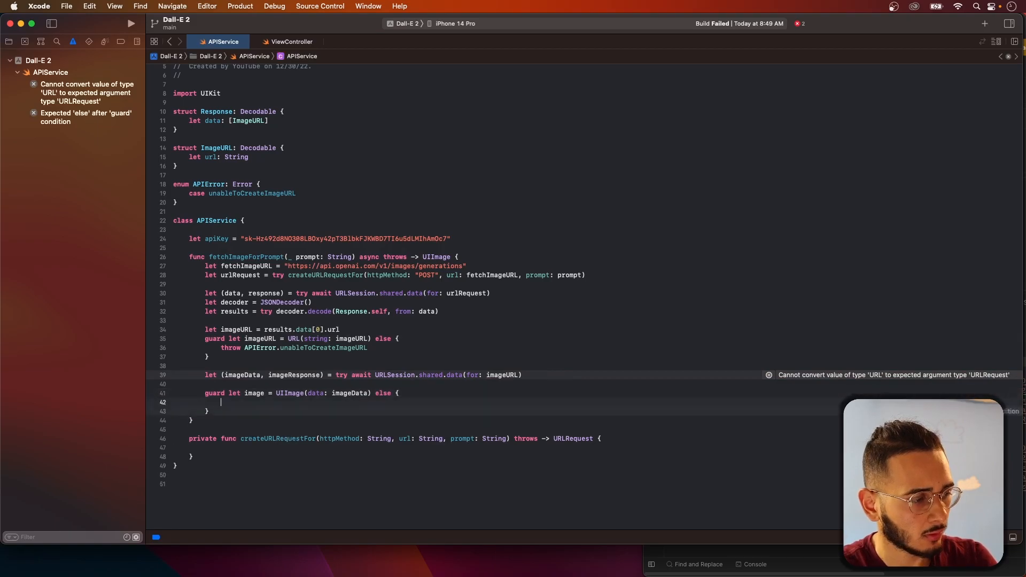
Add case unableToConvertDataIntoImage to APIError and throw it from the image guard
text(case)
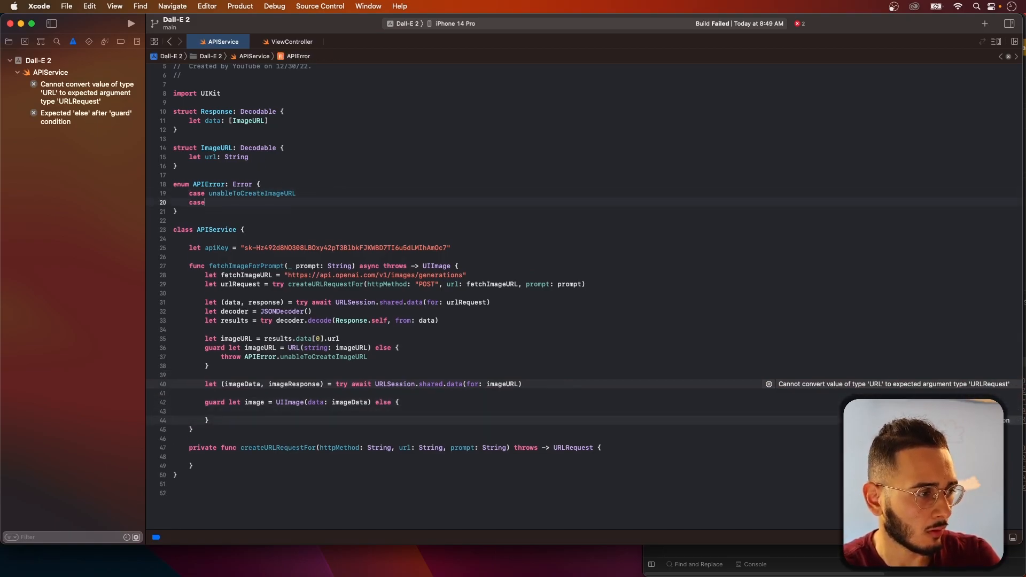
text(unableToC)
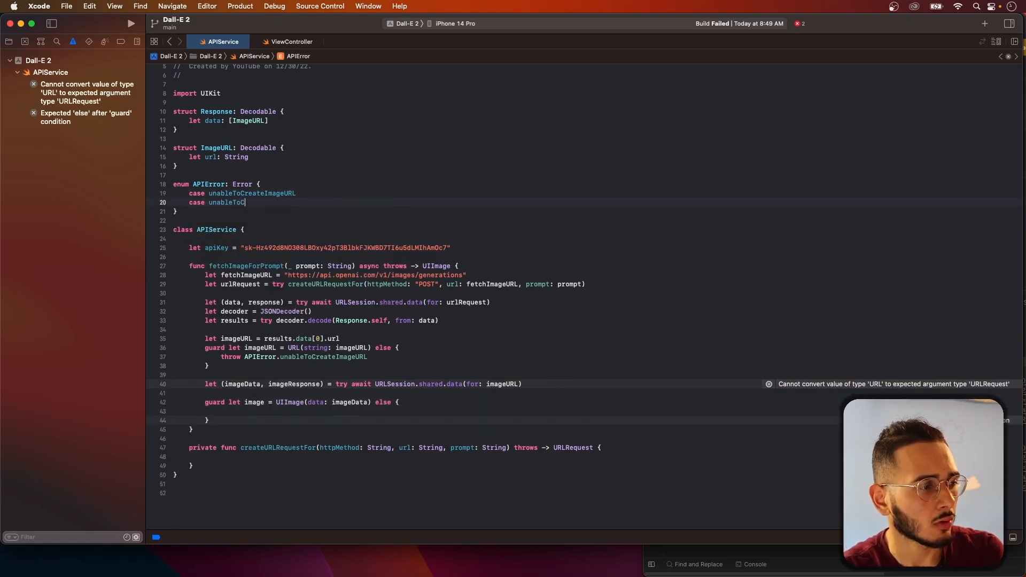
text(onvertImag)
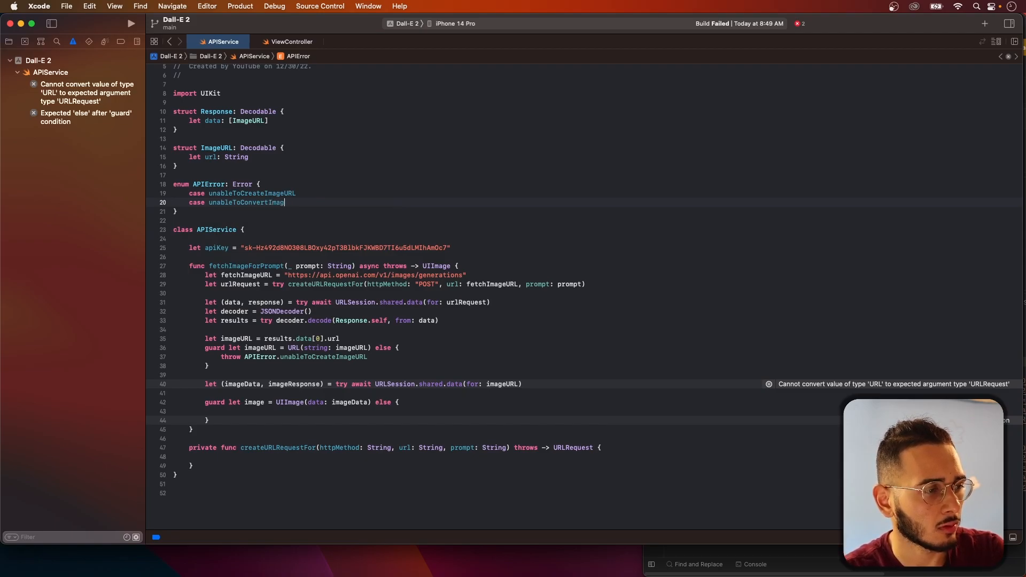
key(Backspace)
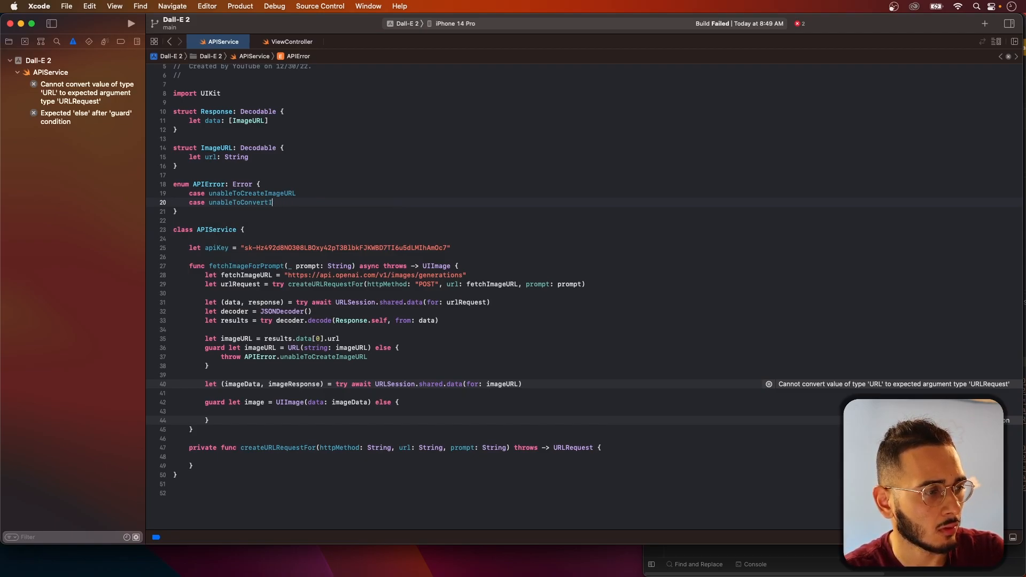
text(DataInto)
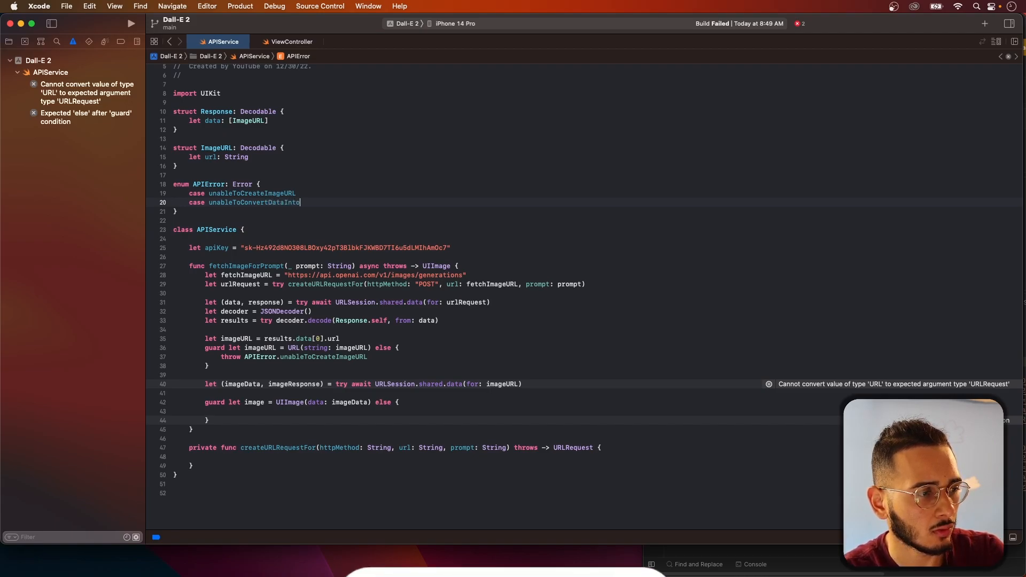
text(Image)
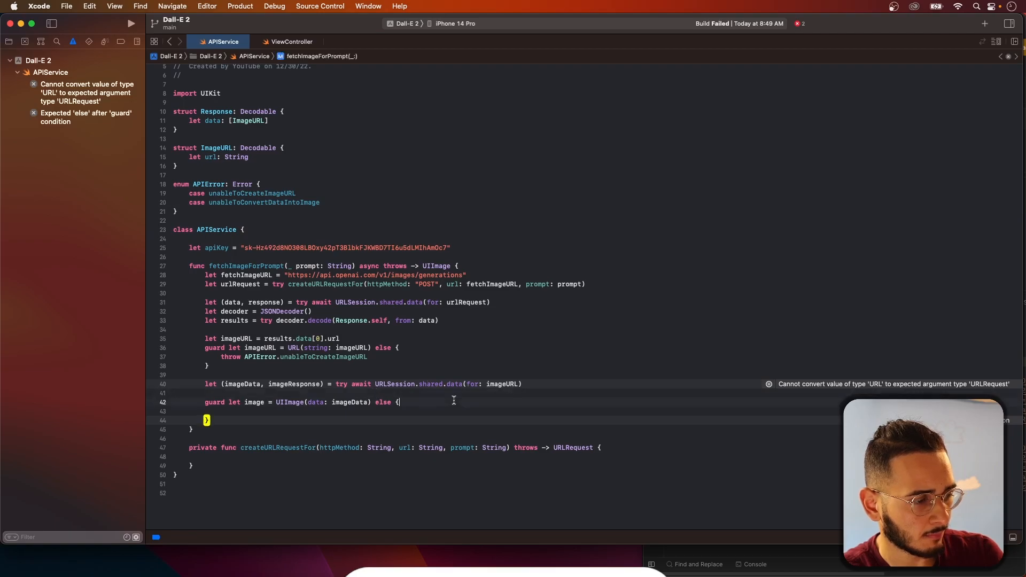
text(throw U)
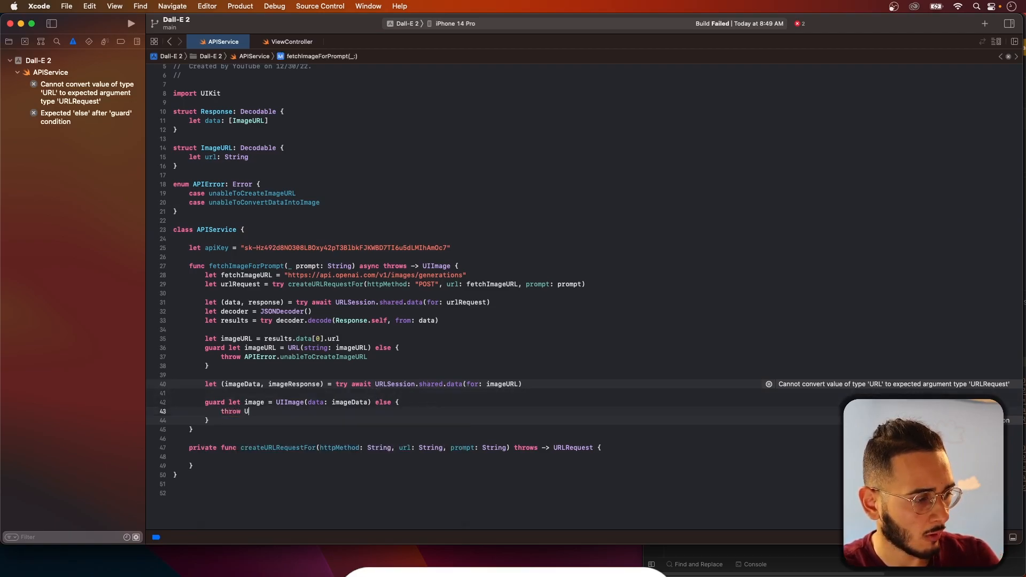
text(APIError.unableToConvertDataIntoImage)
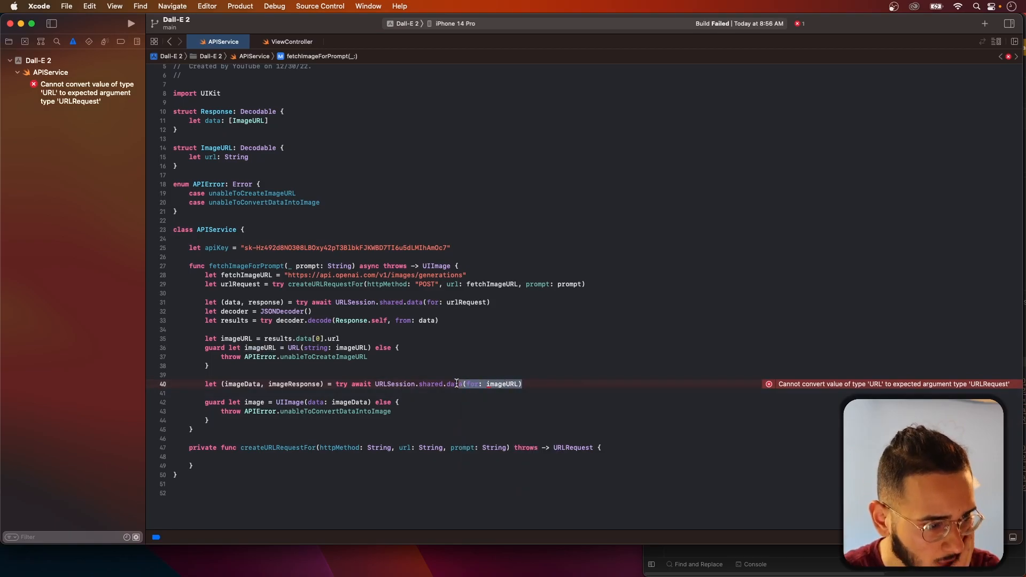
Change the download call to data(from: imageURL) and start the return
text(DA)
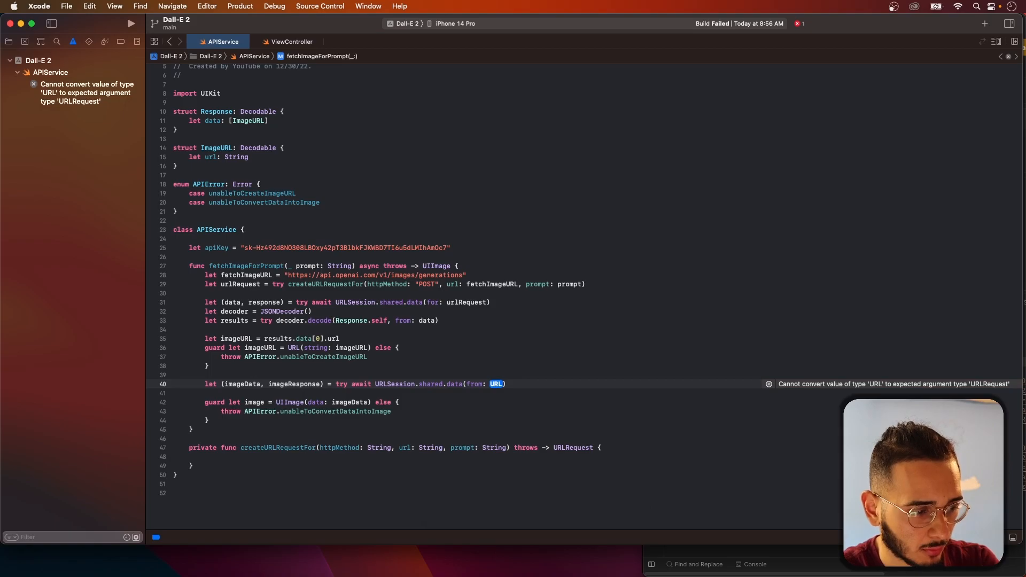
text(imageURL)
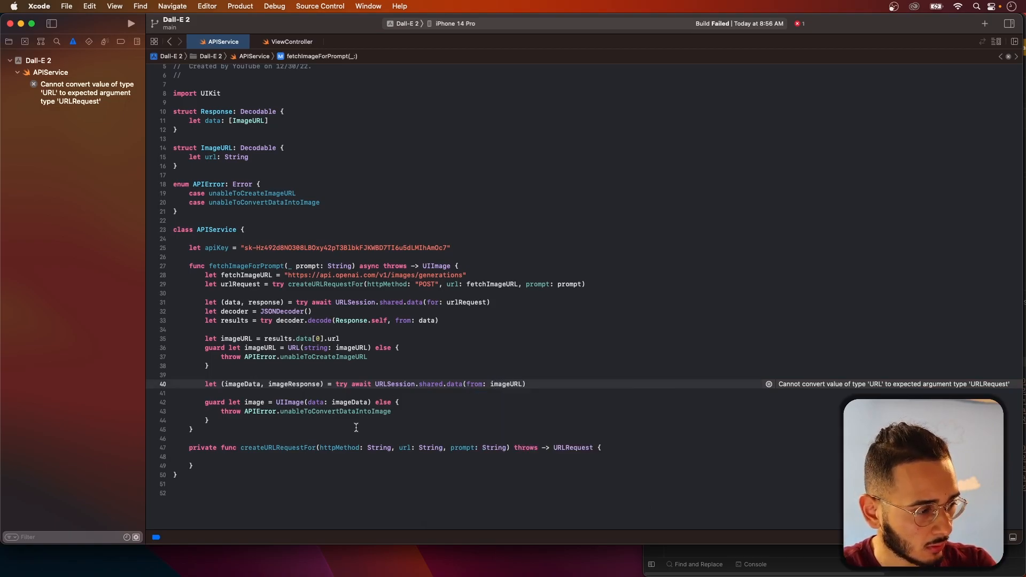
text(return)
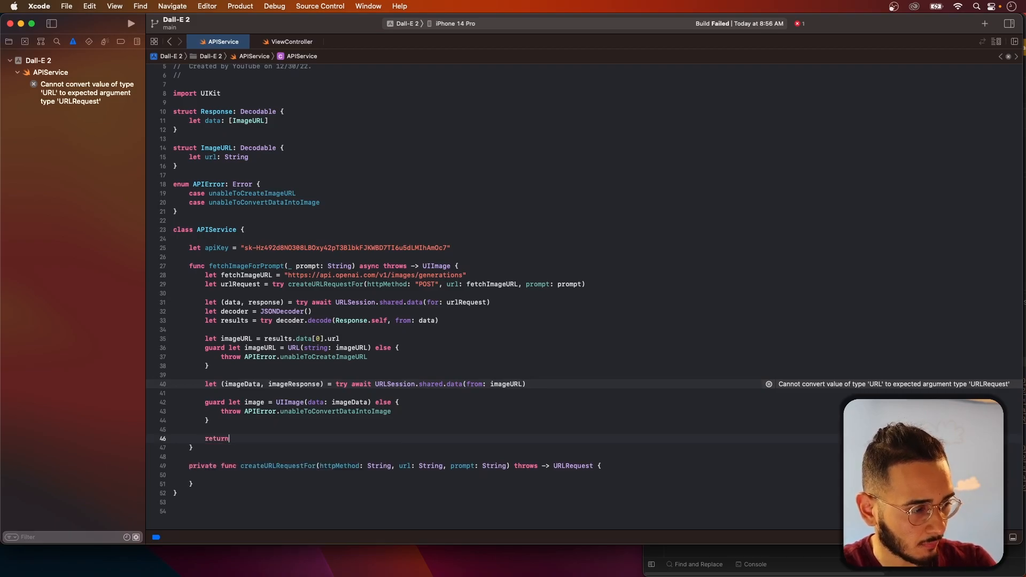
End fetchImageForPrompt with return image
text(image)
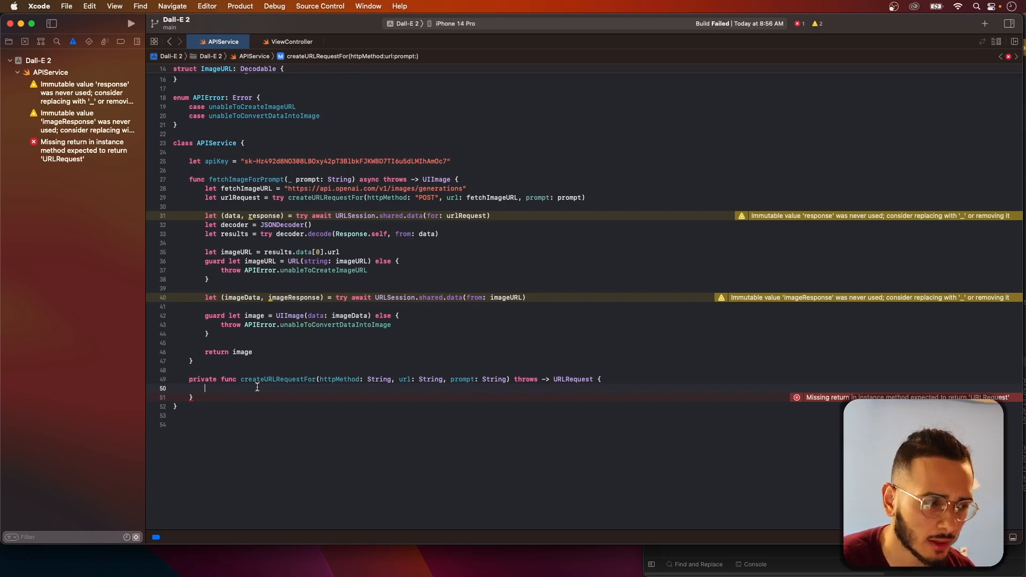
Guard url with URL(string: url), throwing new APIError.unableToCreateURLForURLRequest
text(guard let url = URL)
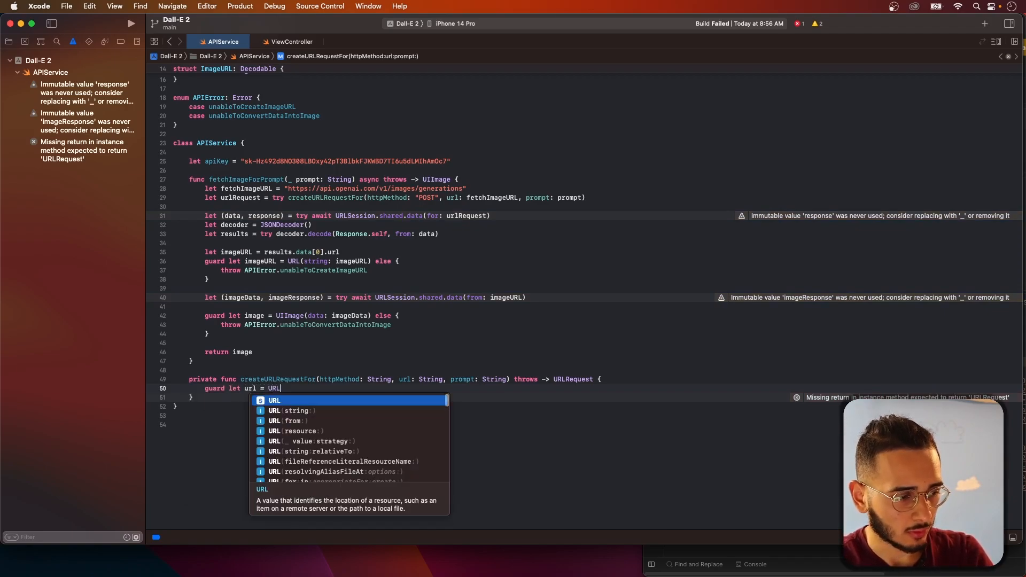
click(292, 410)
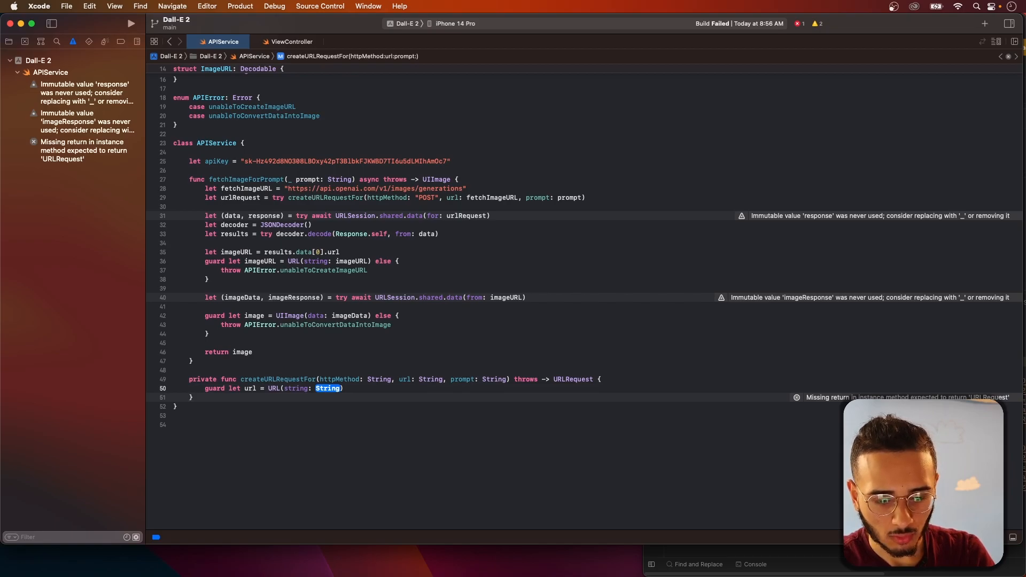
text(url)
text(throw)
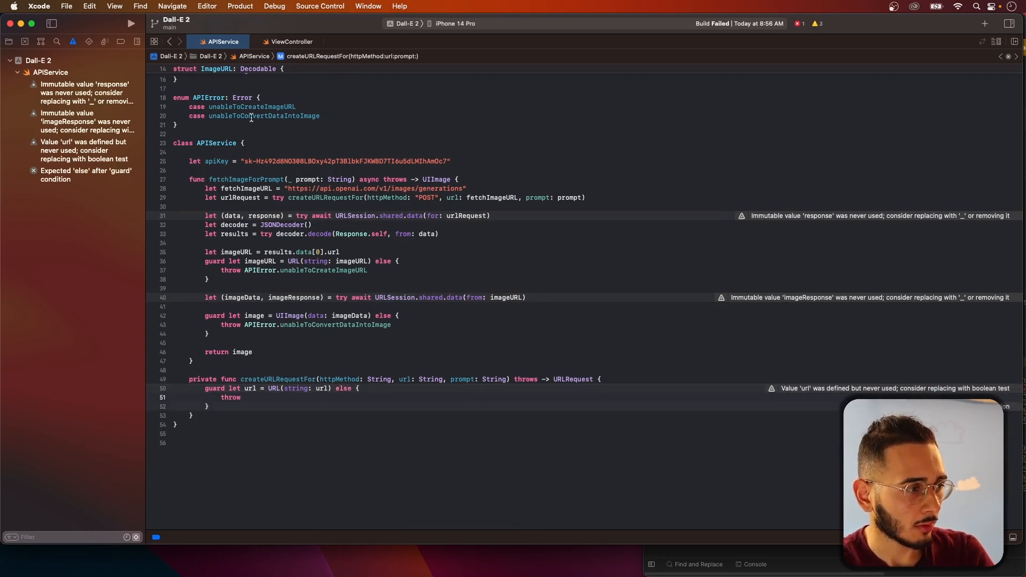
text(cas)
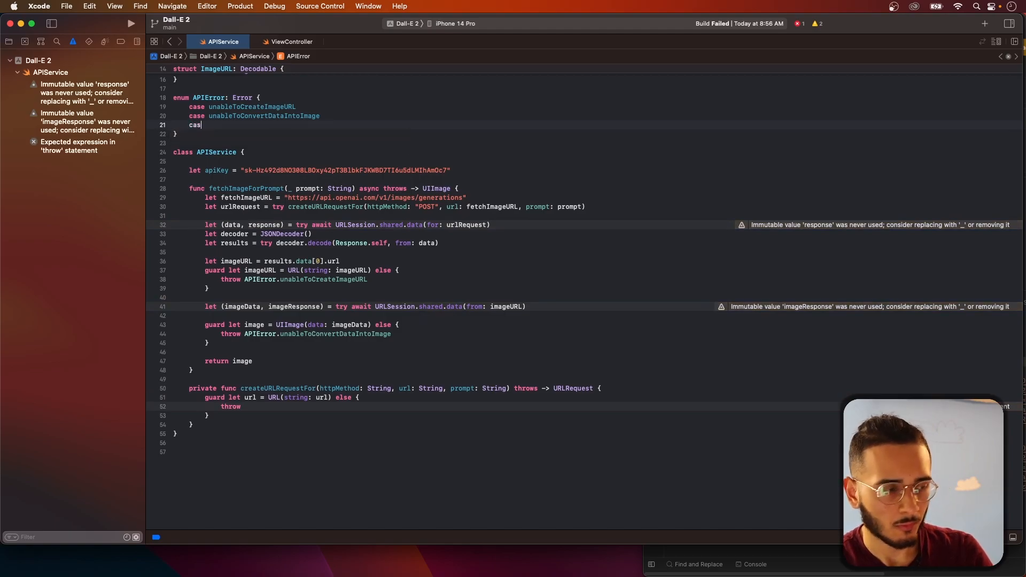
text(e unableToCreateURL)
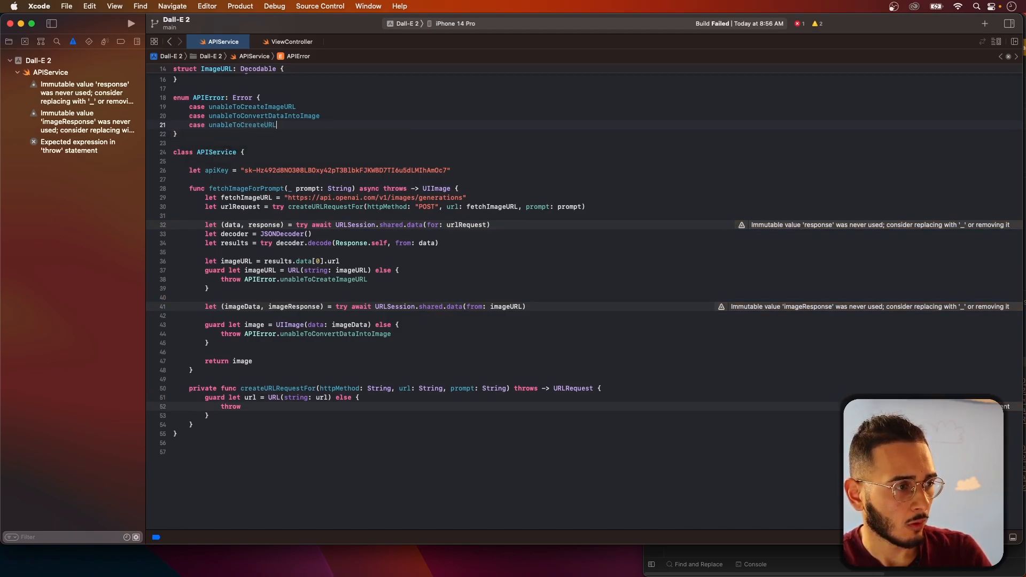
text(ForURl)
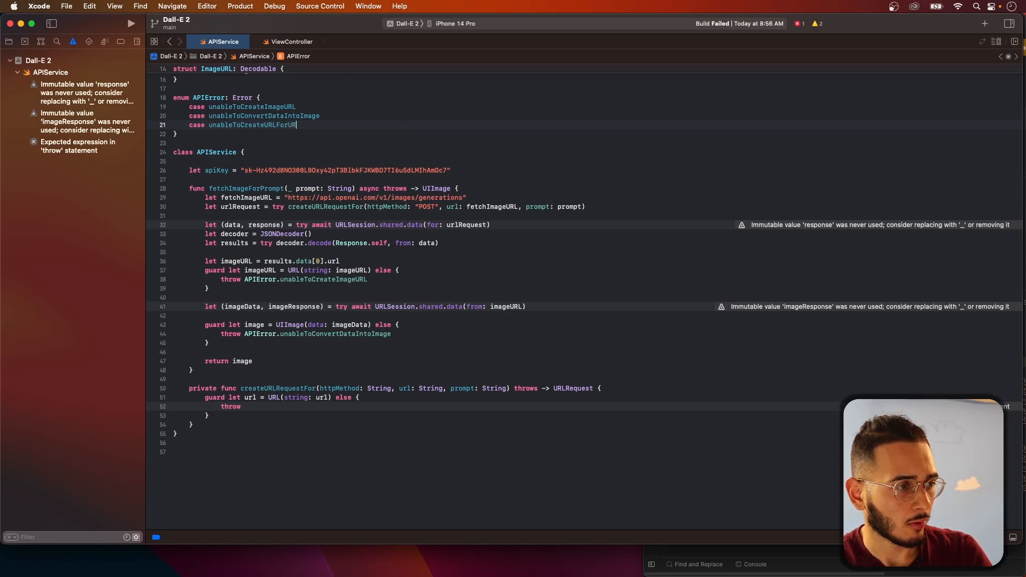
text(LRequest)
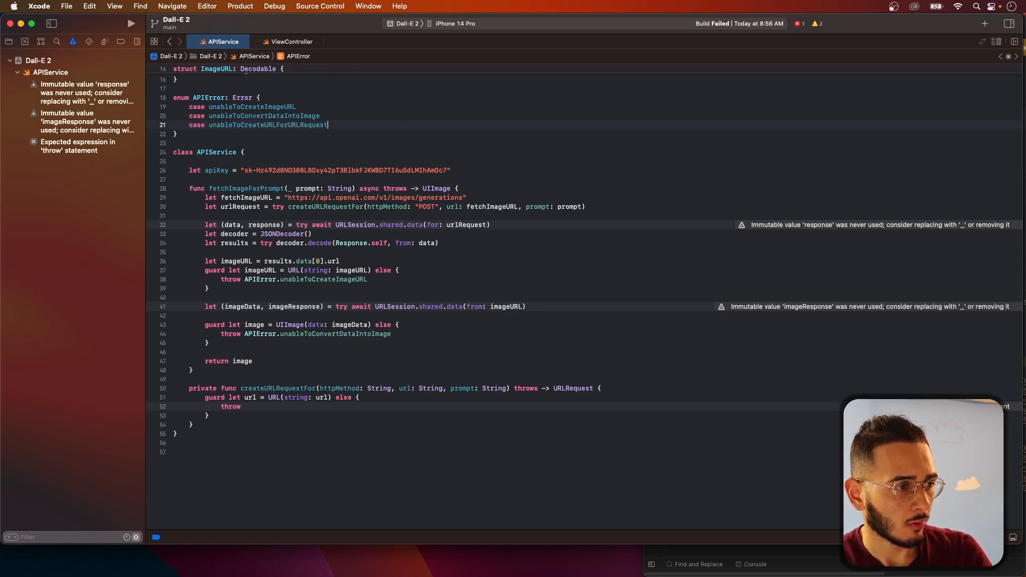
click(246, 407)
text( APIError.)
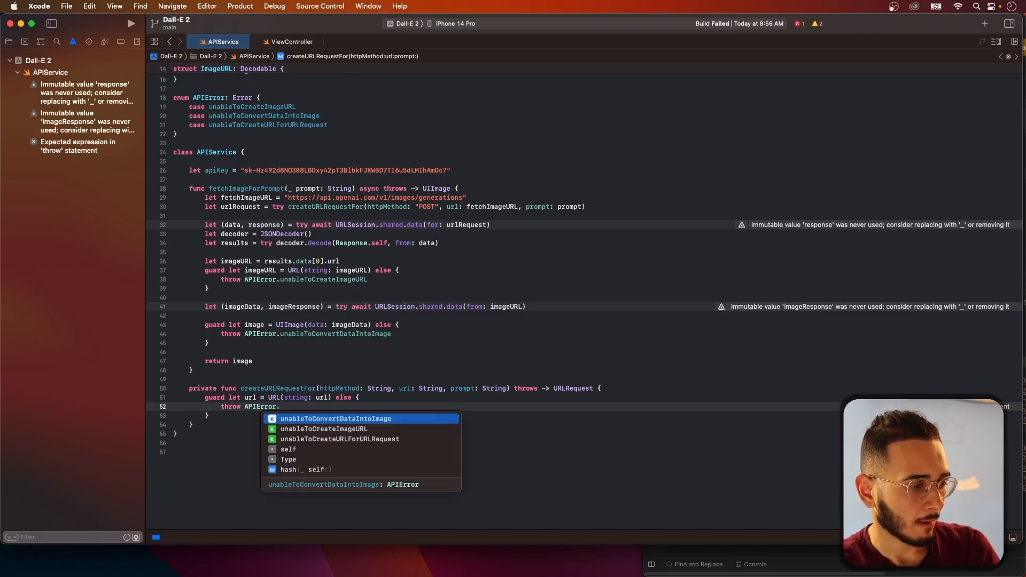
click(339, 439)
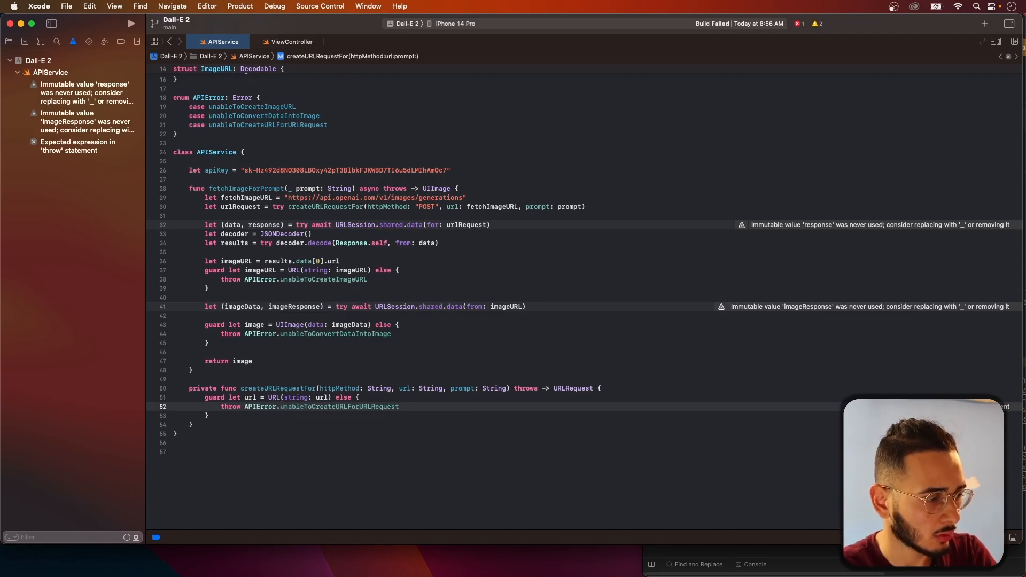
Add var urlRequest with Method and Headers comments below the guard
key(Return)
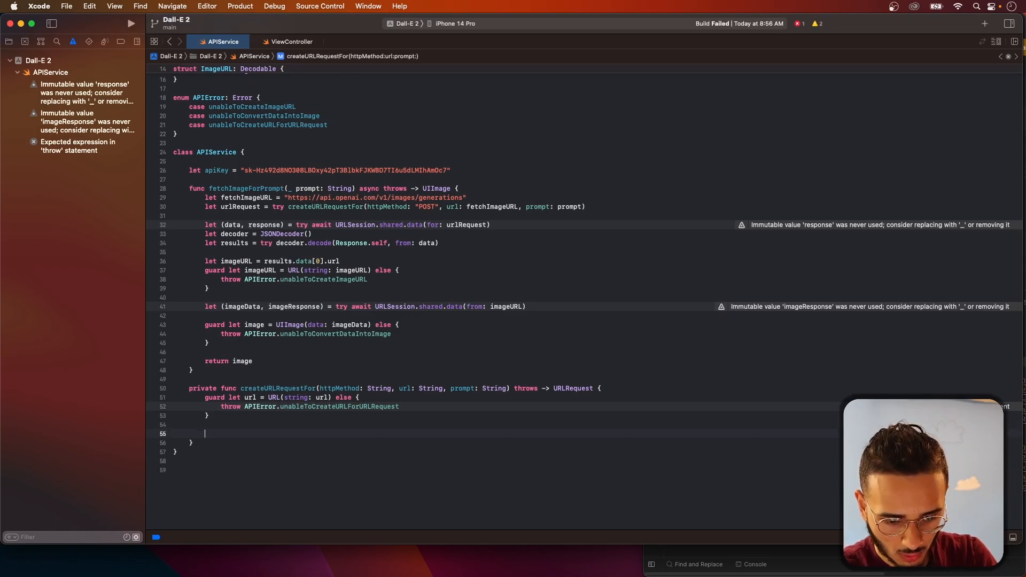
text(VAR)
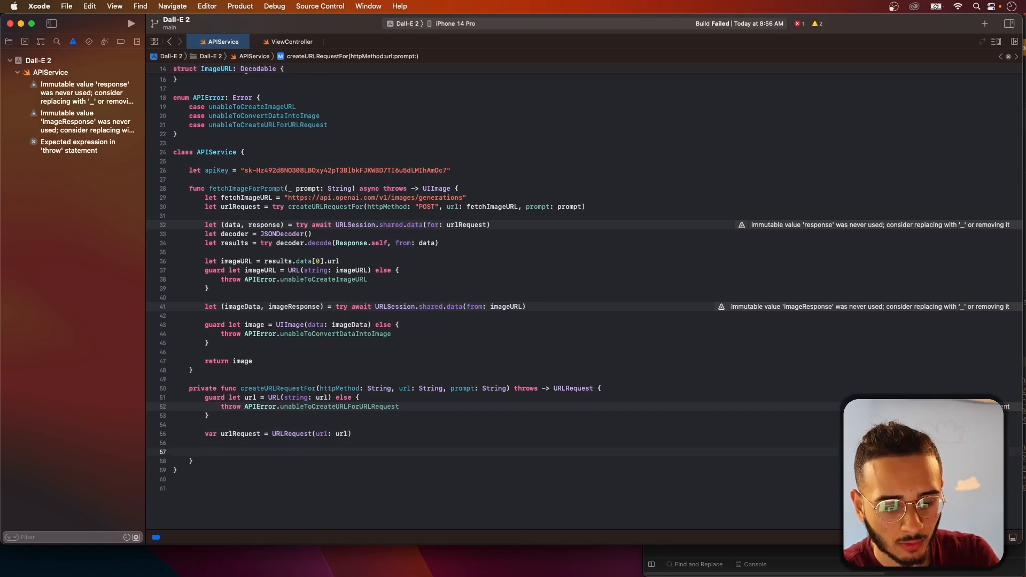
text(//)
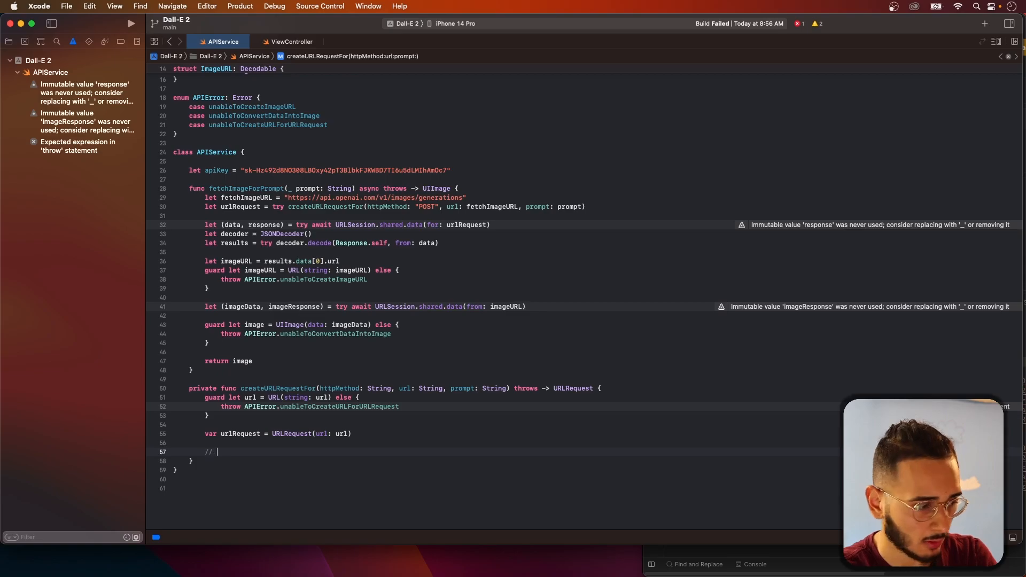
text(Method)
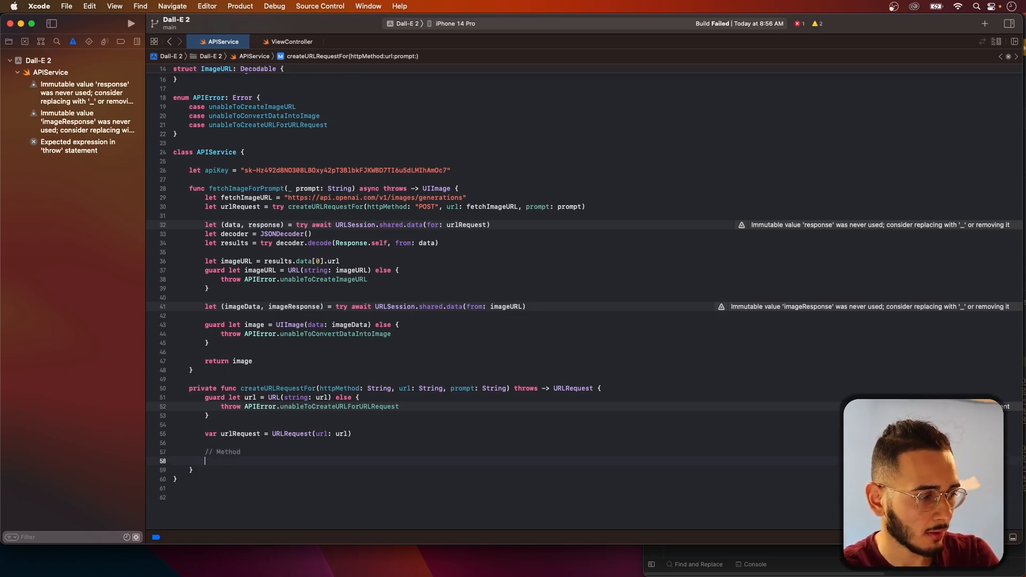
text(// Headers)
text(// Bod)
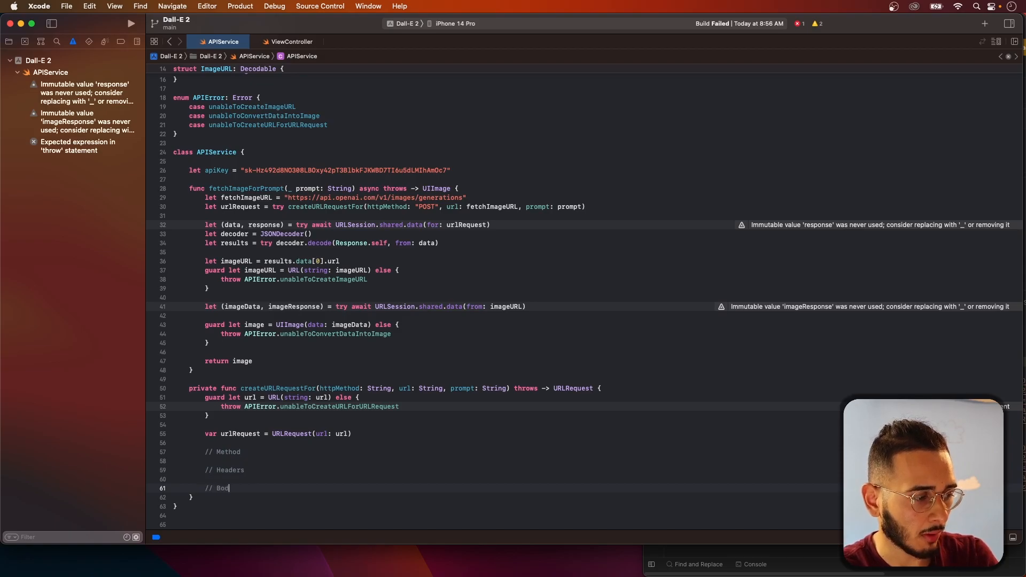
text(y)
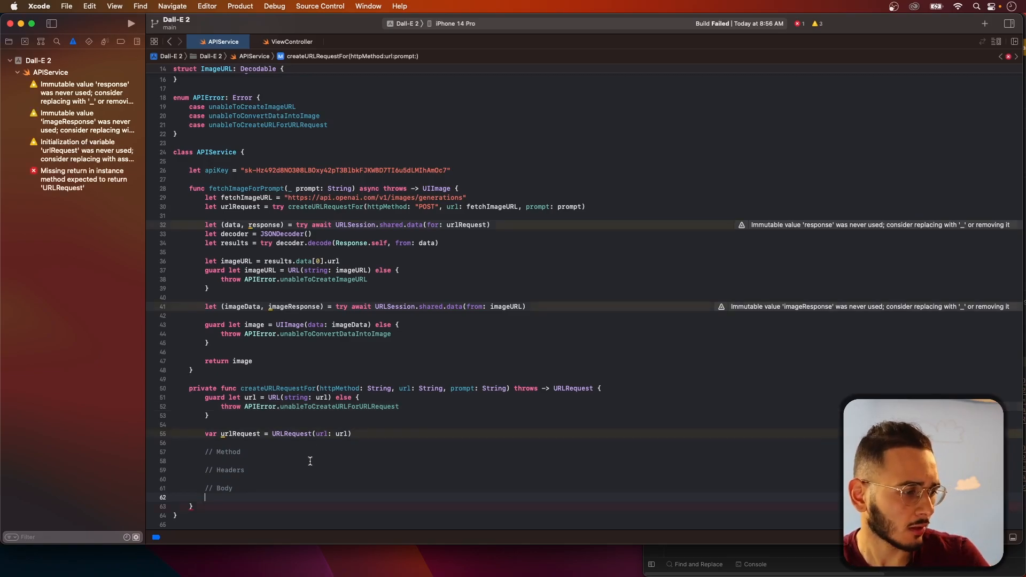
Set urlRequest.httpMethod = httpMethod and insert addValue(_:forHTTPHeaderField:) header lines
scroll(down, 3)
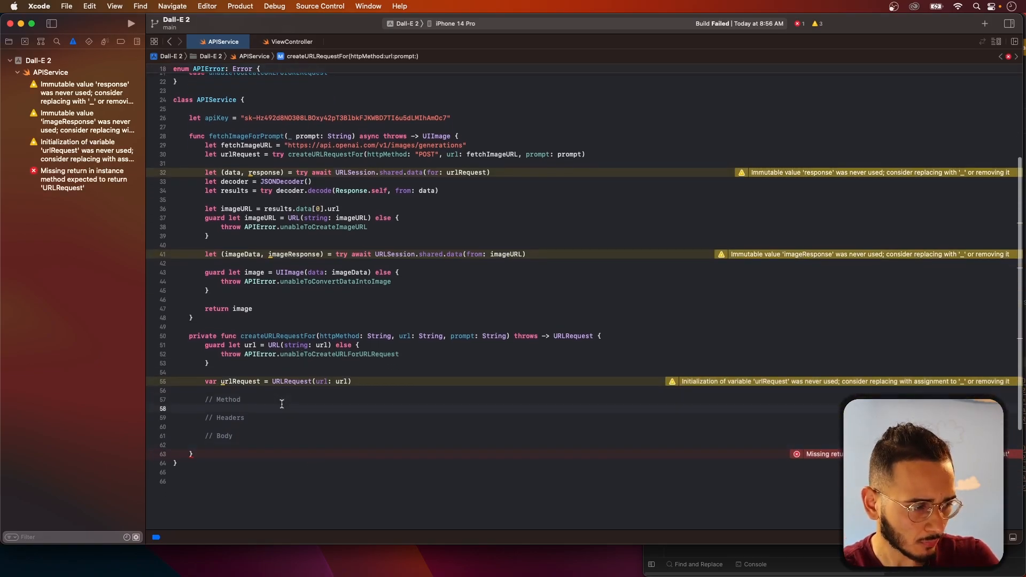
text(urlRequest.httpMethod)
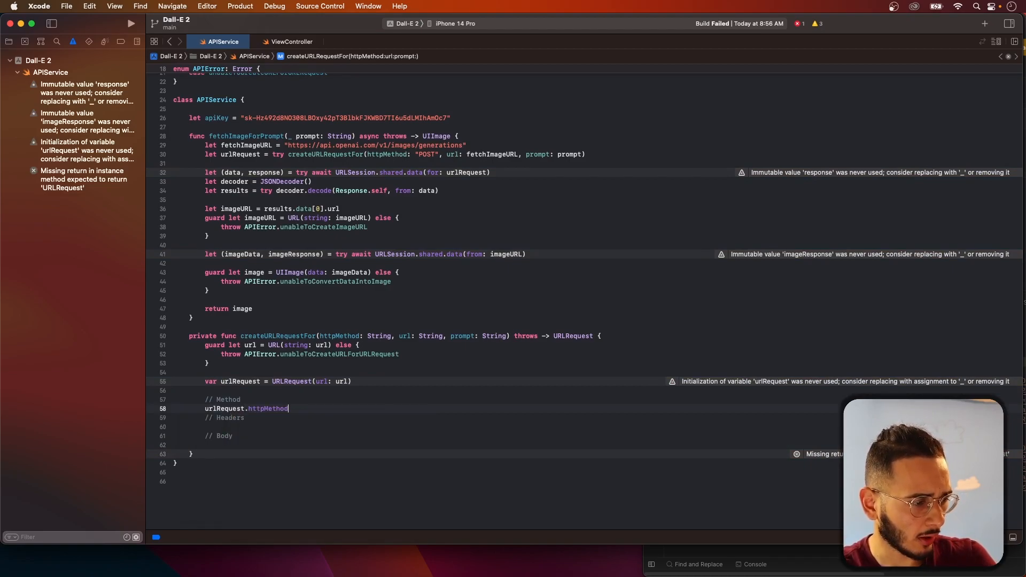
text(= httpMethod)
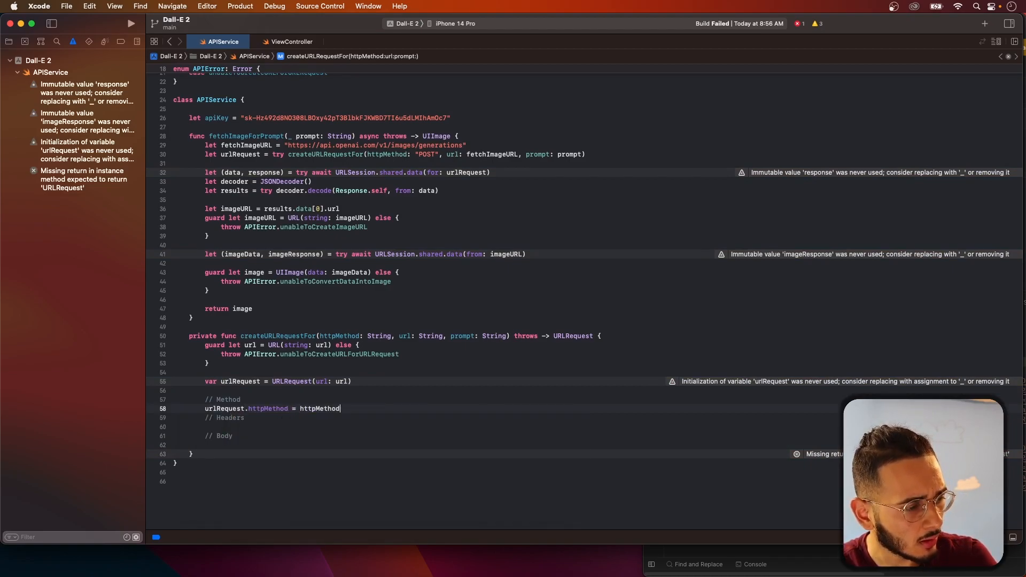
key(return)
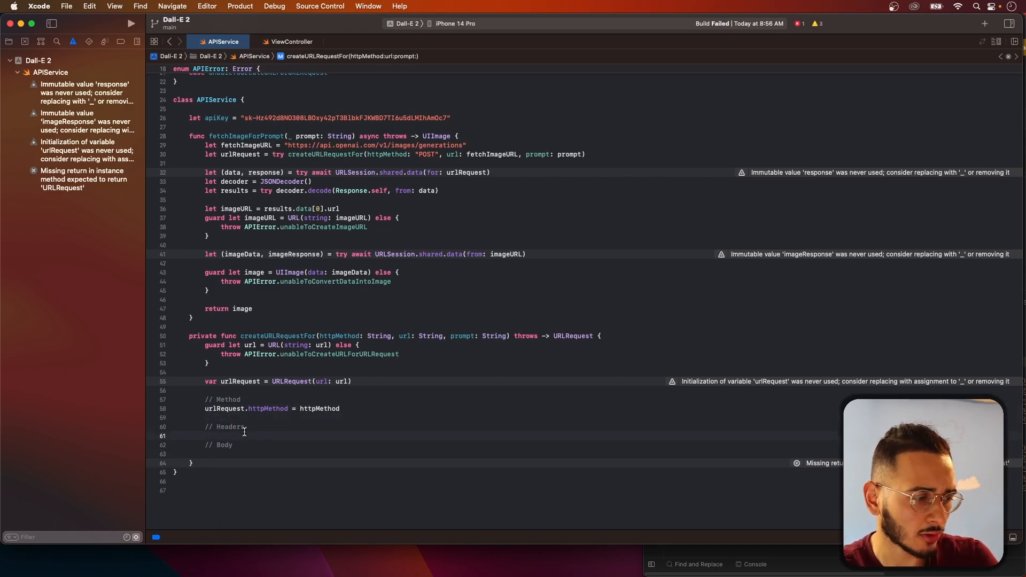
text(htt)
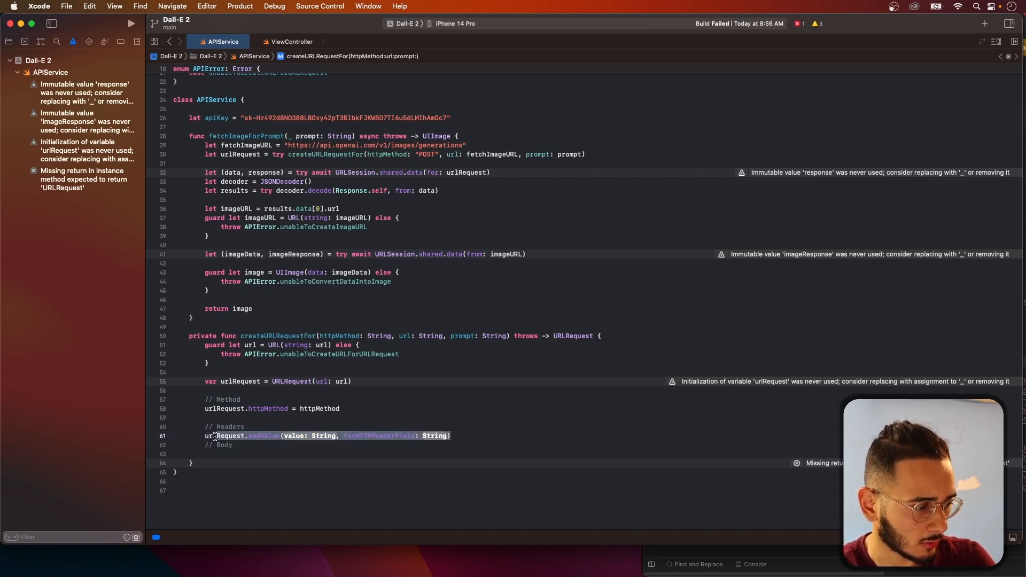
click(466, 436)
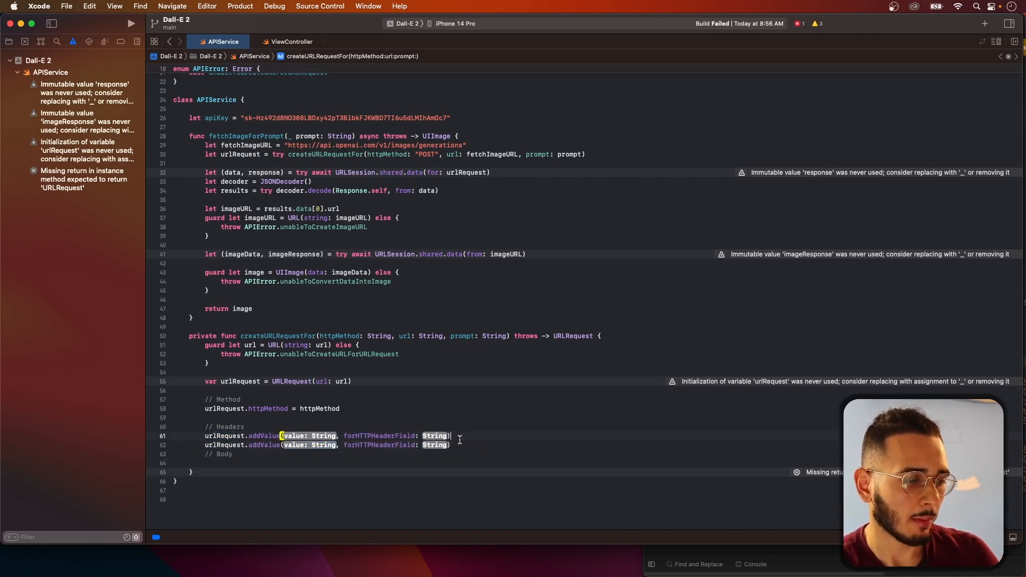
key(enter)
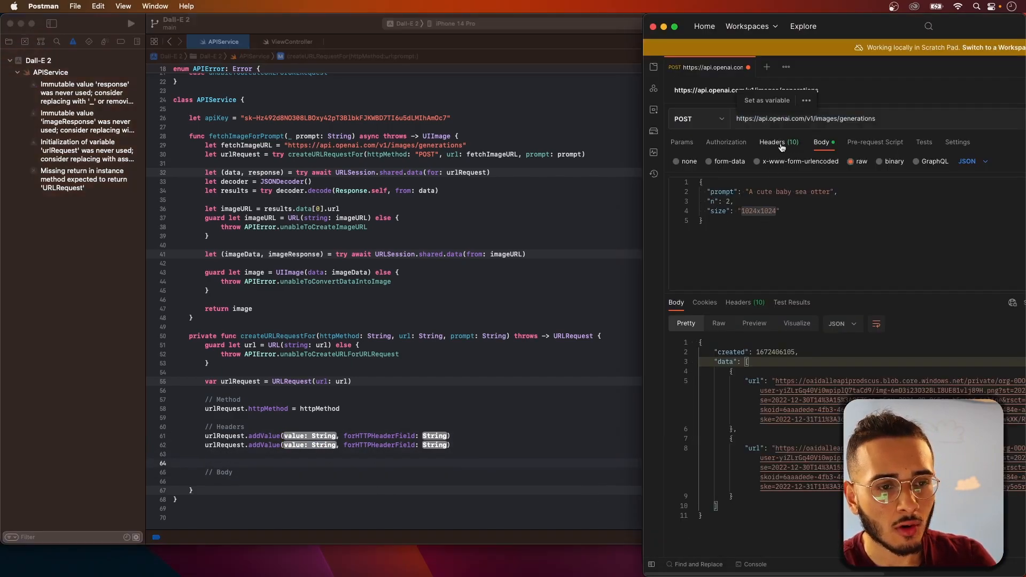
Inspect Postman's request headers and copy the Authorization bearer value
click(779, 142)
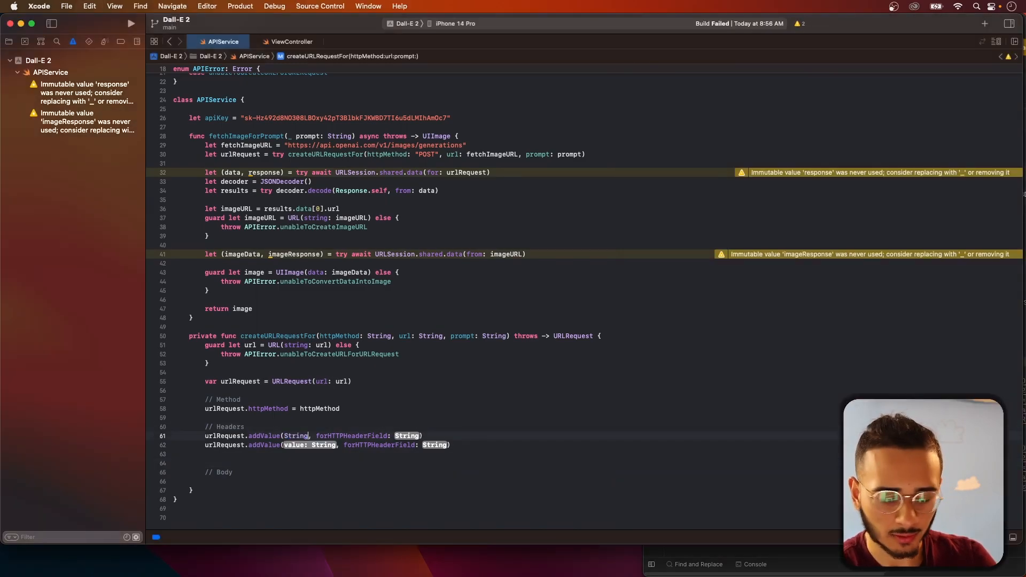
text("Authorization")
click(326, 445)
text("Content-Type")
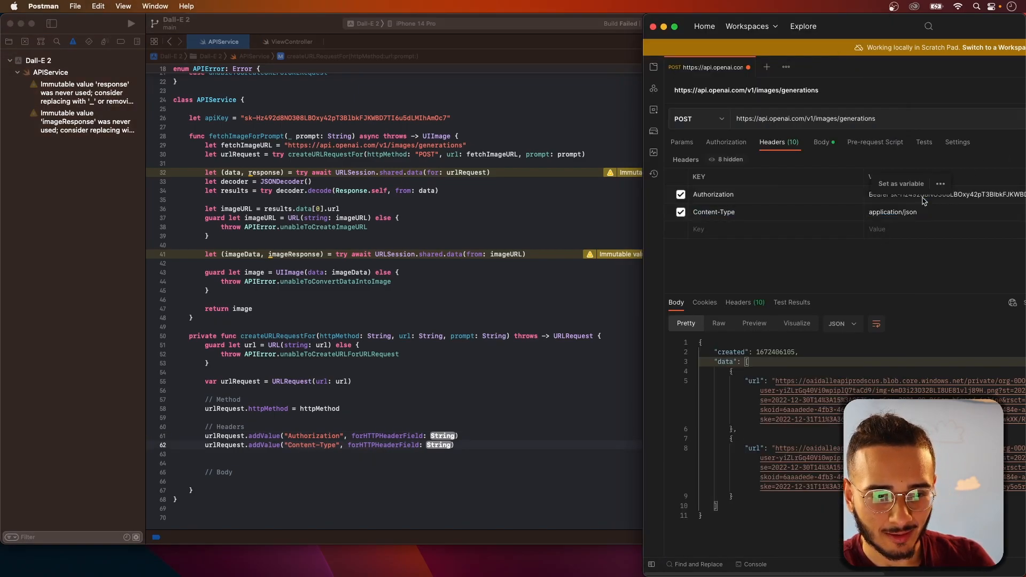
double_click(946, 194)
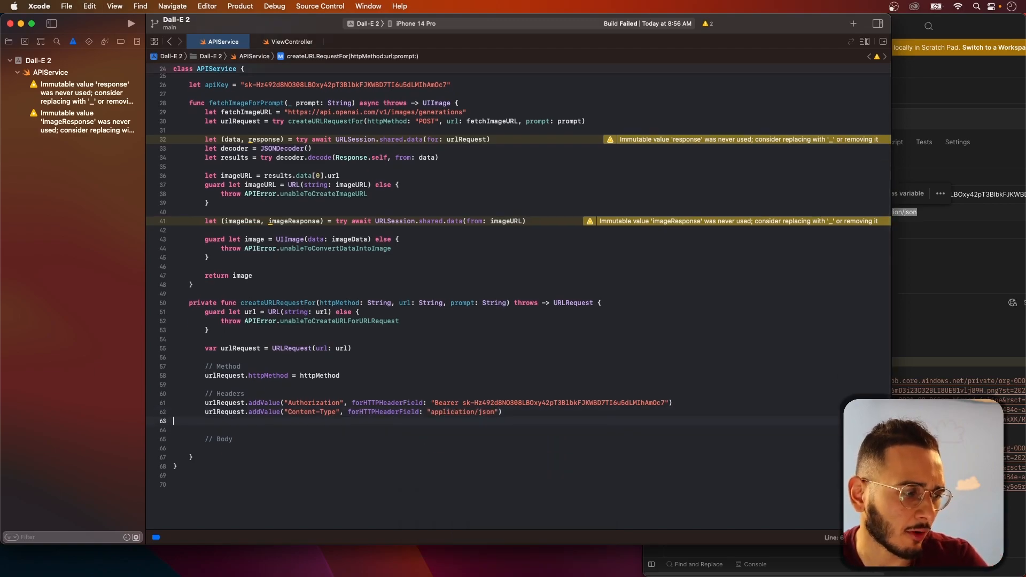
Rewrite the addValue lines for Authorization Bearer key and Content-Type application/json
click(130, 24)
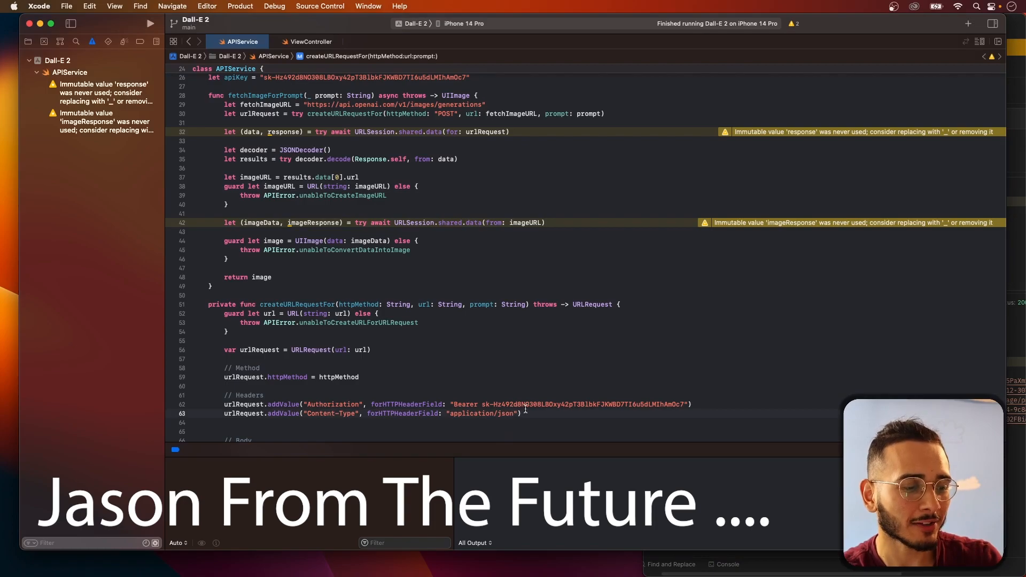
triple_click(373, 413)
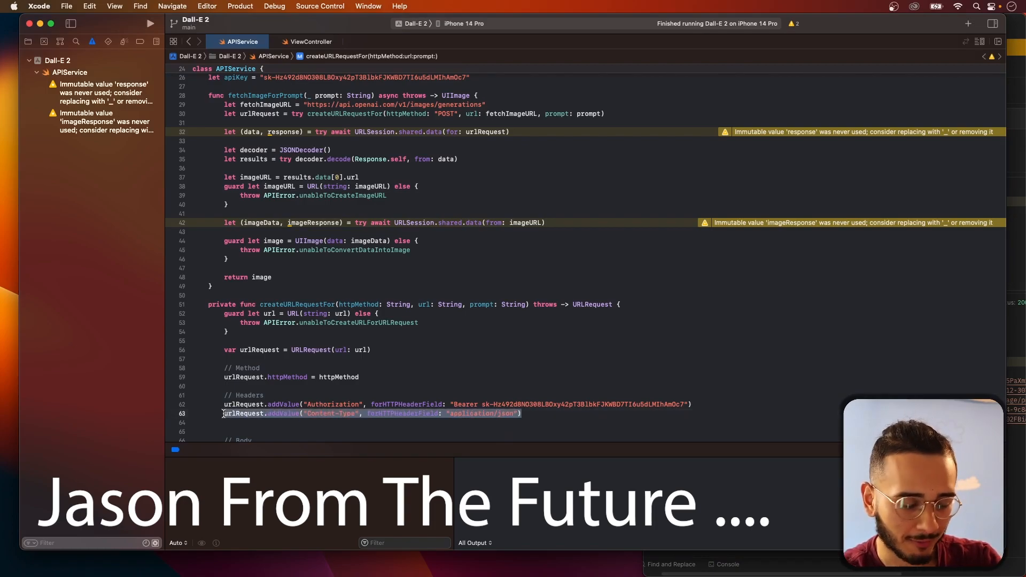
click(524, 413)
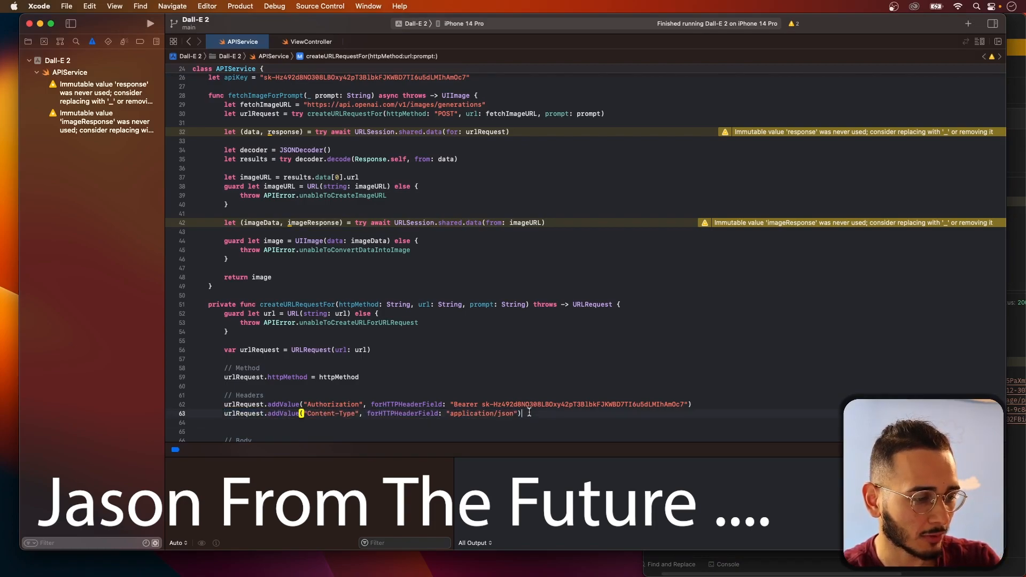
key(return)
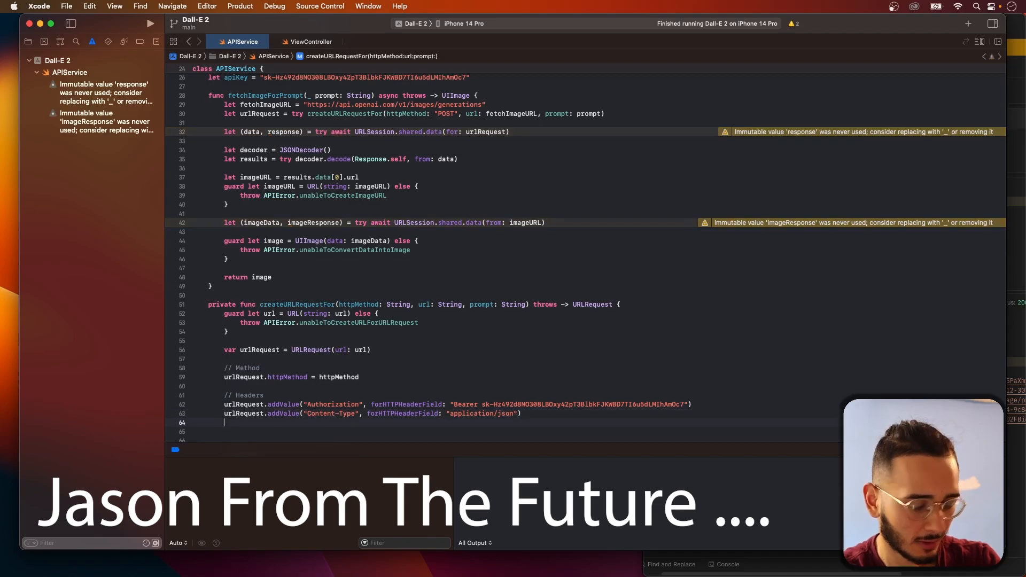
text(urlRequest.addValue("application/json", forHTTPHeaderField: "Content-Type)
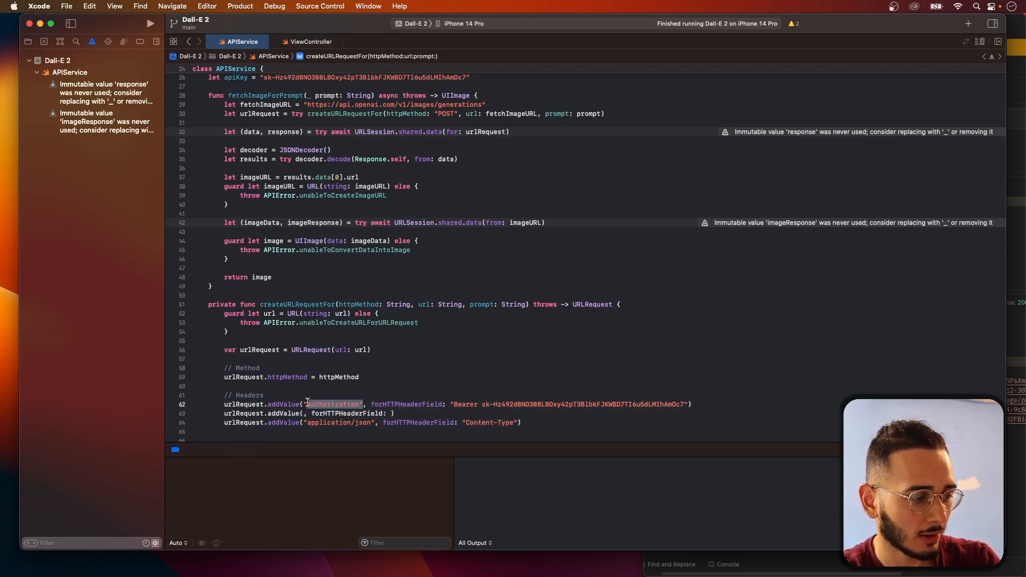
text(Authorization)
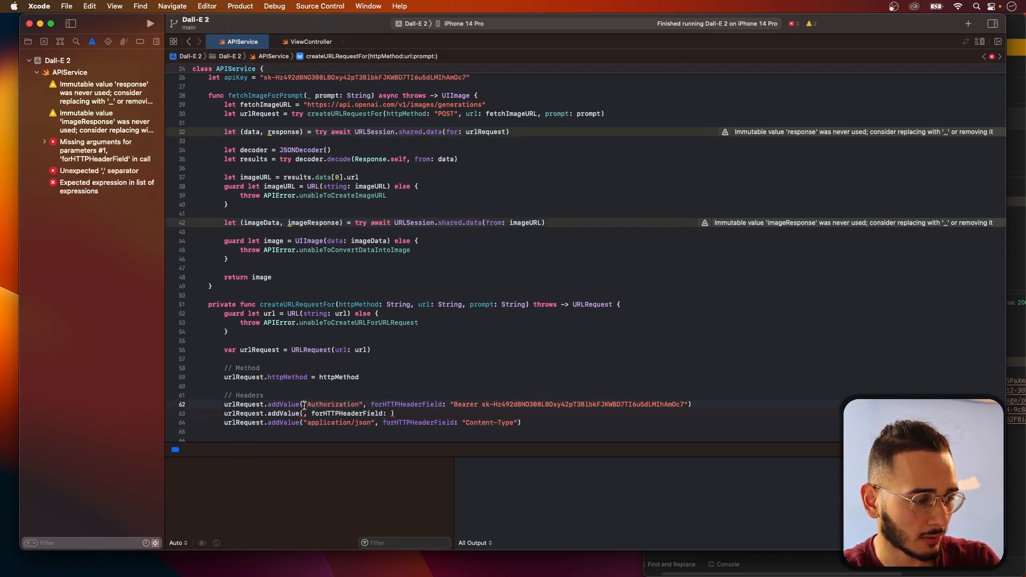
double_click(334, 404)
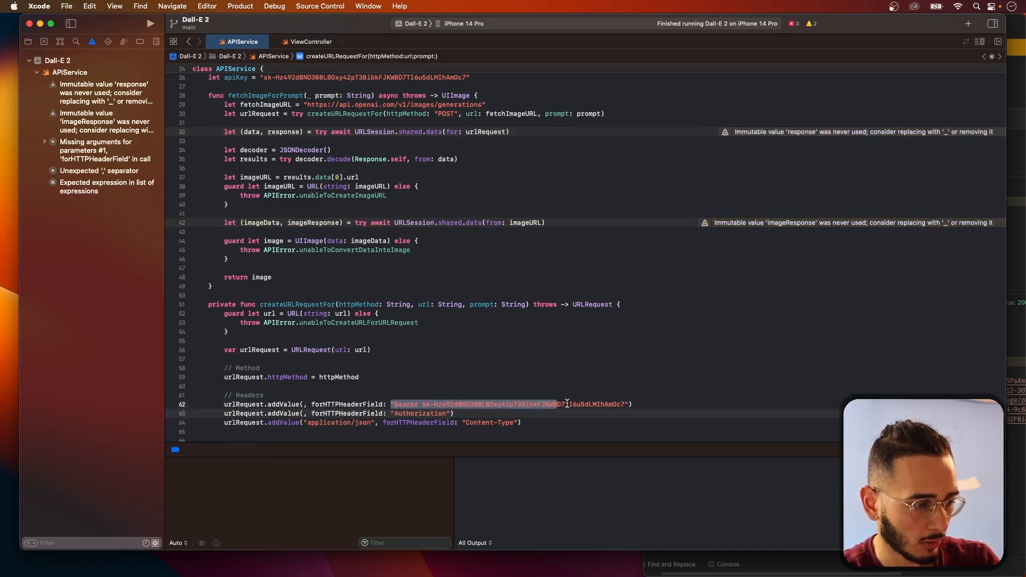
key(Delete)
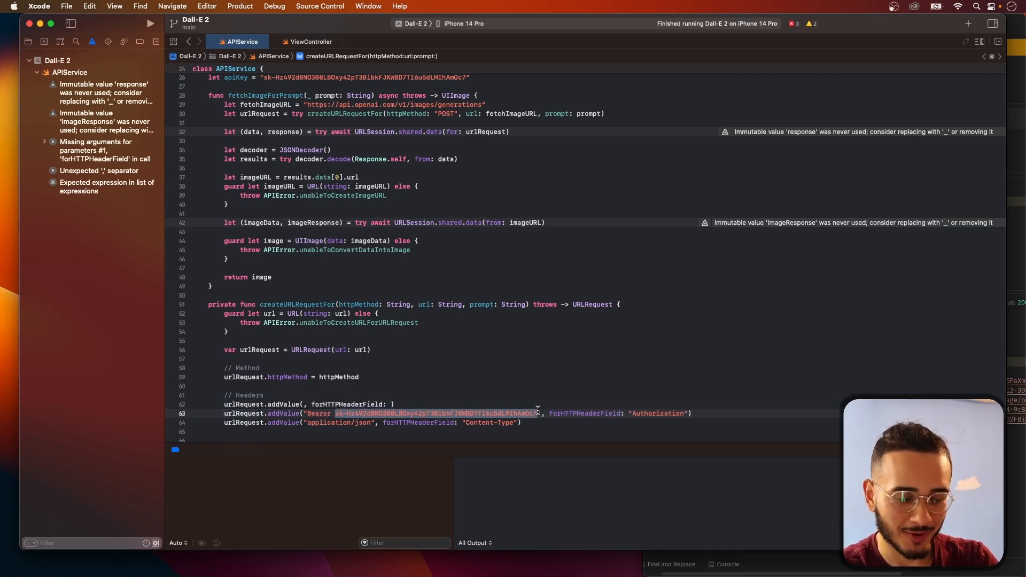
key(delete)
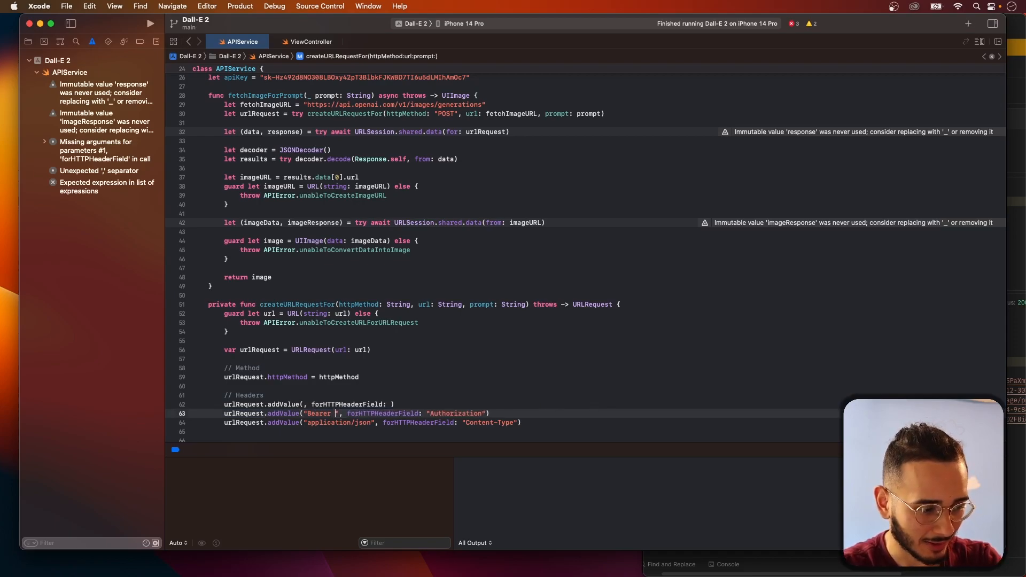
text(\()
text(// Body)
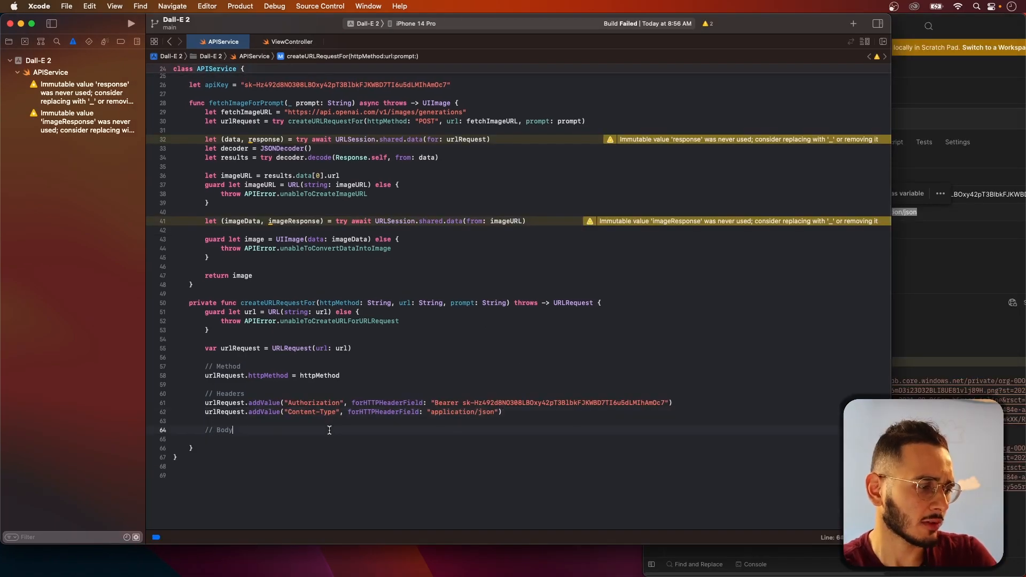
Type let json: [String: Any] = [ under the Body comment
text(let)
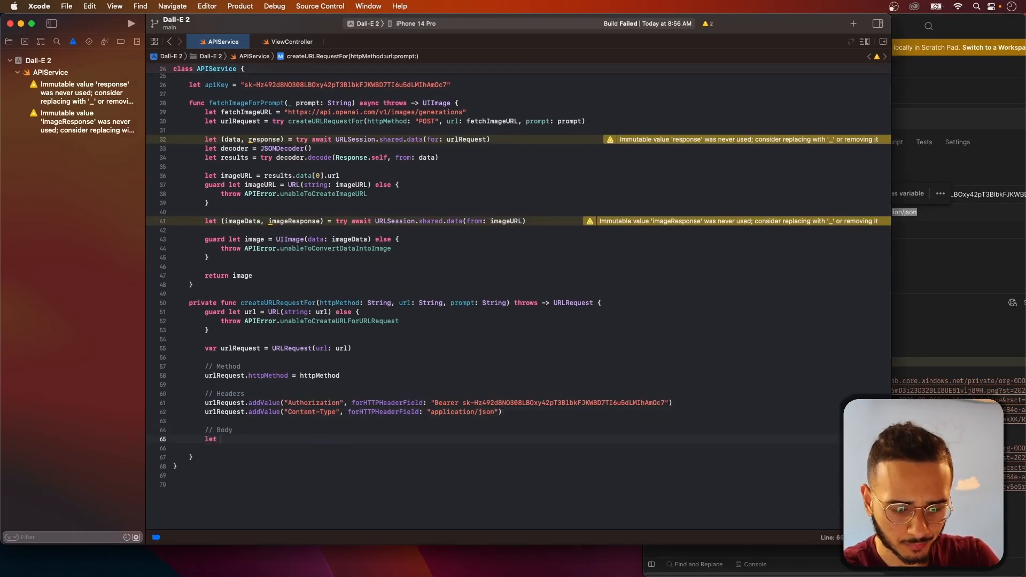
text(json:)
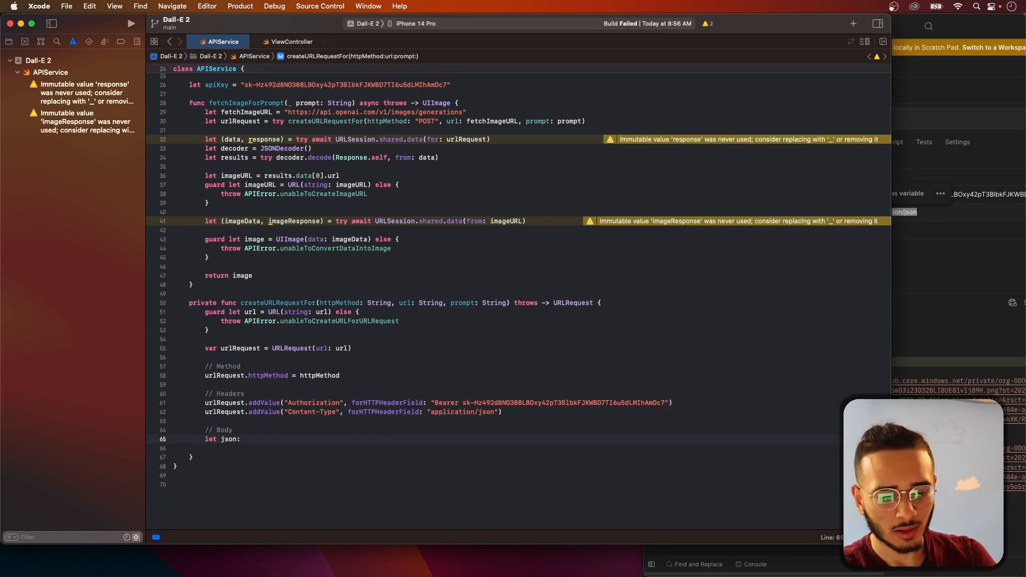
text([String: Any)
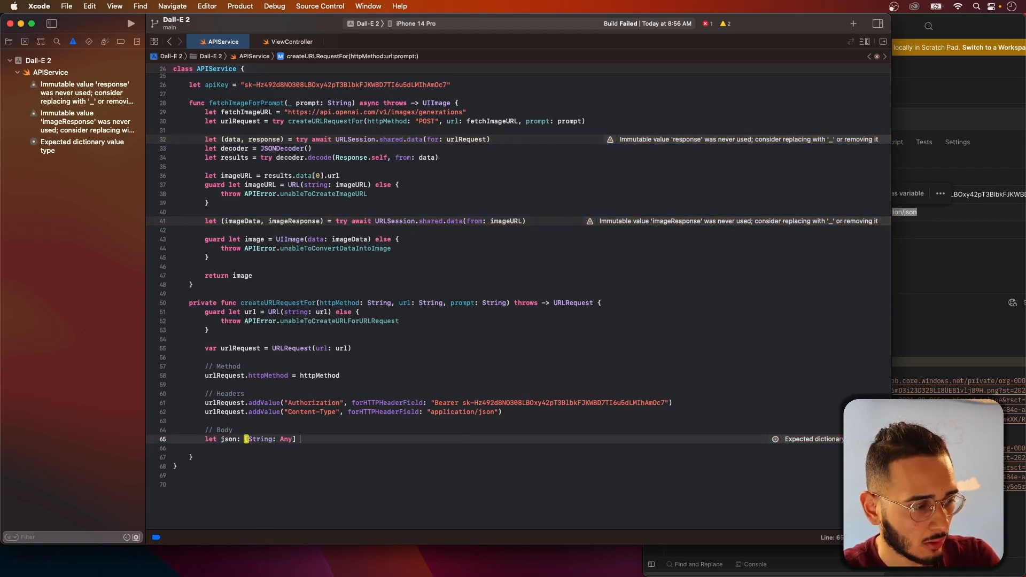
text(= [)
text(")
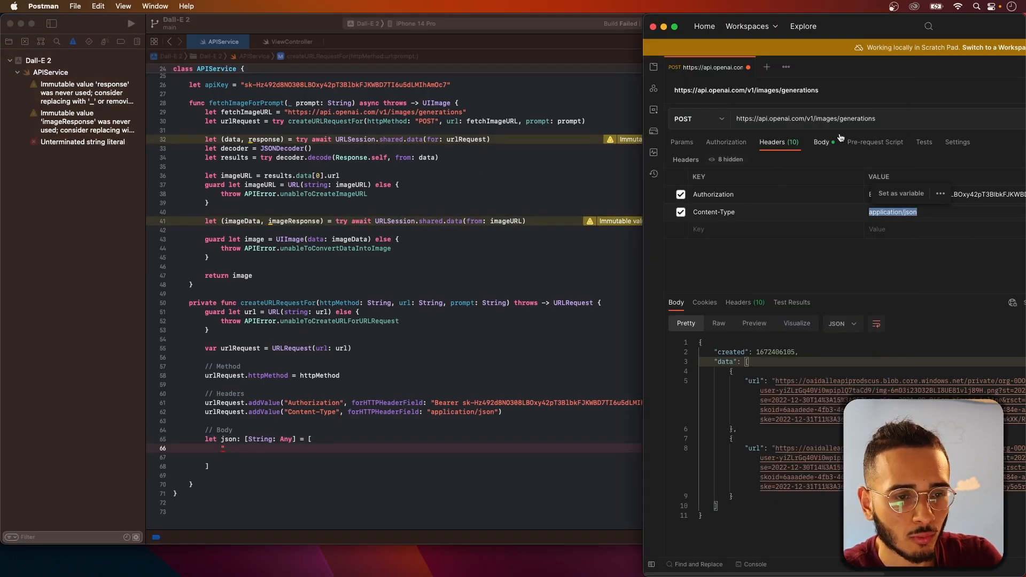
Add "prompt": "\(prompt)", "n": 1 and "size": "1024x1024" to the body dictionary
click(821, 142)
text(prompt)
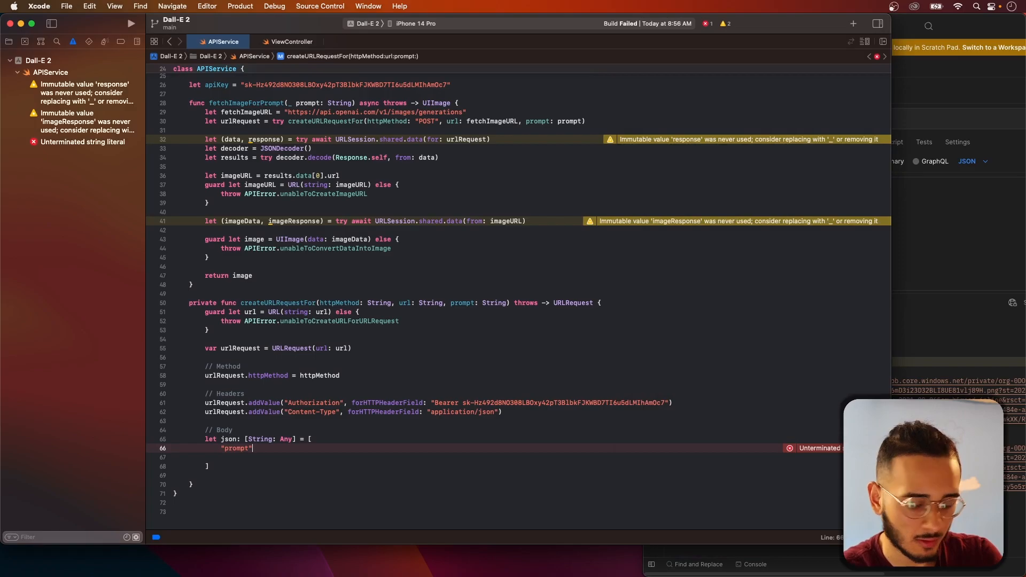
text(: ")
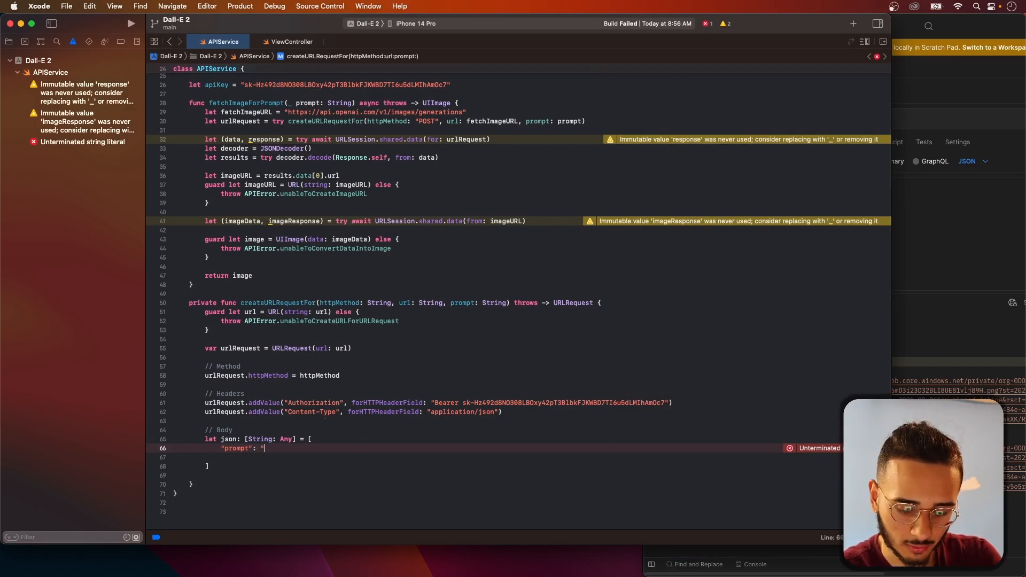
text(\()
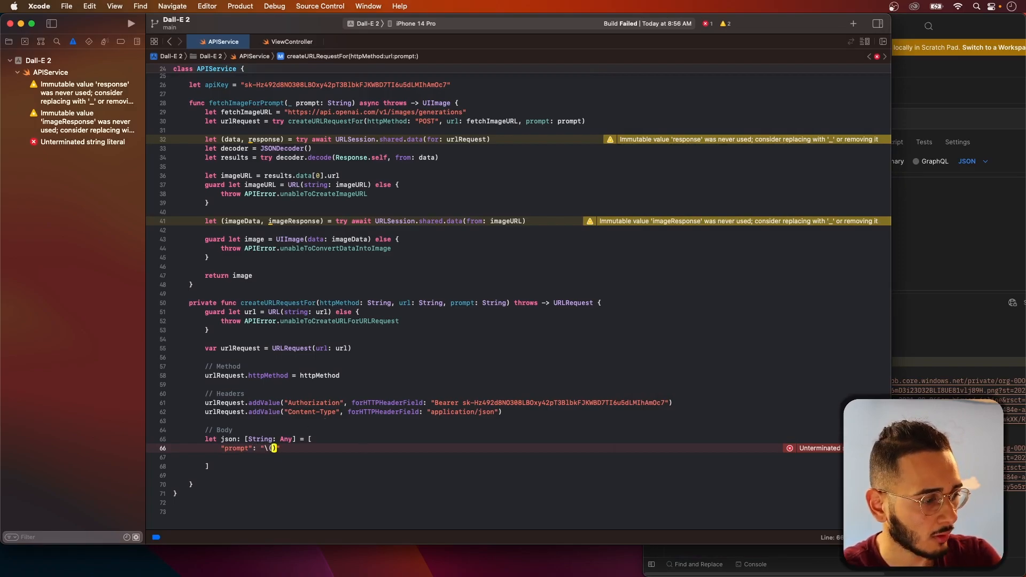
text((prompt))
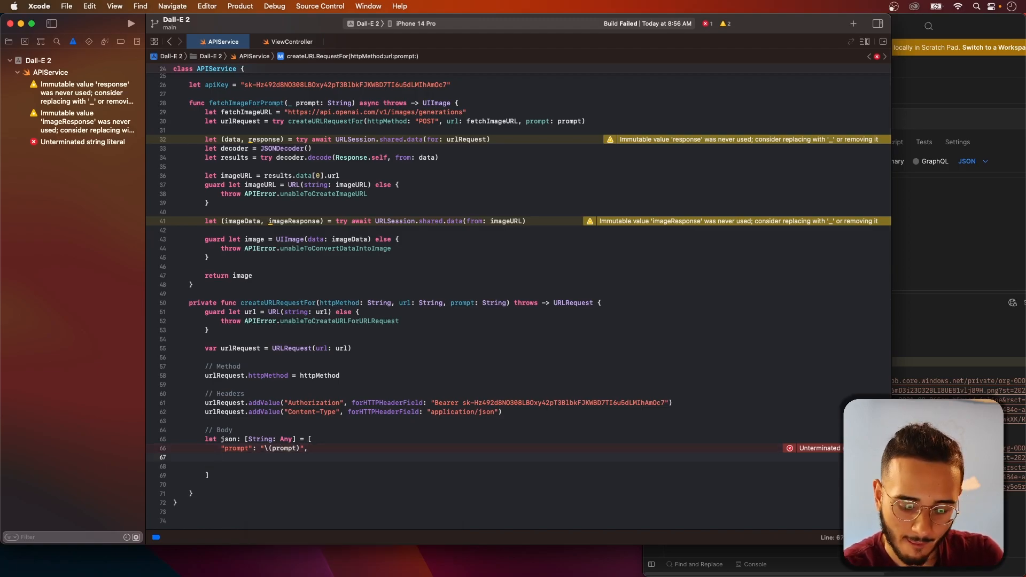
text("n":)
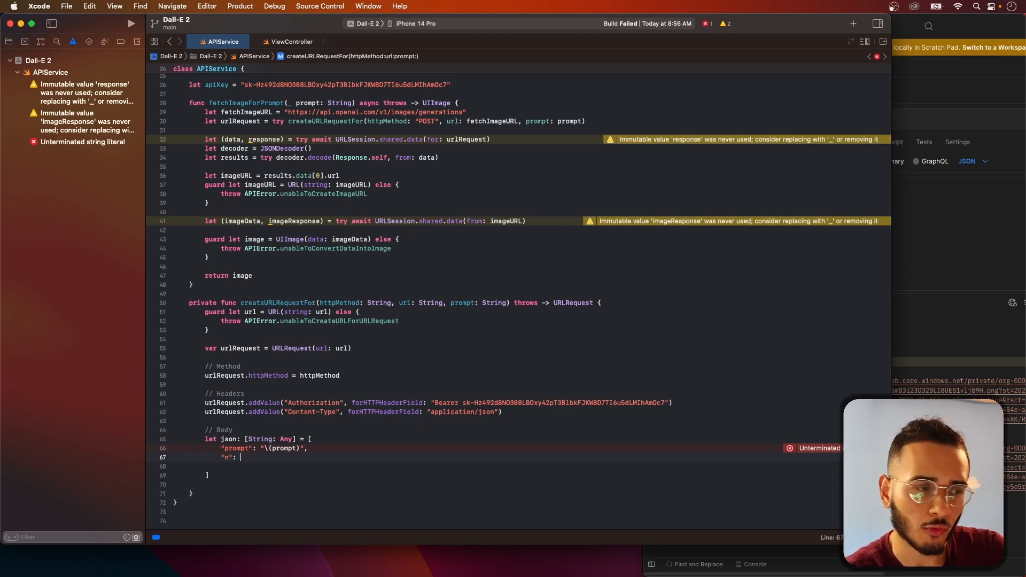
text(1,)
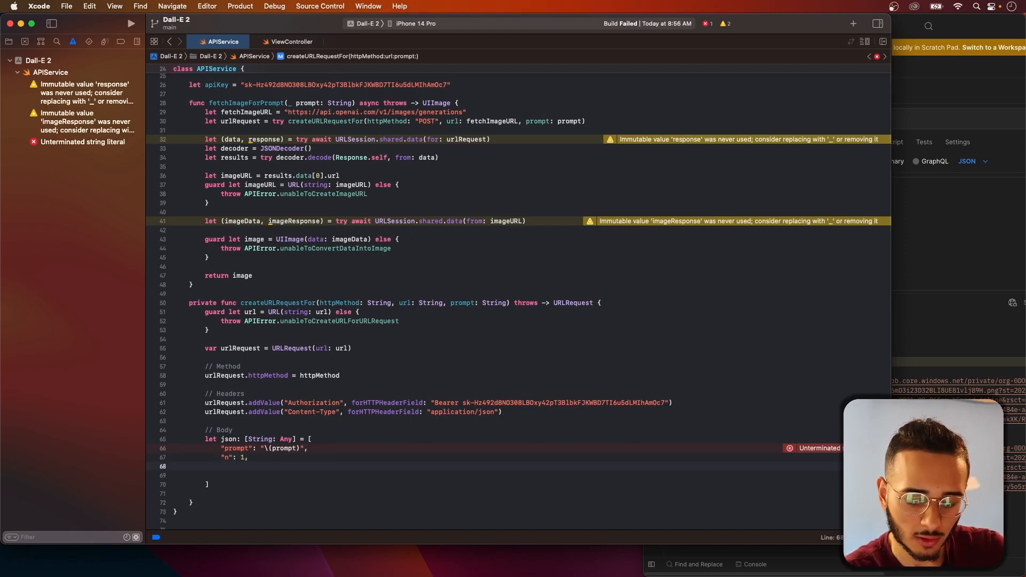
text("size")
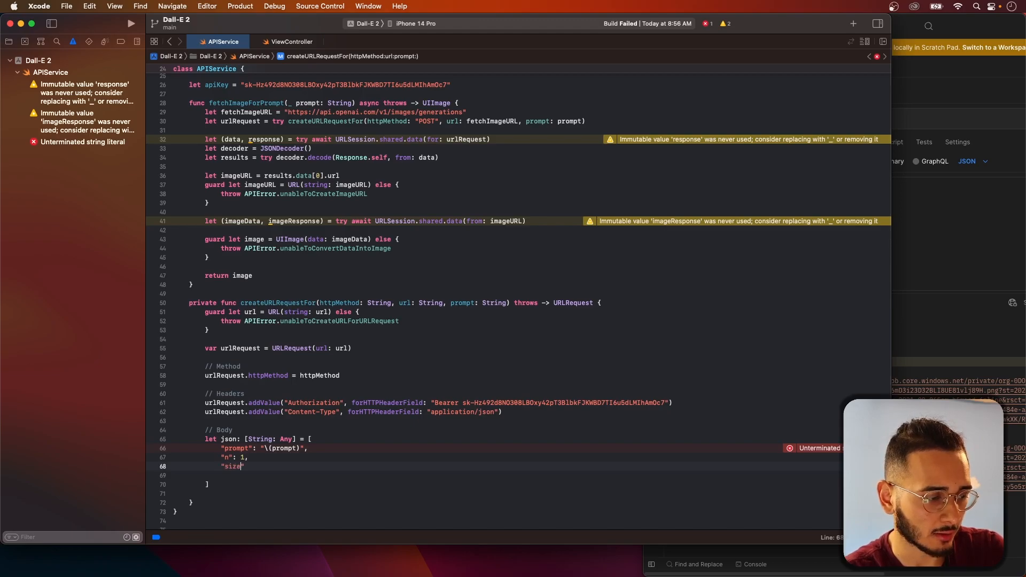
text(: "1024x1024")
click(258, 439)
text(Body)
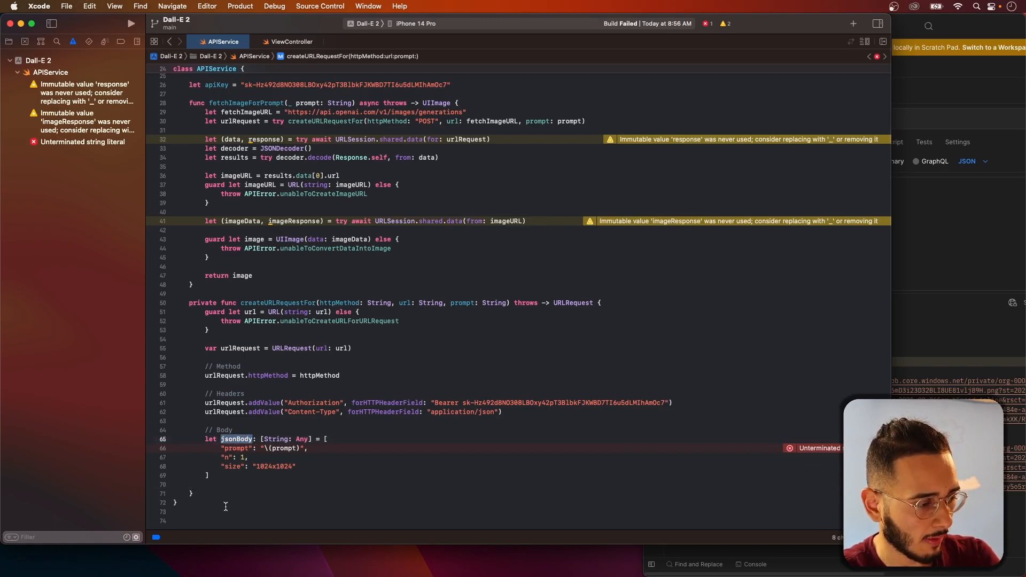
Set urlRequest.httpBody to JSONSerialization data of jsonBody and return urlRequest
click(225, 484)
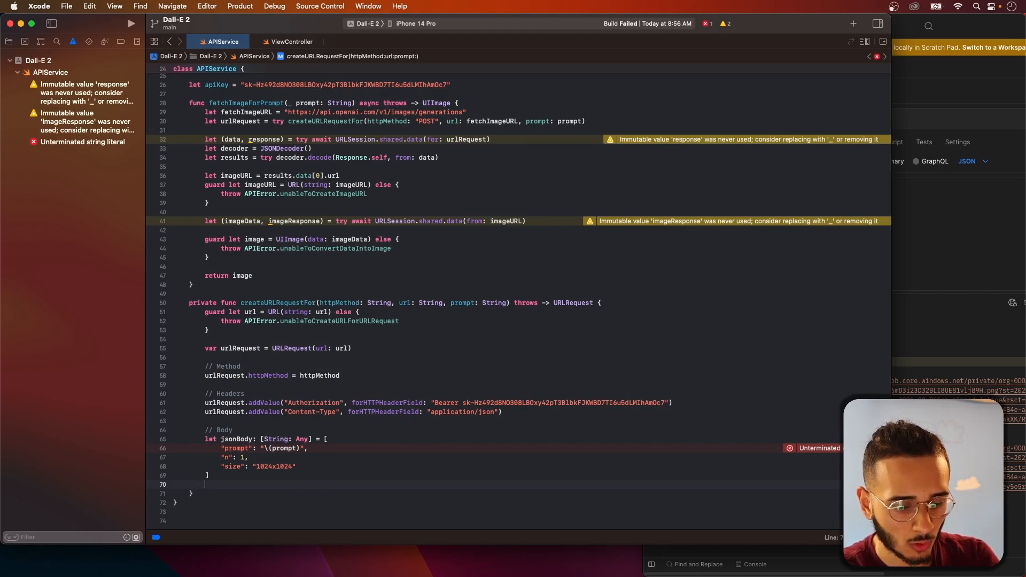
text(urlRequest.httpBody)
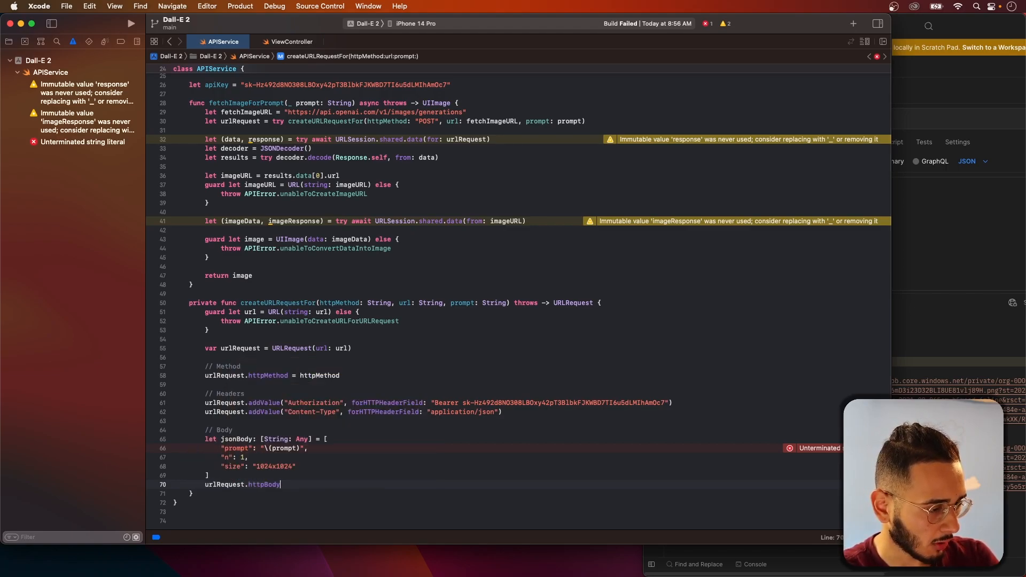
text(= try JSONSerialization.data(withJSONObject: Any)
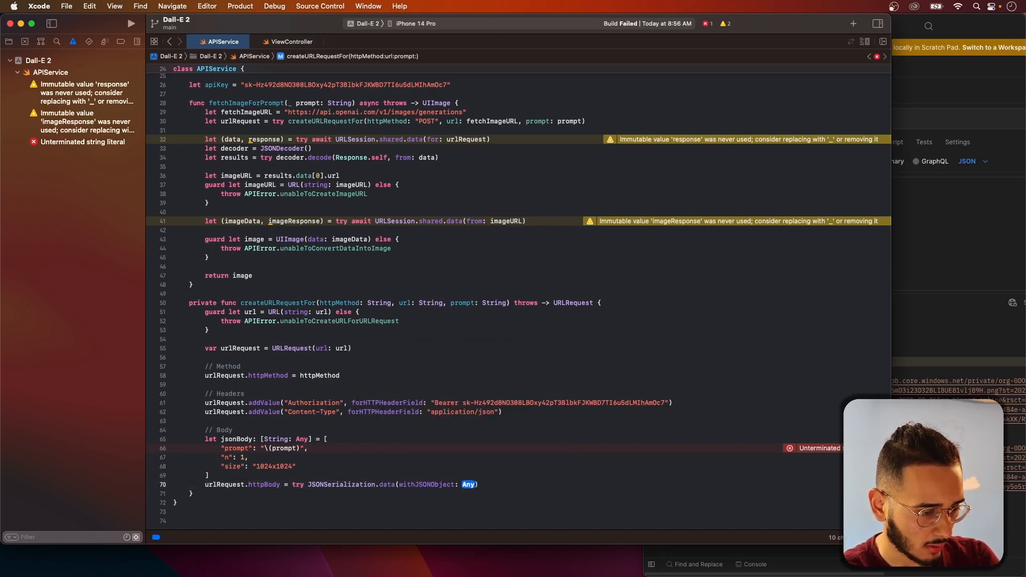
text(jsonBod)
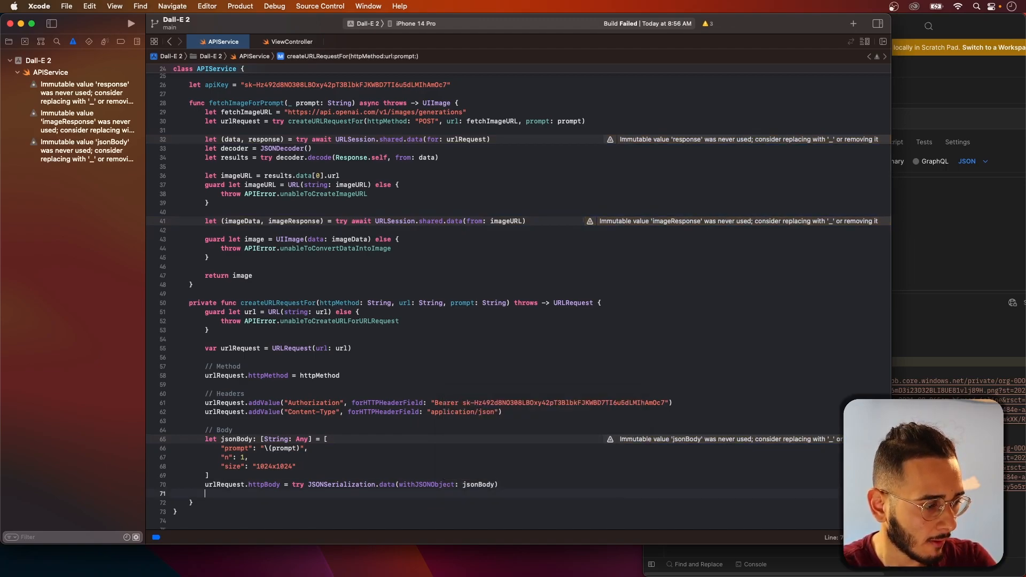
text(return urlRequest)
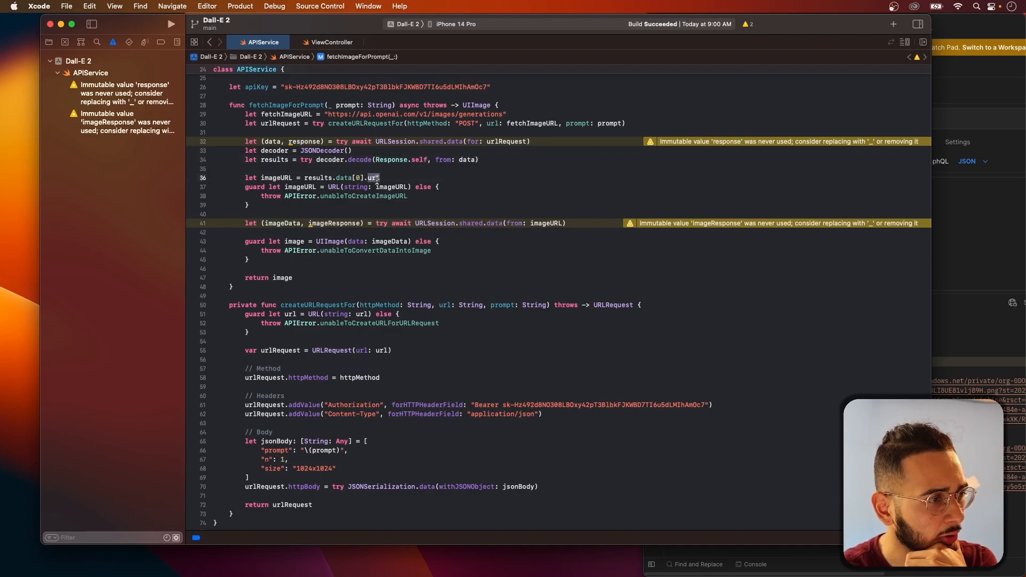
In ViewController's viewDidLoad, add a Task that awaits APIService().fetchImageForPrompt
click(332, 42)
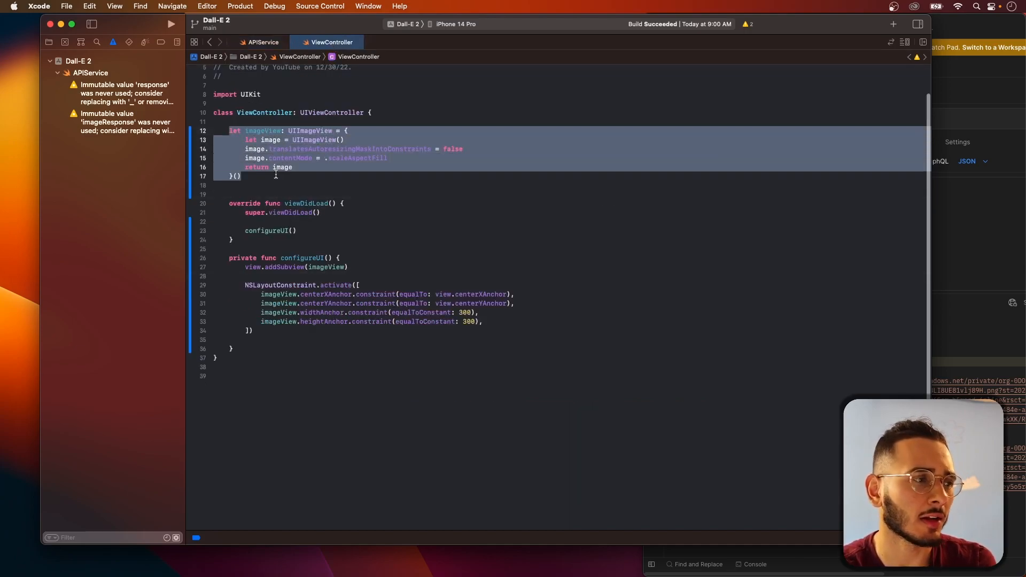
click(294, 166)
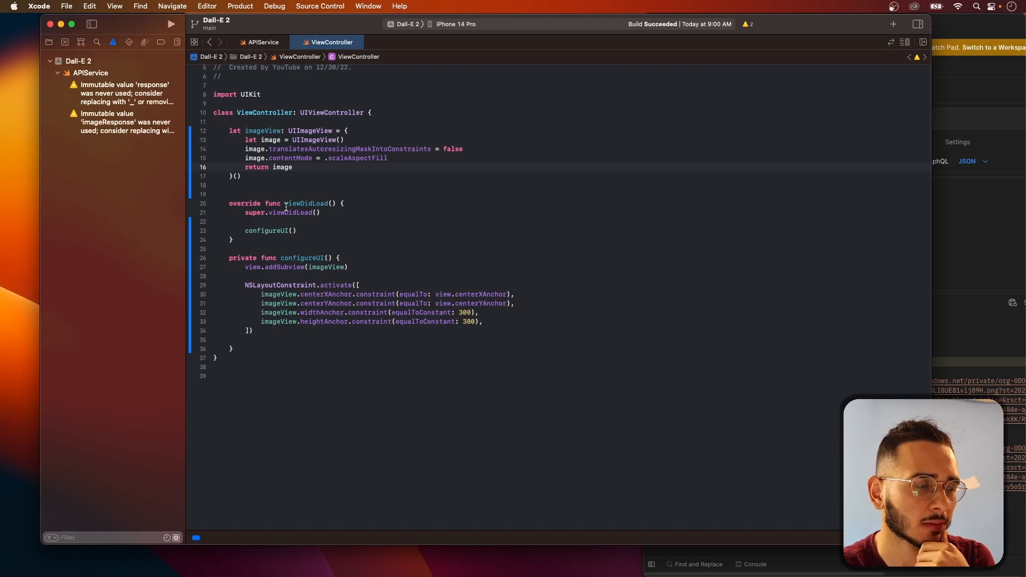
text(Task {)
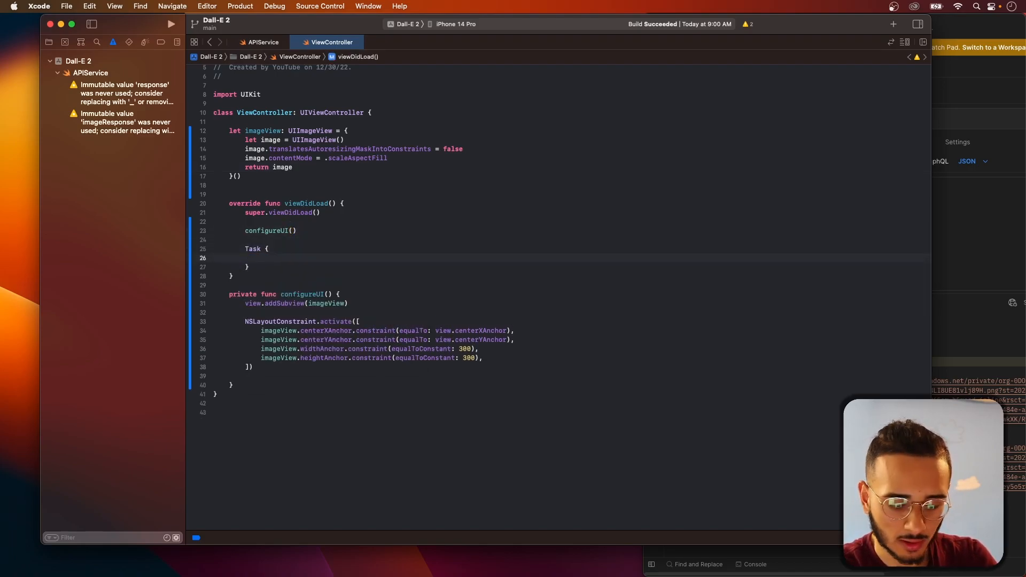
text(try await)
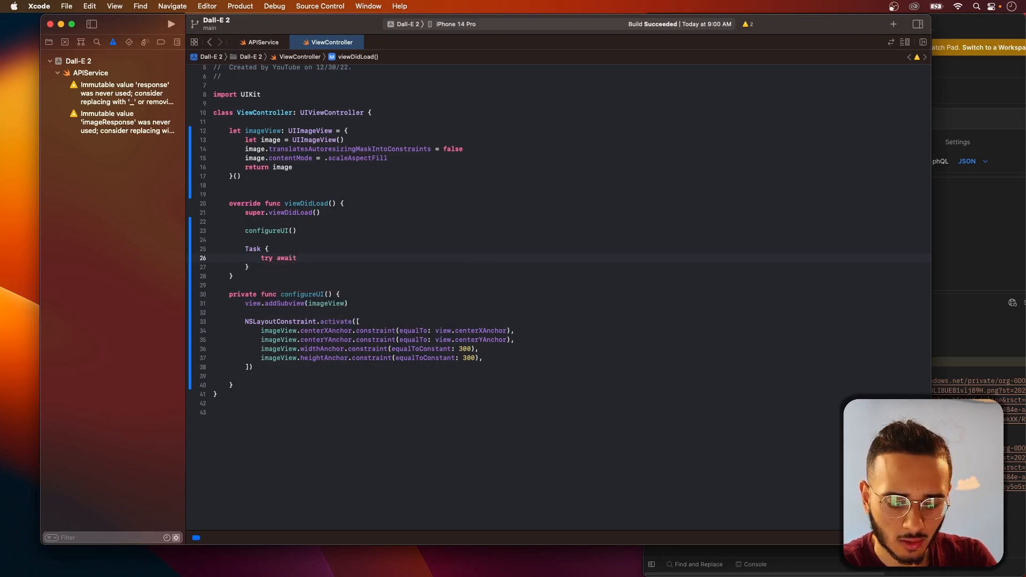
text(APIService().fetchImageForPrompt()
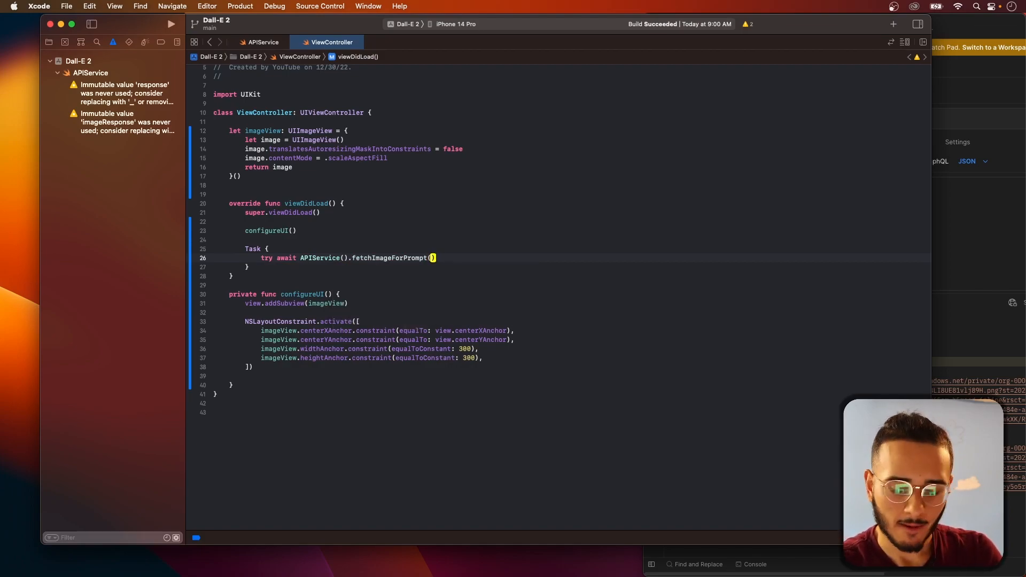
Pass the prompt "An astronaut riding a horse on mars" and run the app
text(")
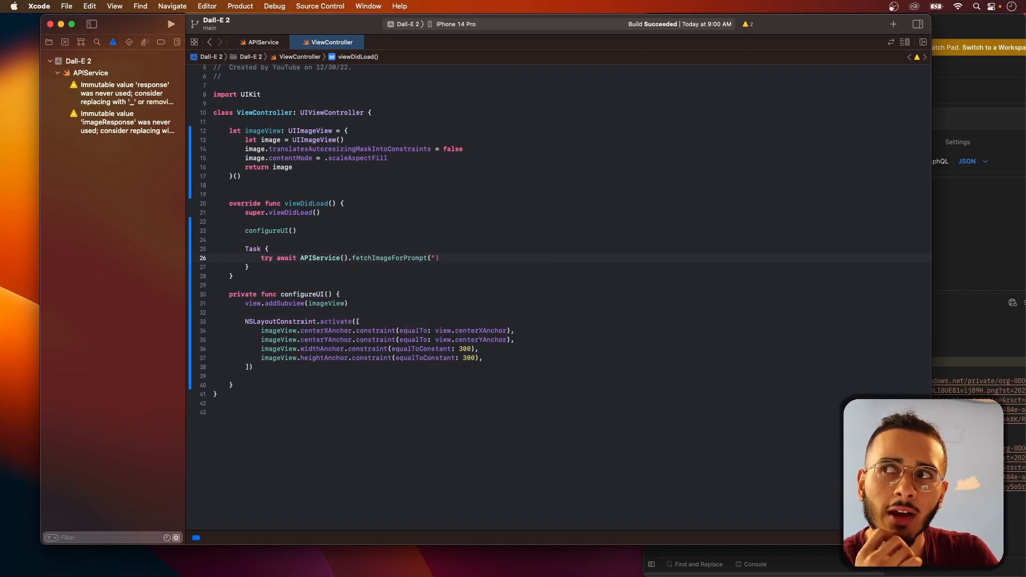
text(")
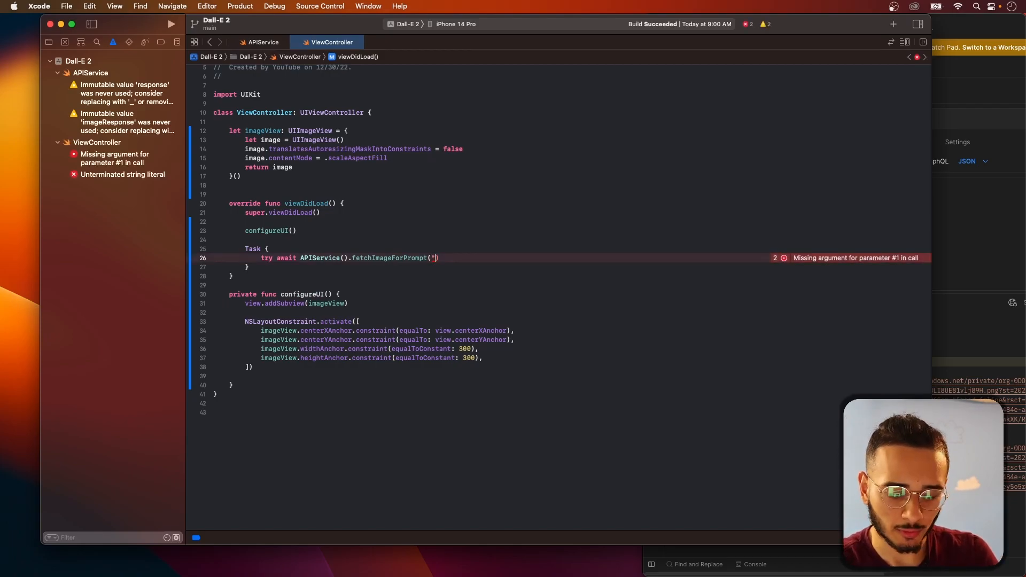
text(An)
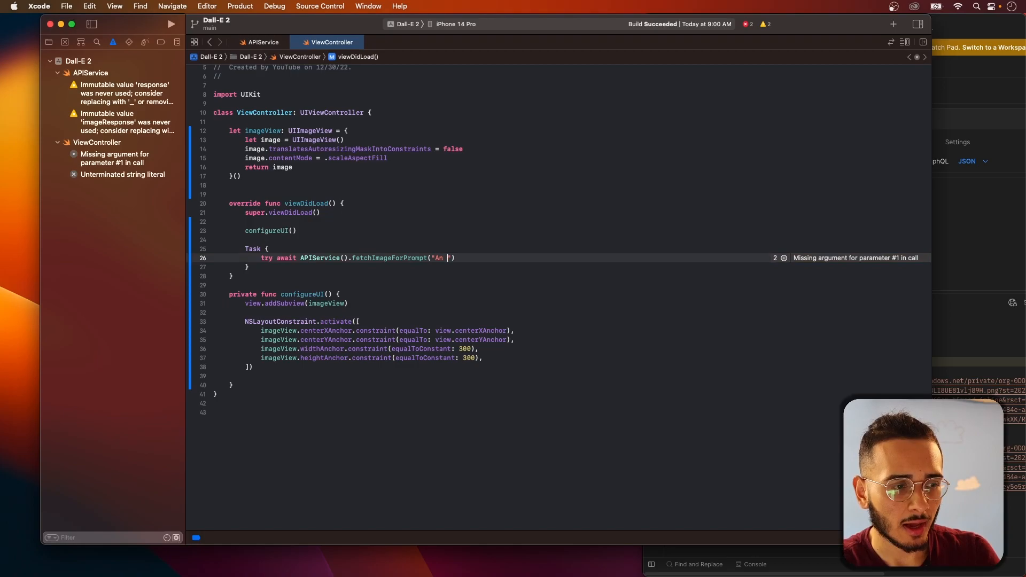
text(astronaut)
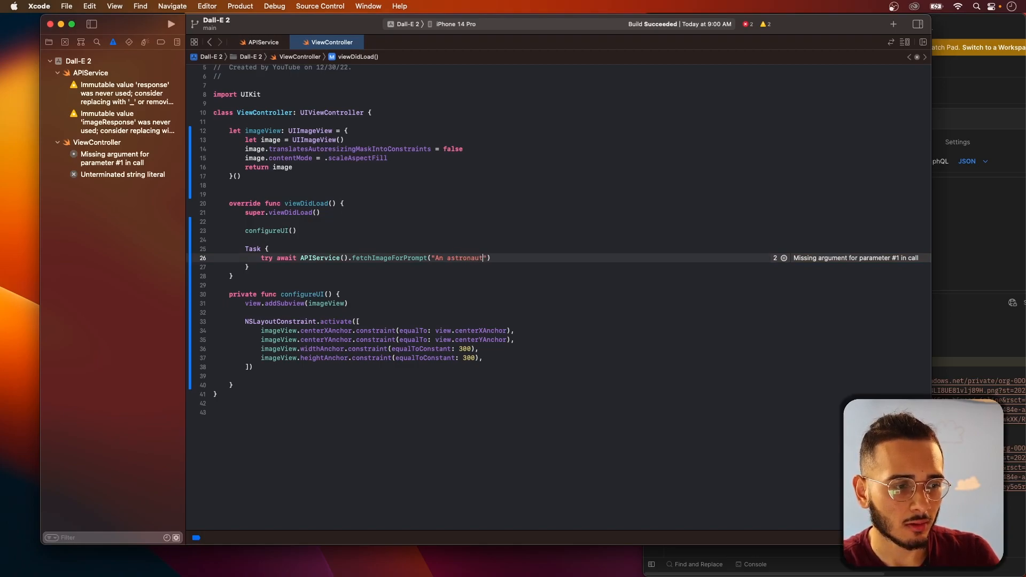
text(riding a h)
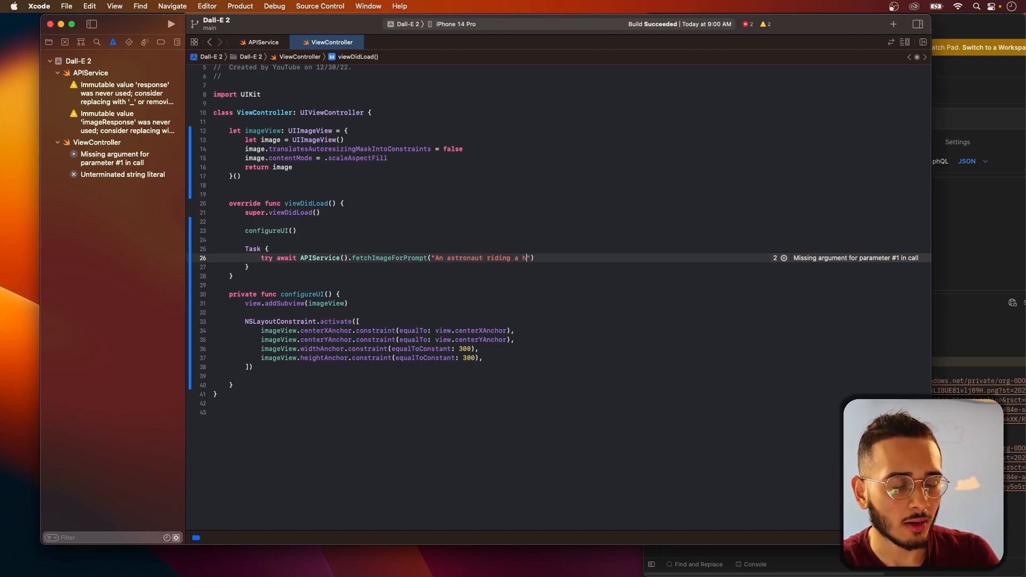
text(orse on mars)
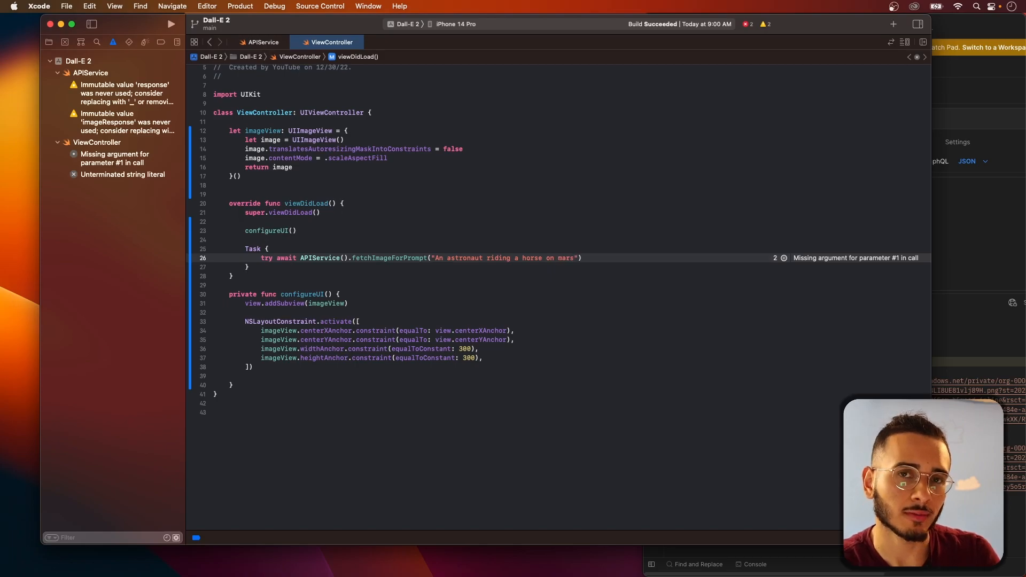
click(170, 24)
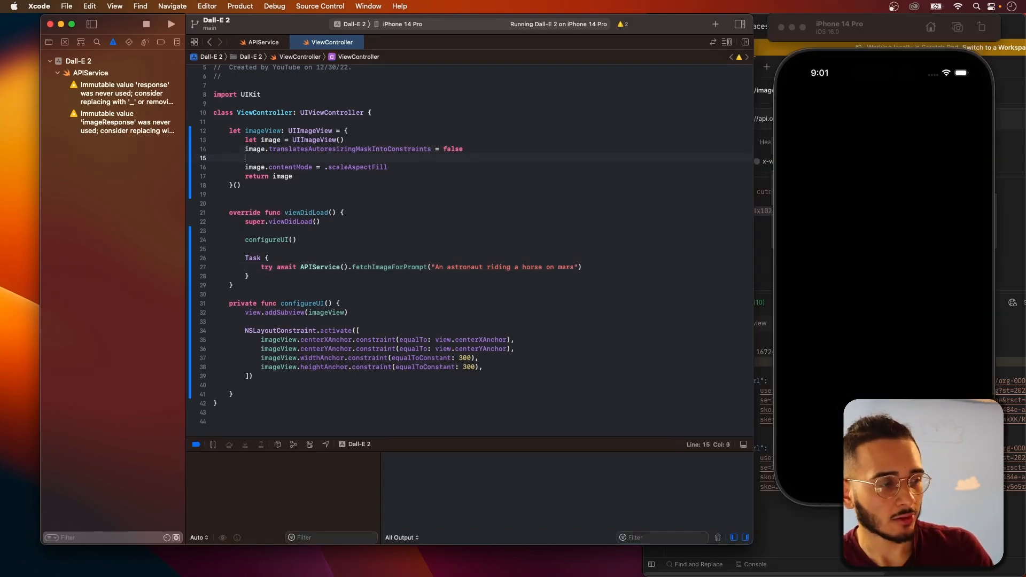
Make the image view's placeholder the "person" system image
text(image.image = UIImage(systemName: ")
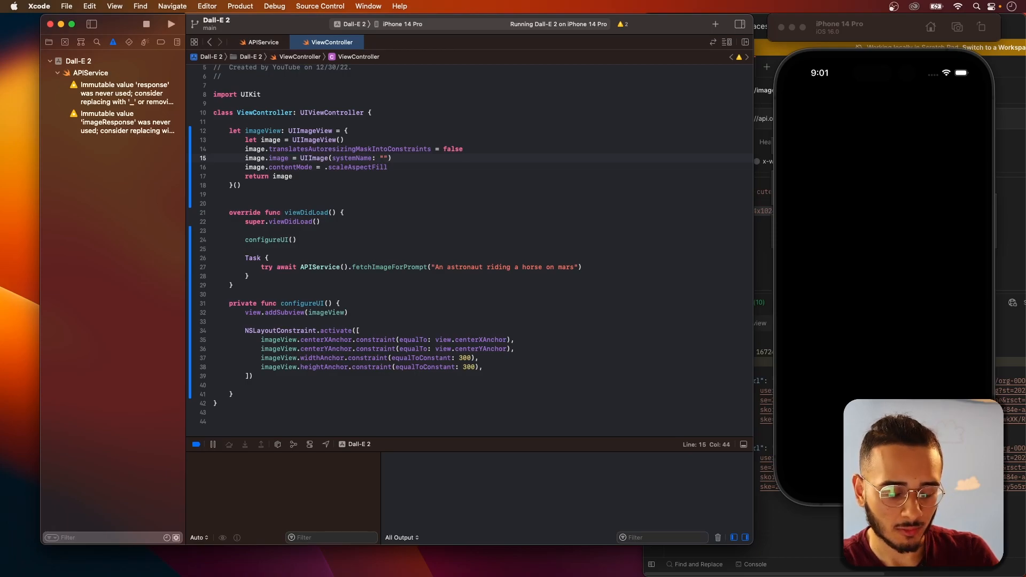
text(pER)
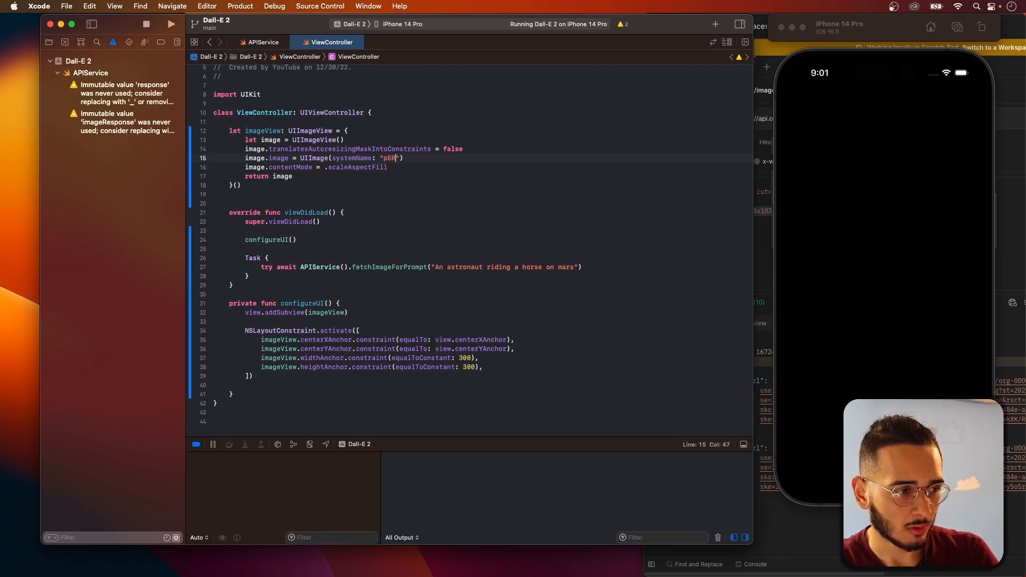
text(Per)
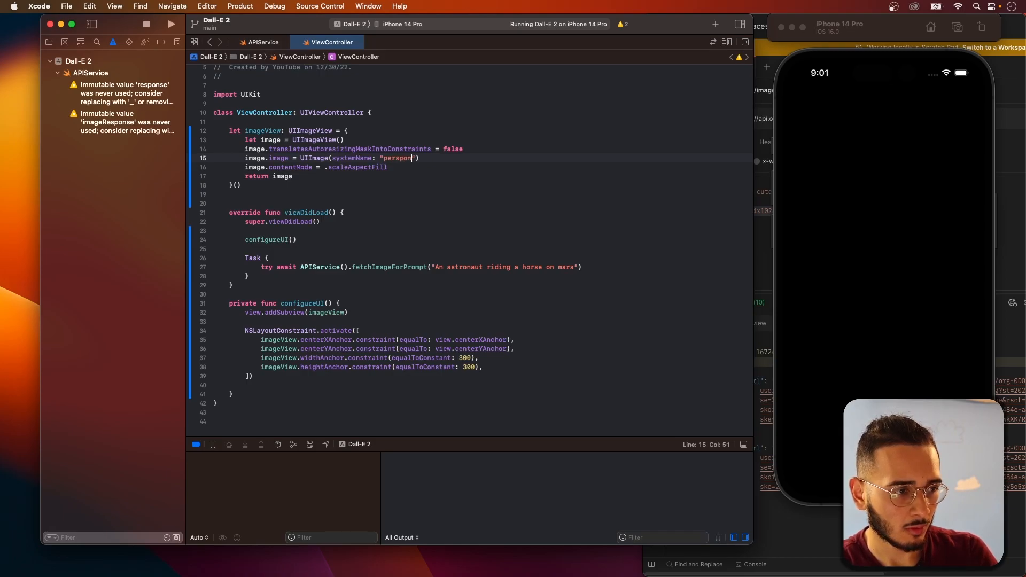
Relaunch the app in the simulator, replacing the running instance
click(169, 24)
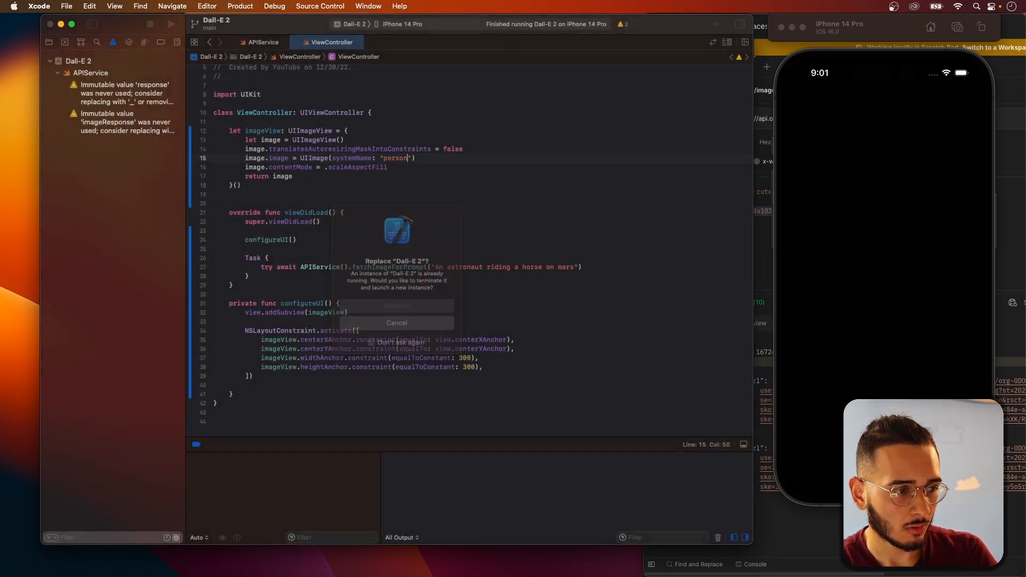
click(396, 306)
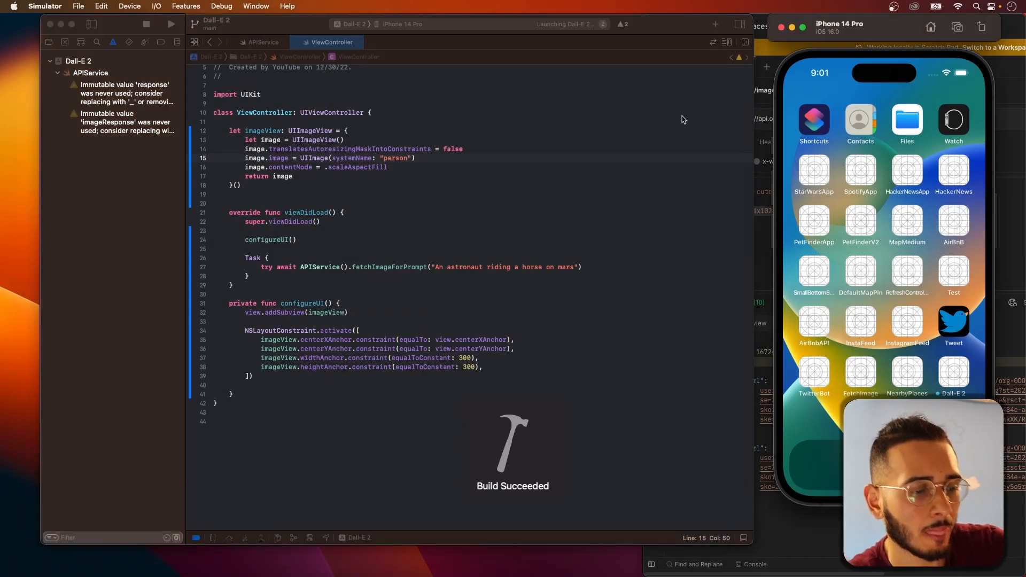
click(170, 25)
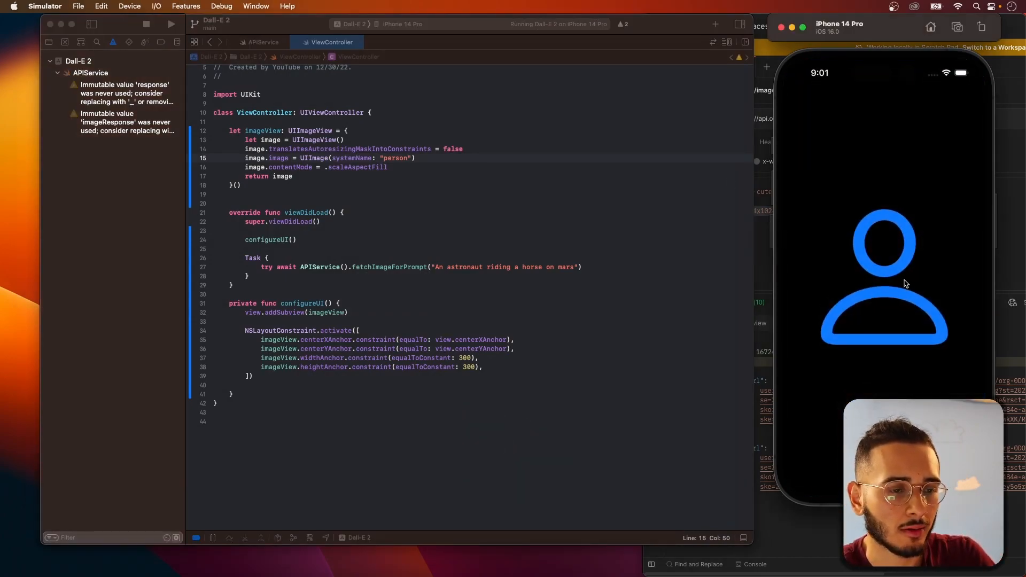
mouse_move(334, 296)
text(} catch {)
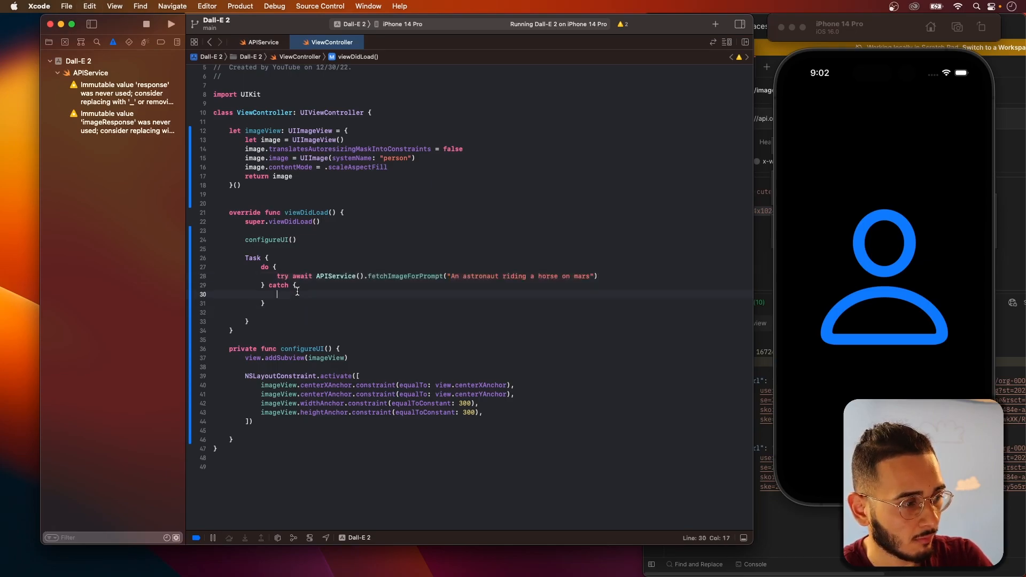
Print "Errrror" in the catch block and store the fetched result in let image
text(print("Errrror)
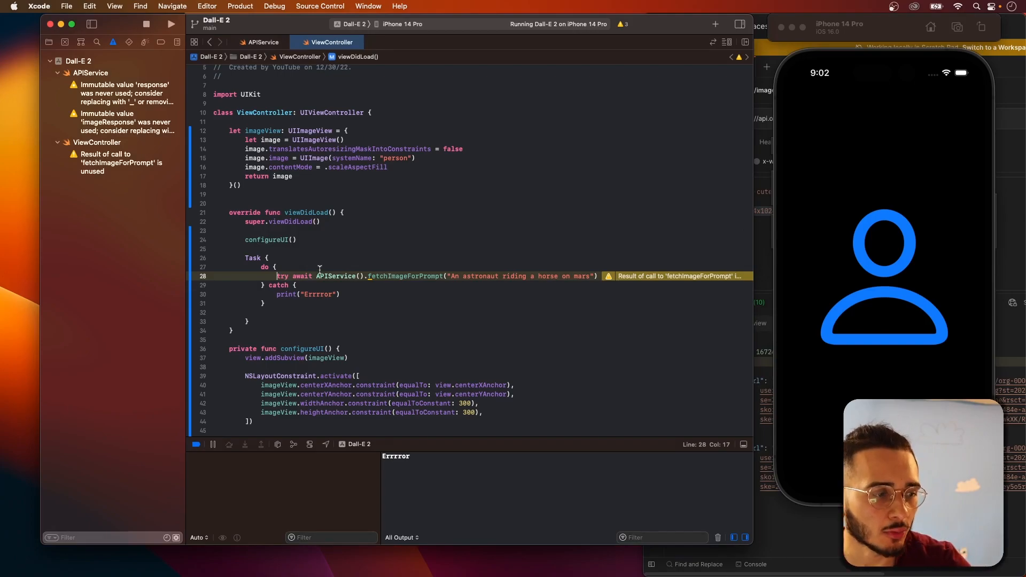
text(let iamge =)
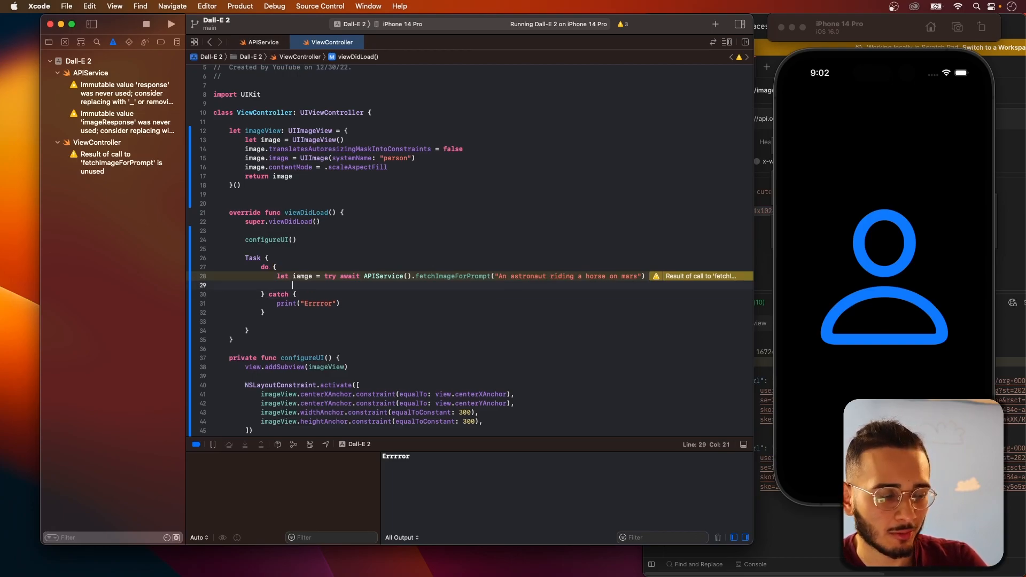
text(imageView)
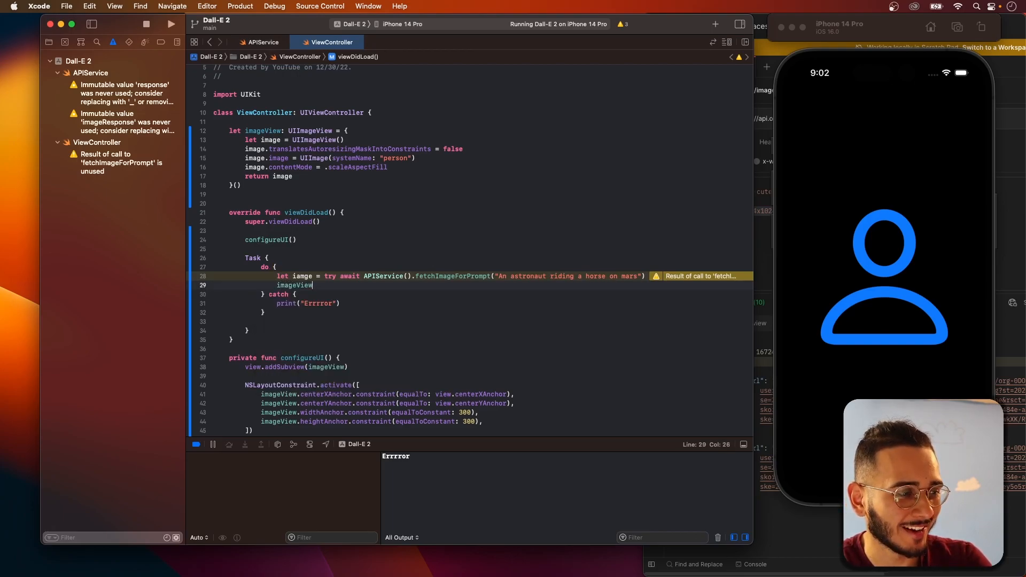
text(.im)
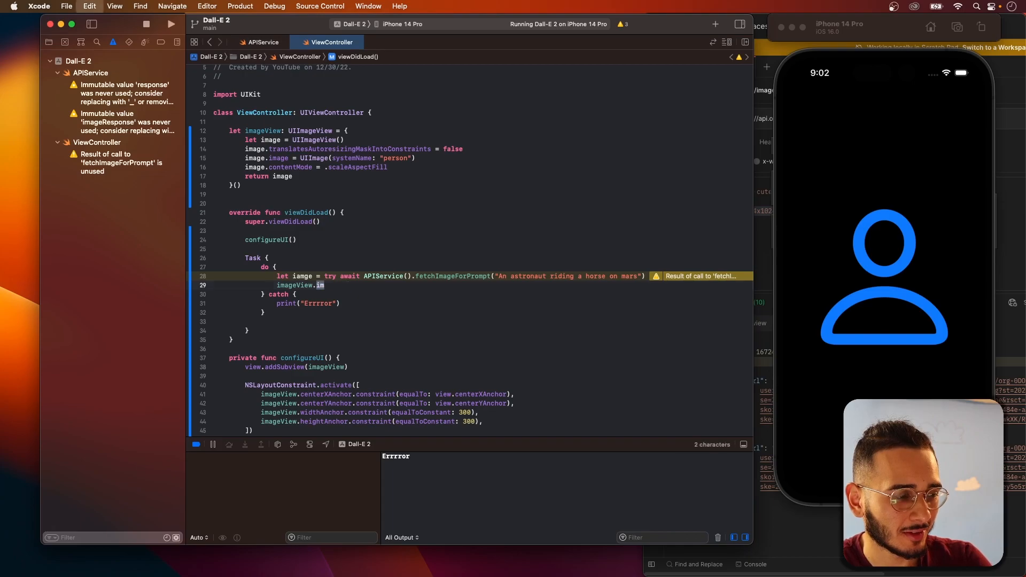
Assign image to imageView.image inside await MainActor.run
text(await)
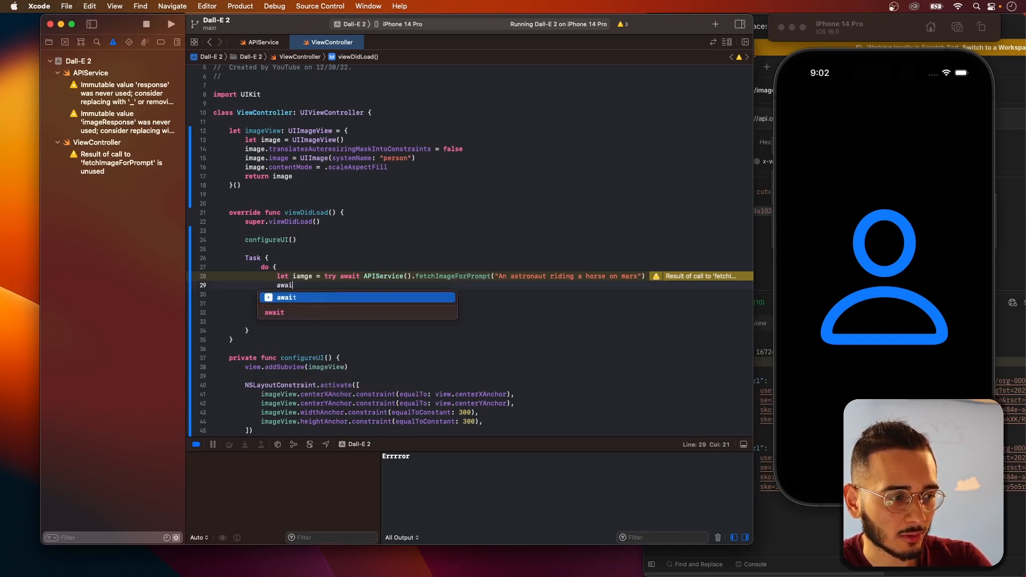
text(MainActor)
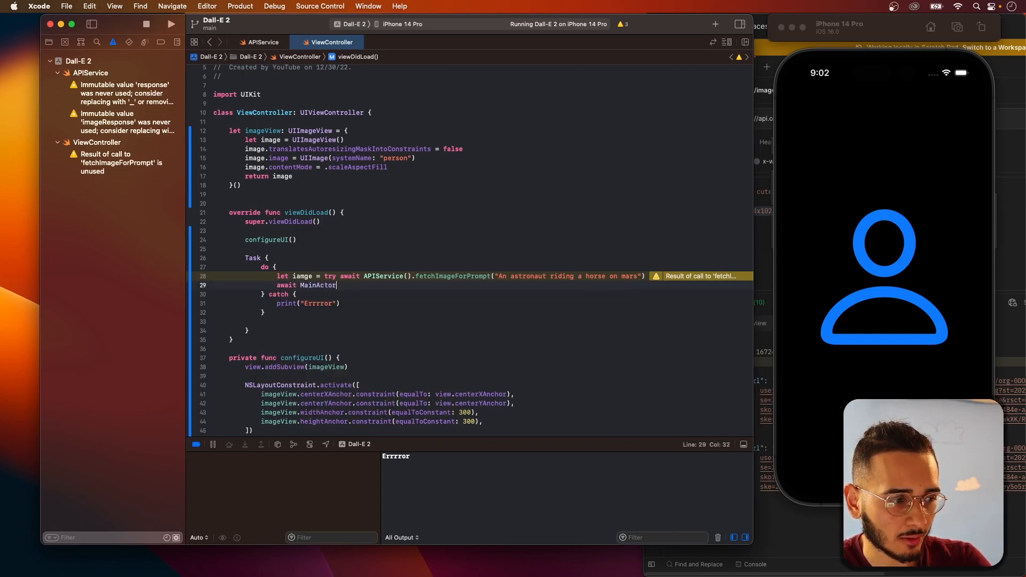
text(.run {)
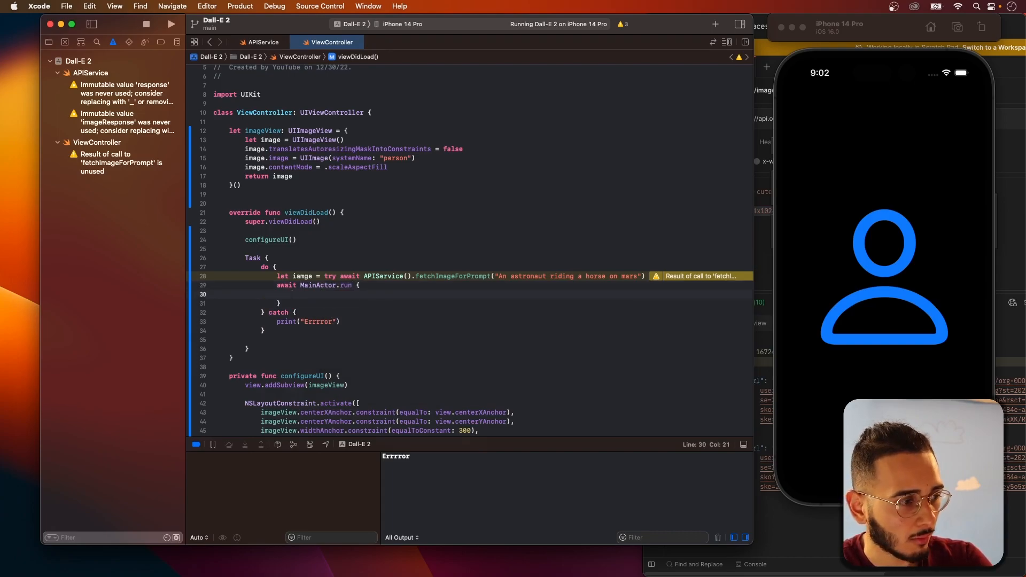
text(imageView.image)
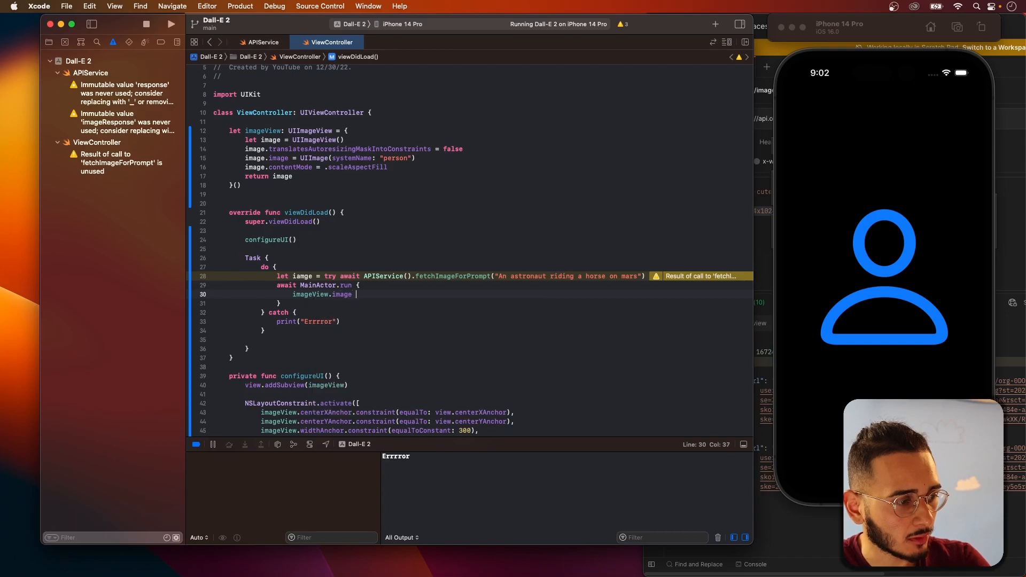
text(im)
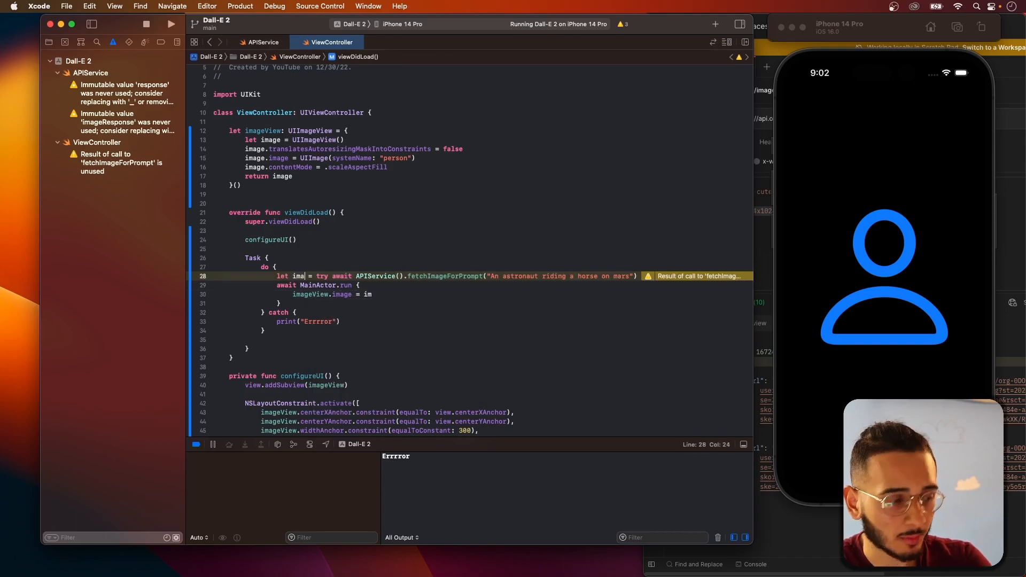
text(image)
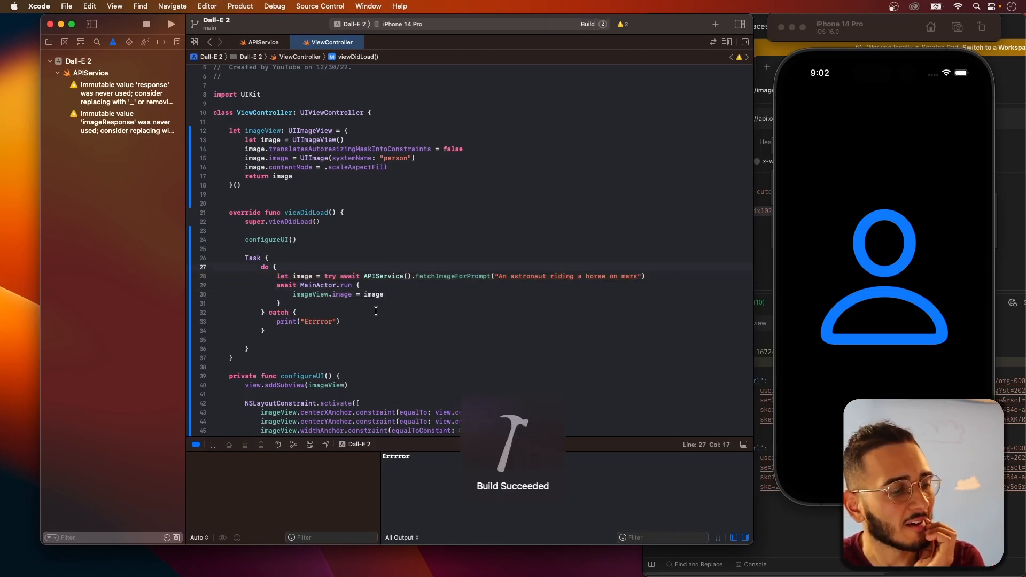
click(263, 42)
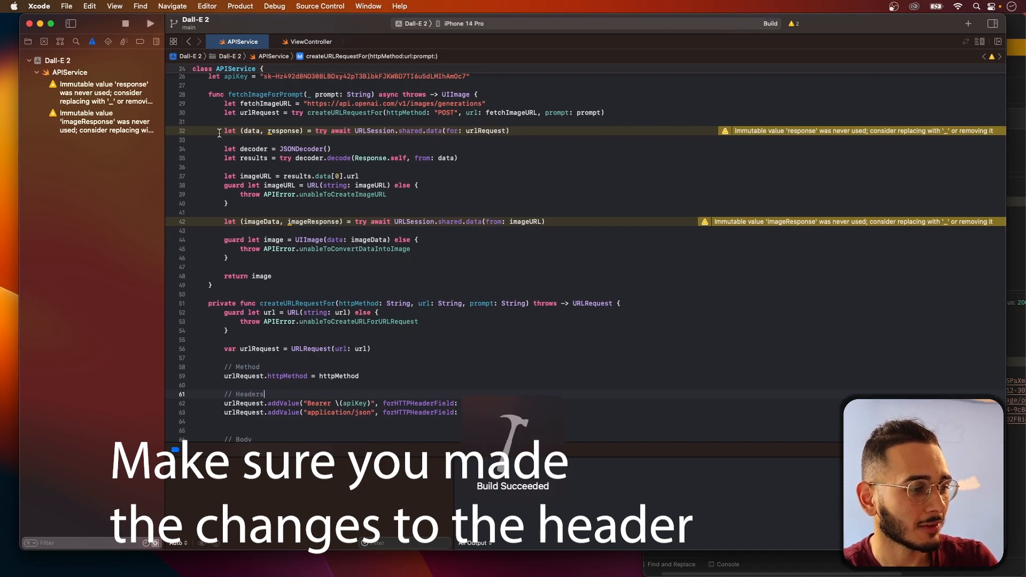
Rerun the app with the Authorization and Content-Type headers, then reopen ViewController
click(150, 23)
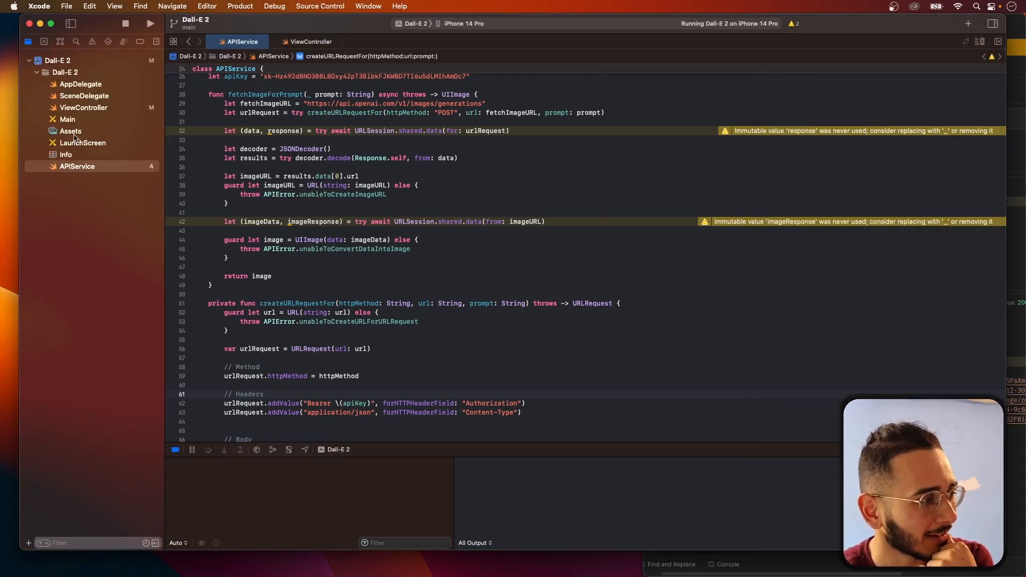
click(83, 108)
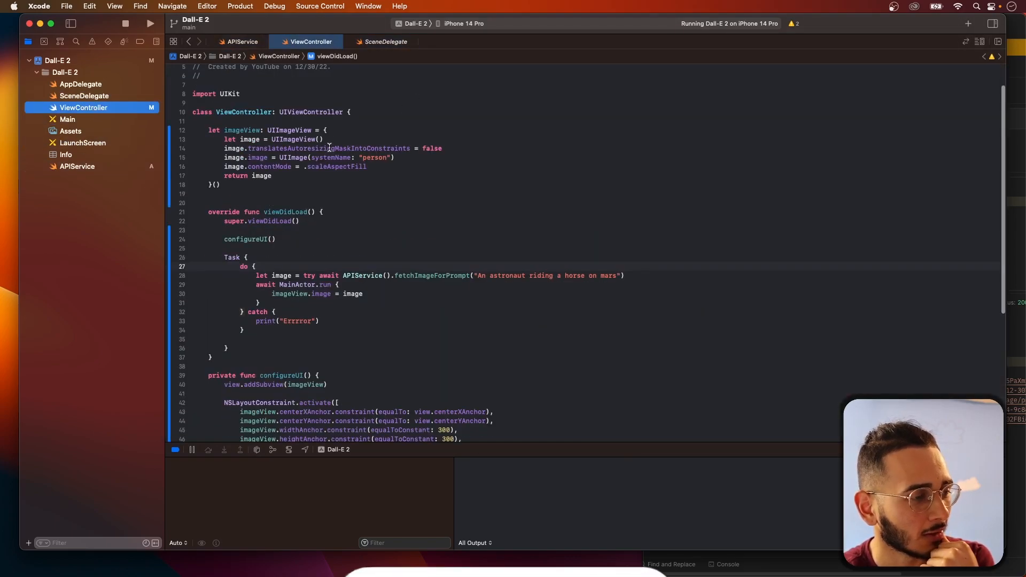
Set image.layer.cornerRadius to 10 with clipsToBounds true, and relaunch the app
text(image.clipsToBounds)
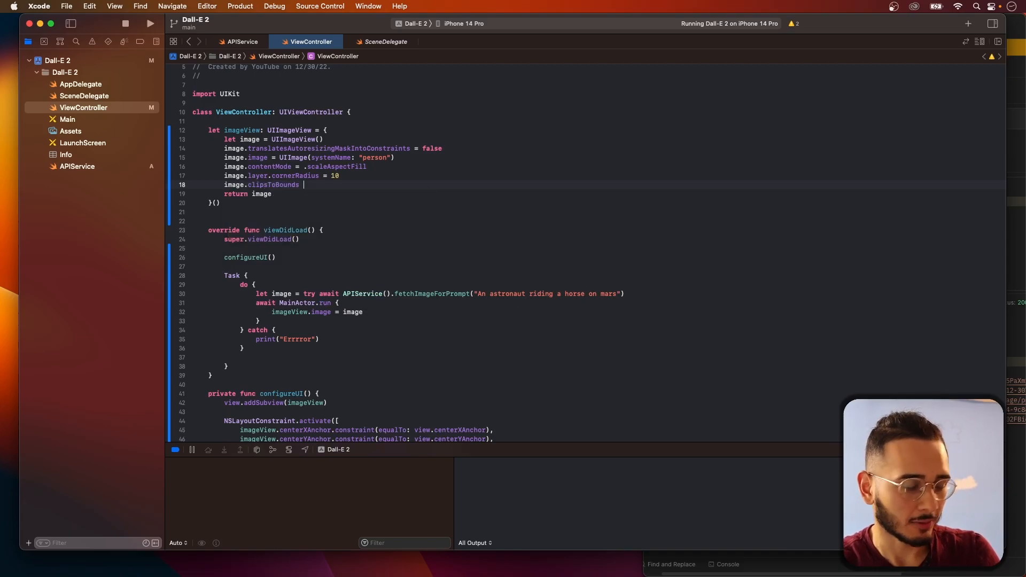
click(150, 23)
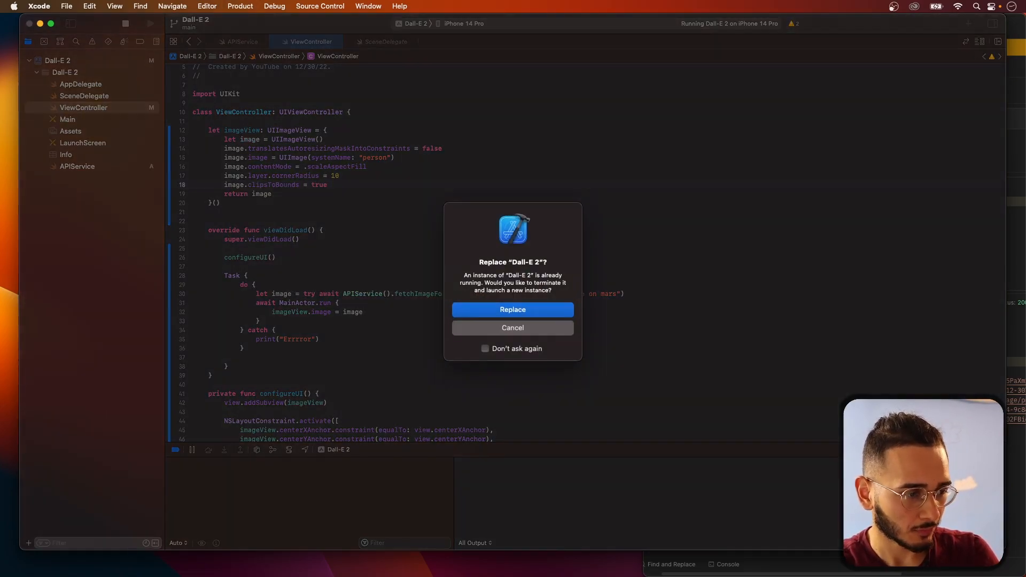
click(513, 309)
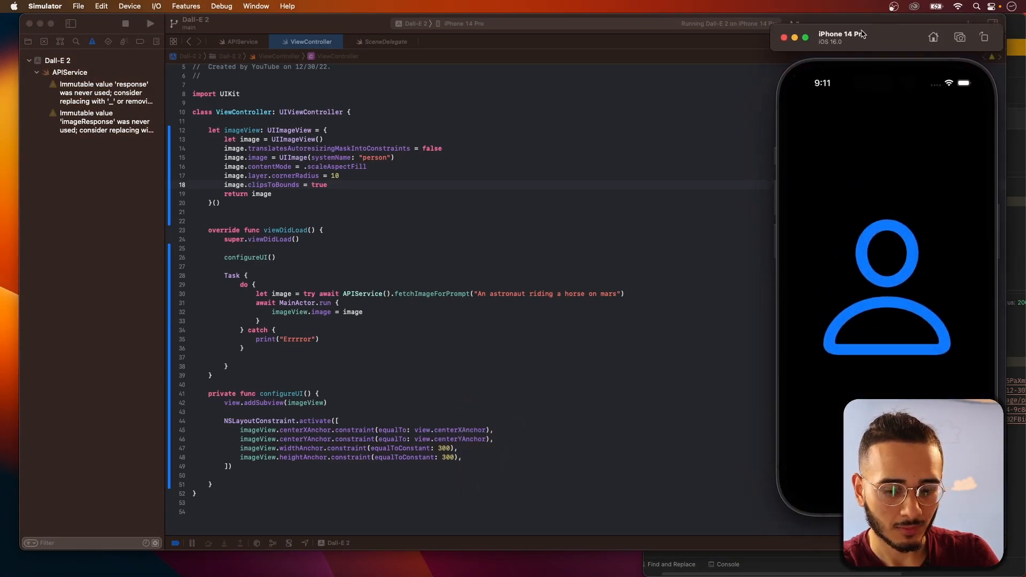
mouse_move(668, 135)
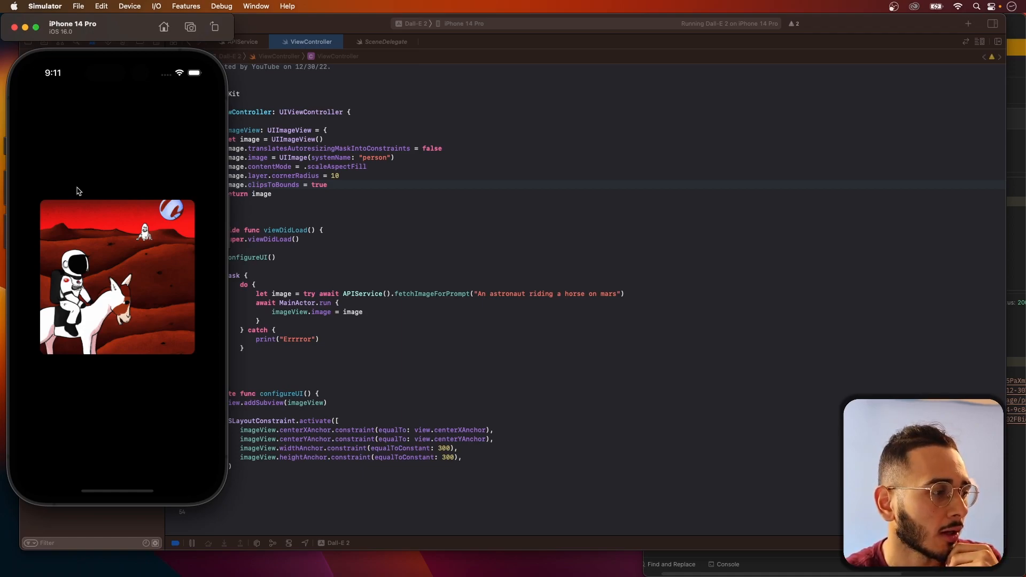
mouse_move(91, 233)
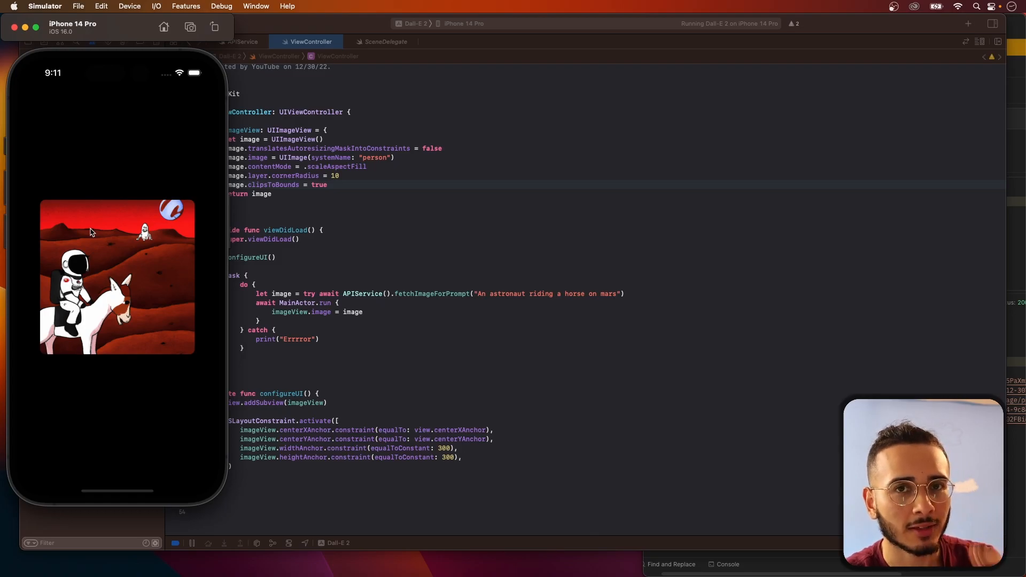
mouse_move(119, 290)
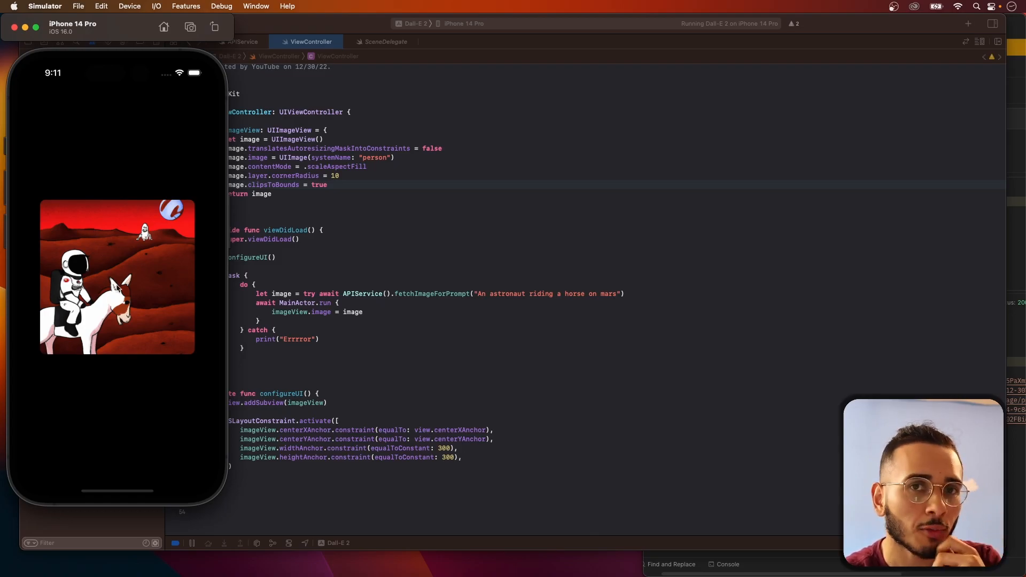